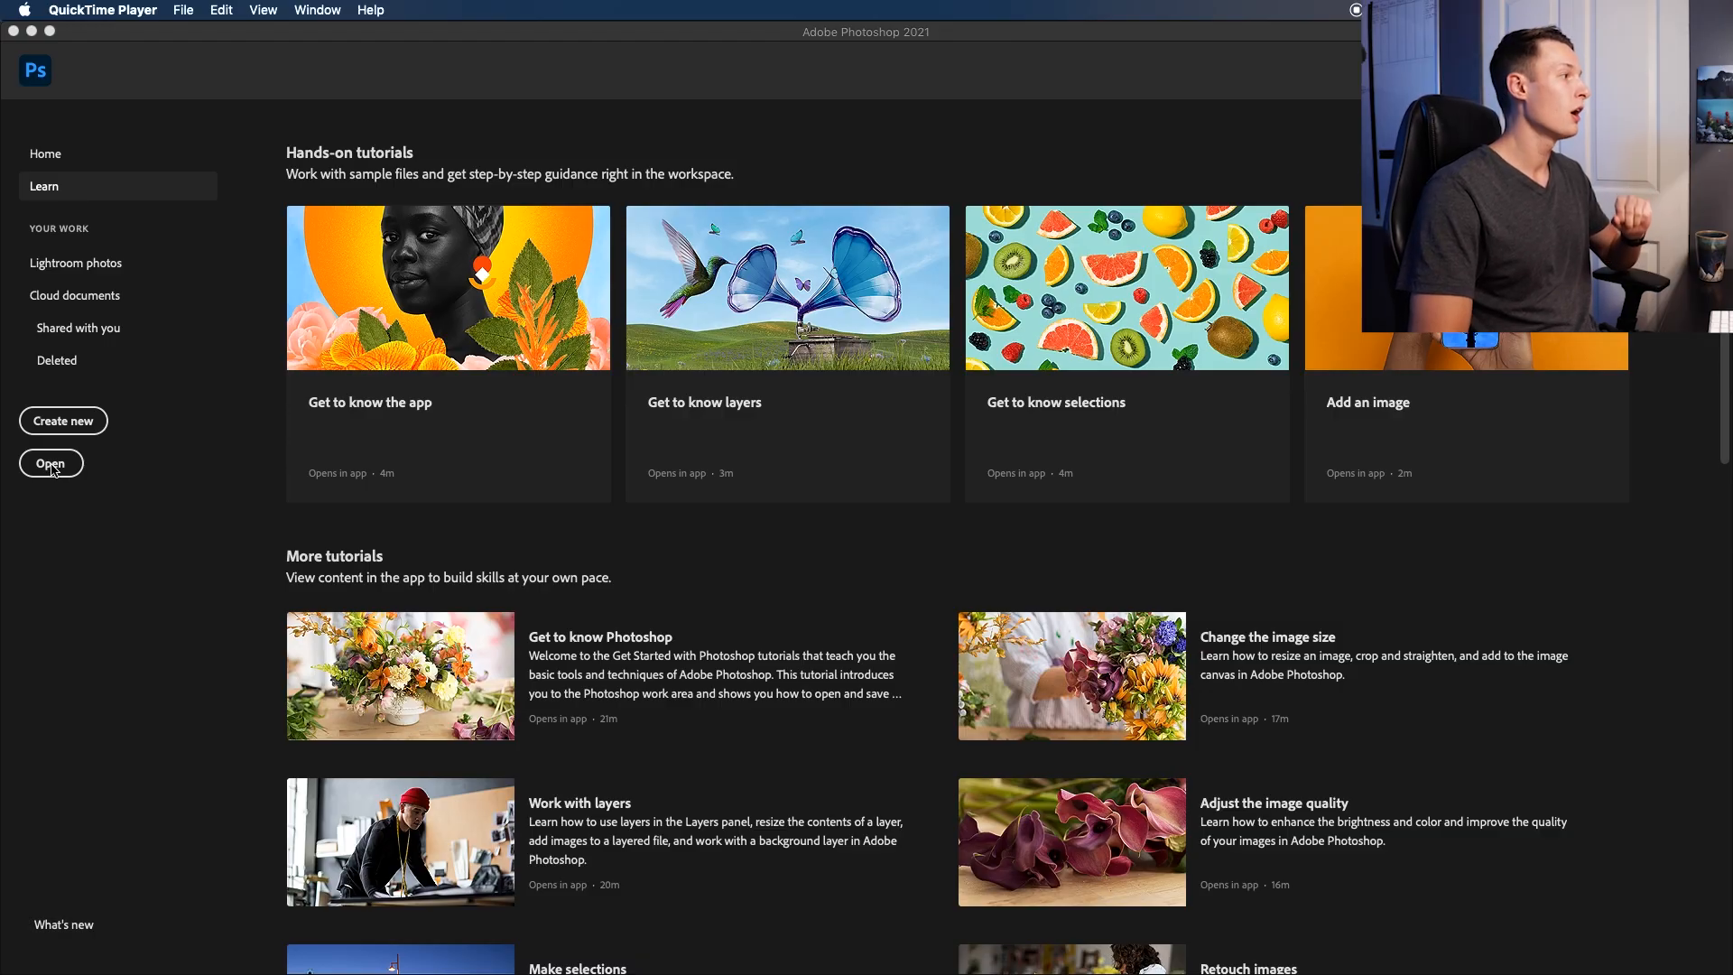
Start a new document and browse the Photo and Illustration presets before returning to Recent sizes
left_click(63, 420)
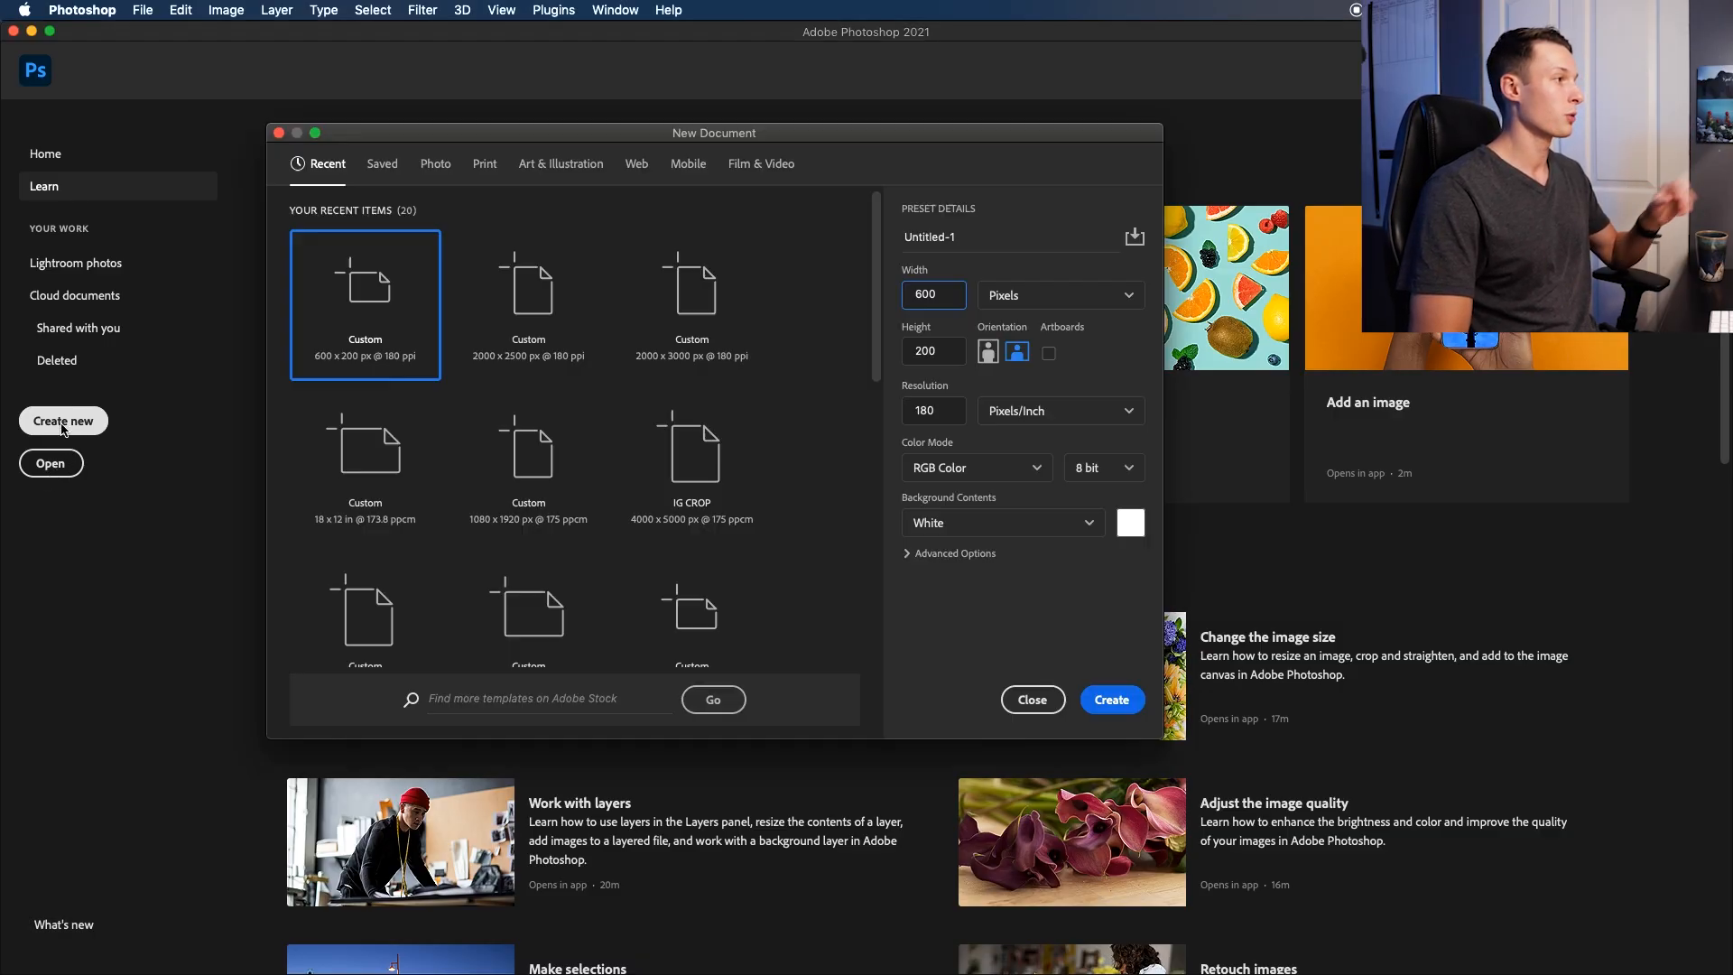
mouse_move(585, 385)
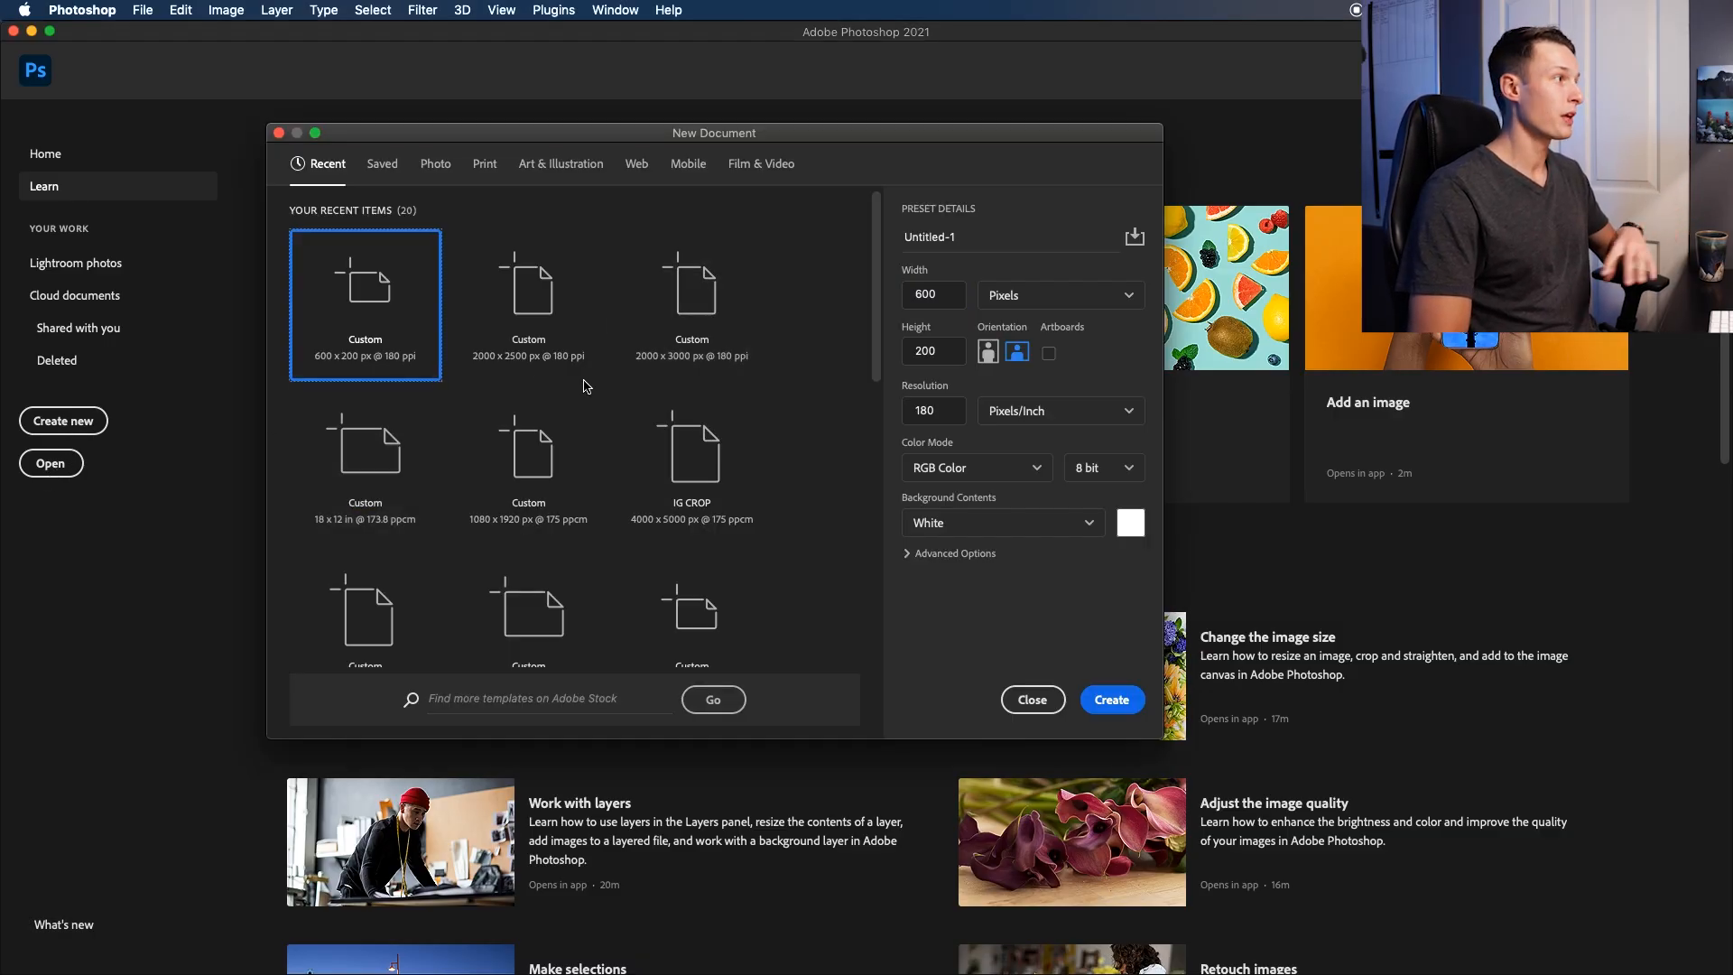
mouse_move(529, 255)
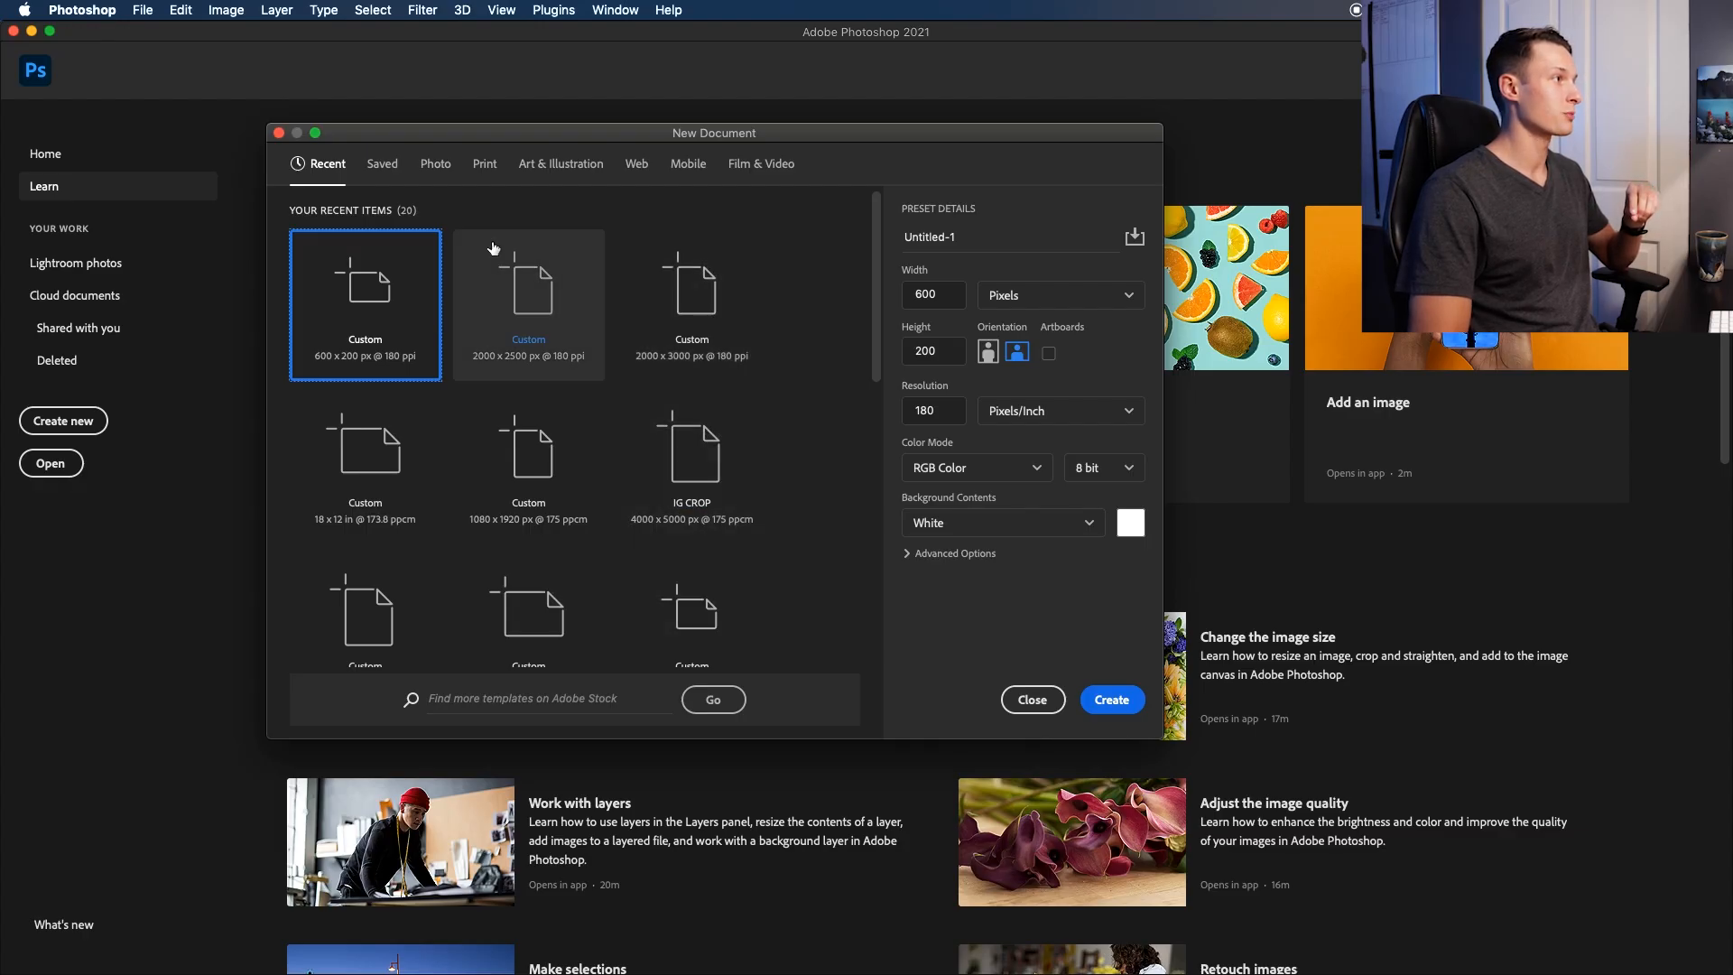
left_click(435, 164)
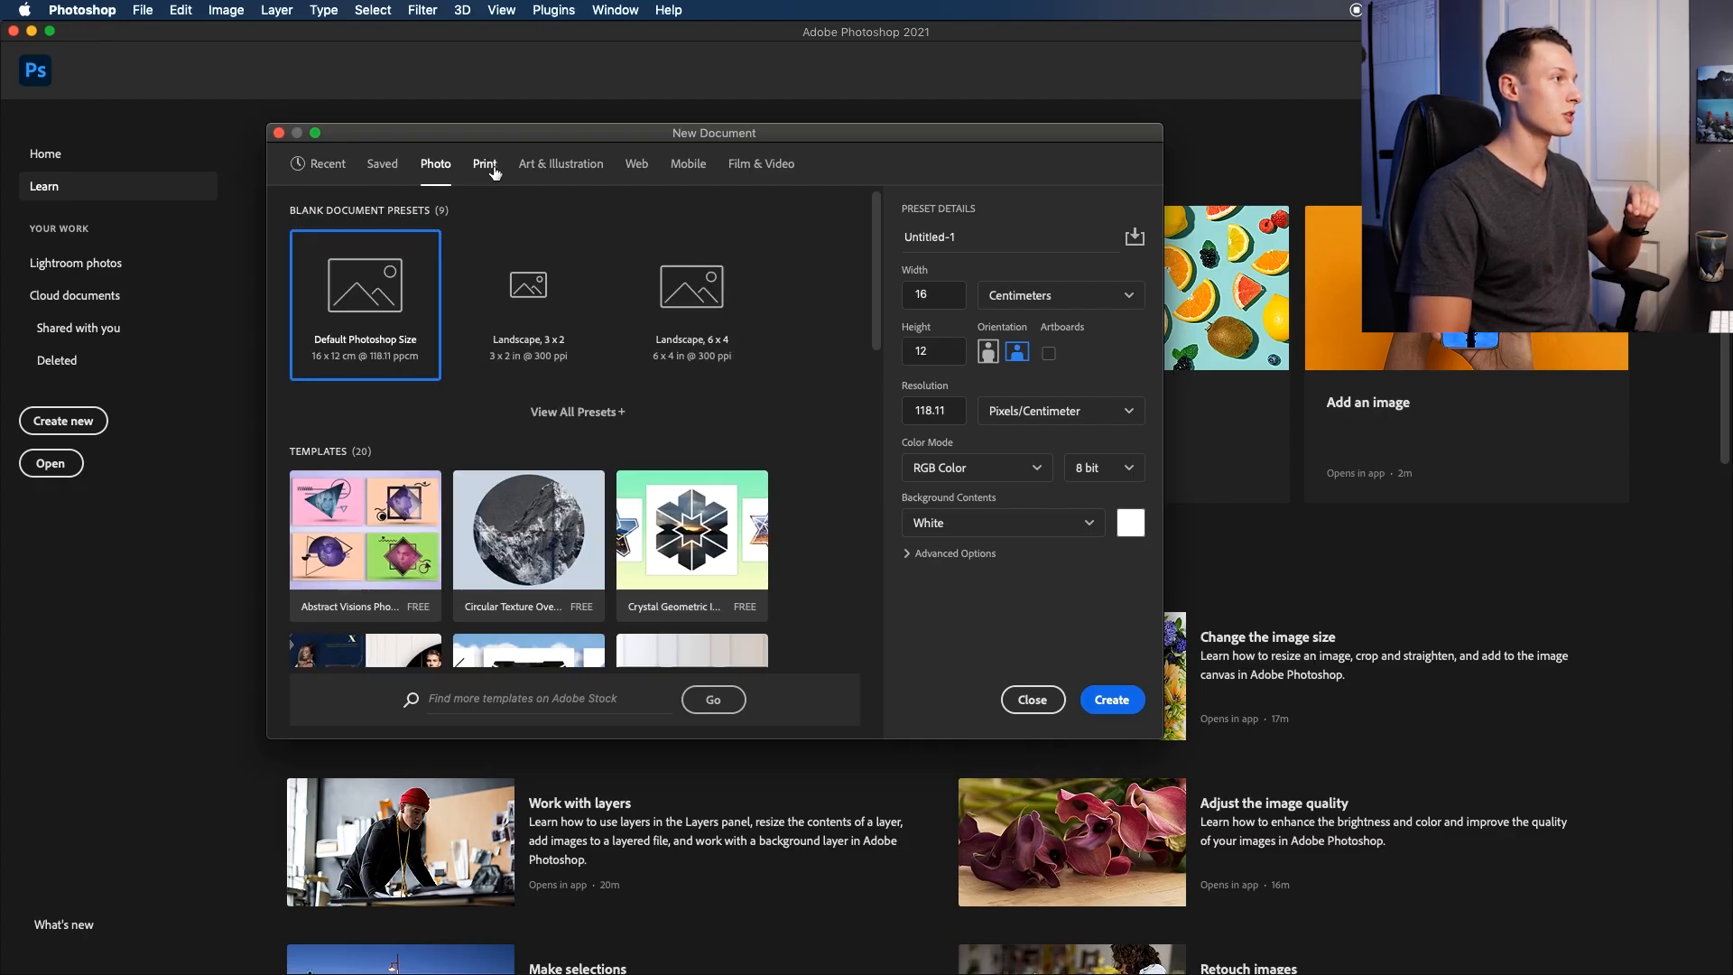
left_click(560, 164)
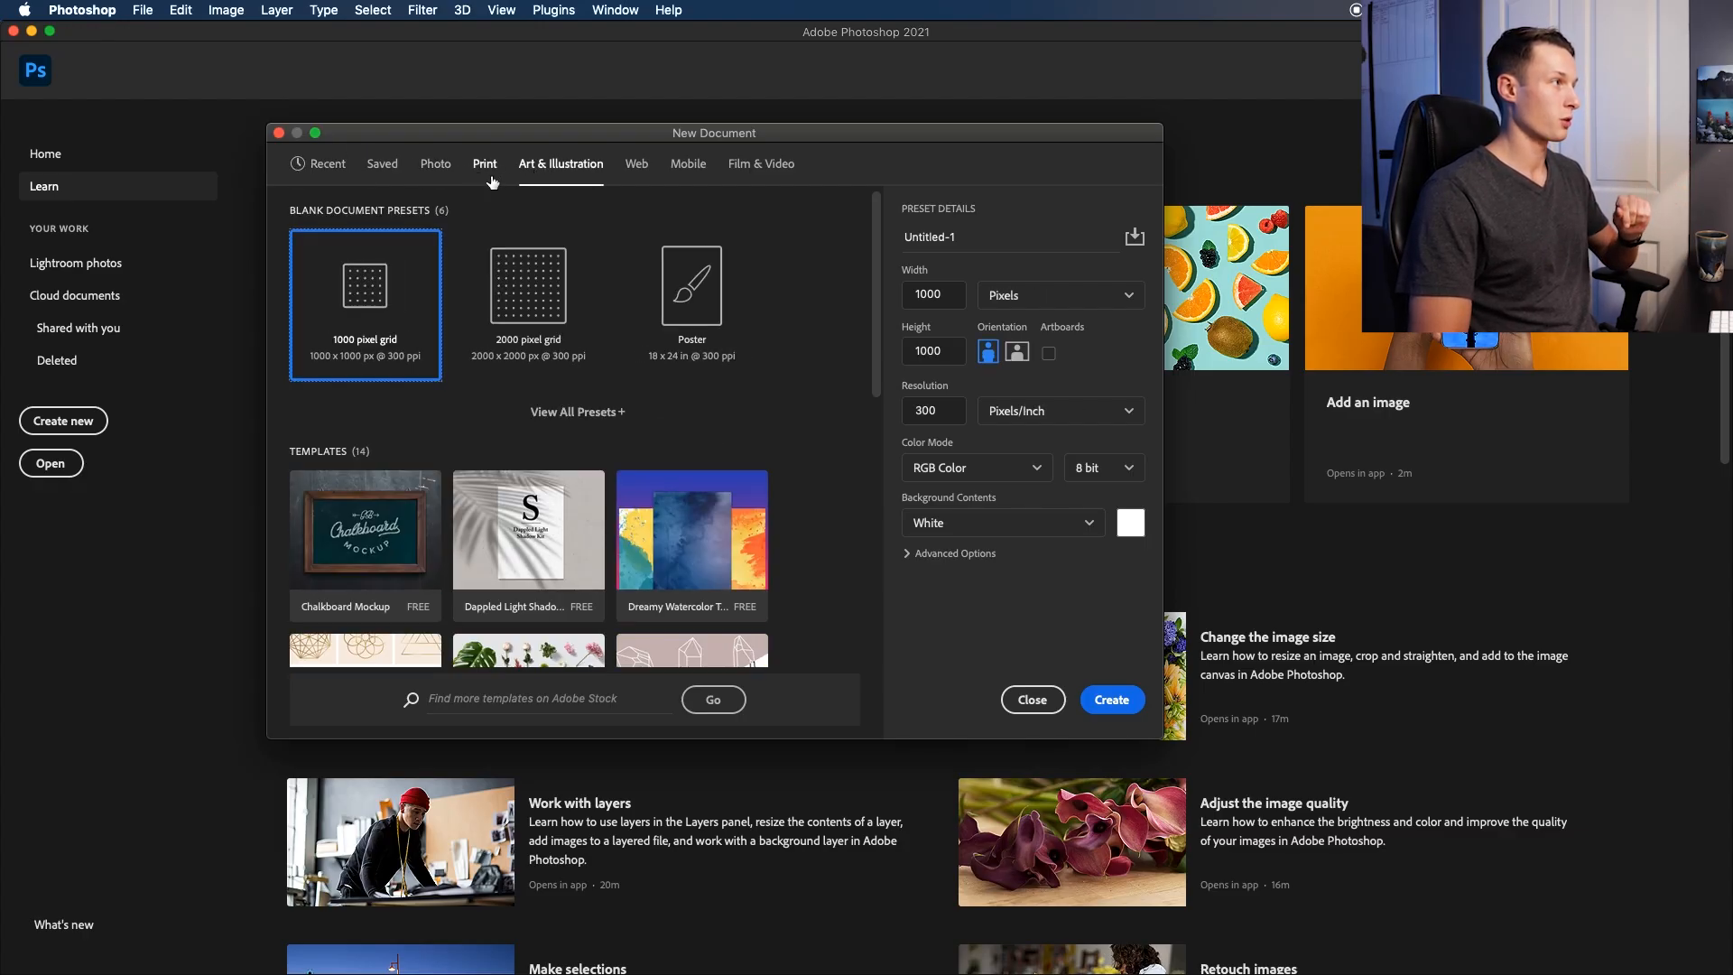
left_click(327, 164)
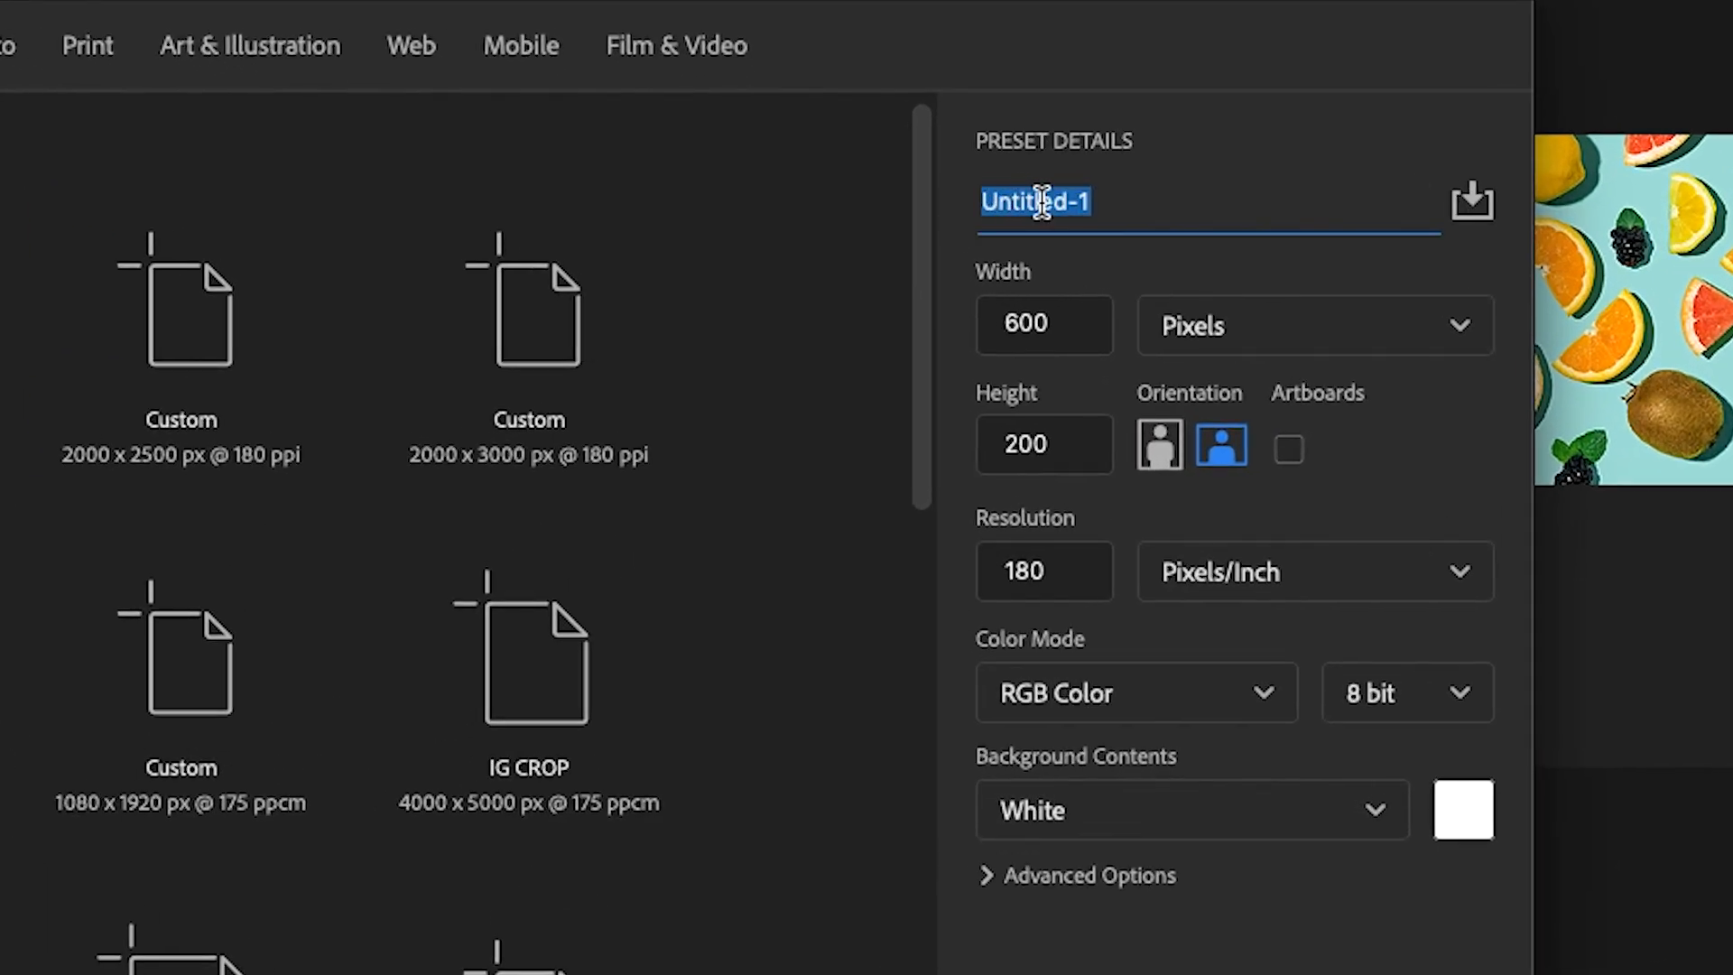
mouse_move(1077, 532)
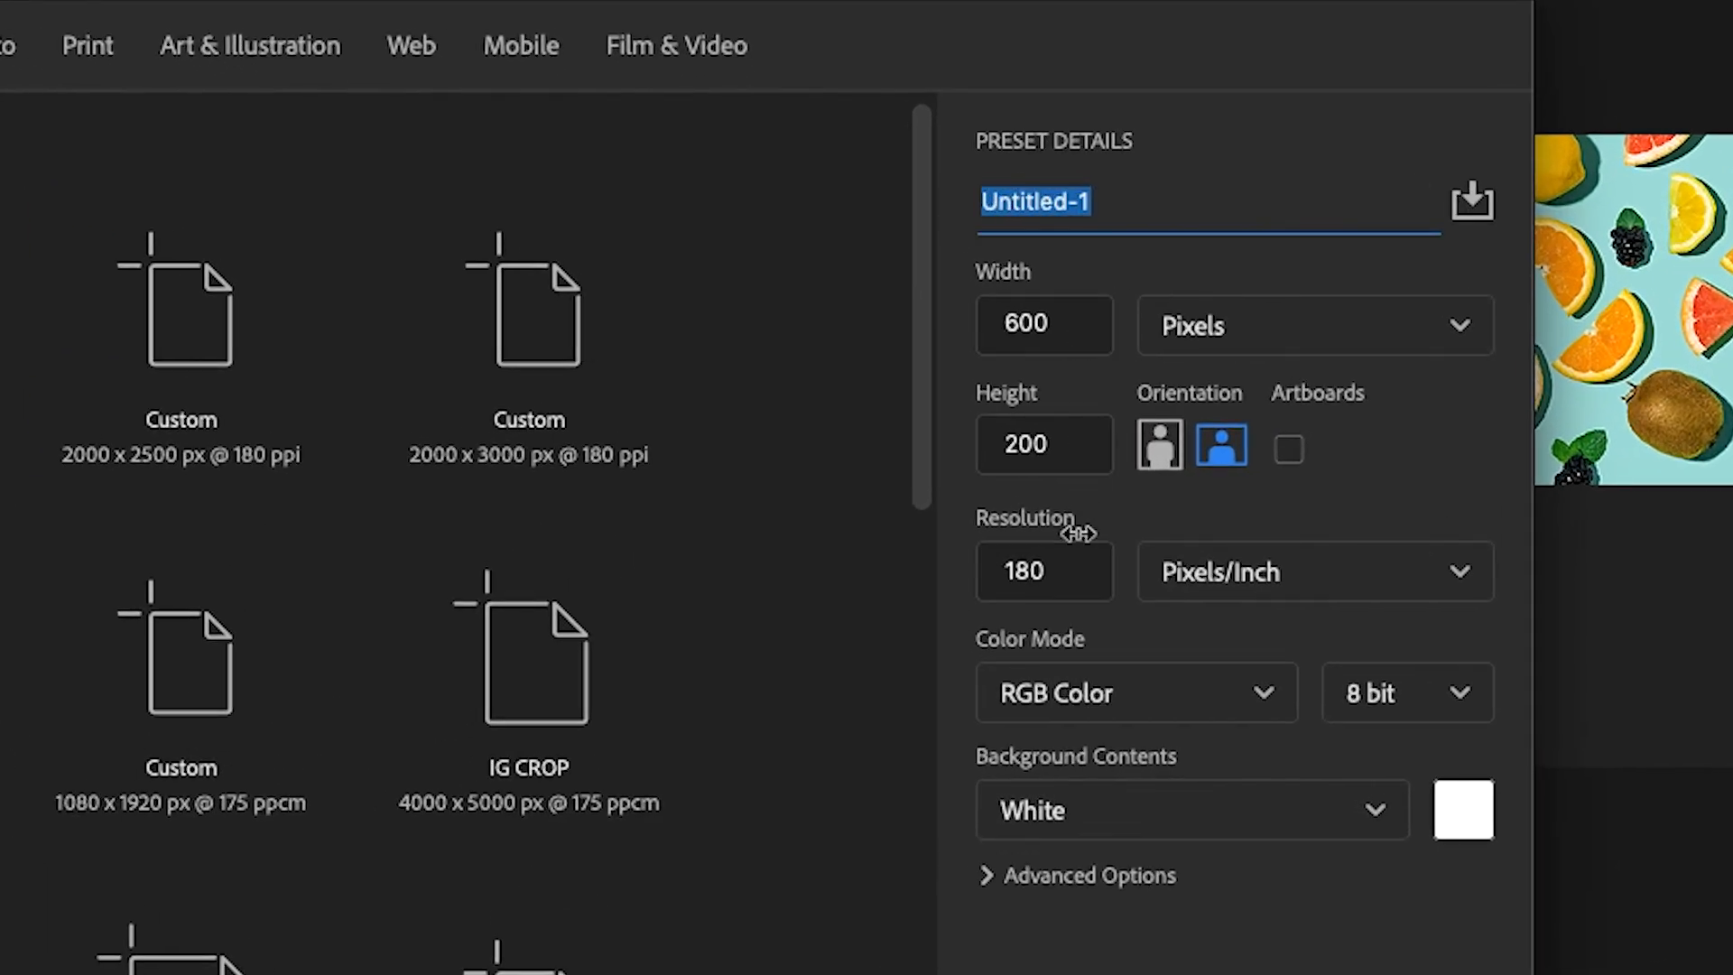
Pick the 4000×5000 IG CROP size and set the document to portrait orientation
left_click(1312, 325)
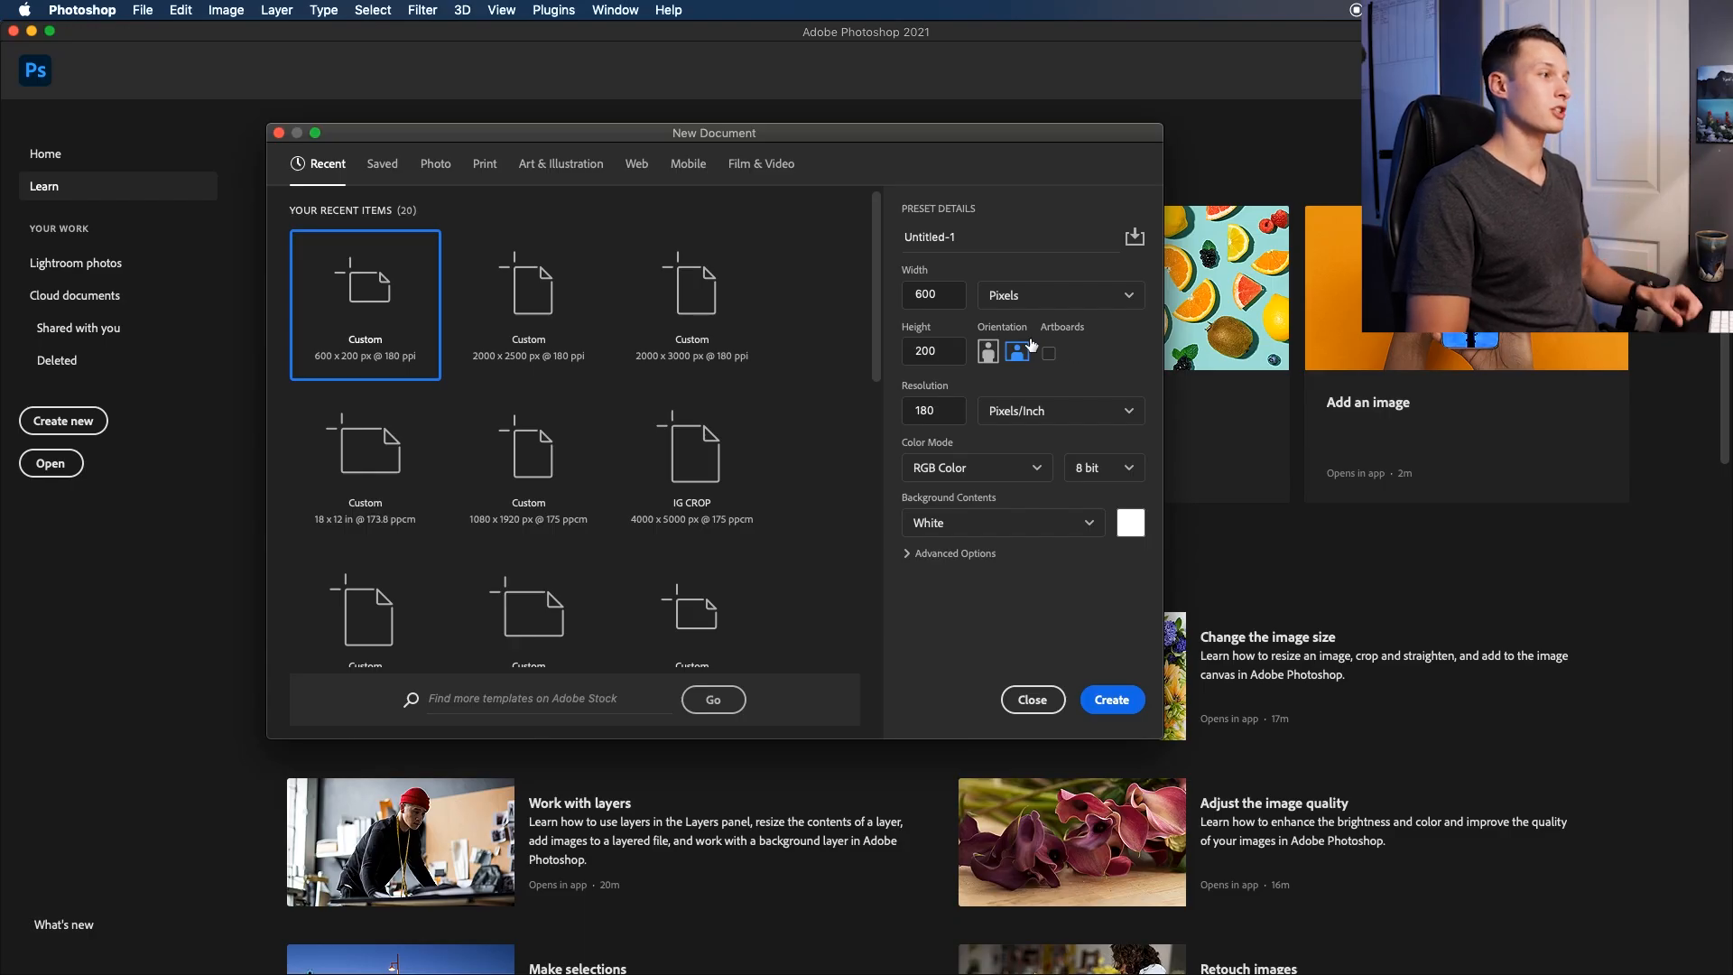
left_click(988, 352)
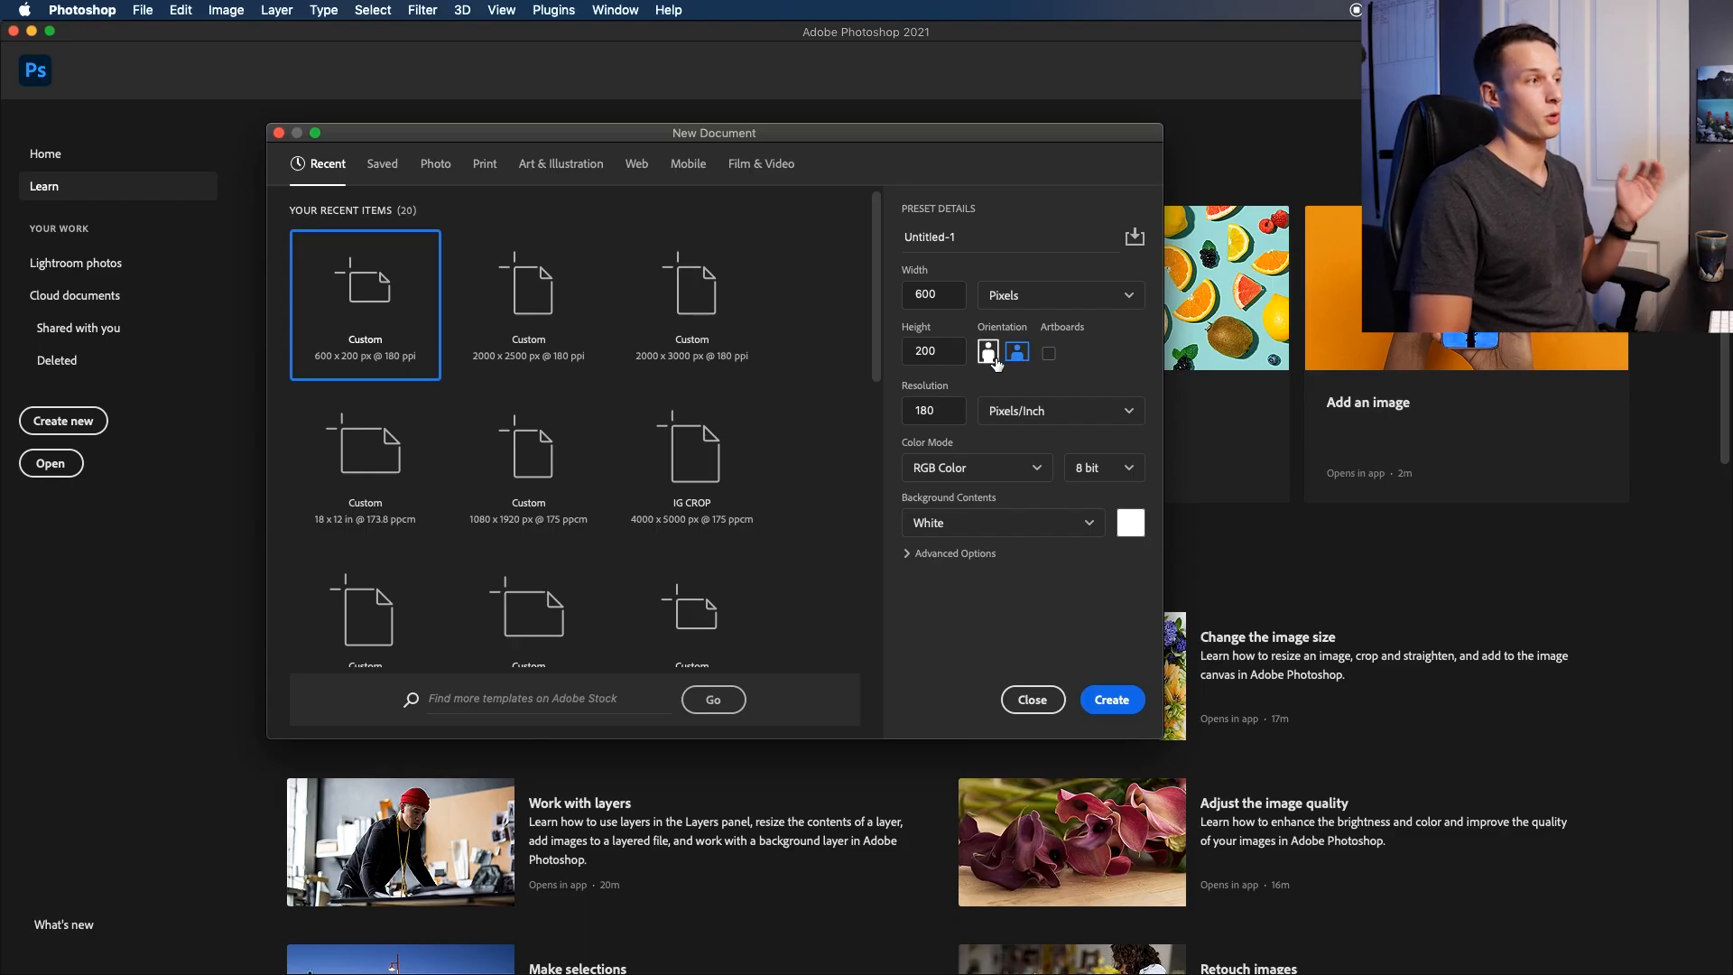
left_click(1015, 352)
type("5000")
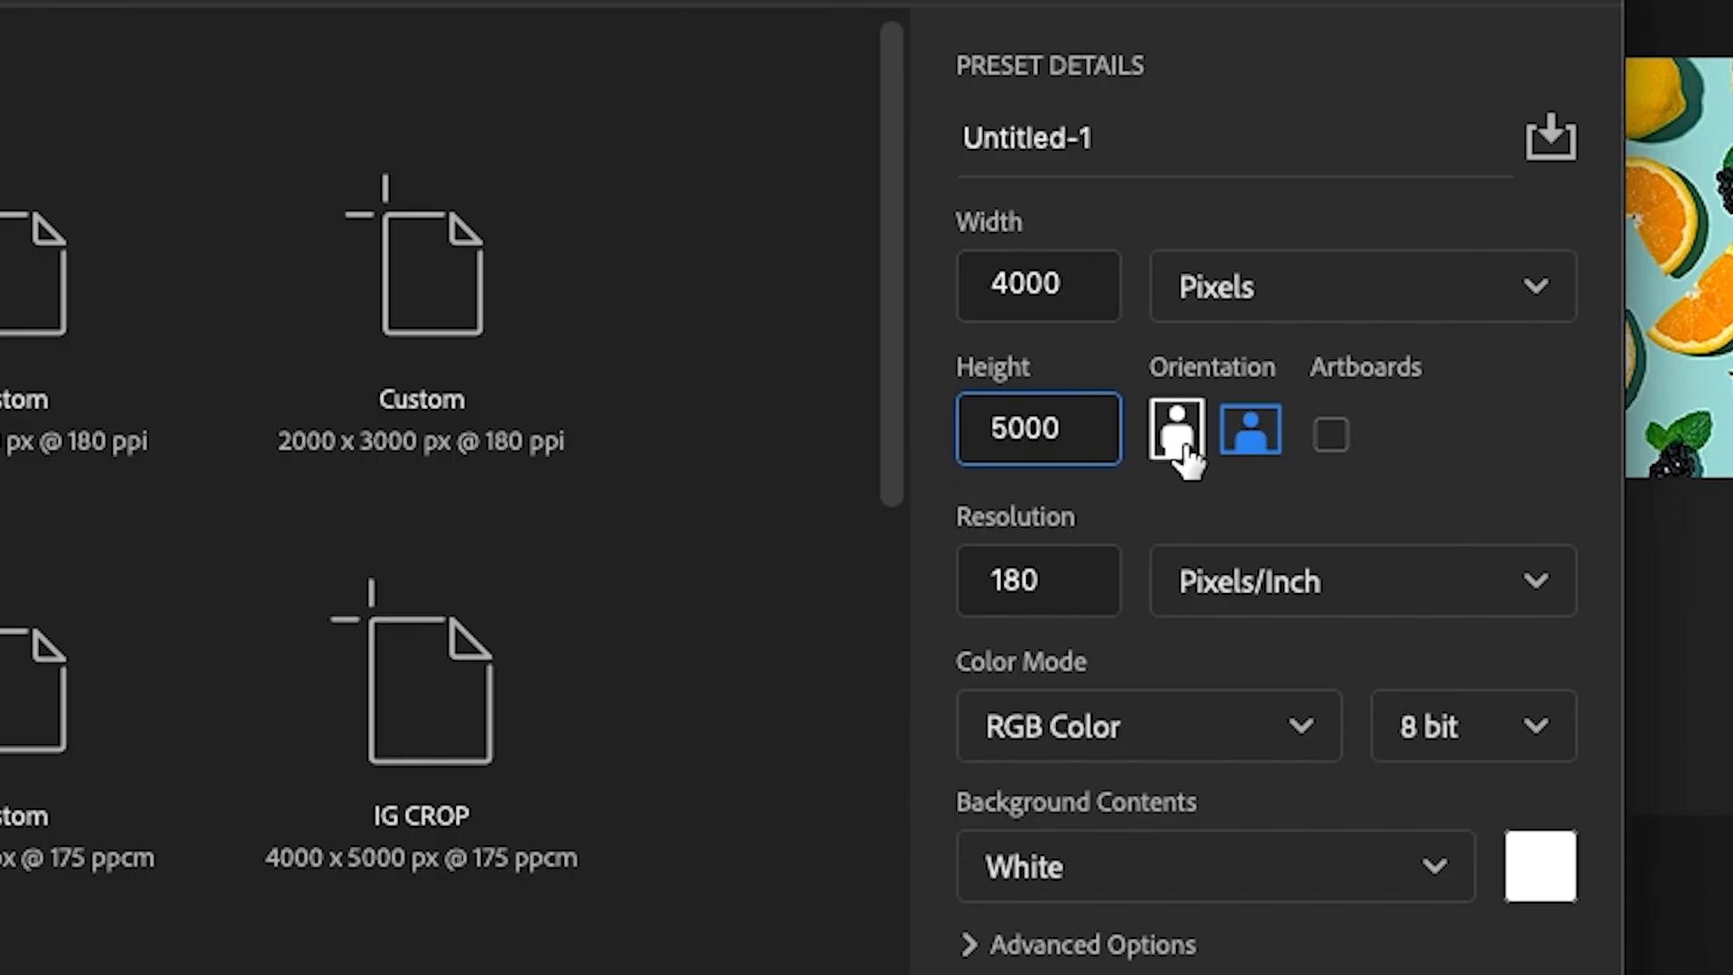
scroll("down", 3)
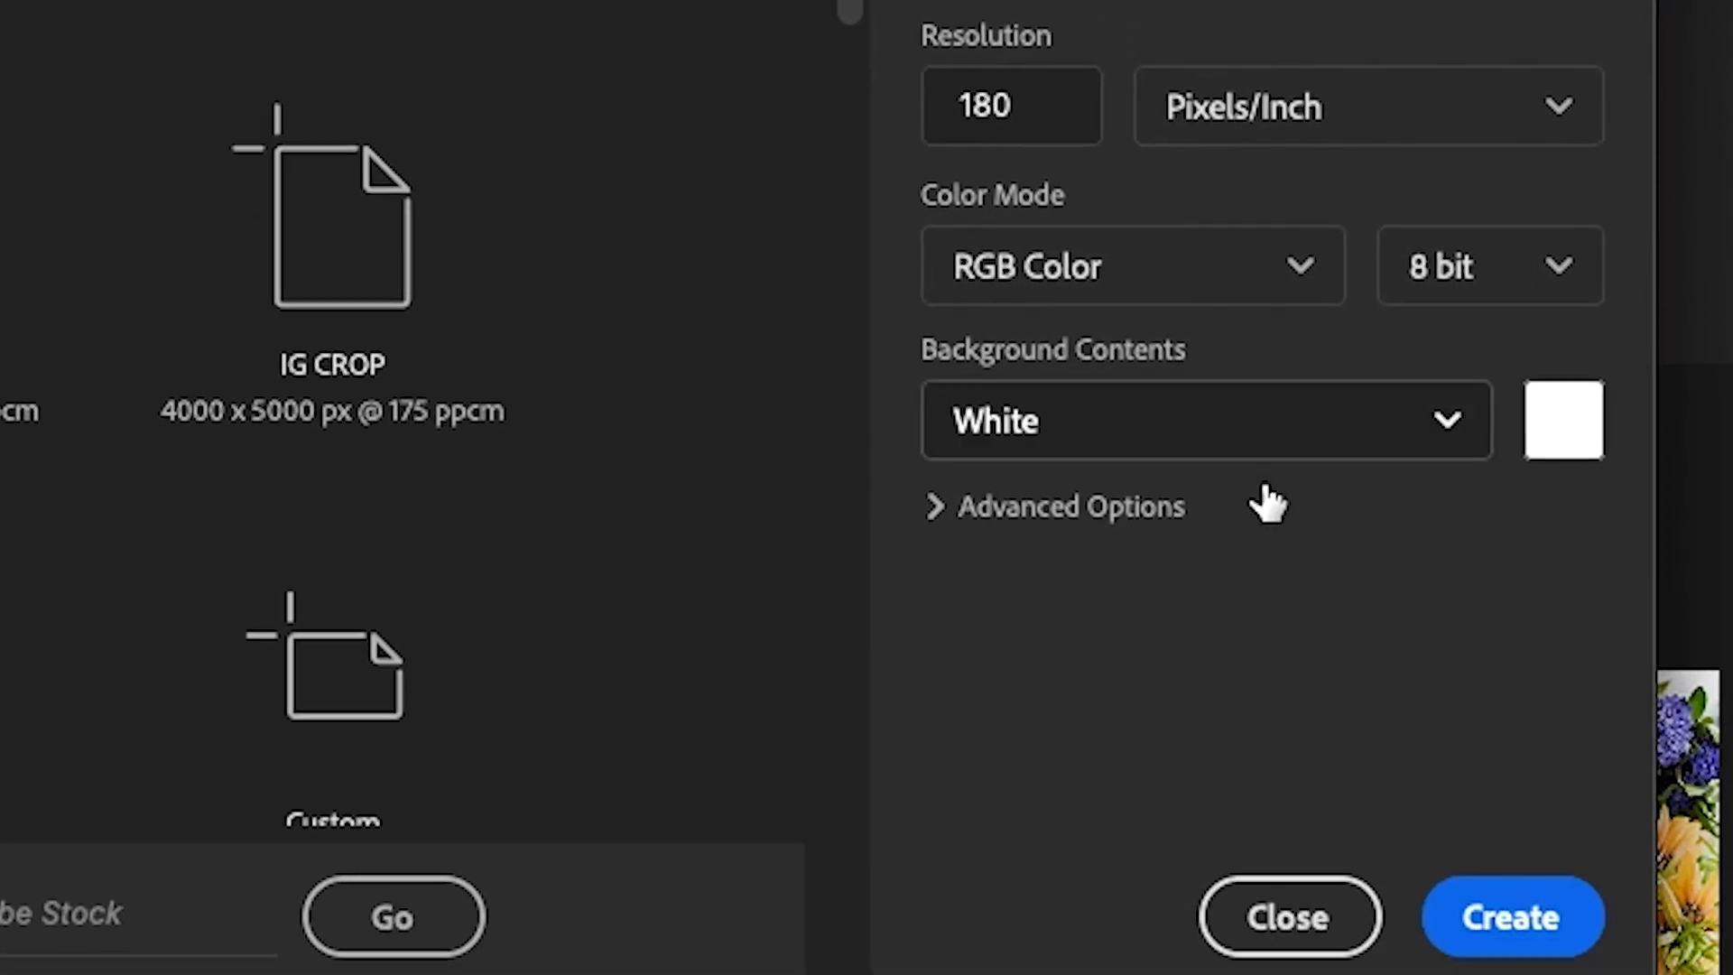
Create the blank document and look through the Channels, Layers and Adjustments panels
left_click(1510, 917)
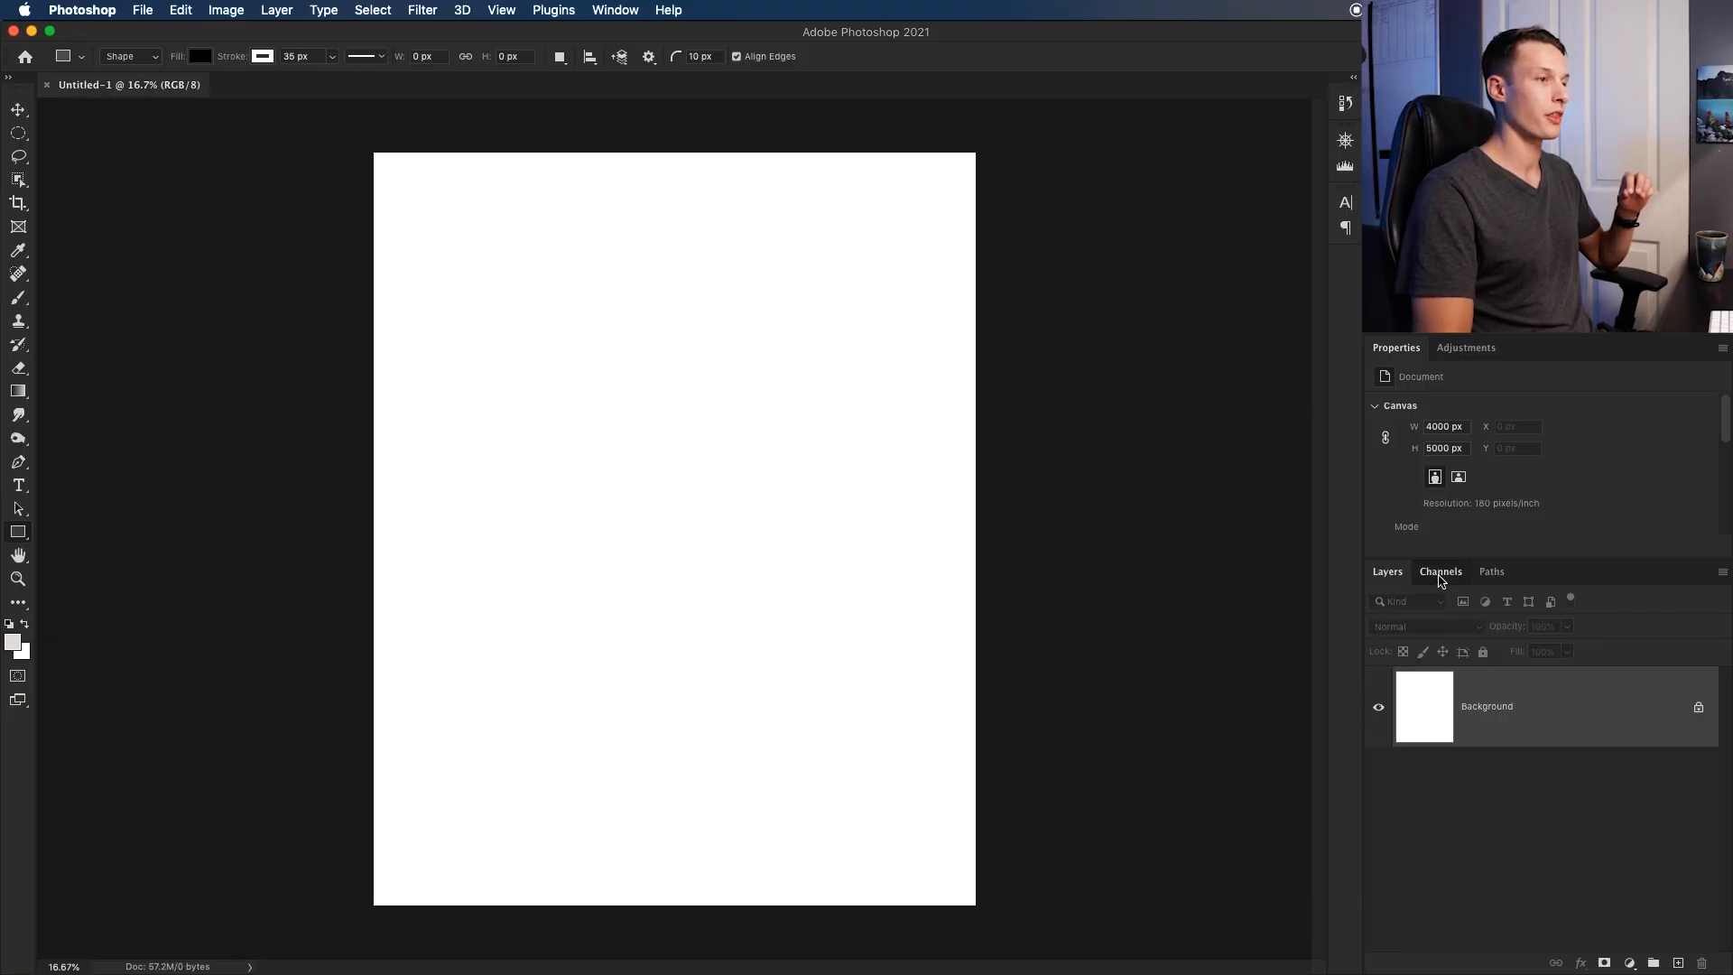
left_click(1440, 572)
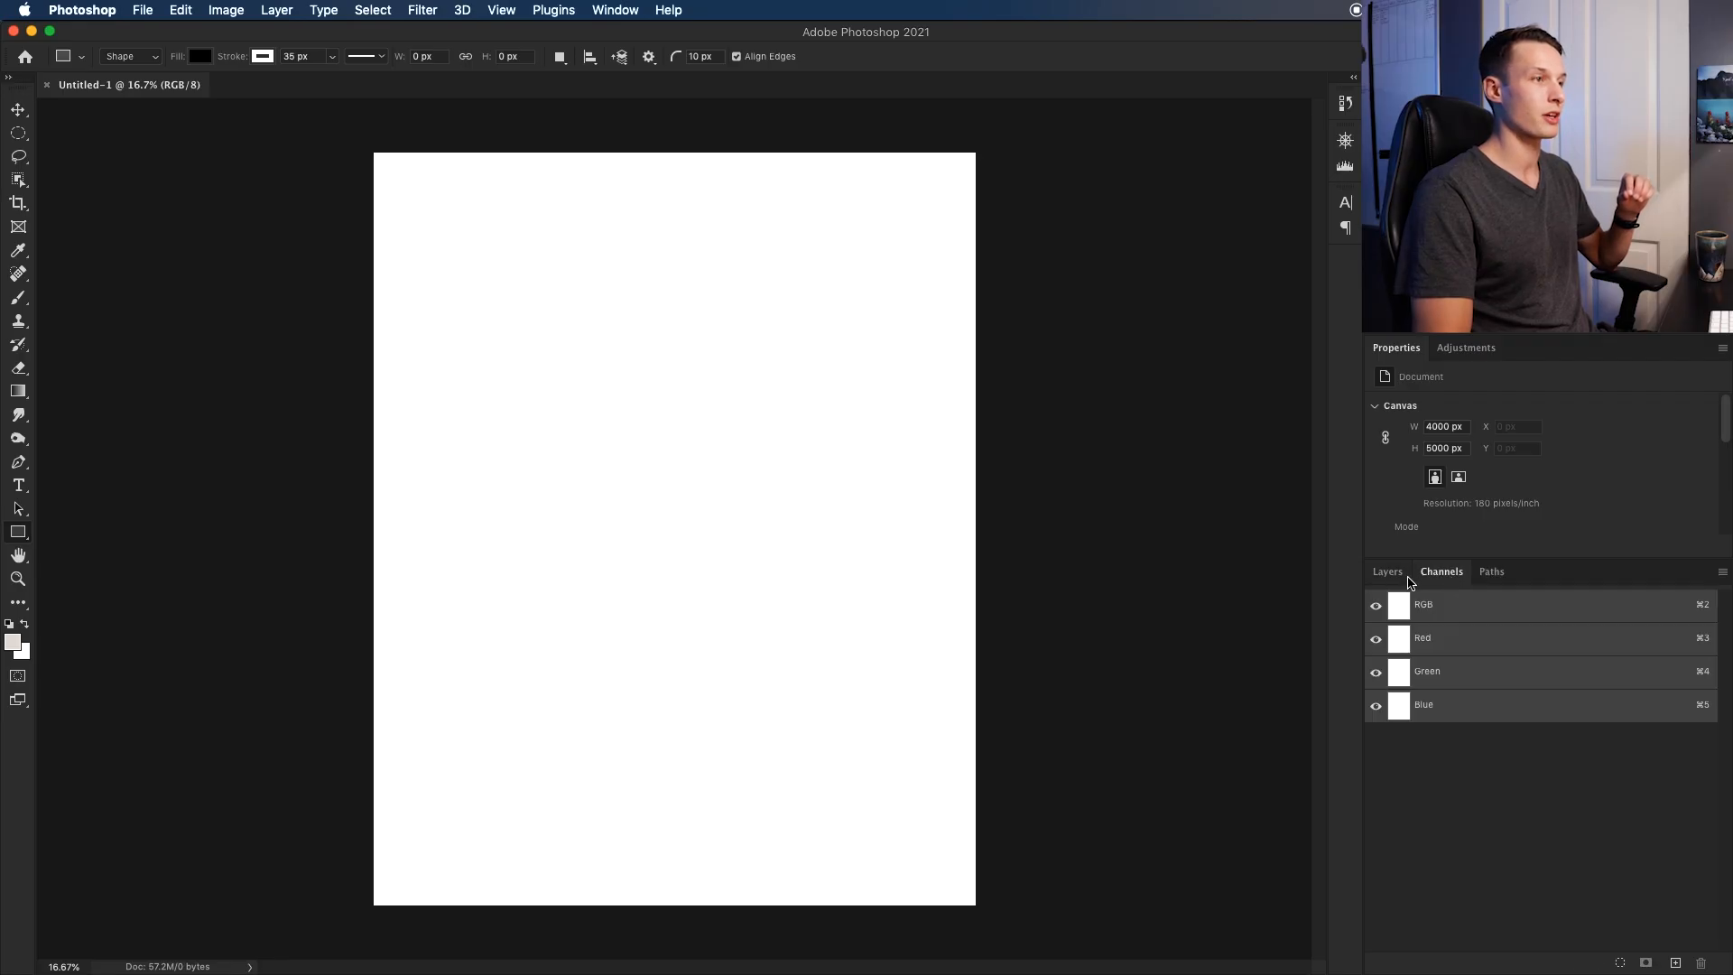
left_click(1386, 572)
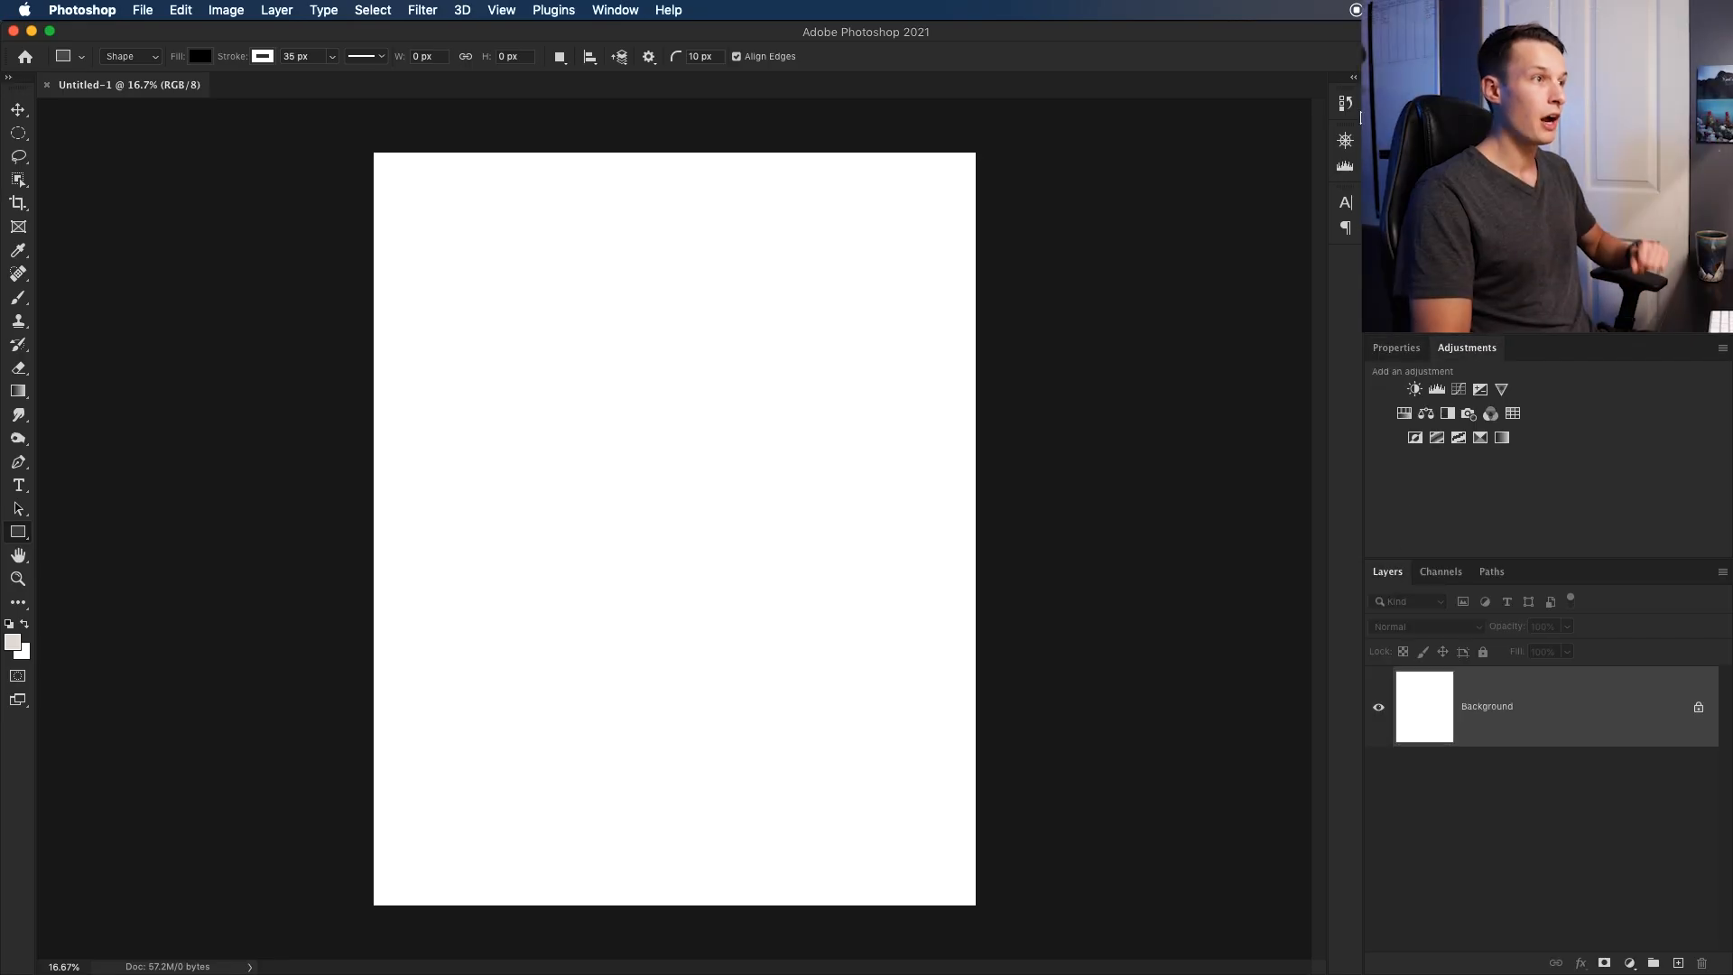
left_click(1395, 347)
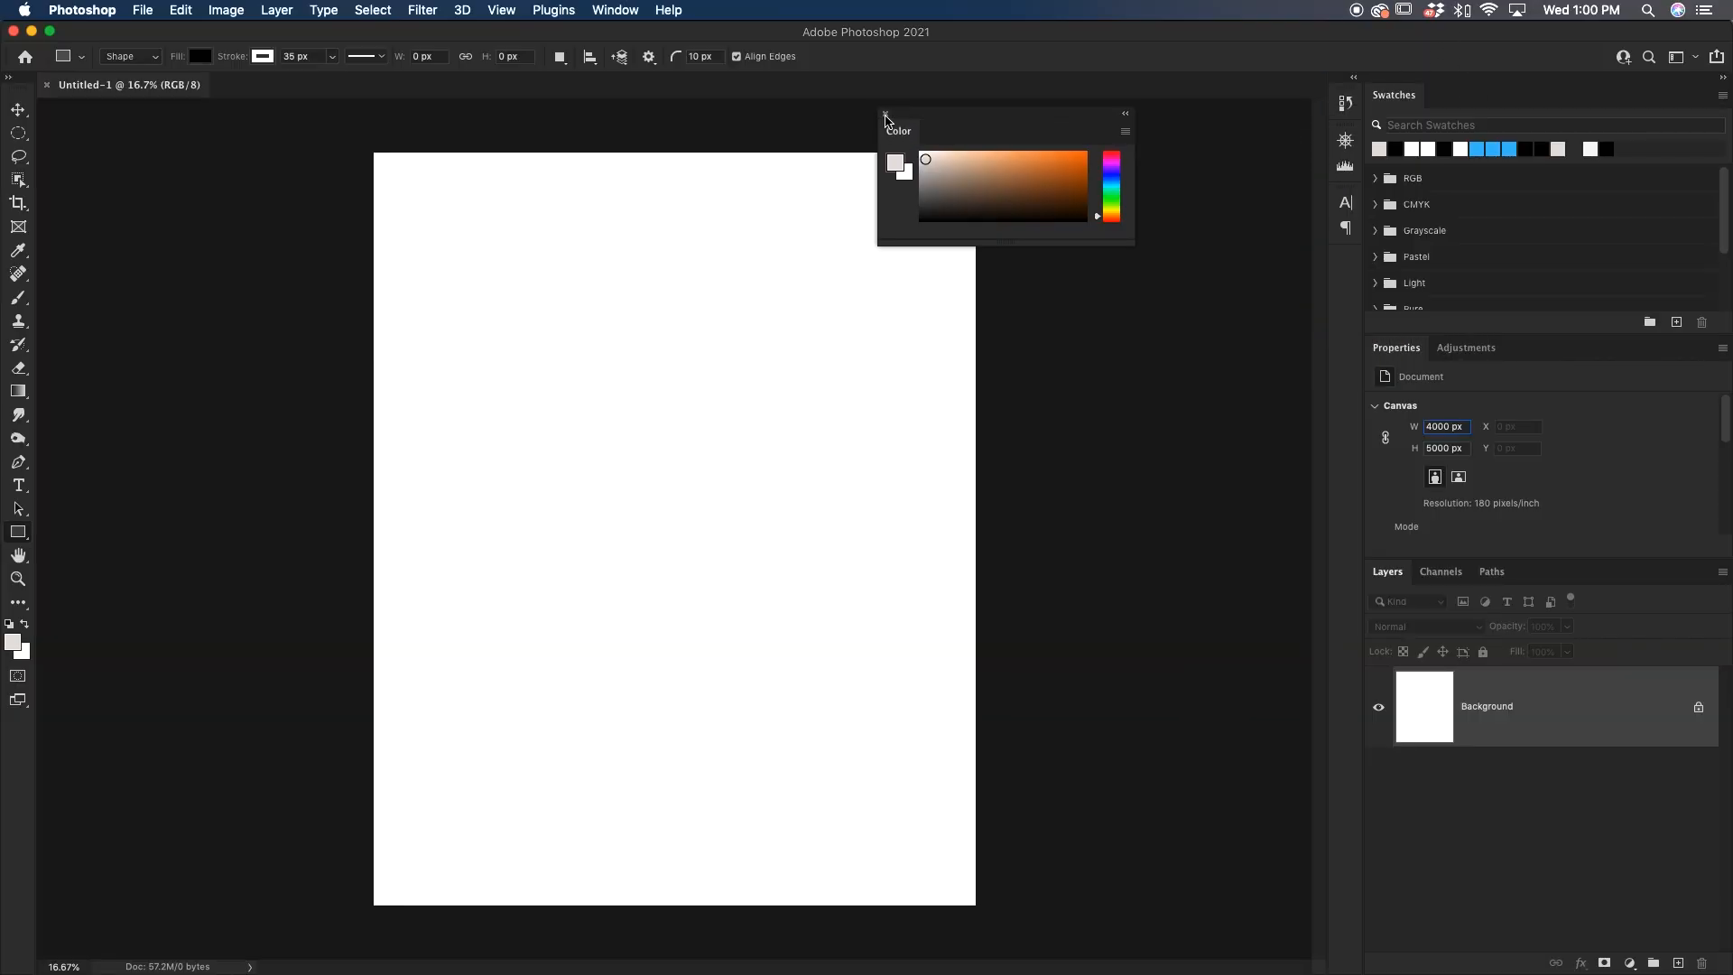
Close the floating colour panel, then bring the Color panel back via the Window menu
left_click(1125, 114)
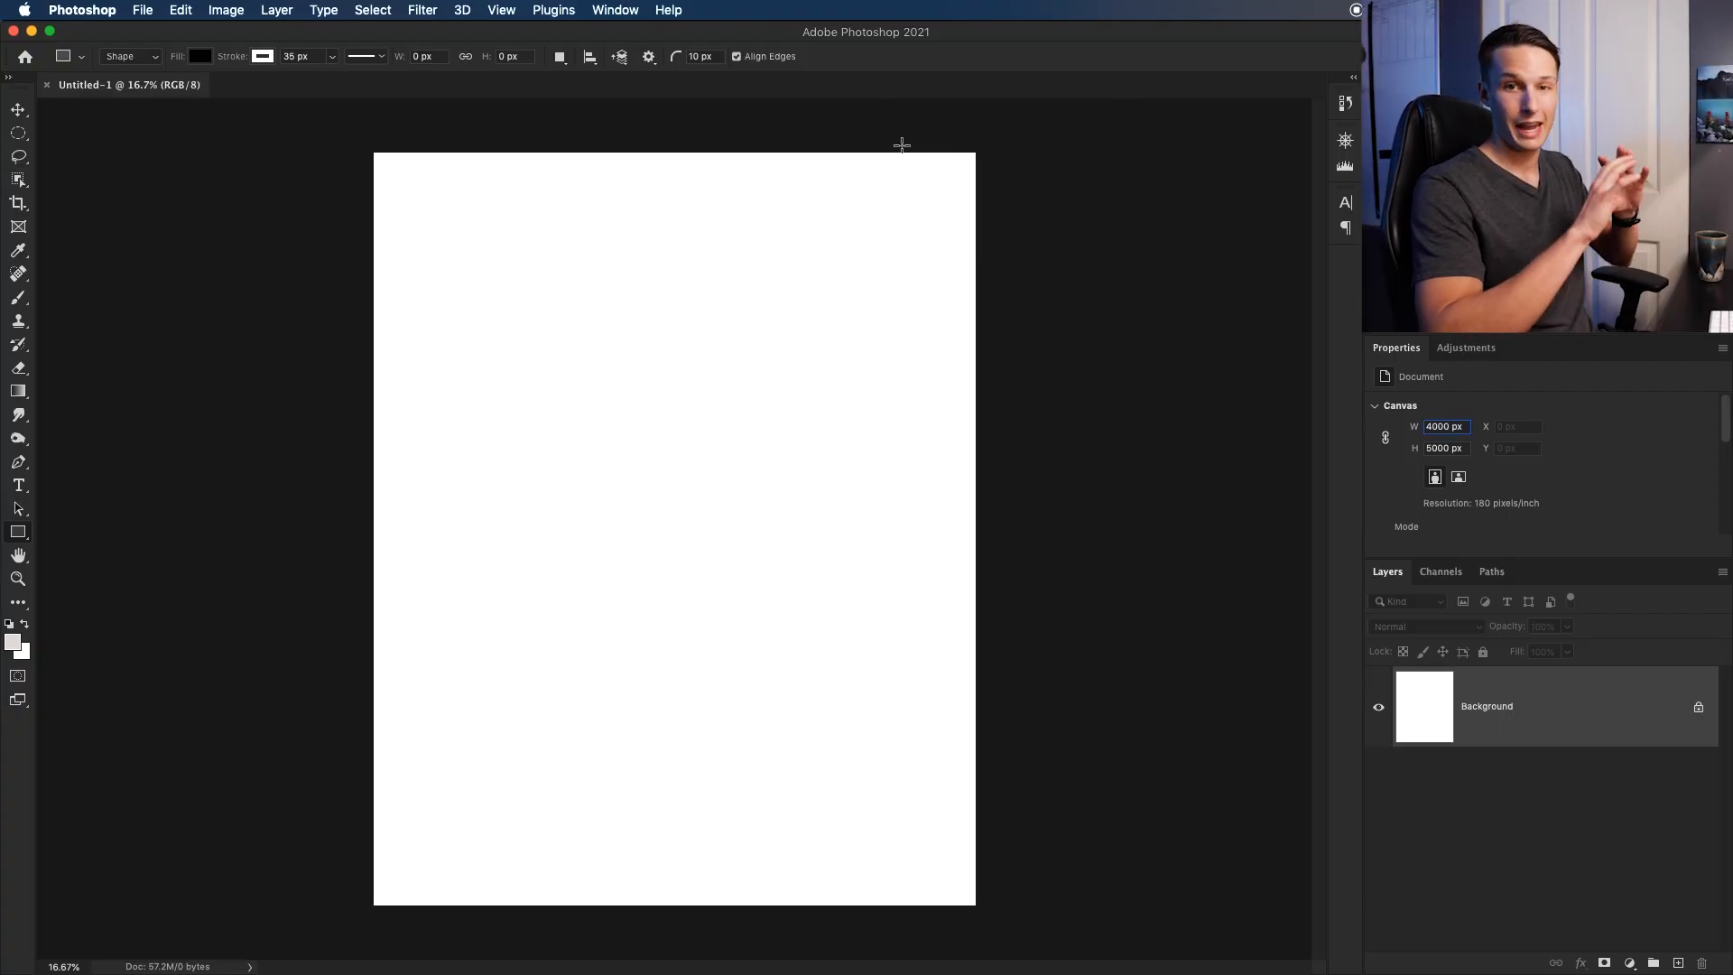
mouse_move(680, 104)
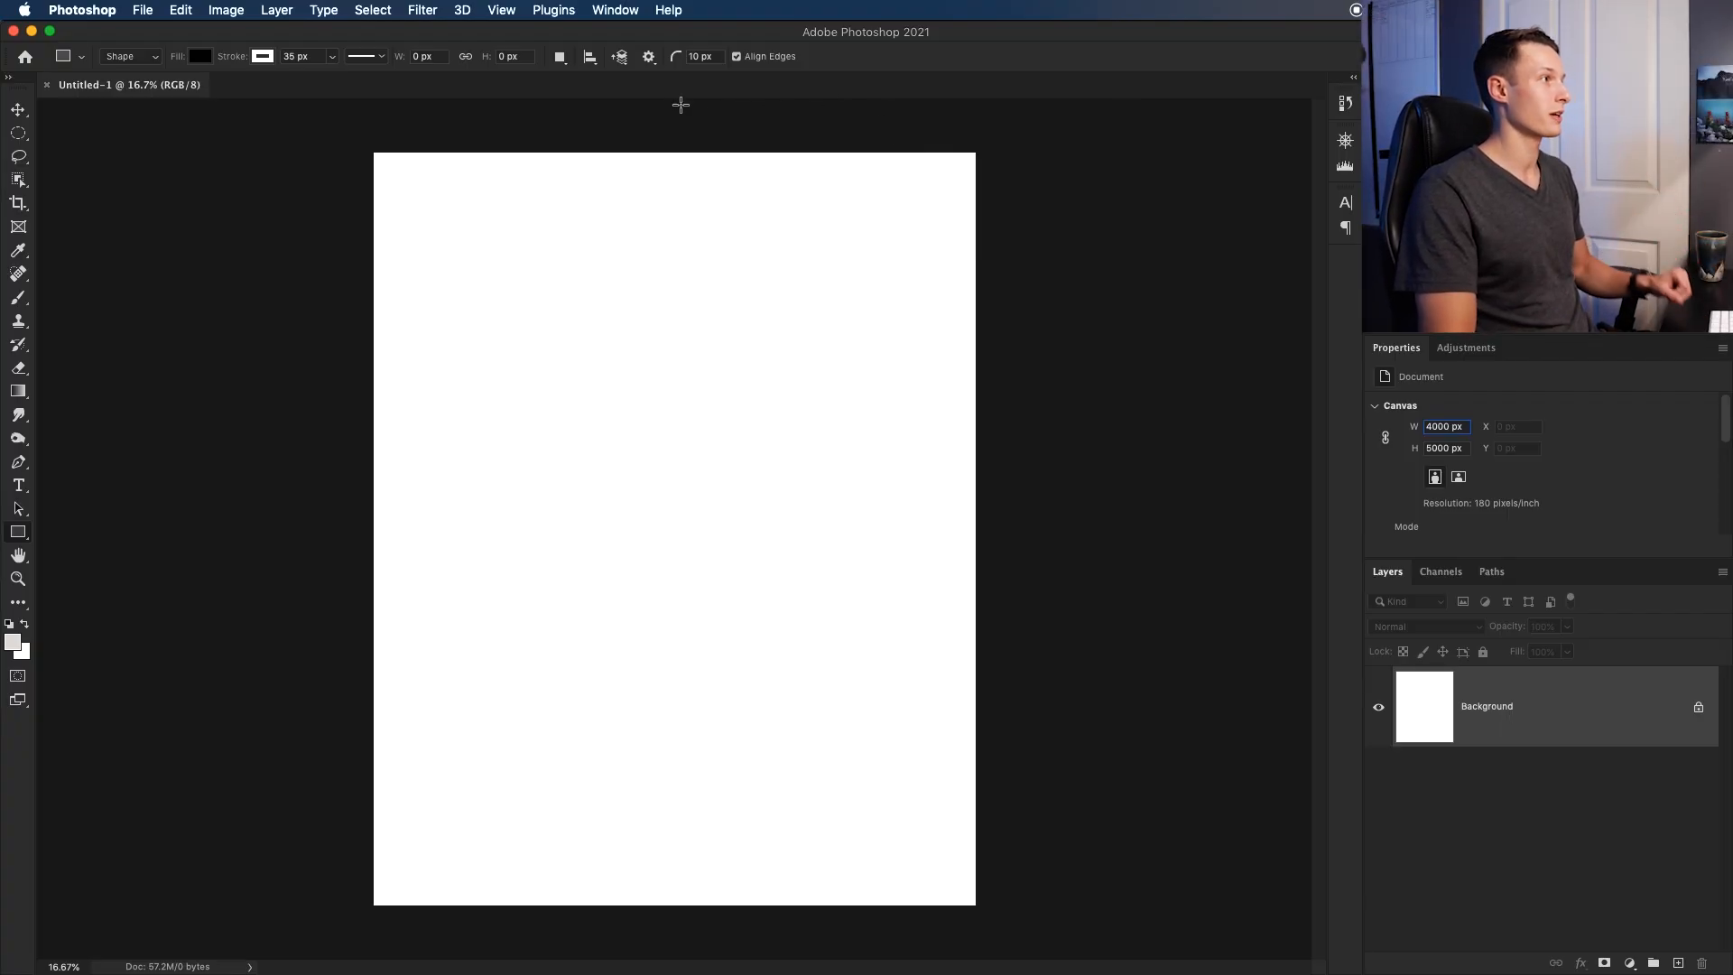
left_click(613, 11)
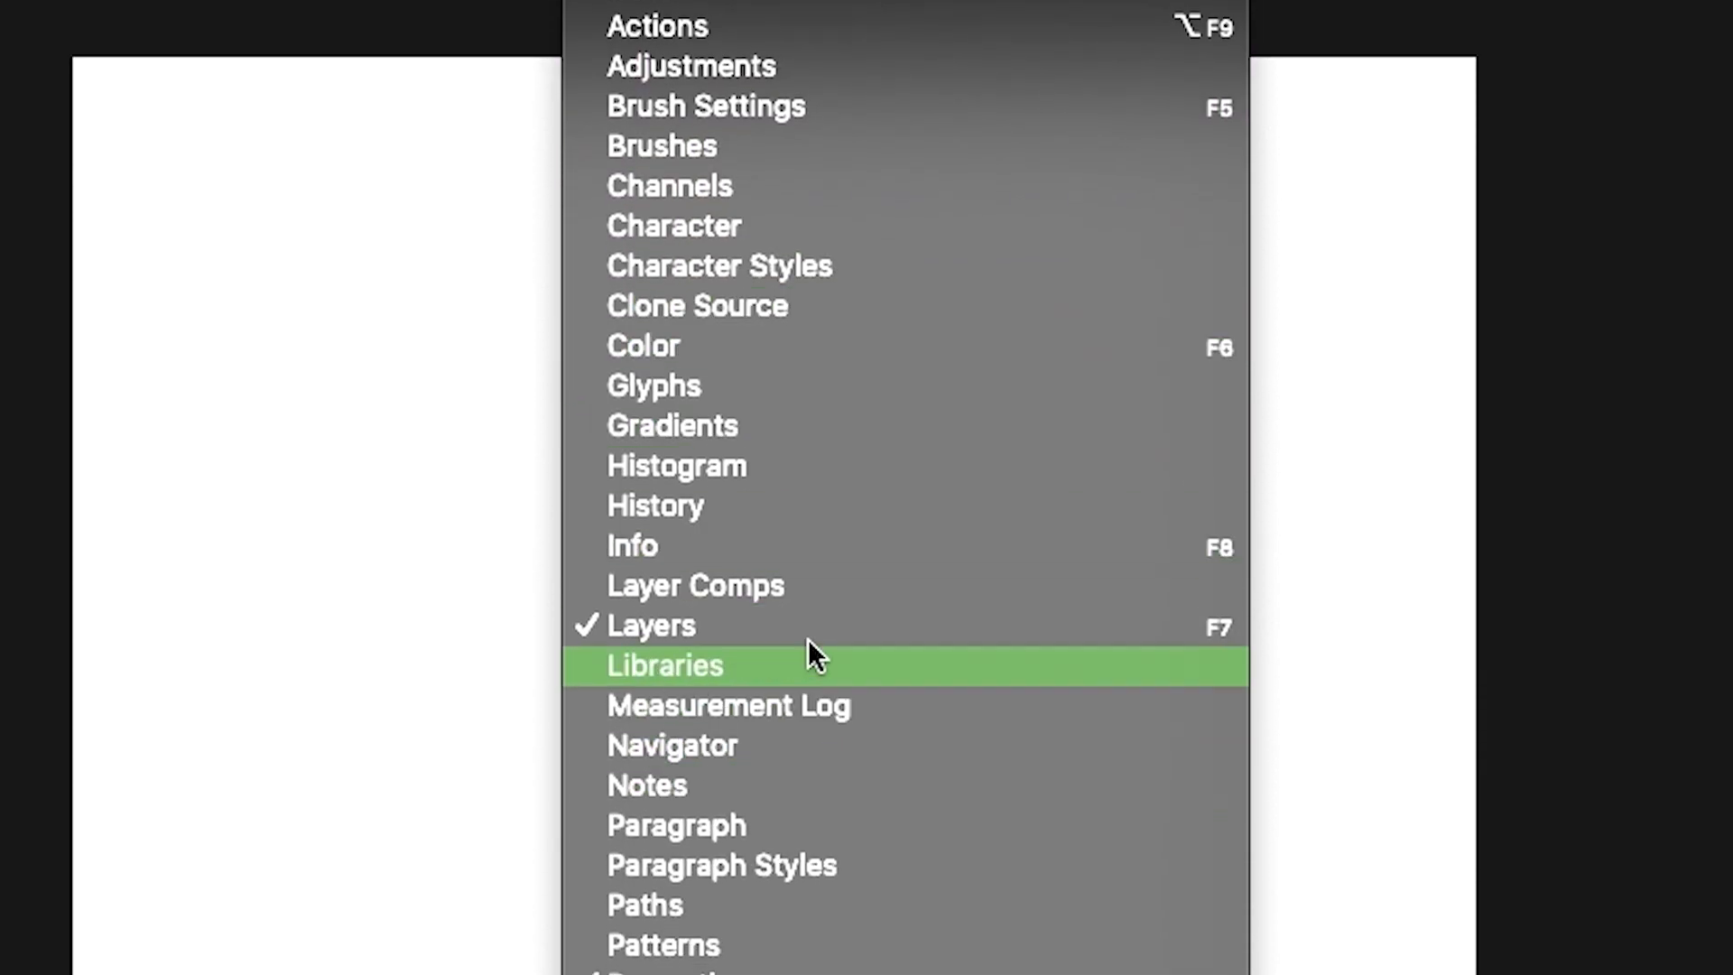
mouse_move(724, 347)
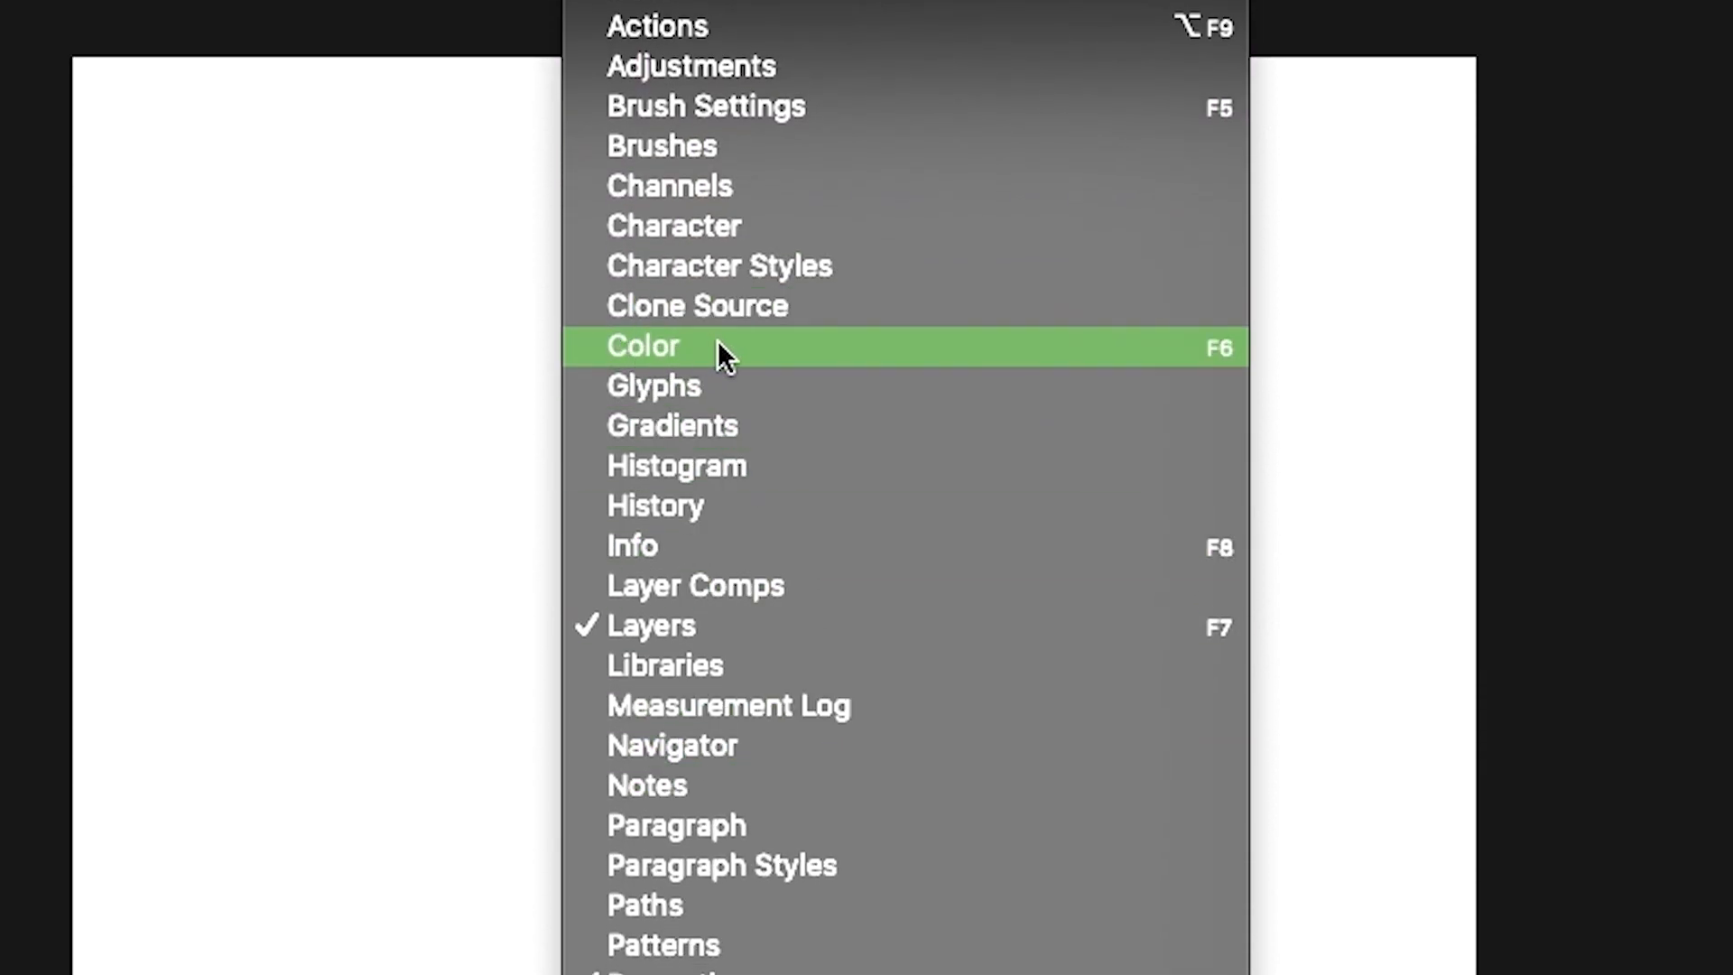
left_click(643, 344)
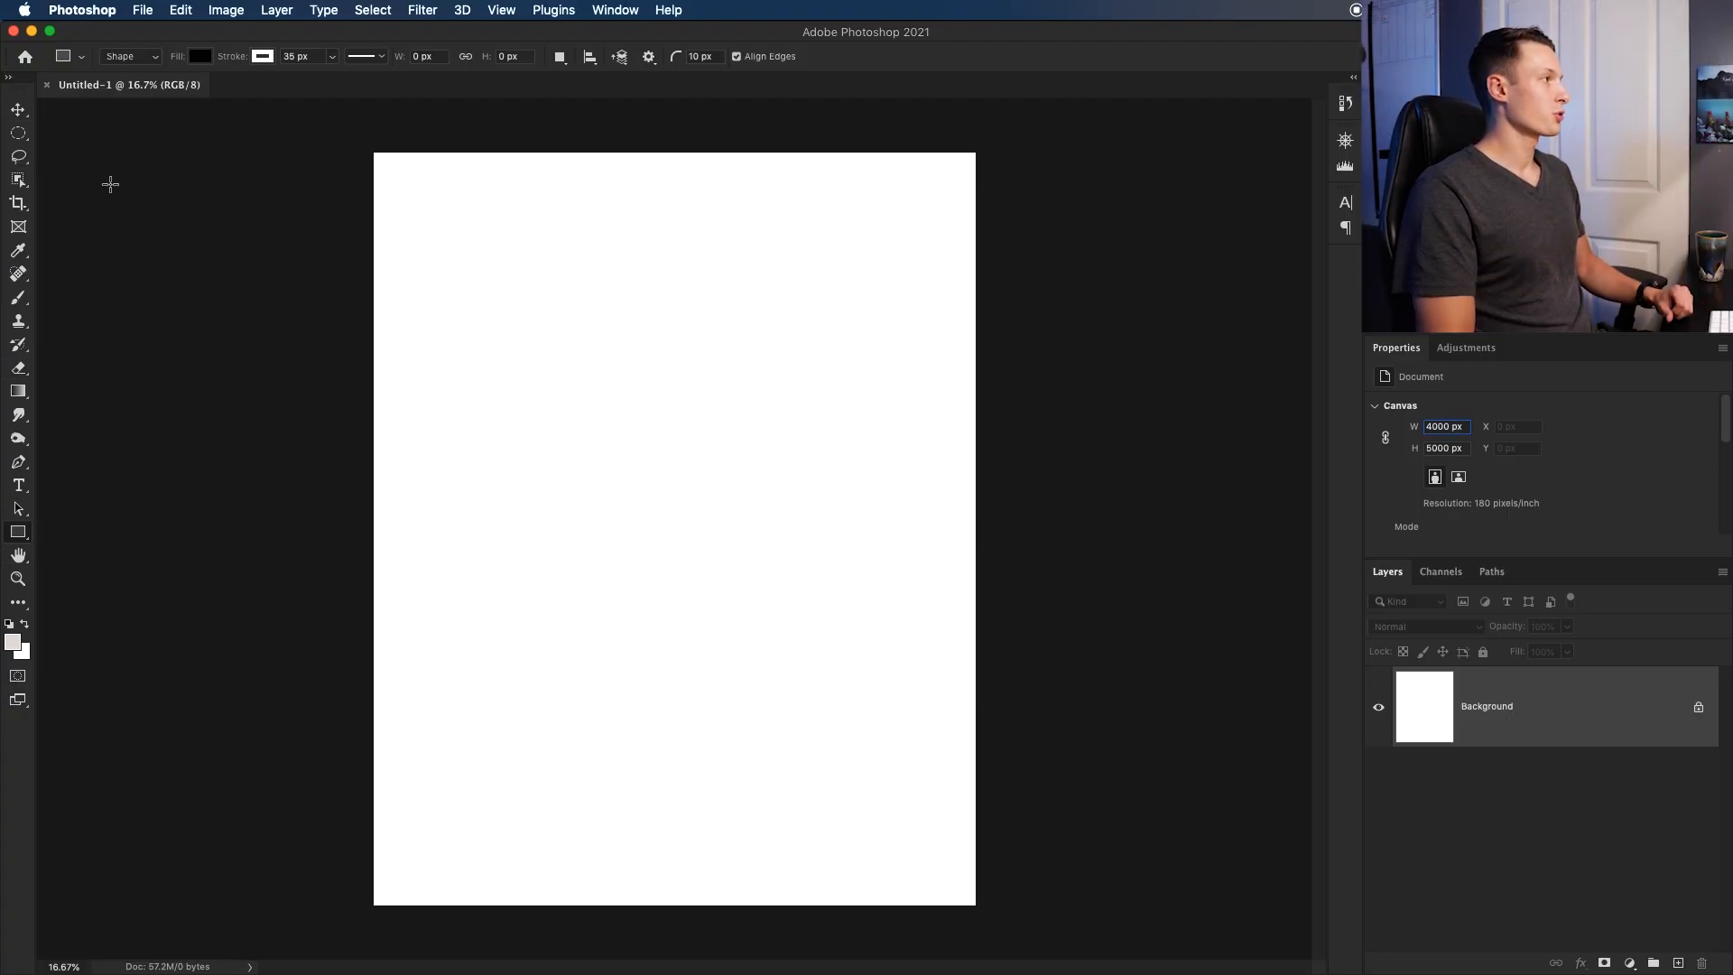
mouse_move(18, 343)
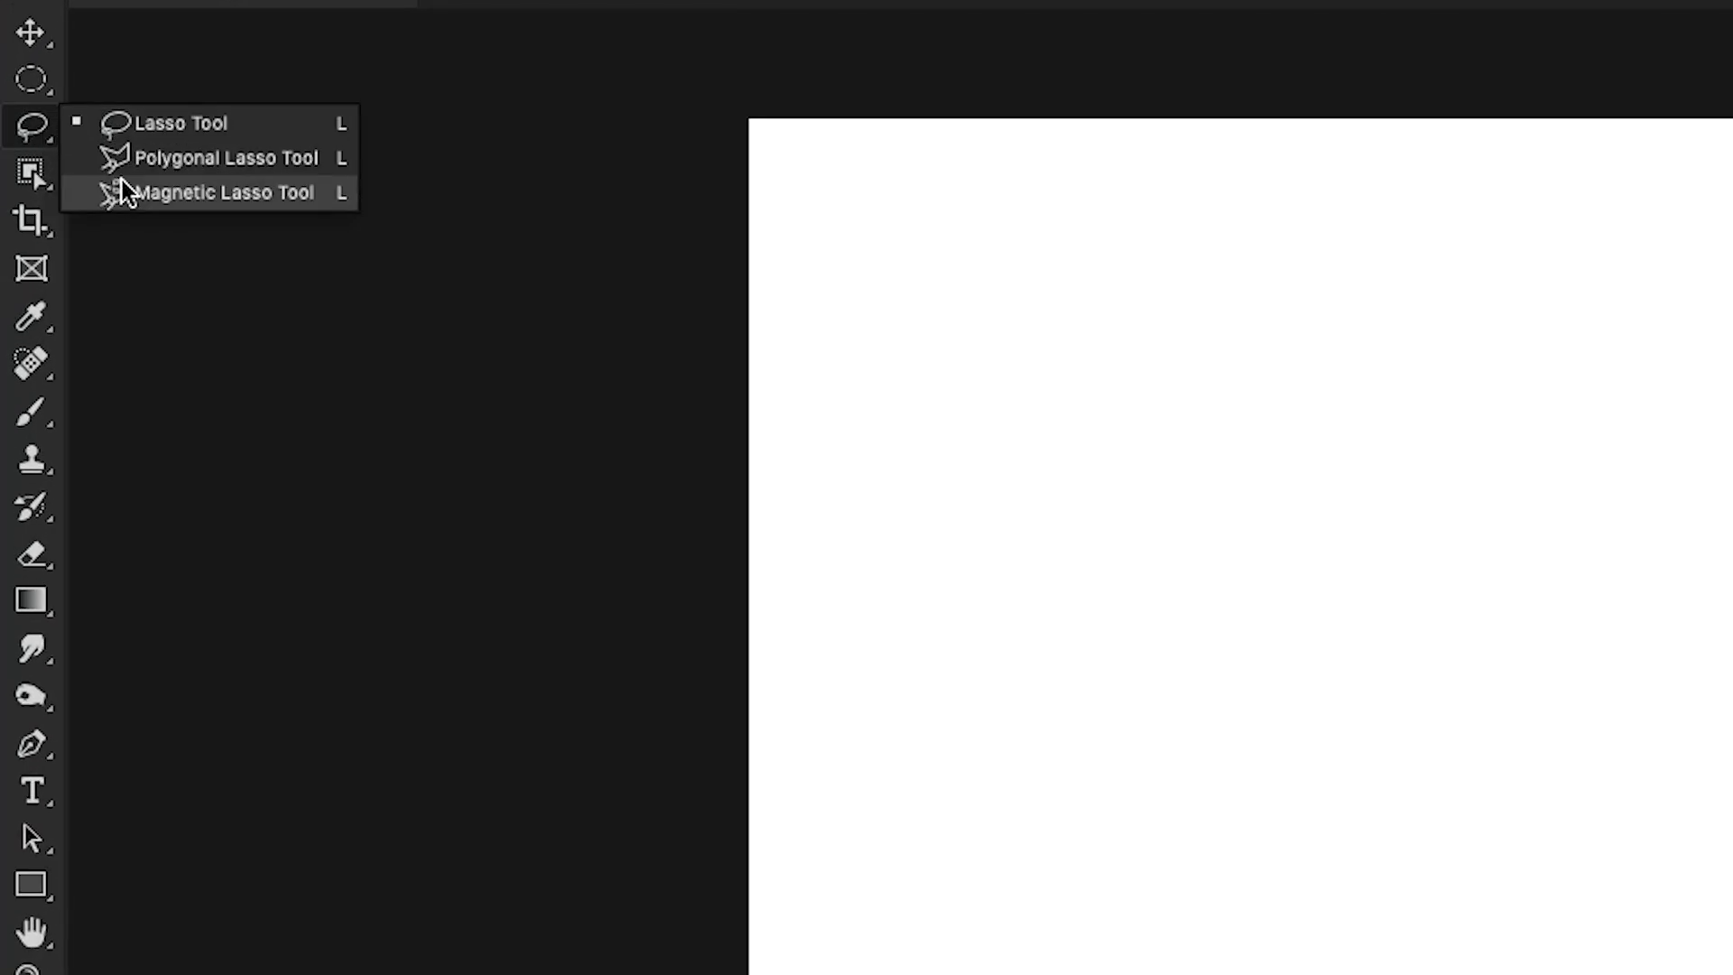
mouse_move(136, 248)
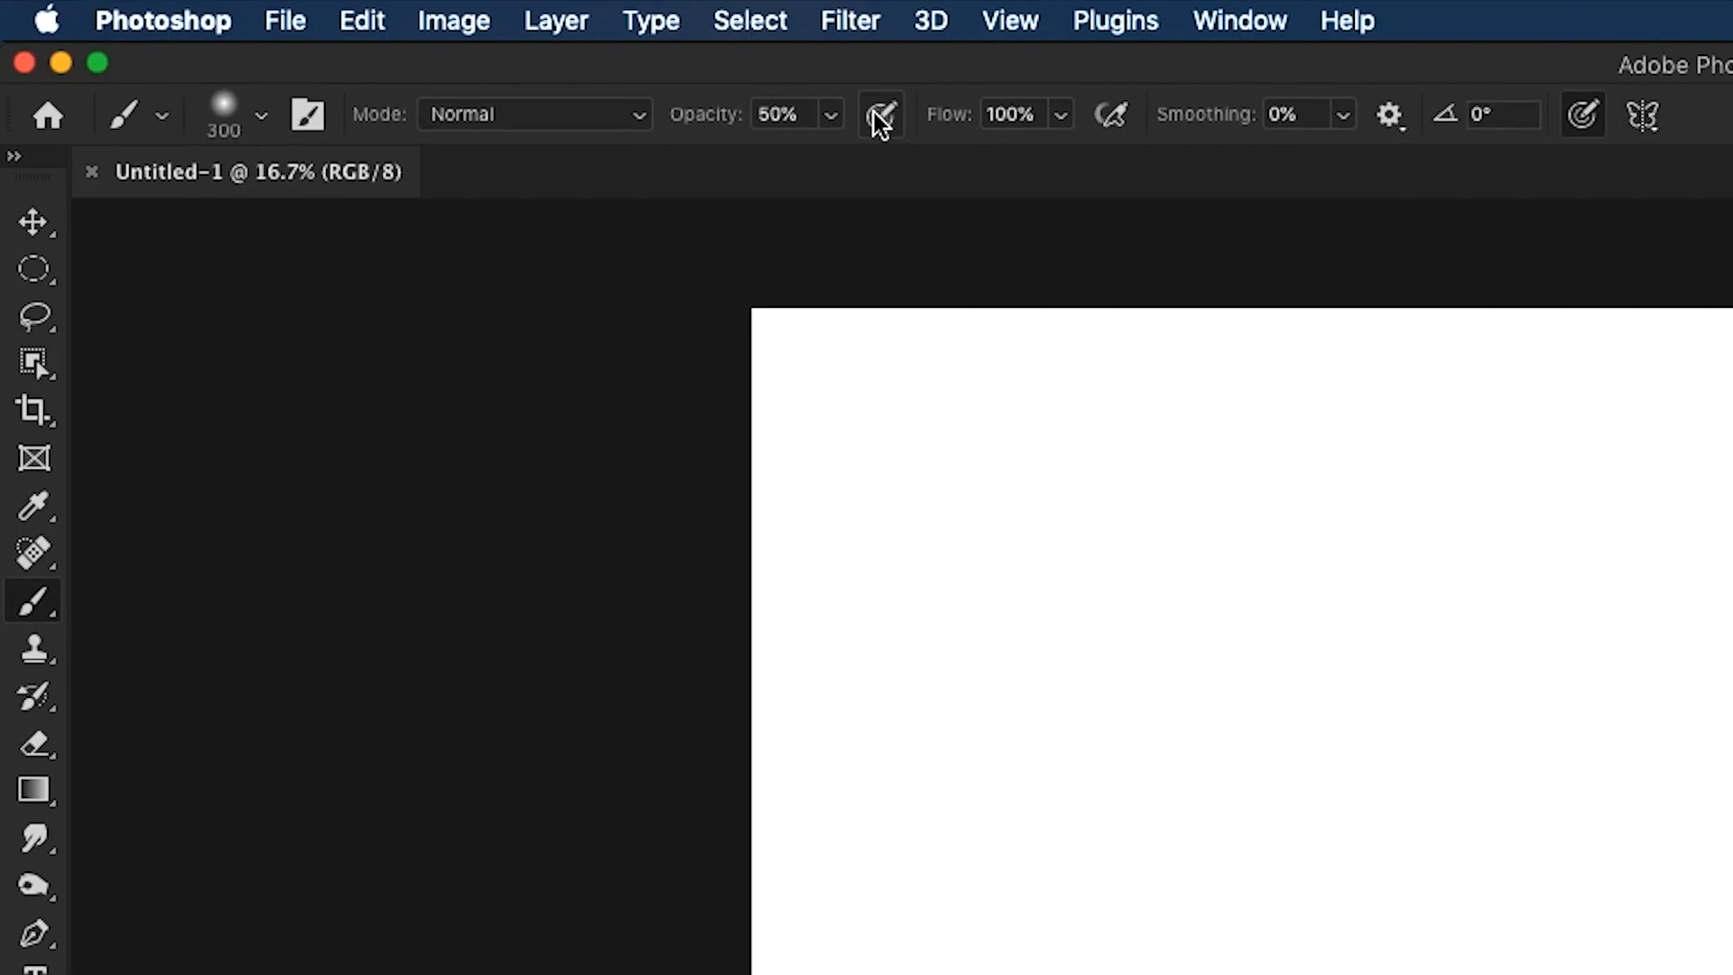
mouse_move(879, 114)
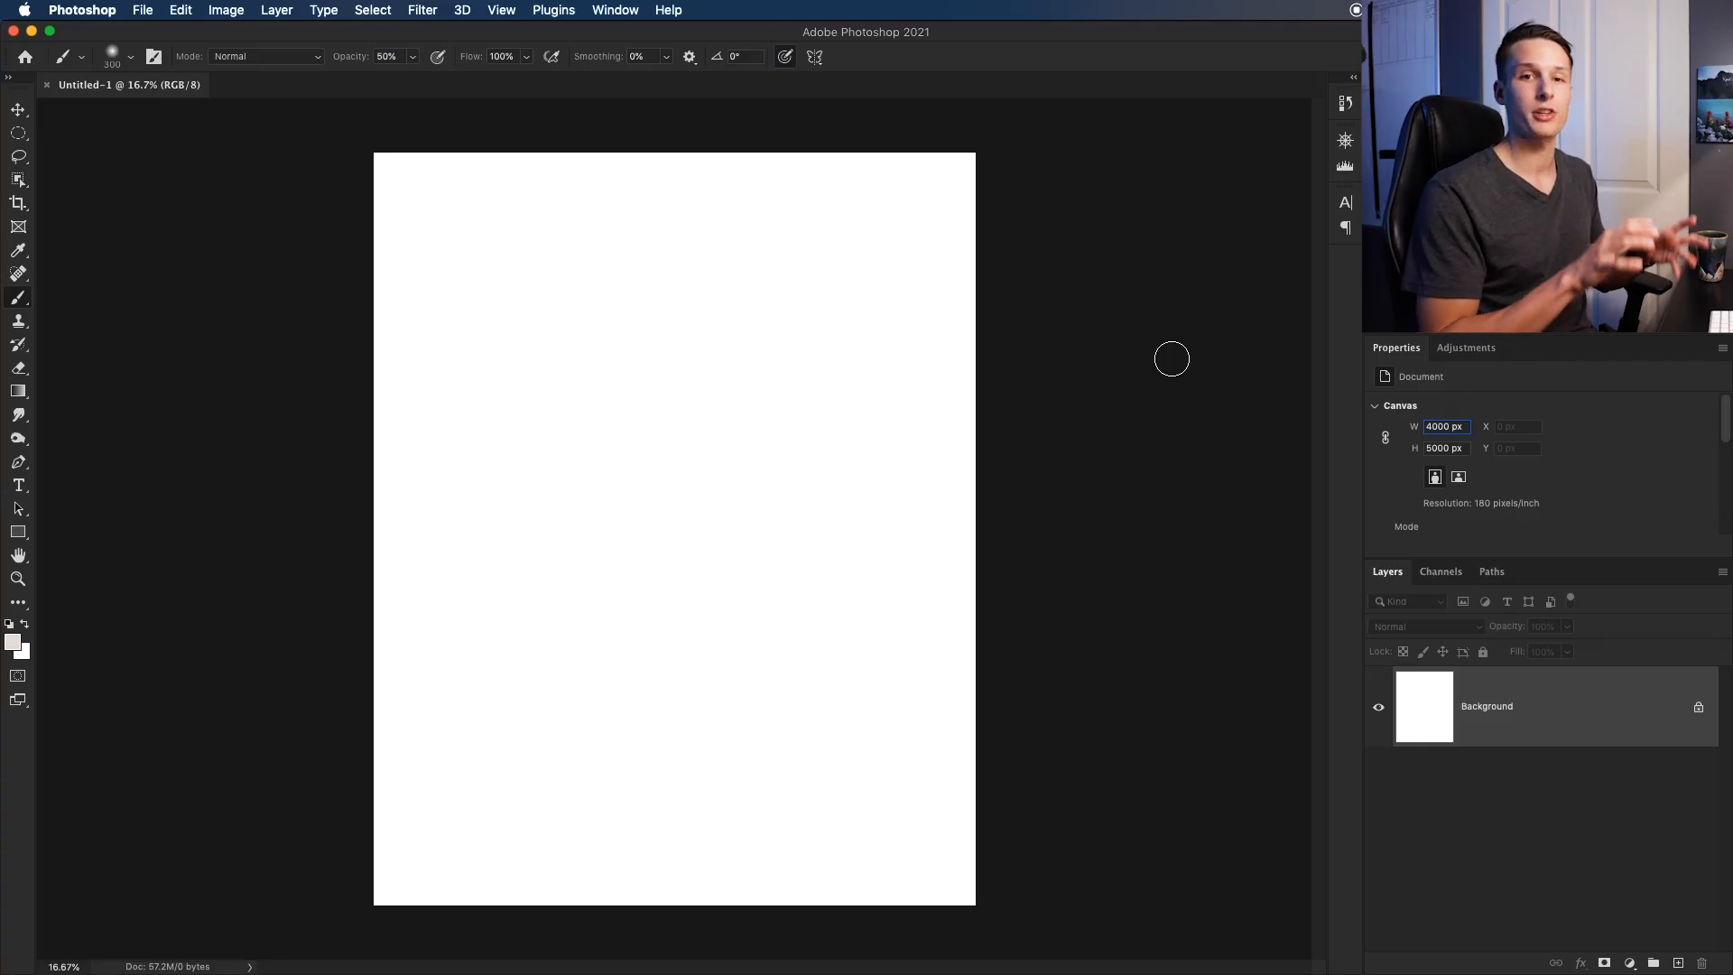
mouse_move(1165, 340)
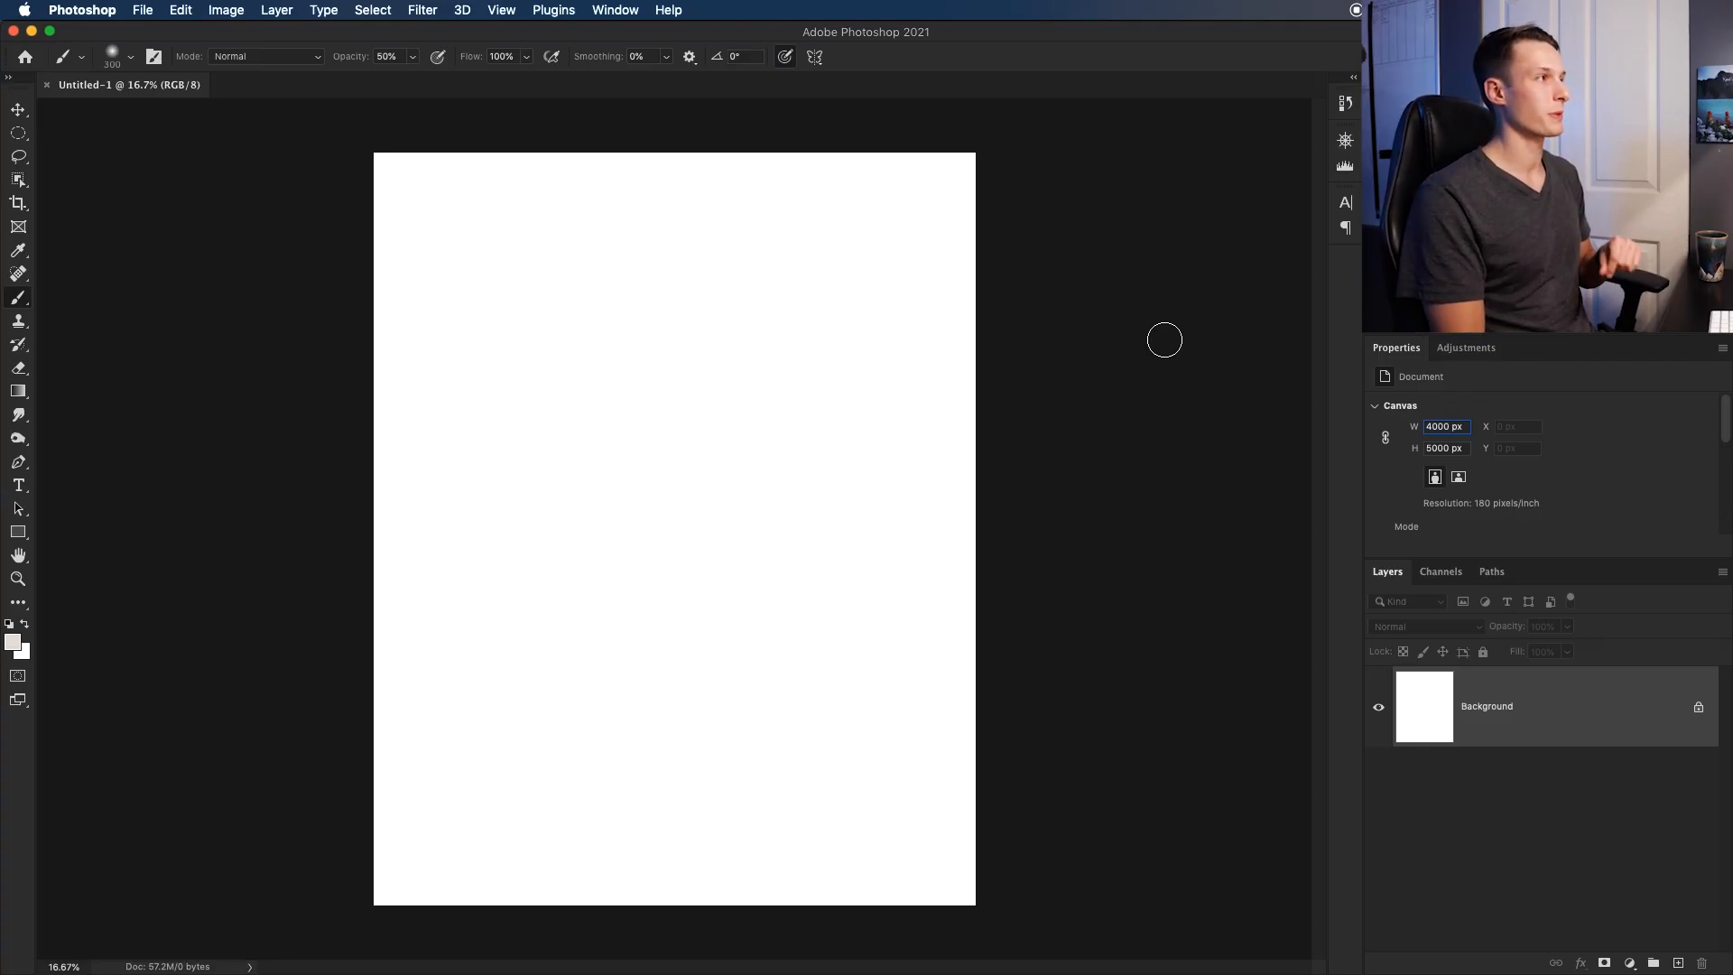
Switch the interface to the Essentials (Default) workspace
left_click(614, 11)
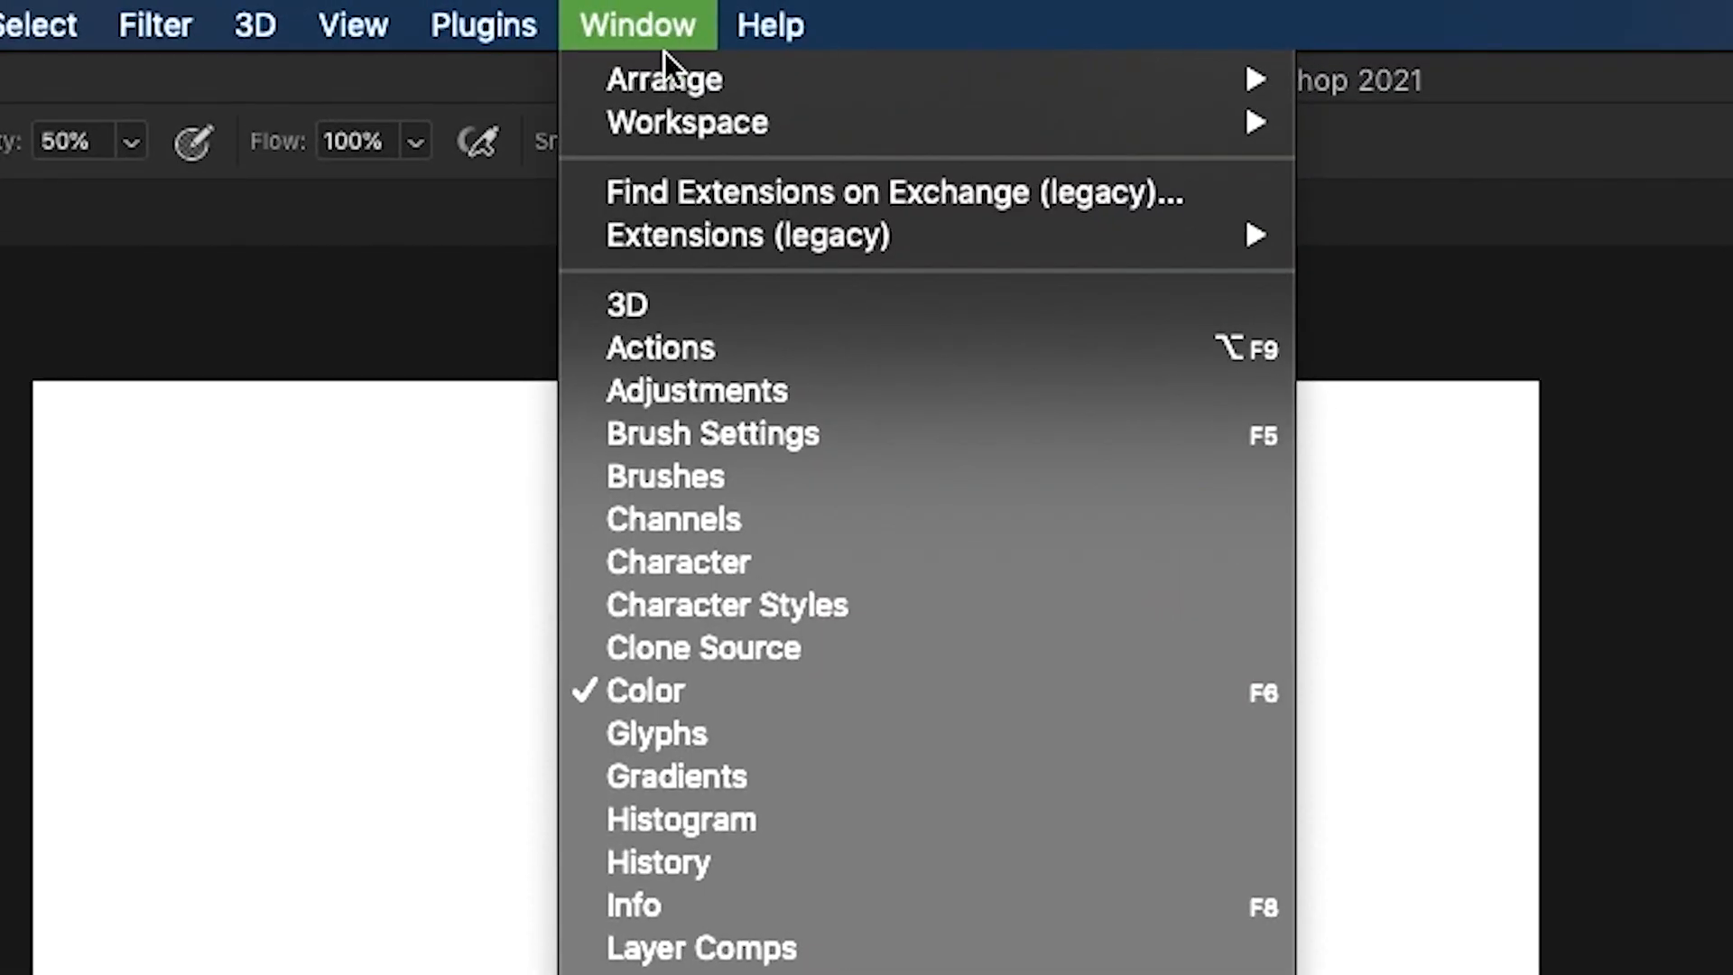
mouse_move(686, 121)
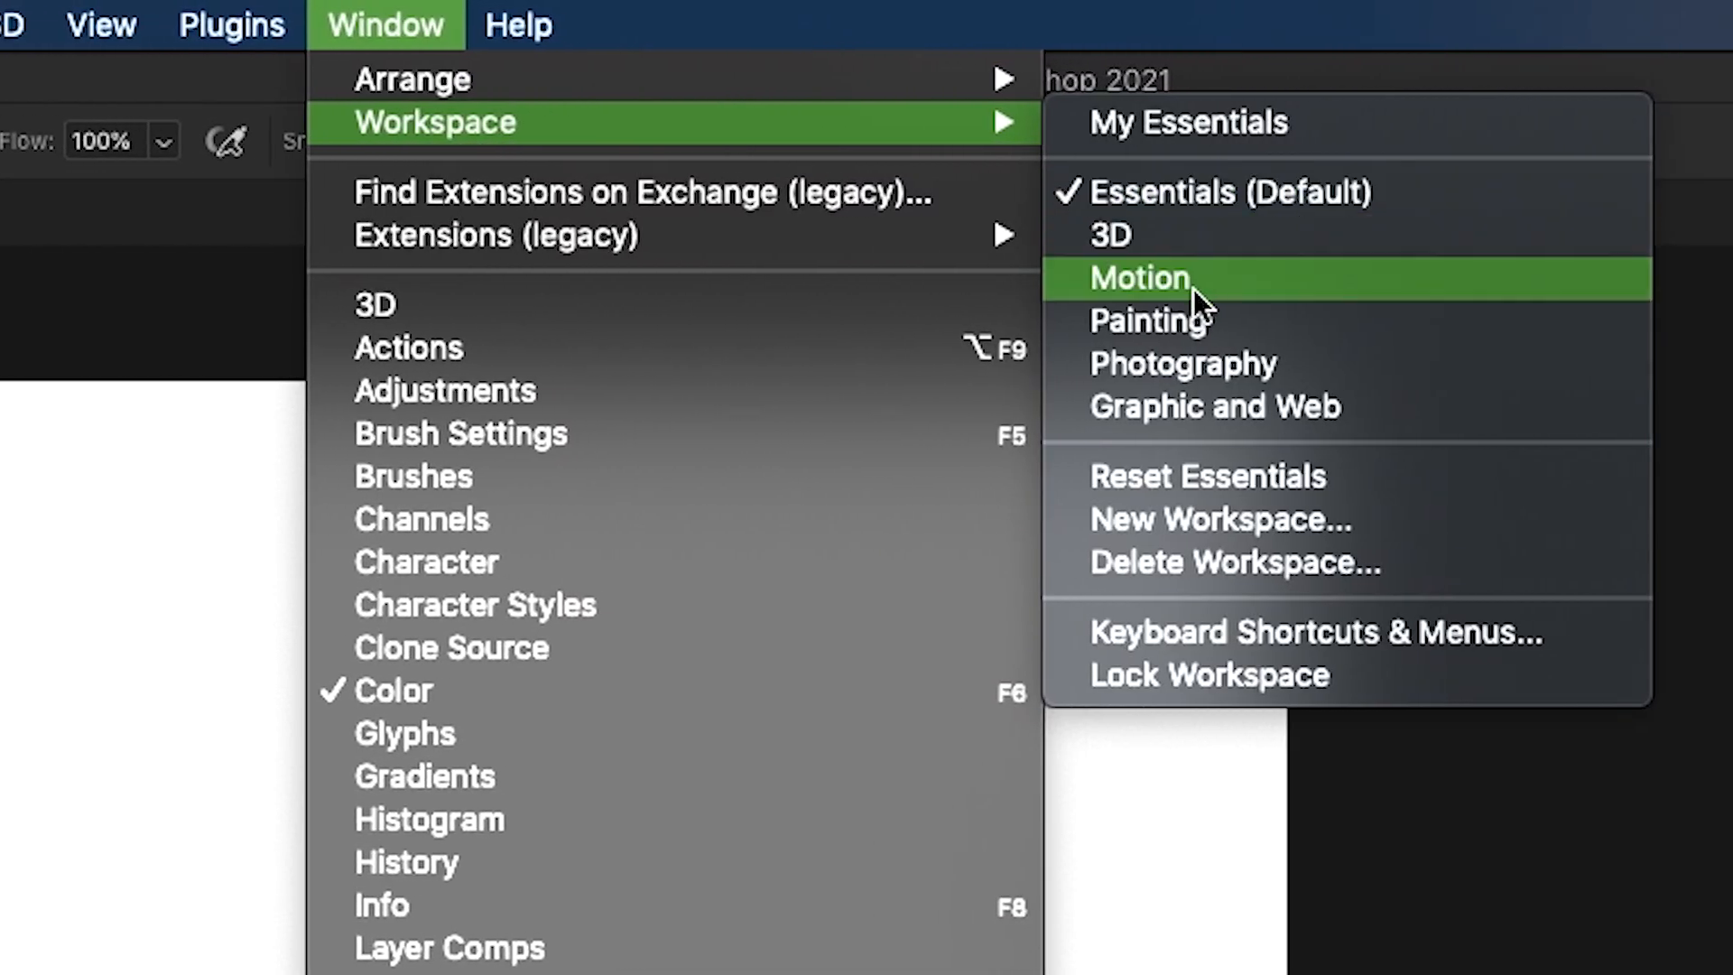
mouse_move(1214, 191)
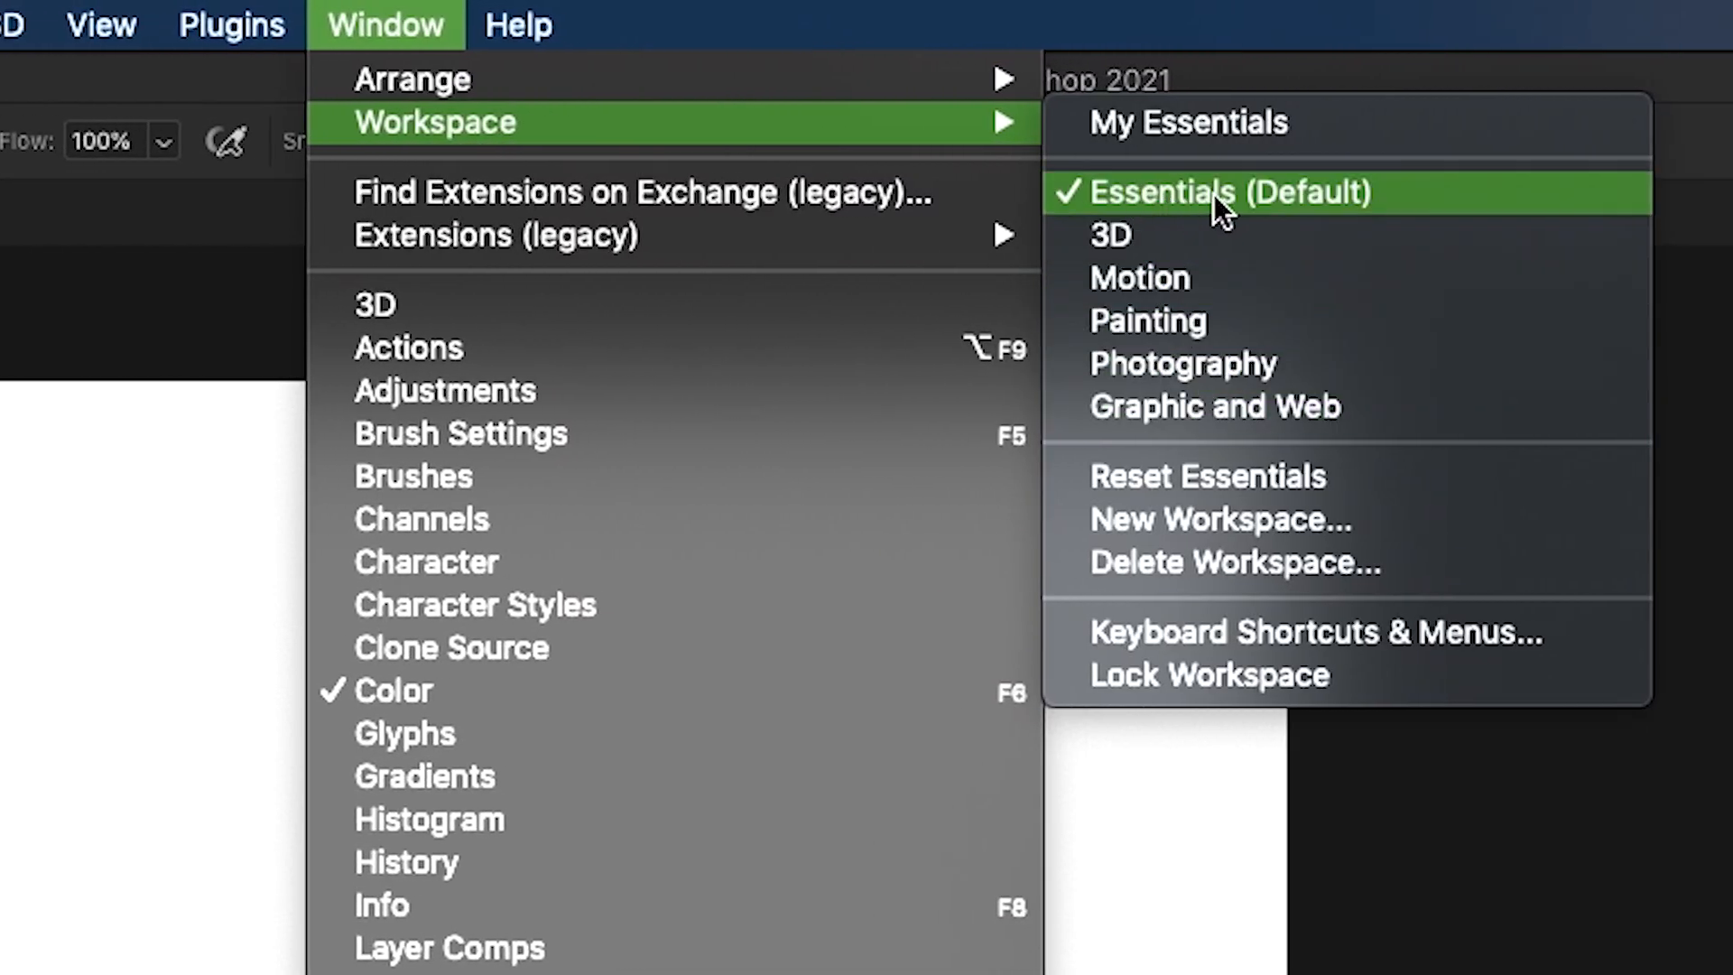
left_click(1214, 193)
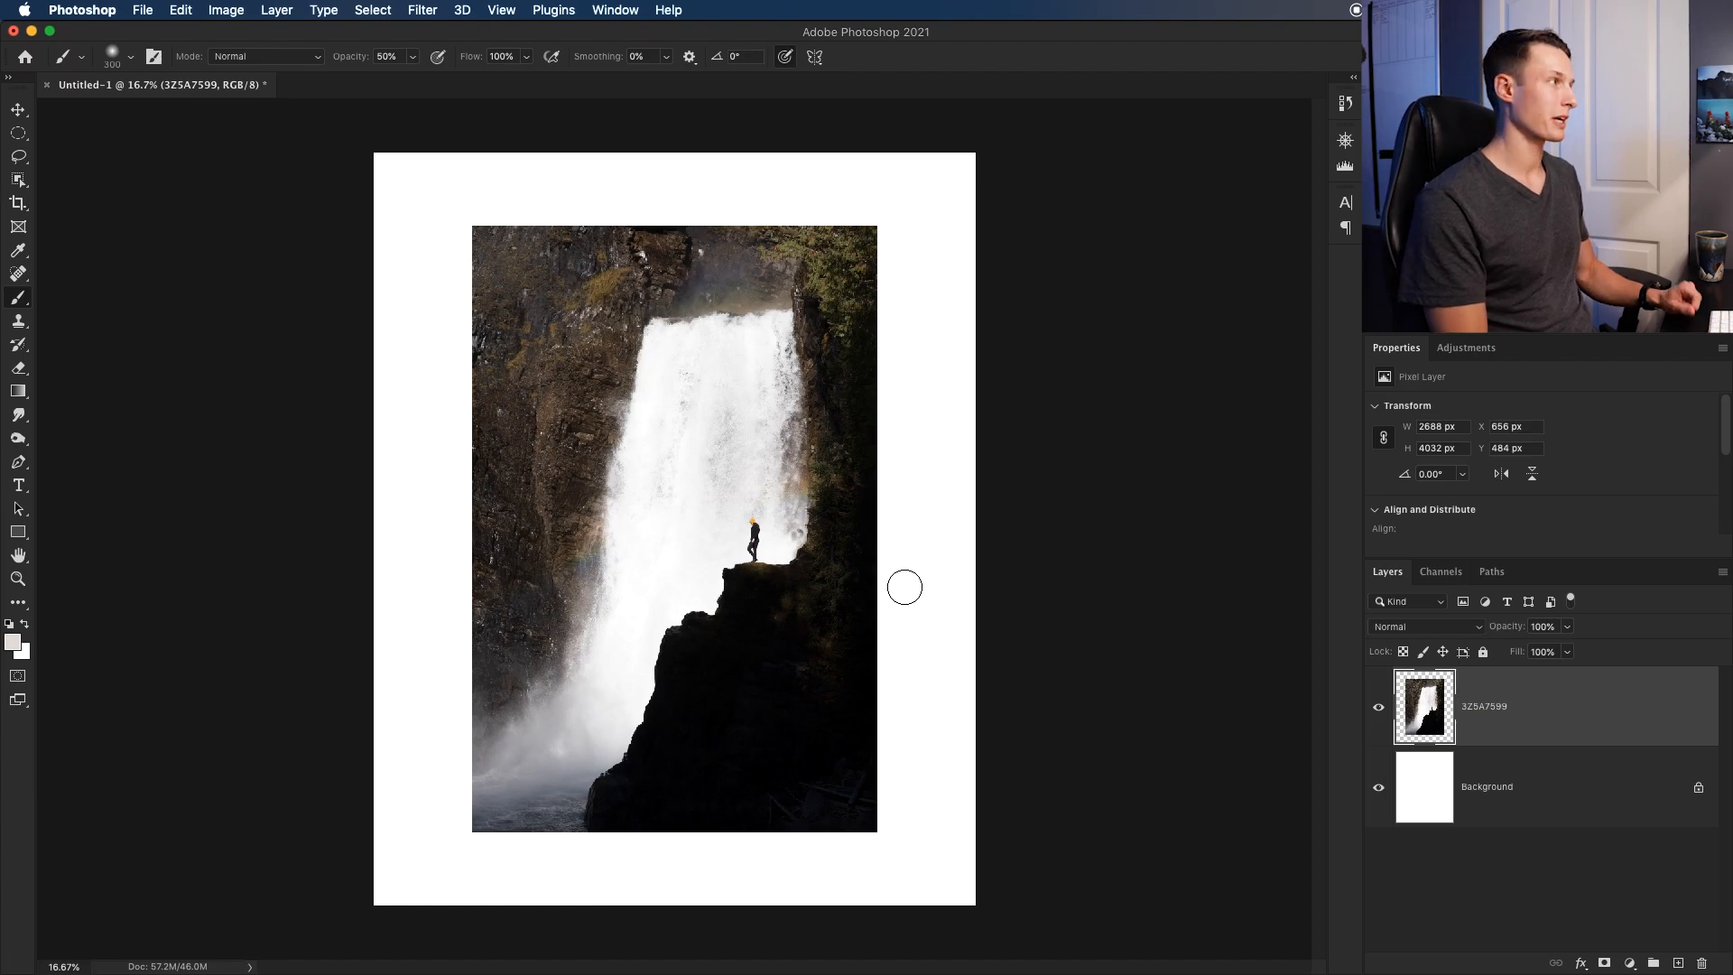
Scale the waterfall photo layer up to cover the whole white canvas
key("v")
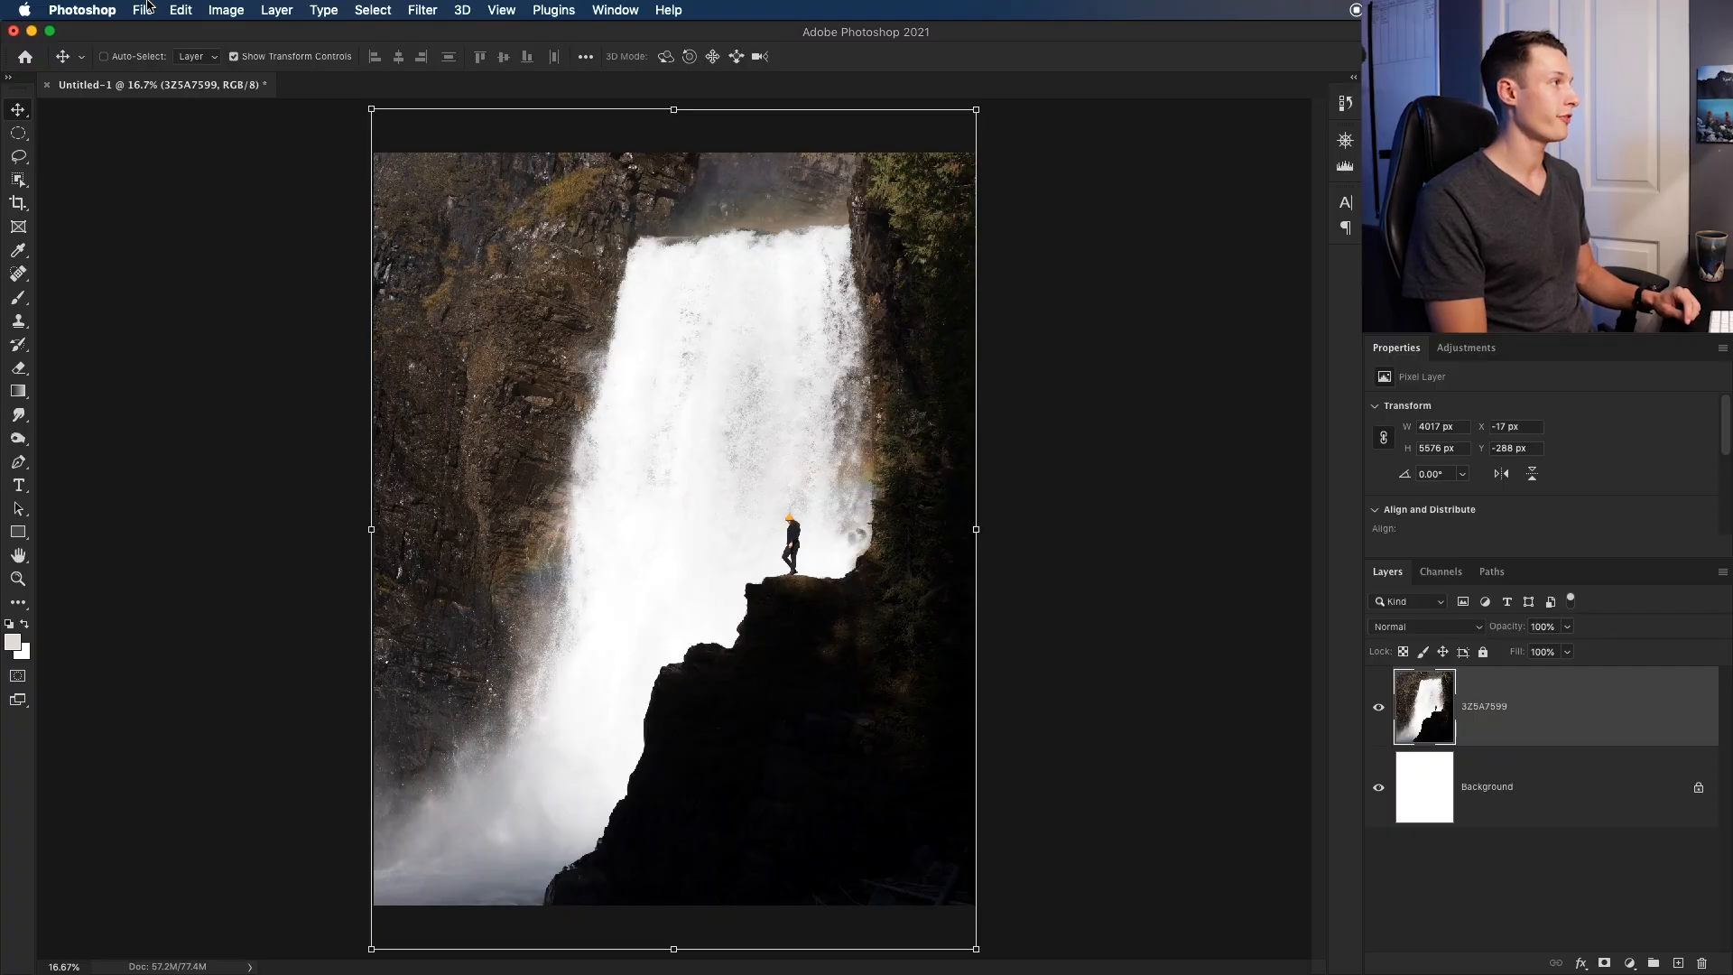
Open the raw photo 3Z5A7599.CR3 through Camera Raw as its own document
left_click(141, 9)
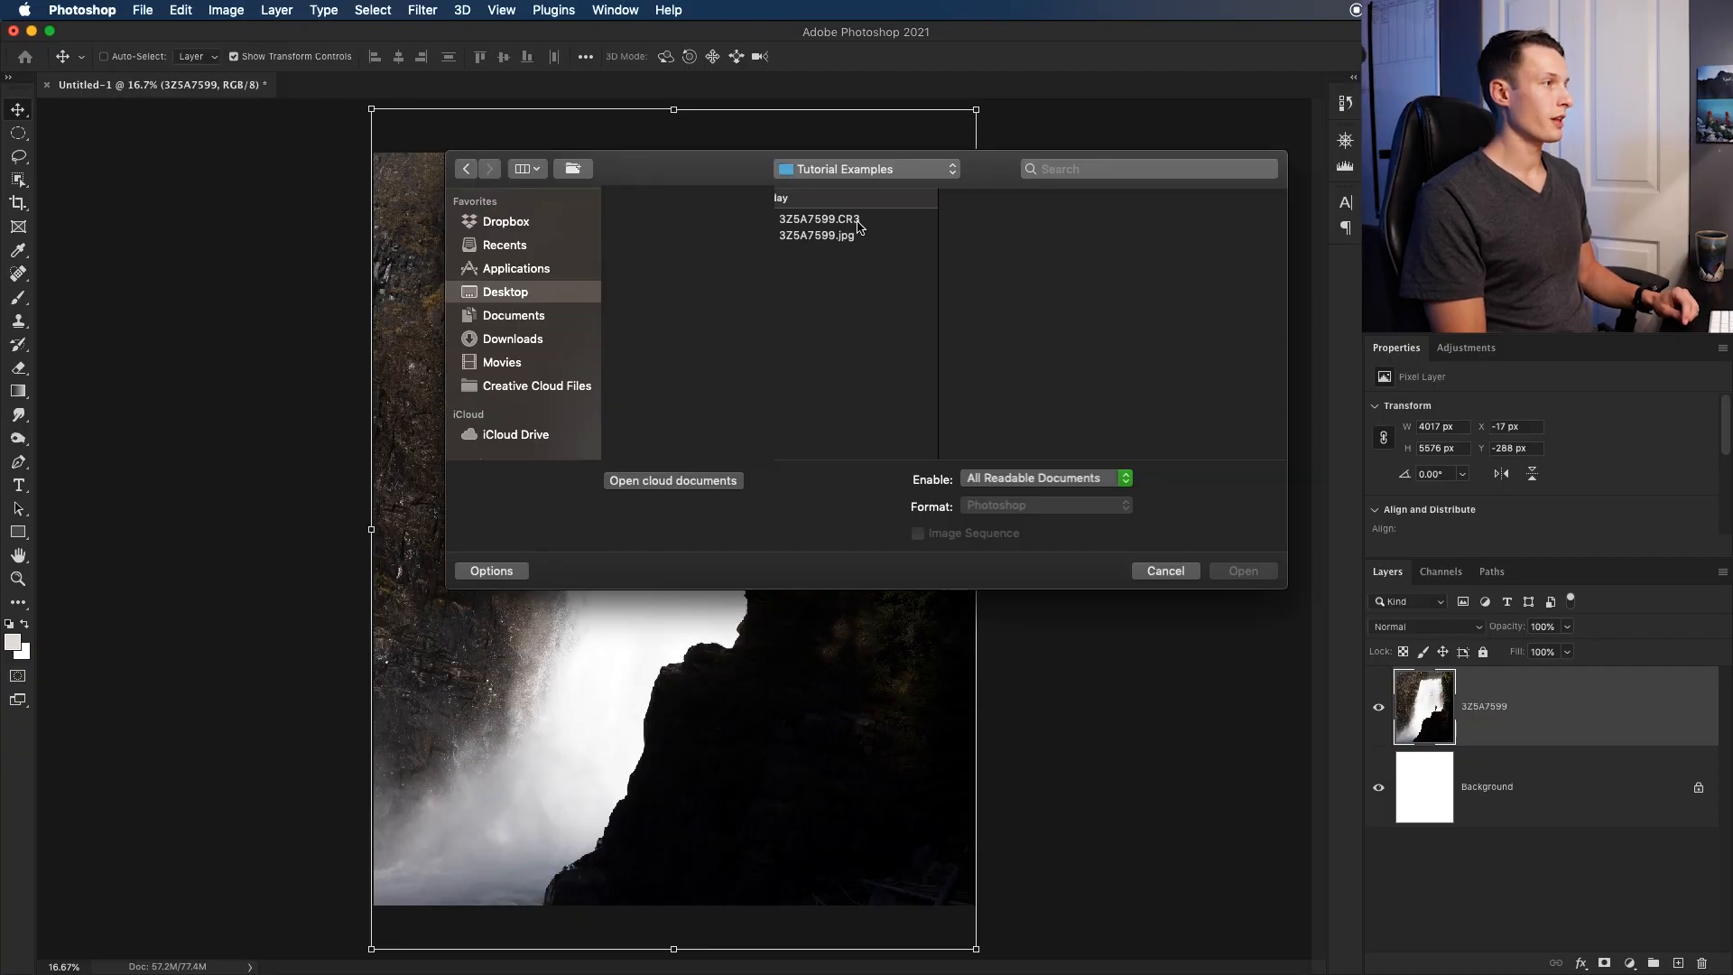
left_click(820, 218)
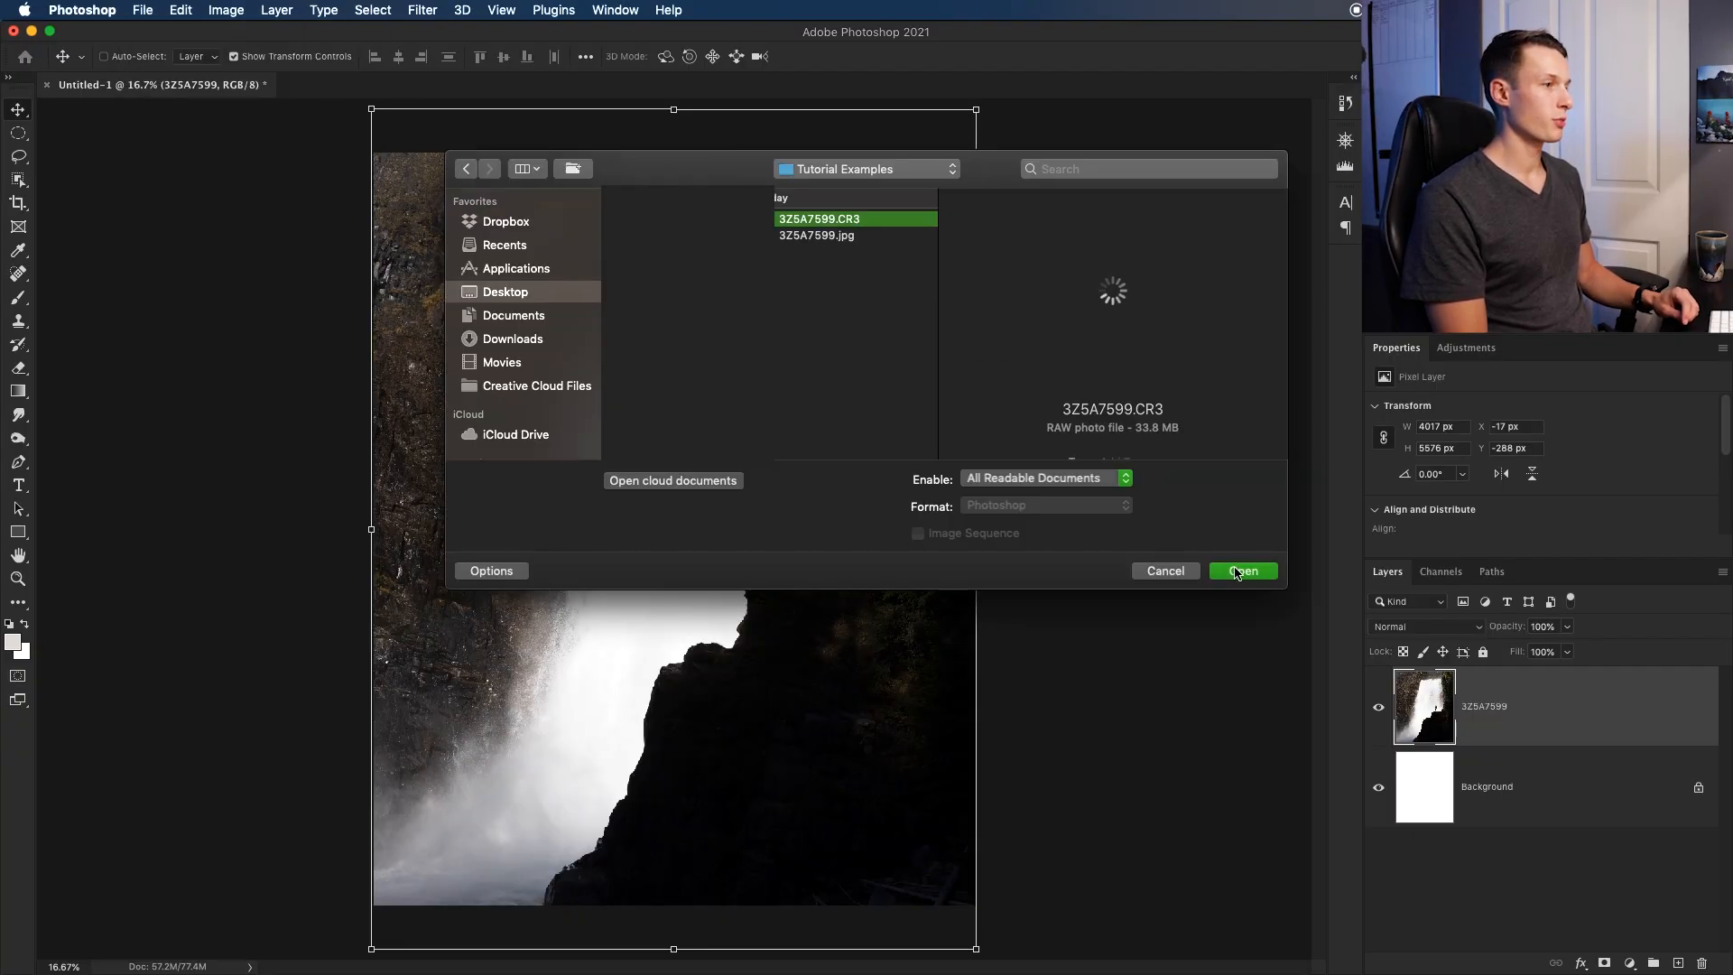
left_click(1242, 570)
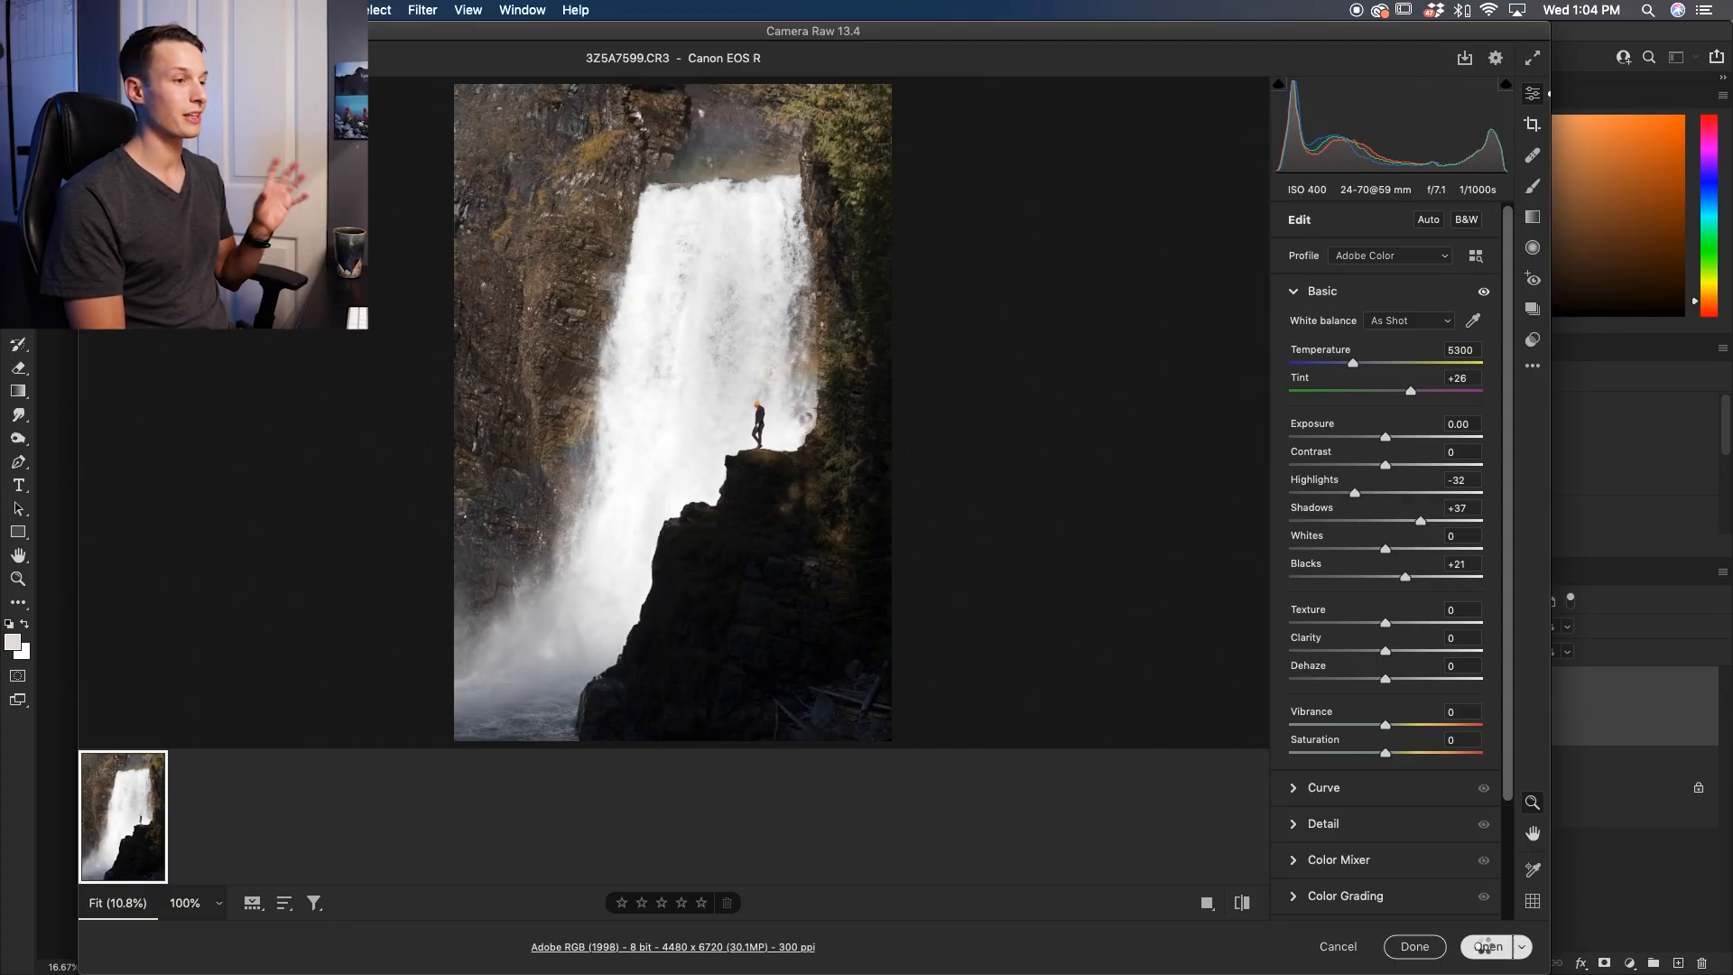
left_click(1486, 946)
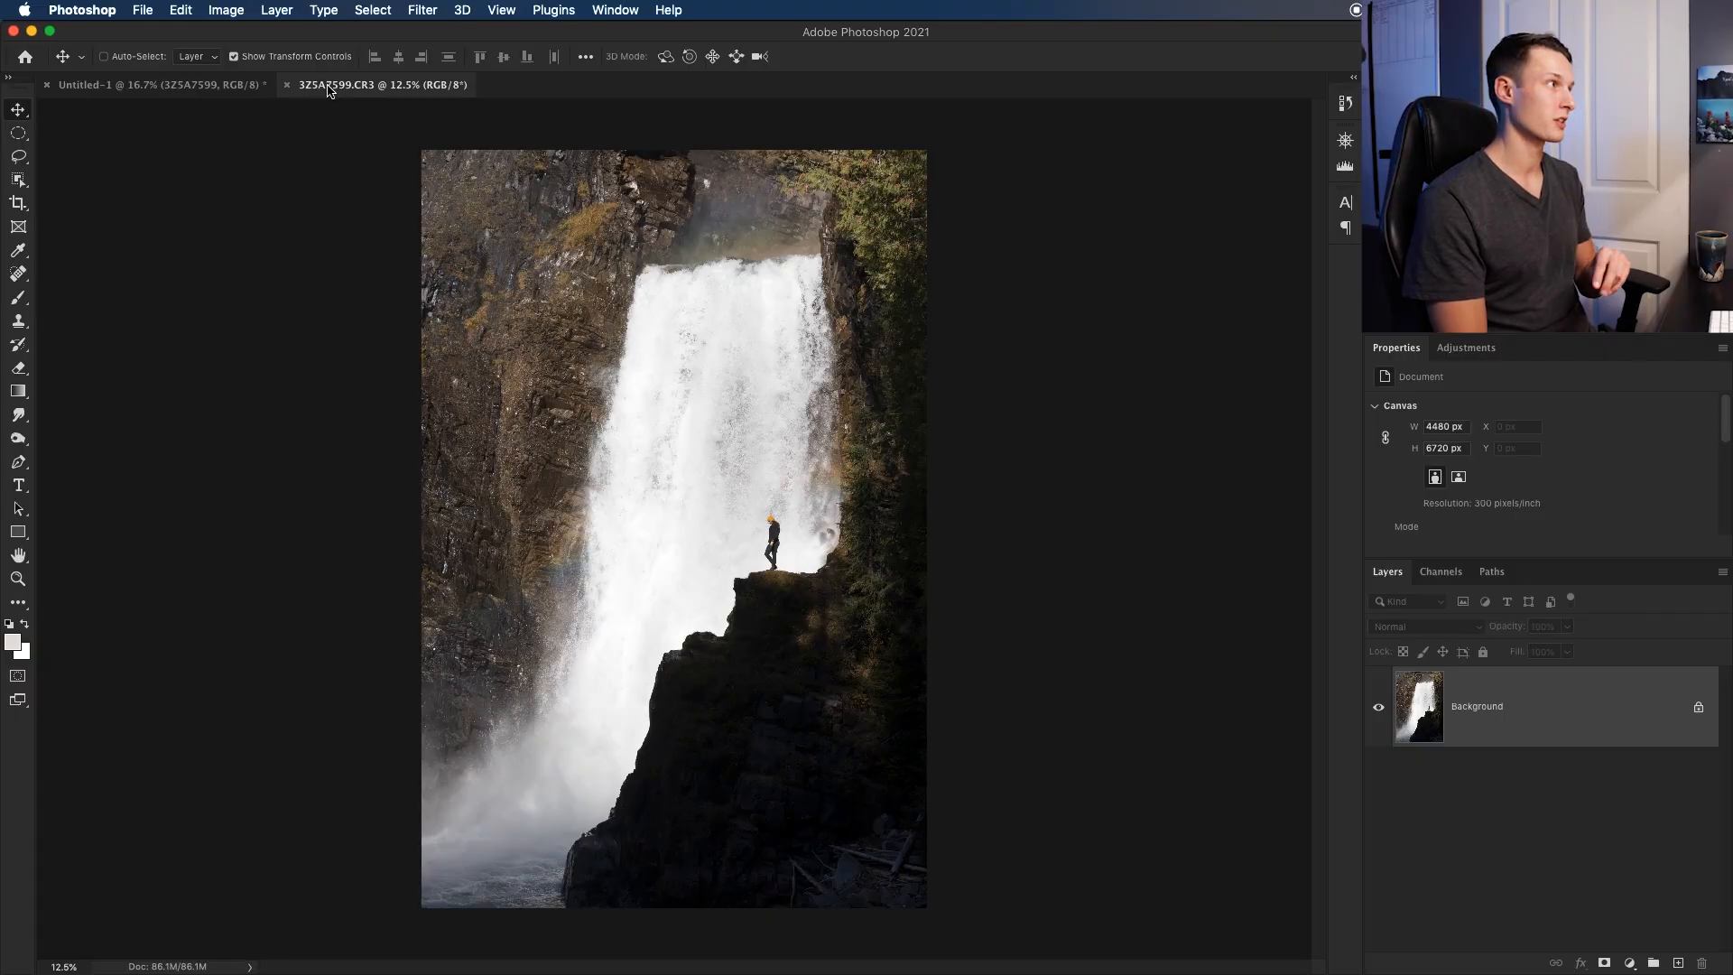
mouse_move(981, 484)
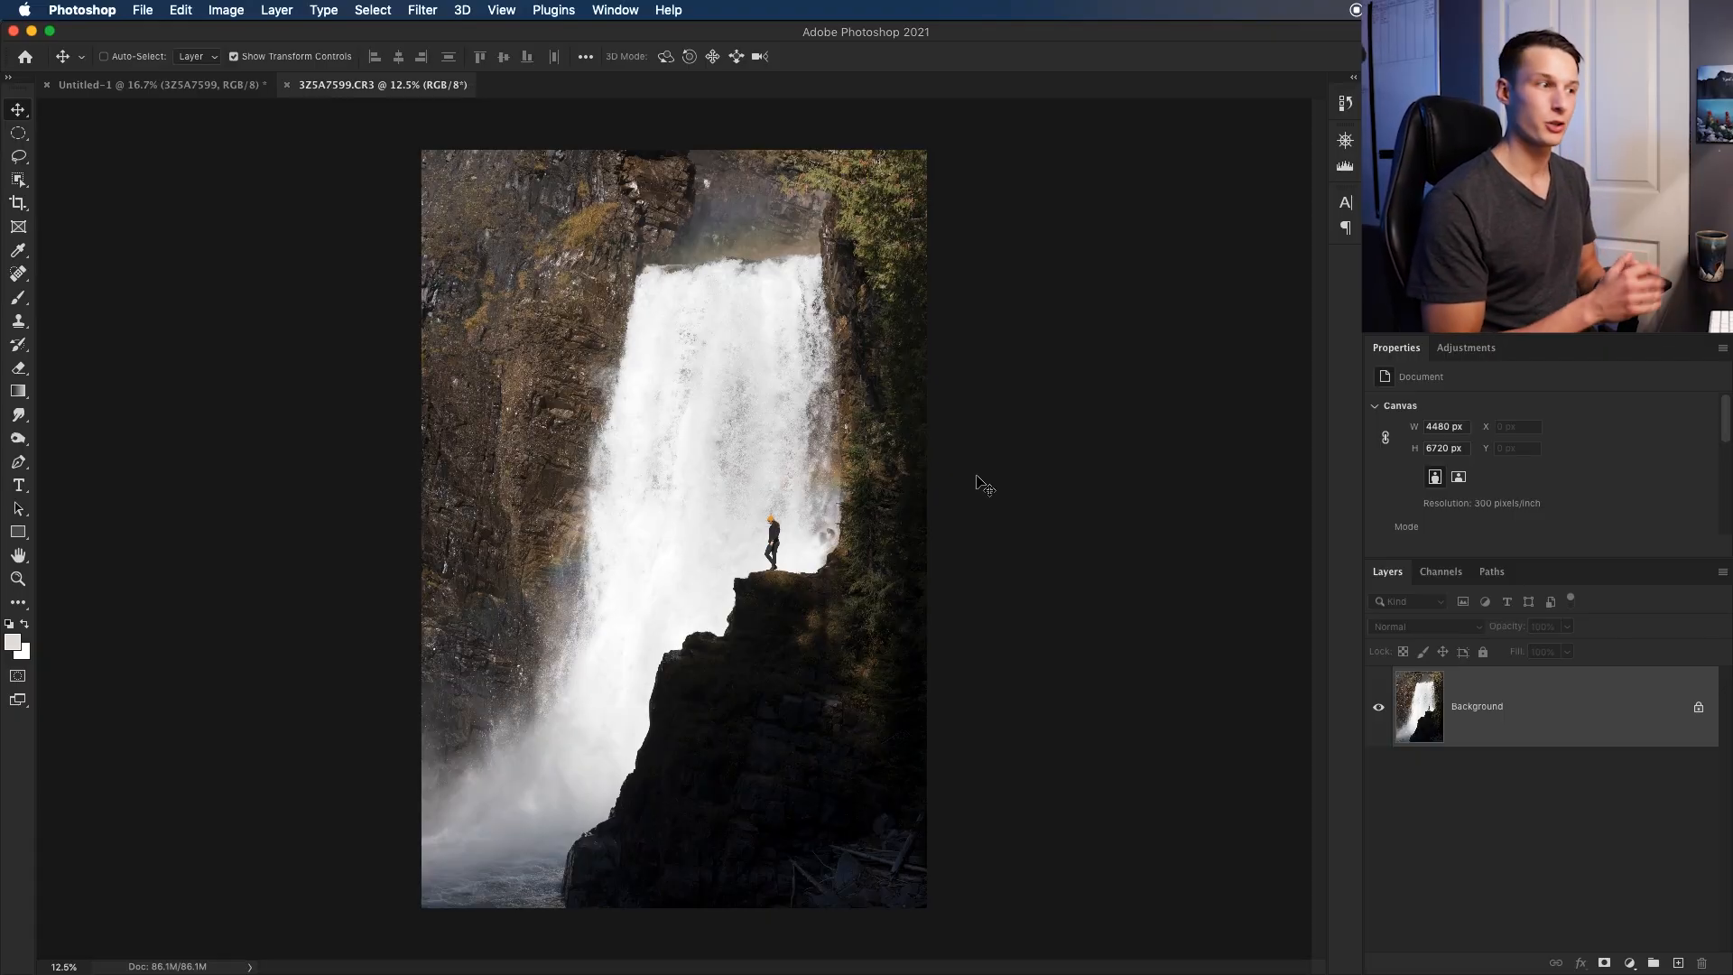
mouse_move(1523, 720)
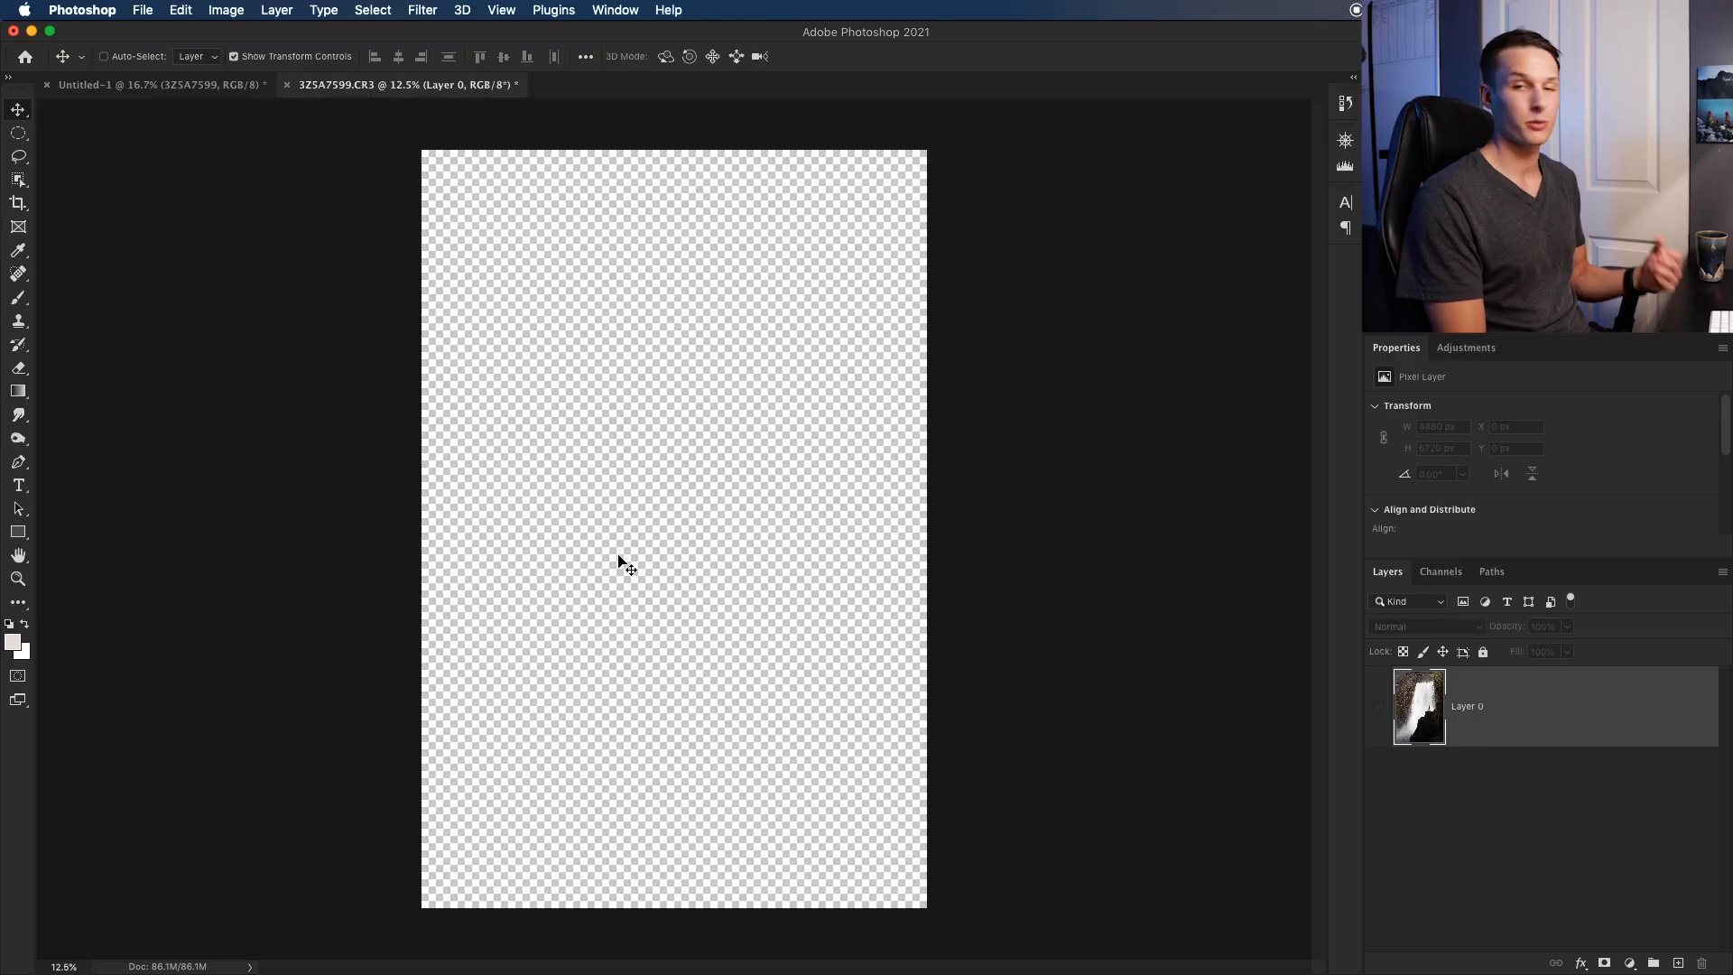
Convert the locked Background into editable Layer 0 and make it visible again
left_click(1378, 706)
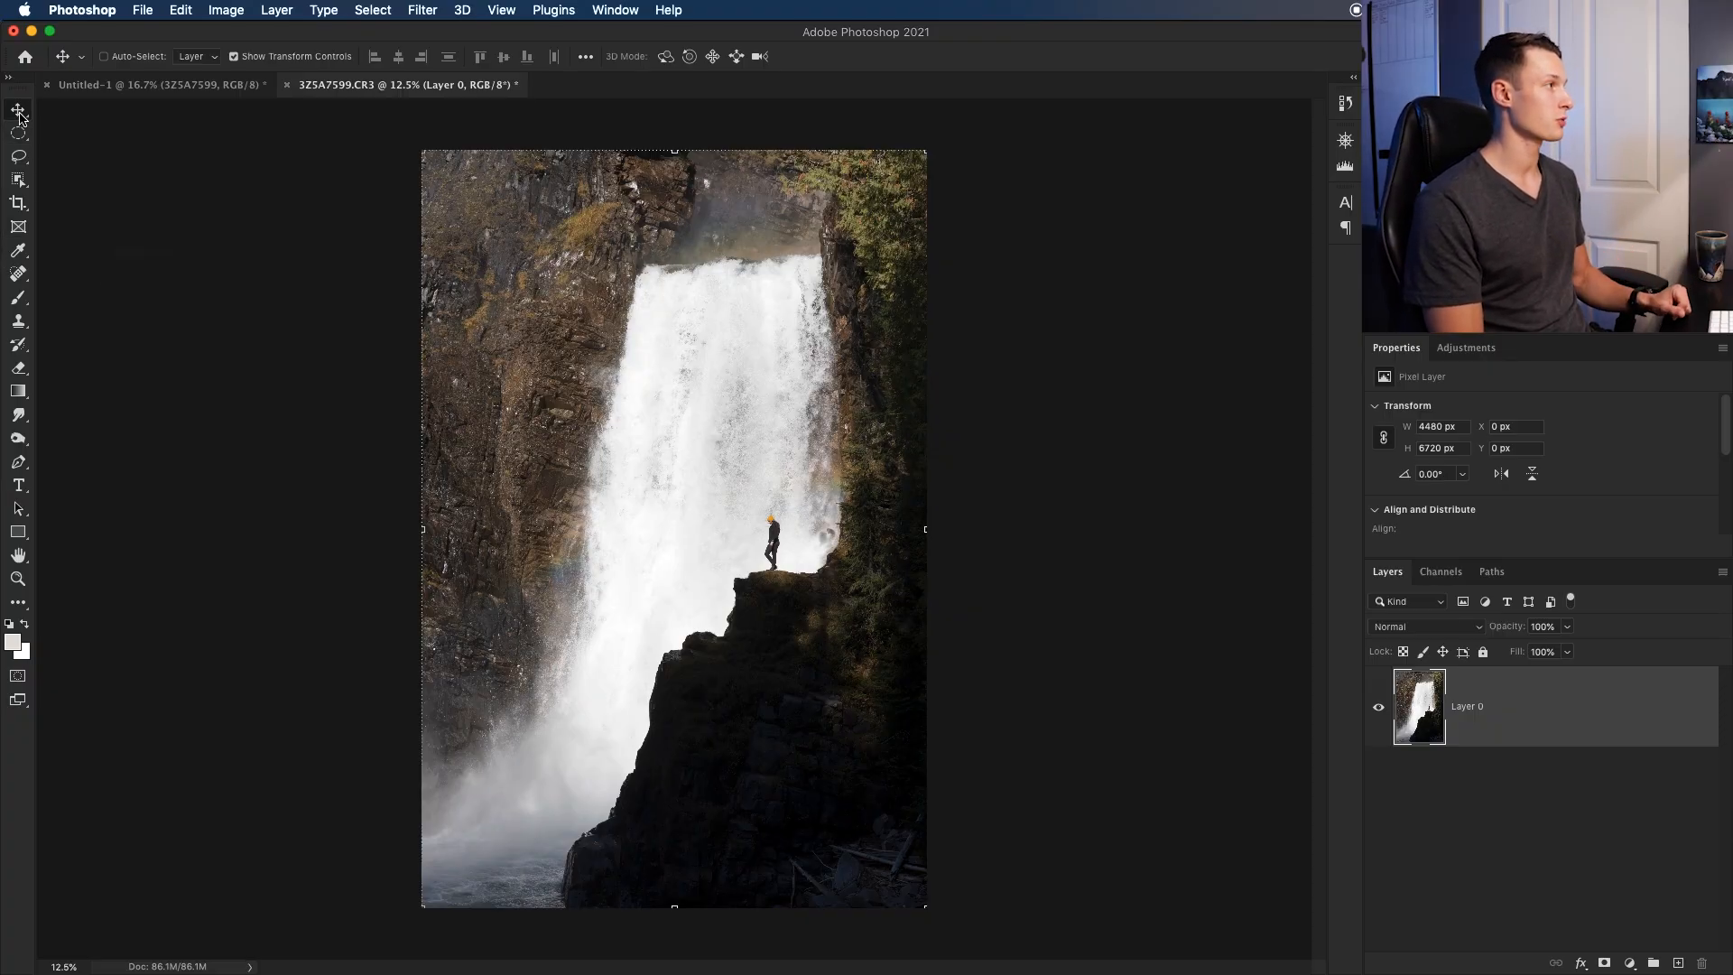
mouse_move(18, 108)
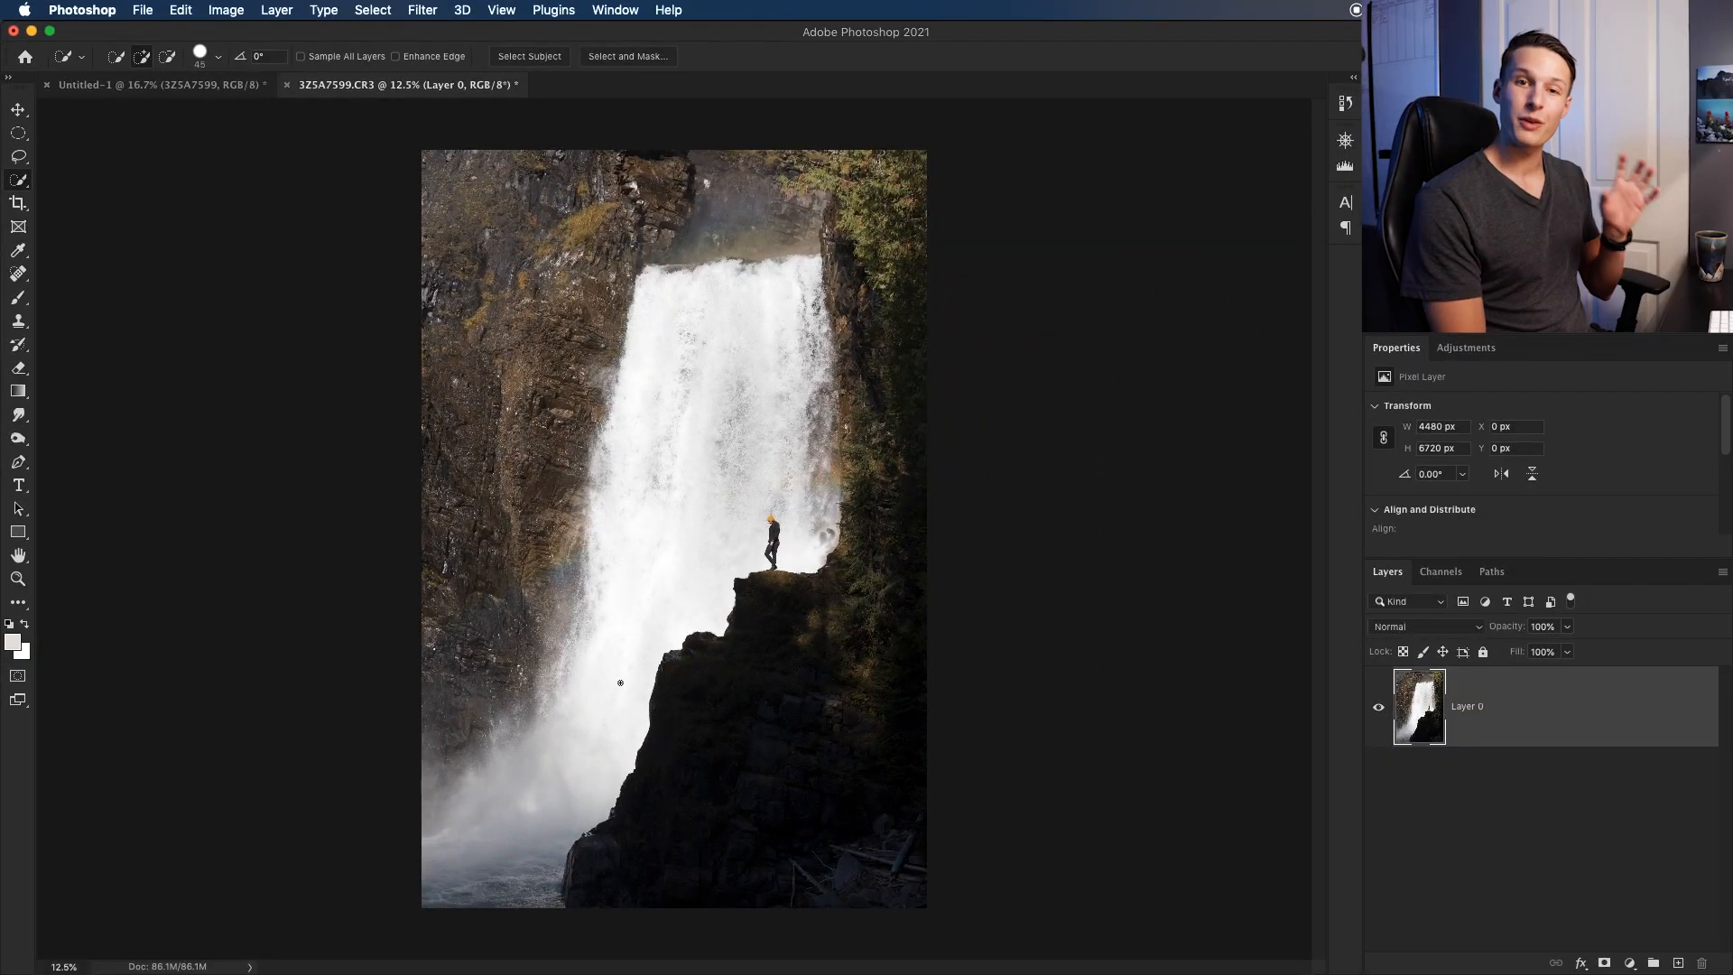
mouse_move(854, 596)
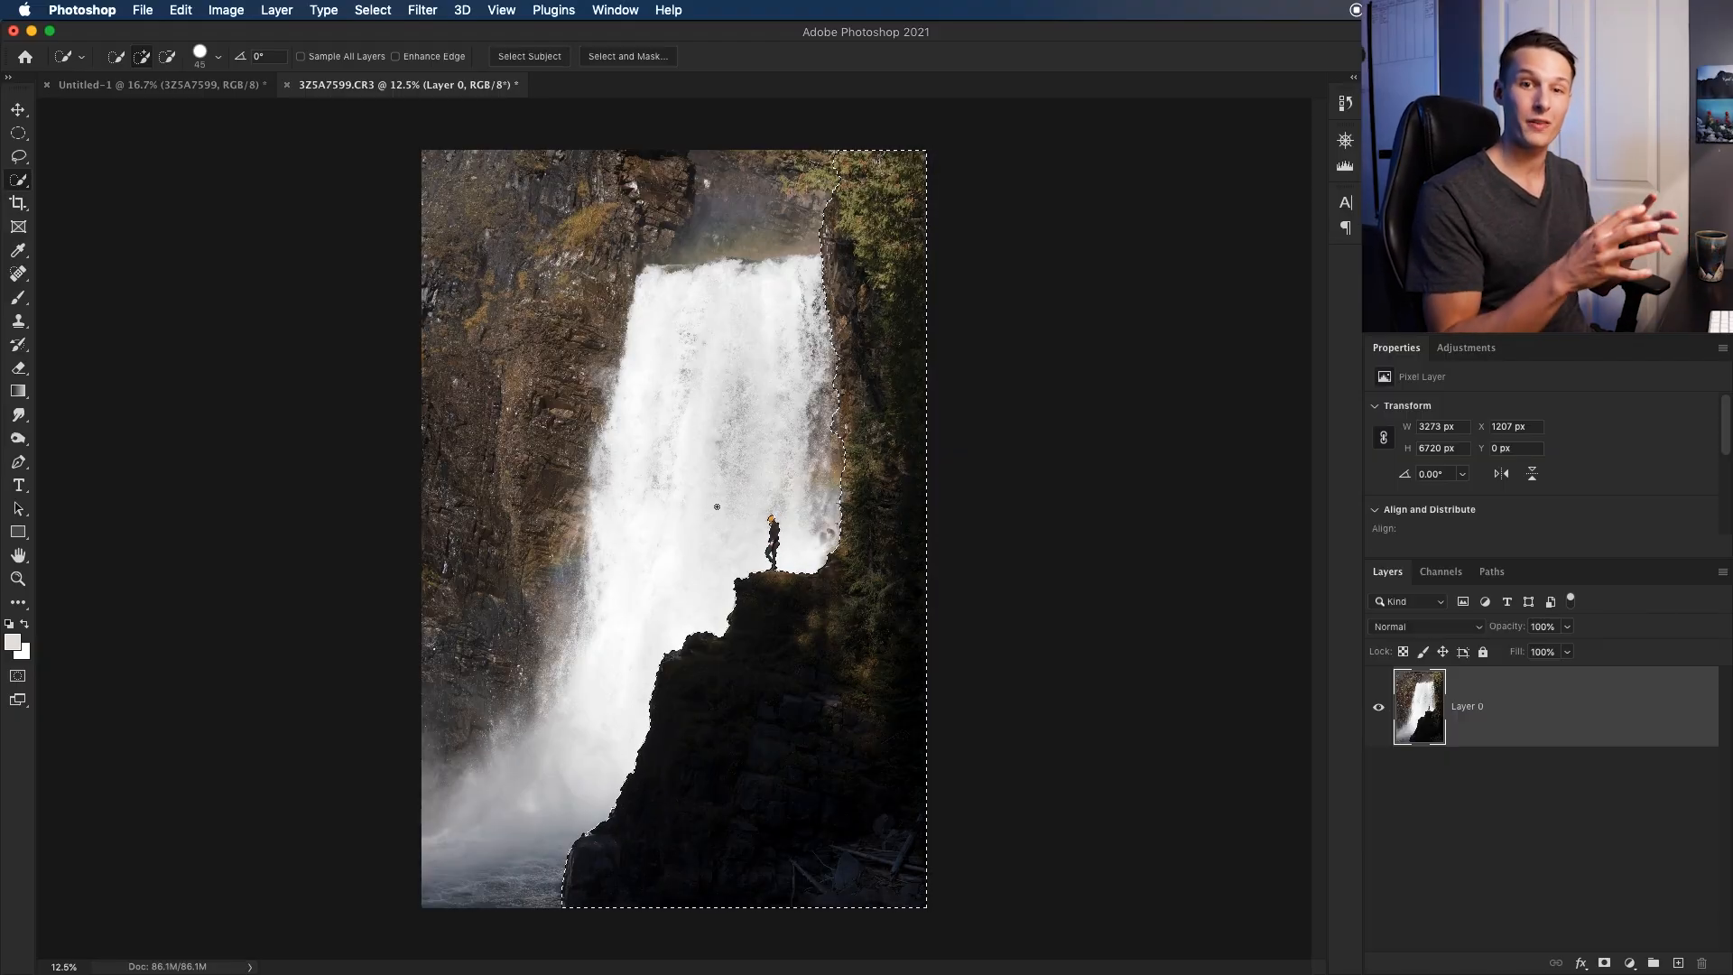
mouse_move(782, 660)
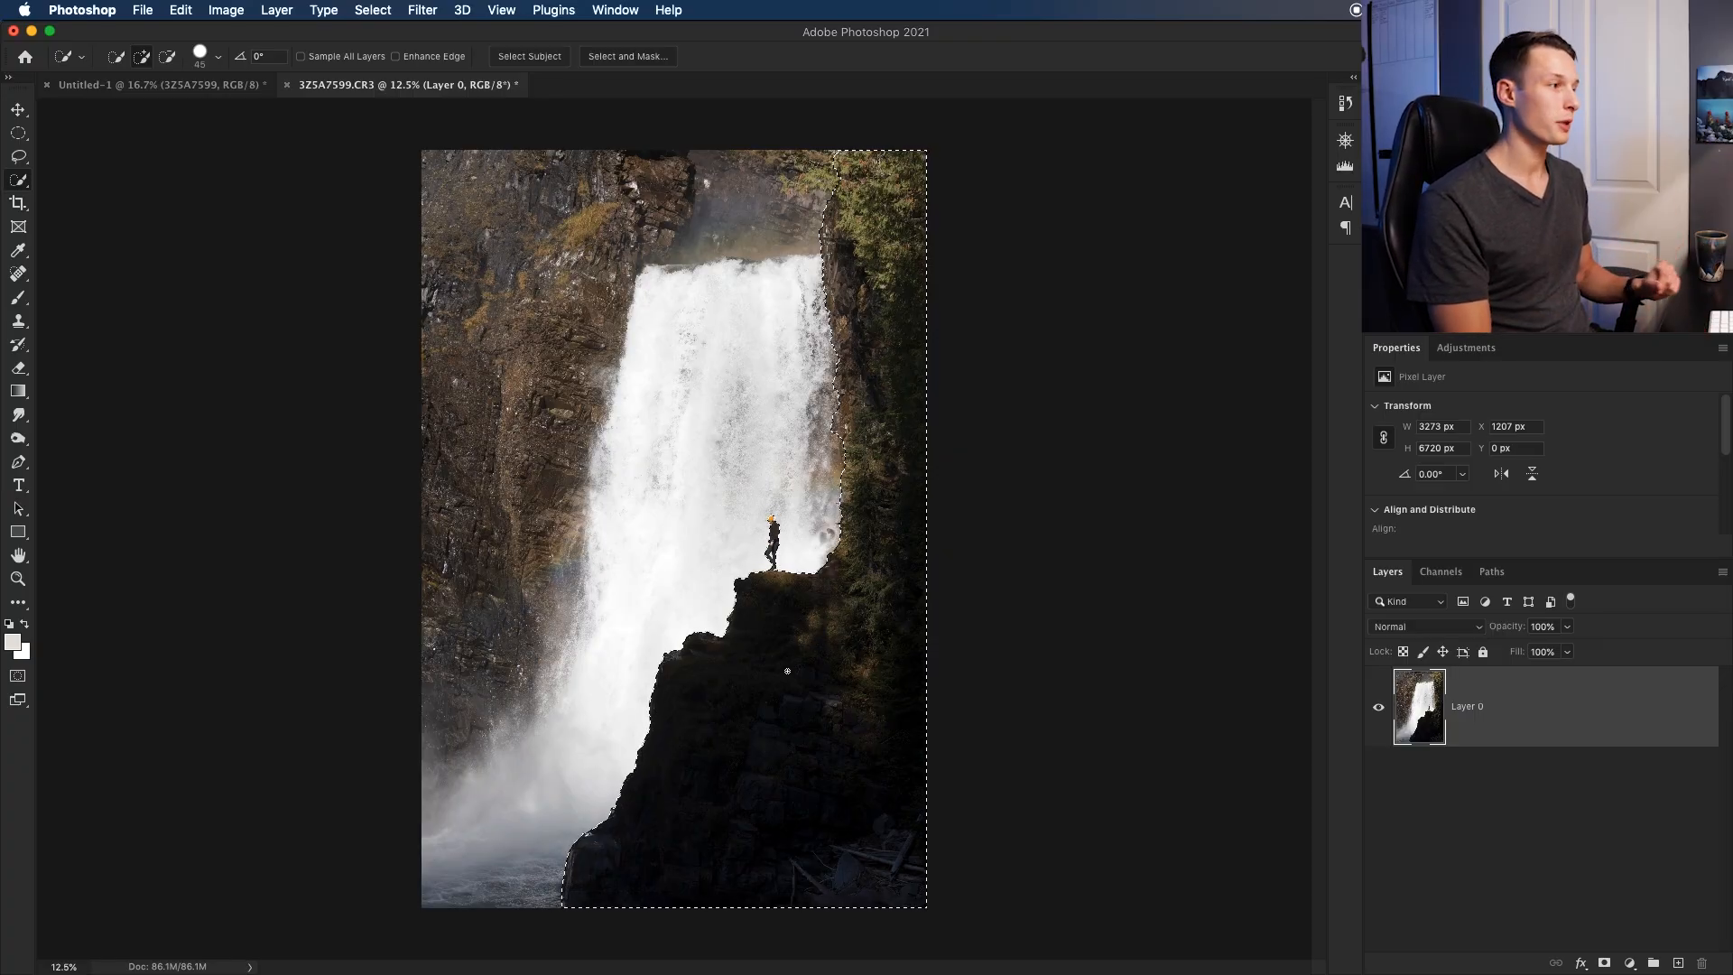
Duplicate the selected cliff and figure onto Layer 1 with Cmd+J and check the cutout by hiding Layer 0
key("cmd+j")
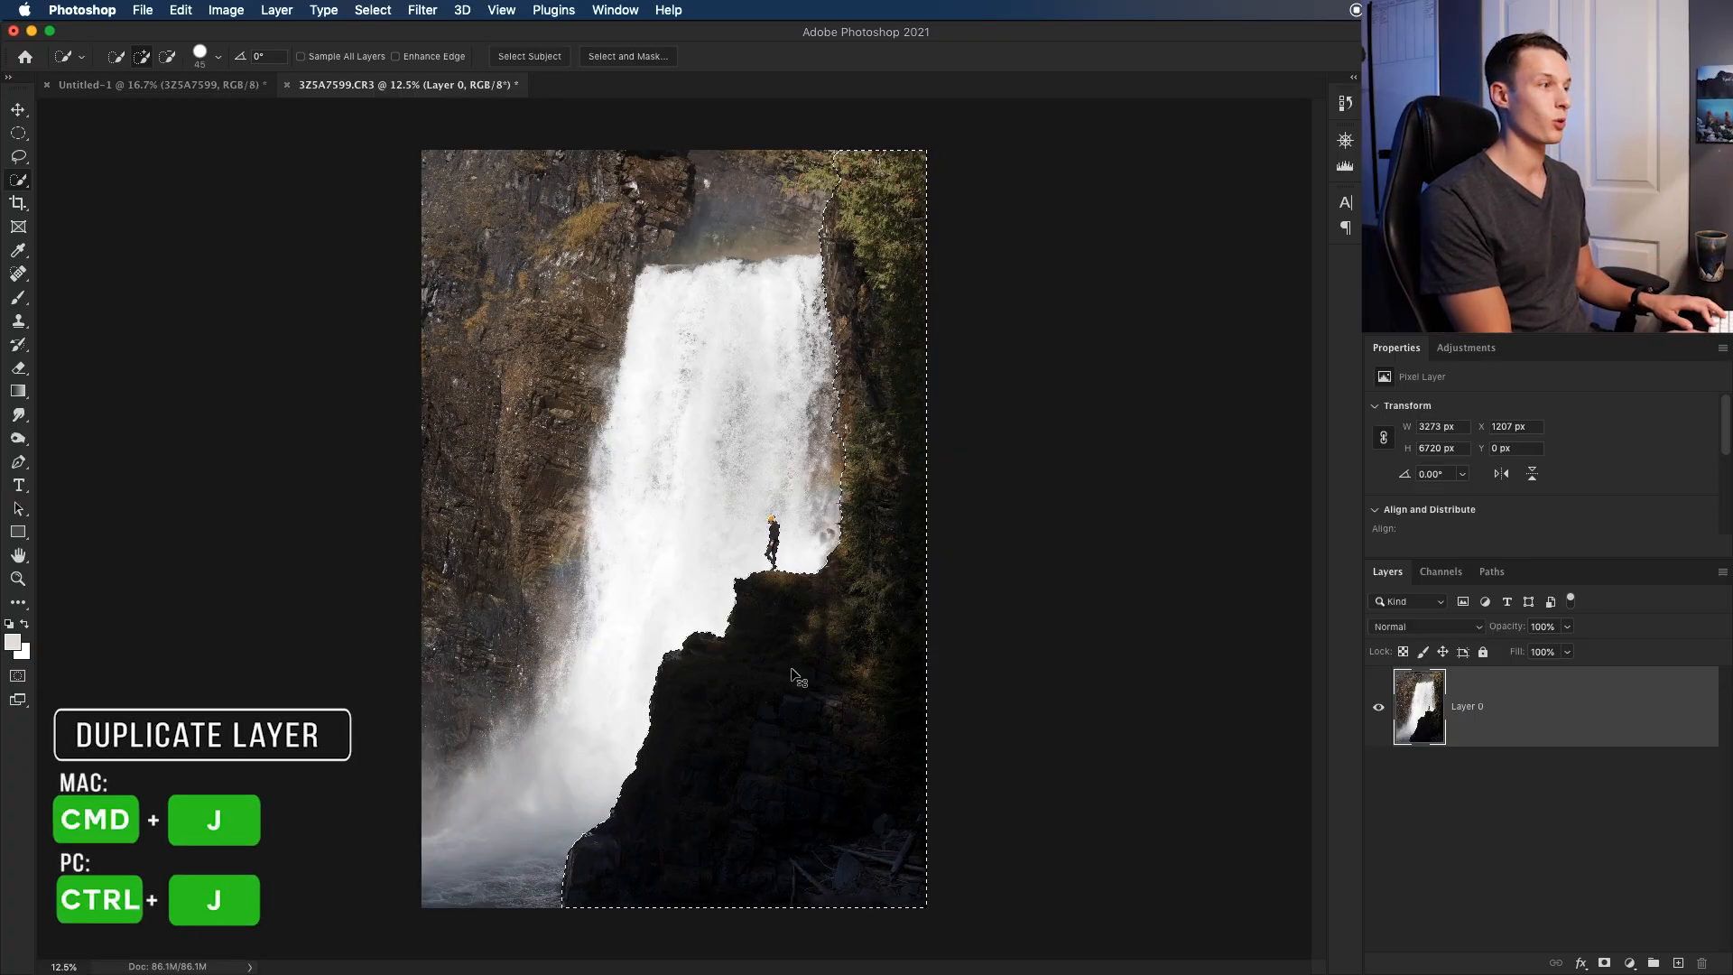
key("cmd+j")
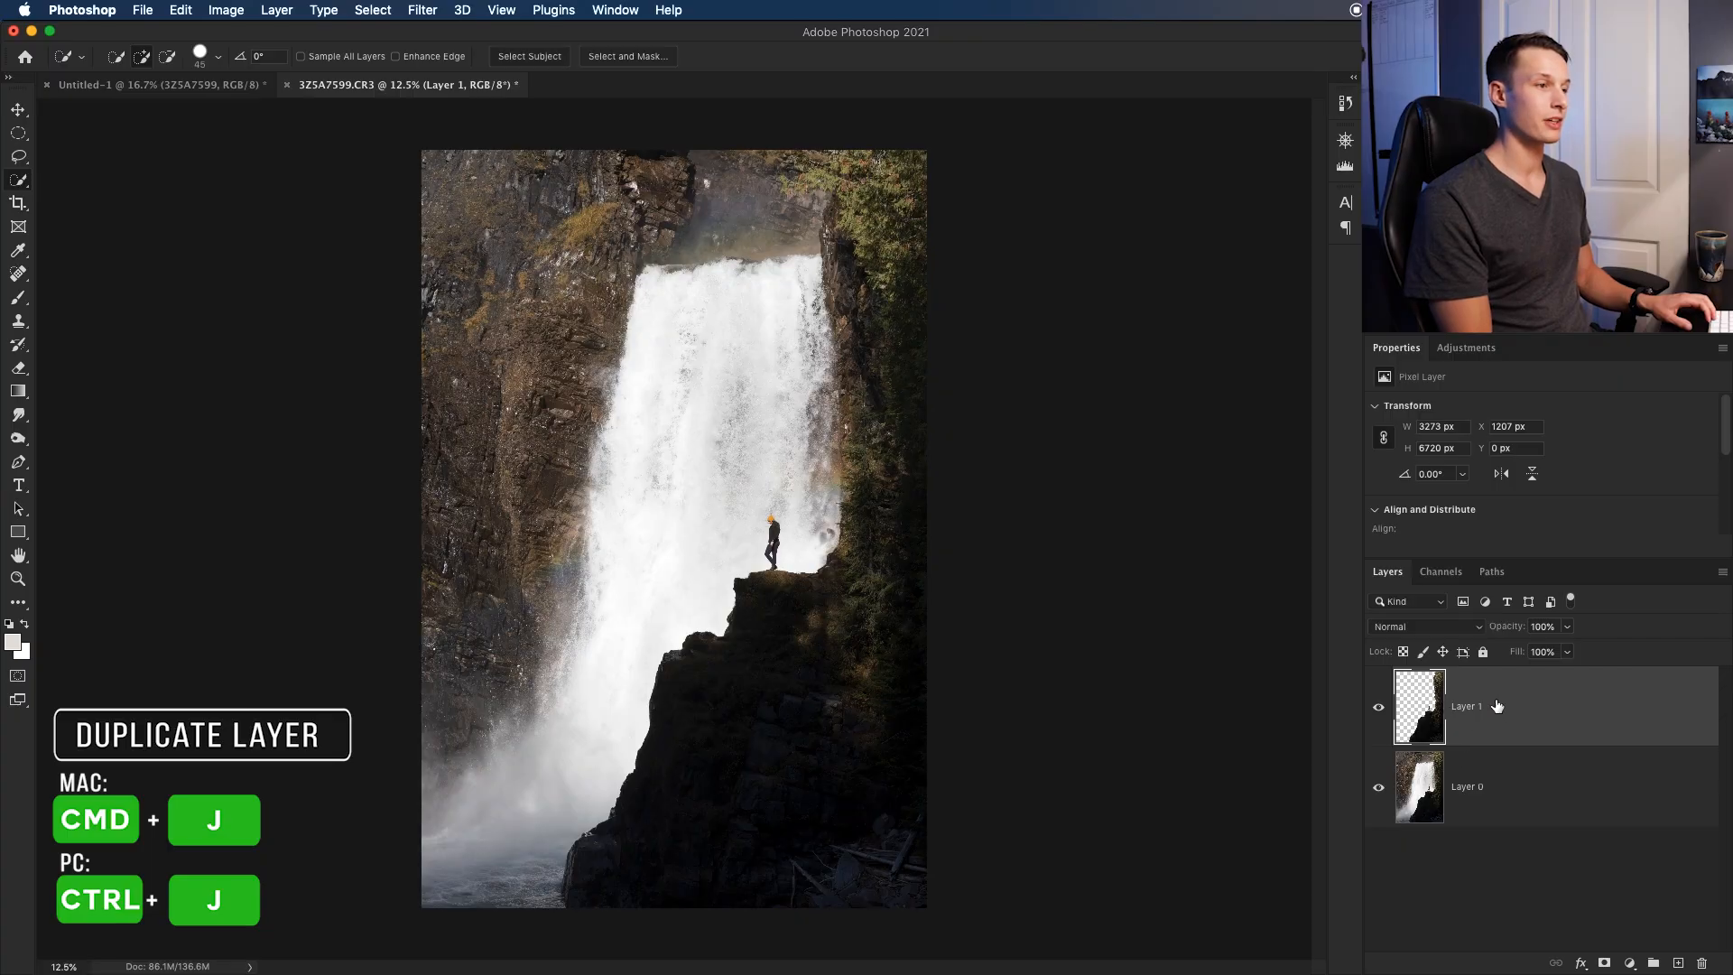
left_click(1377, 785)
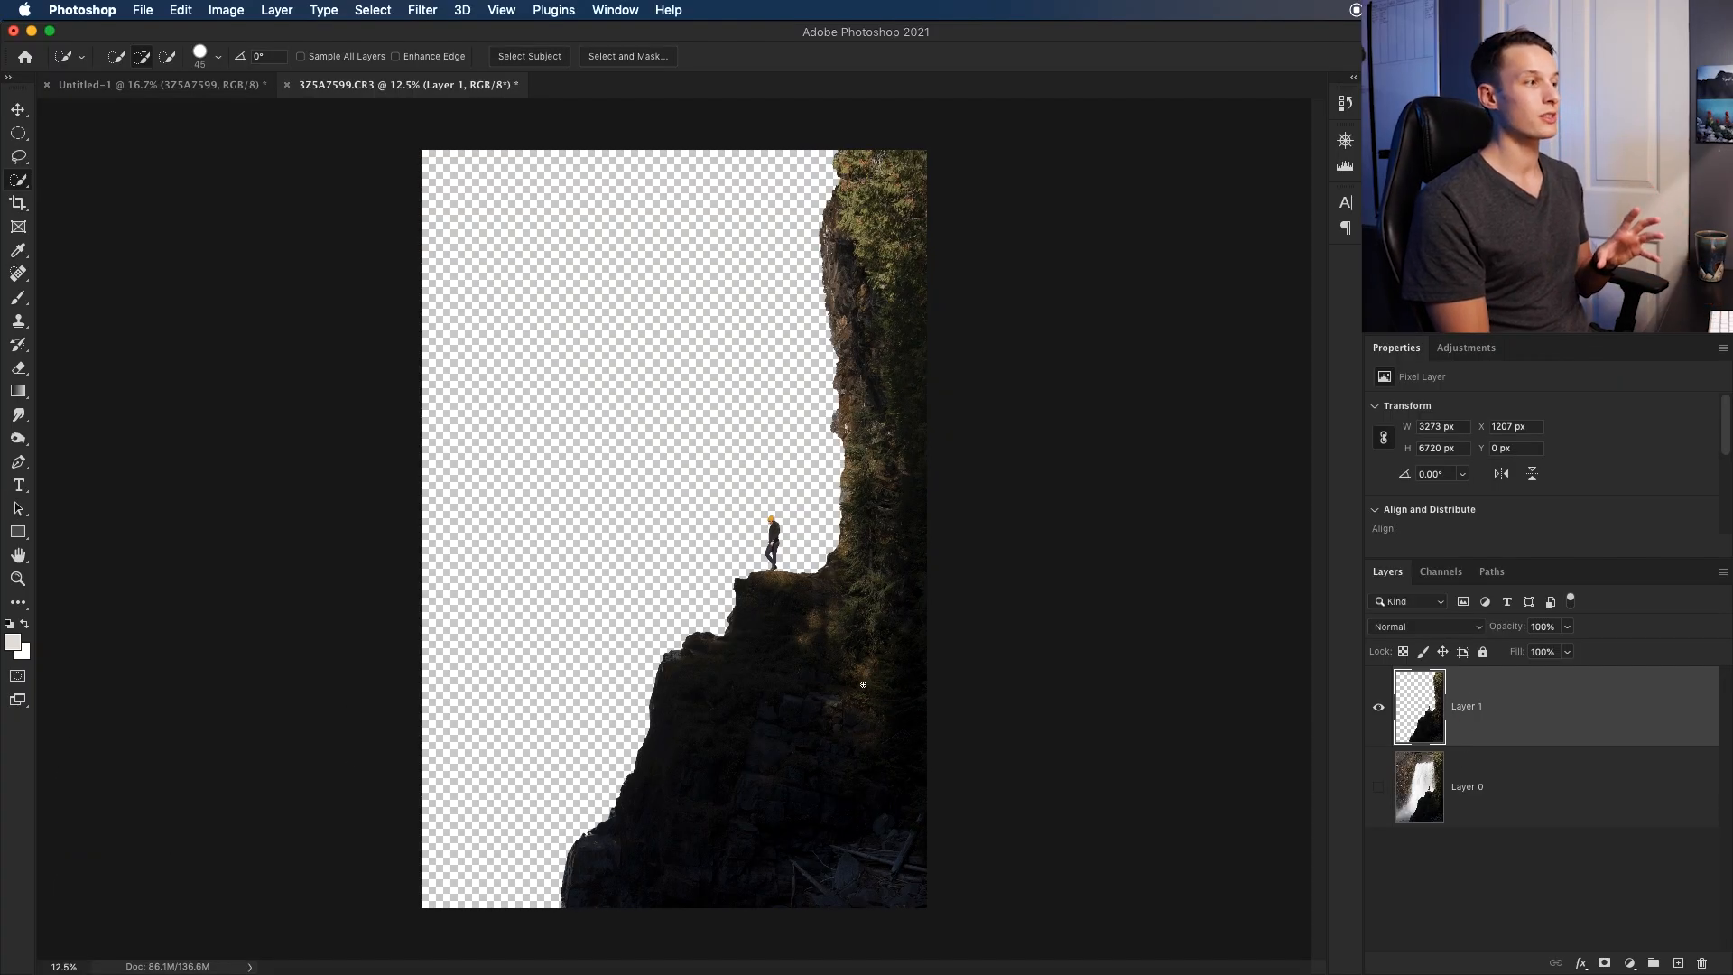
mouse_move(762, 885)
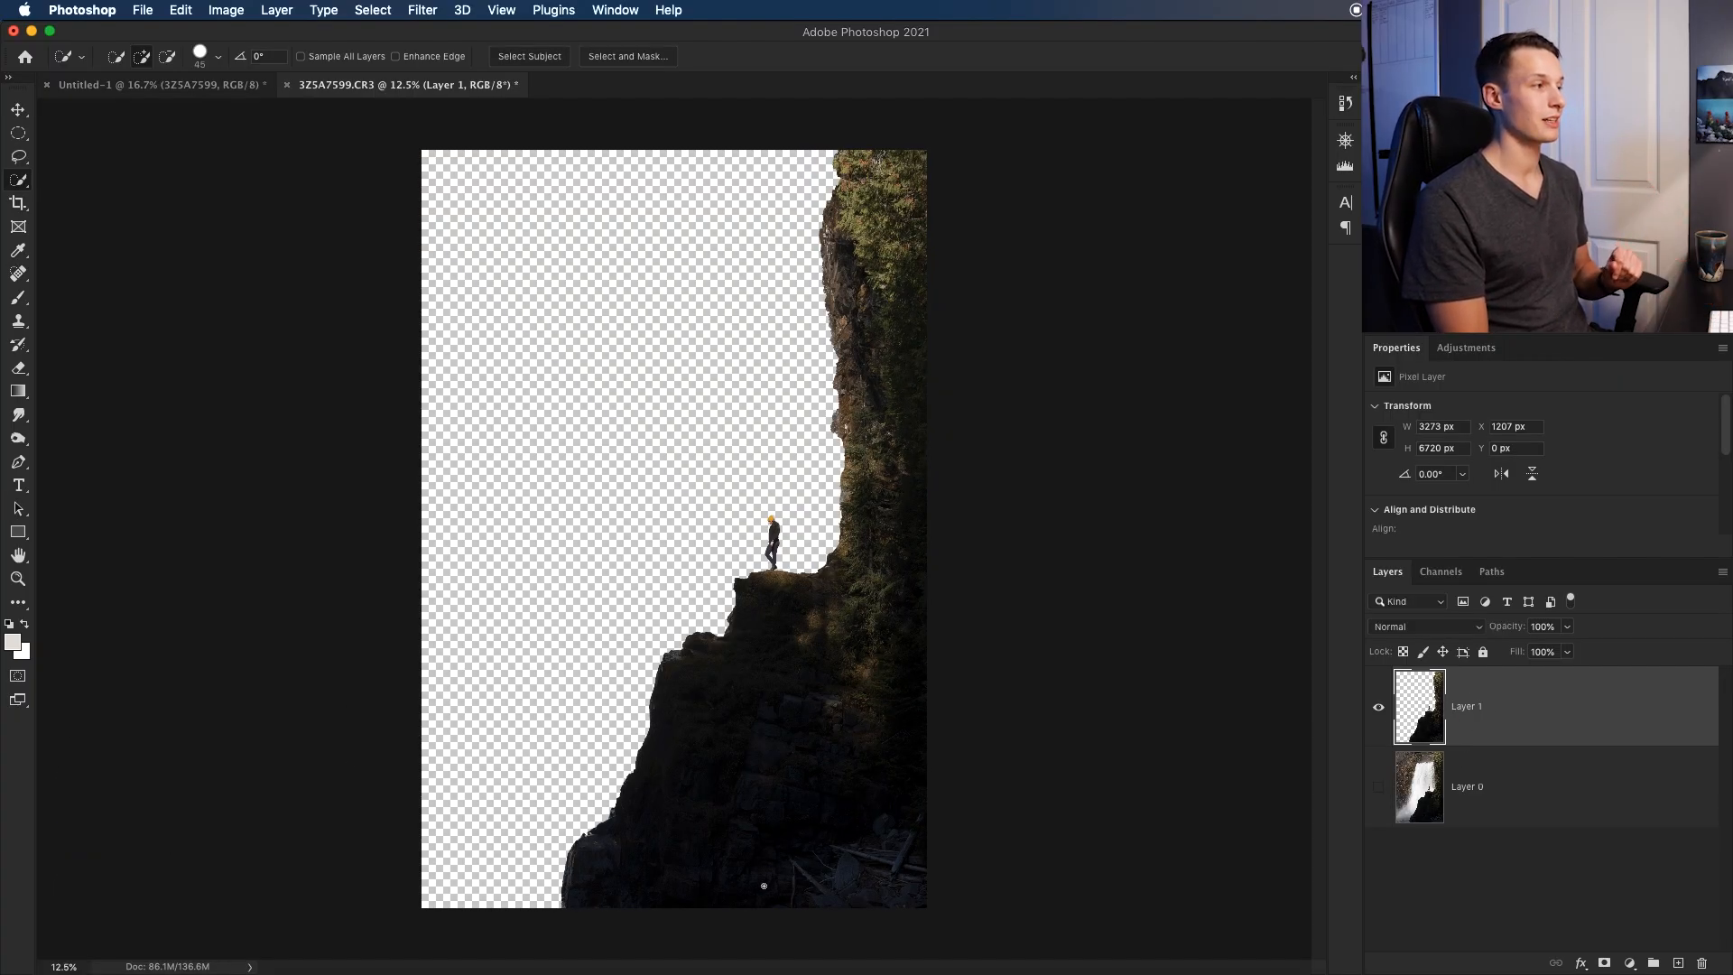
left_click(1377, 785)
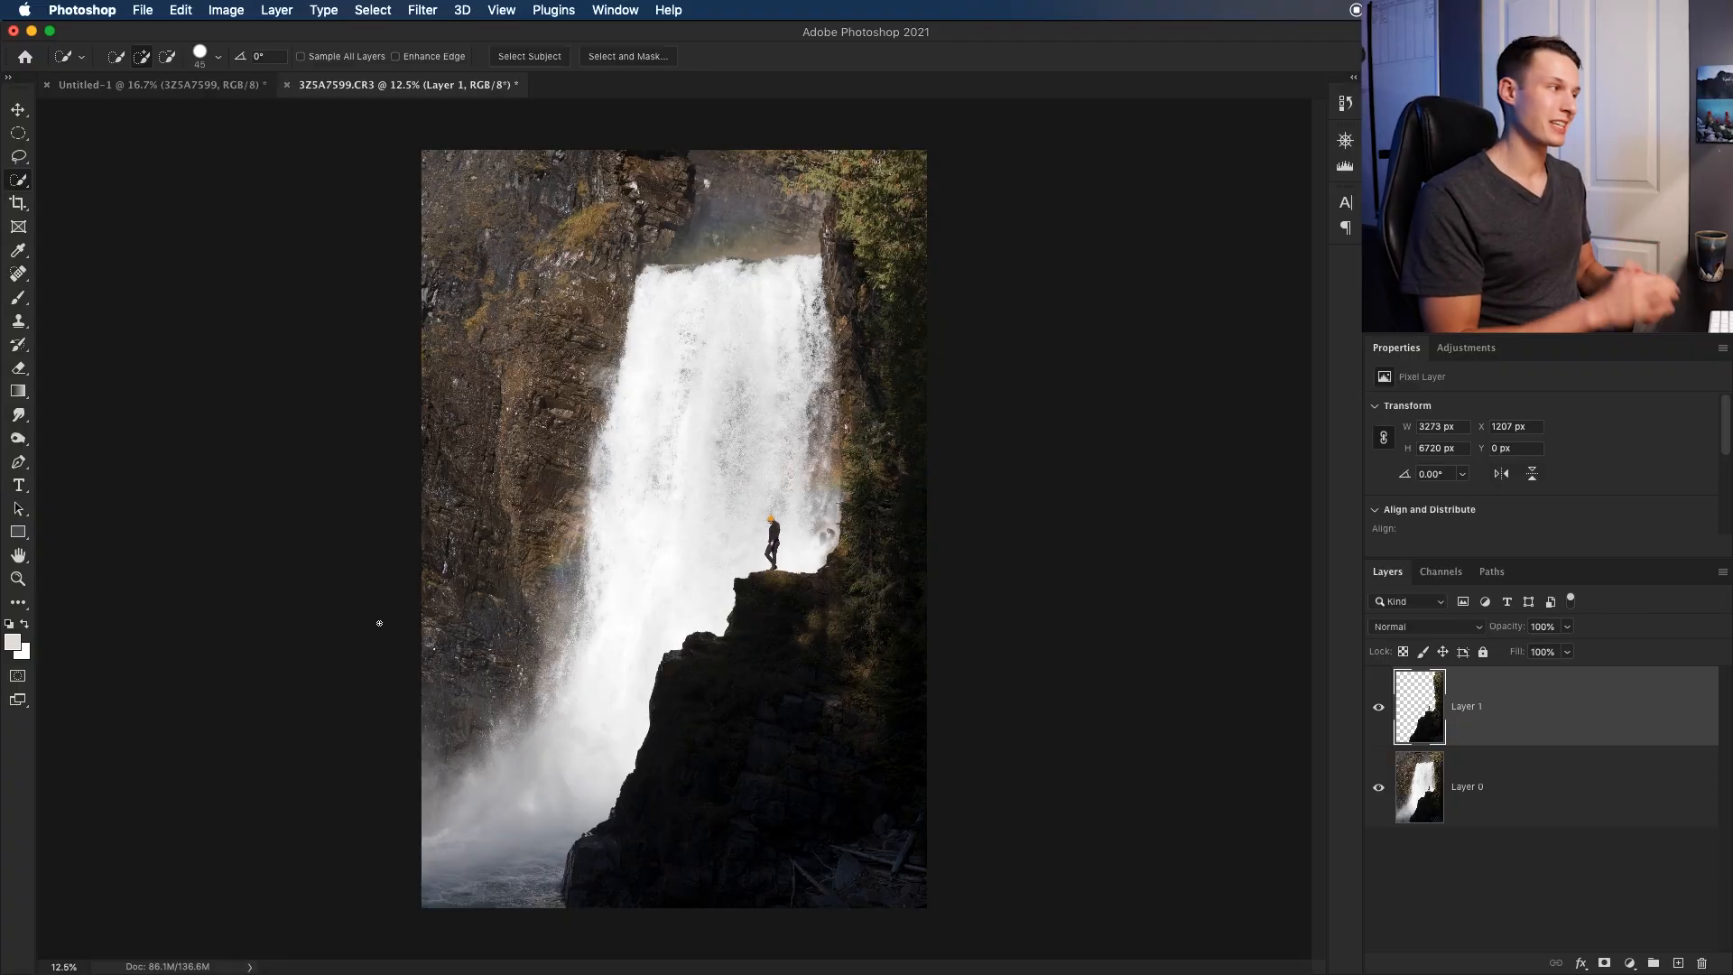
left_click(18, 485)
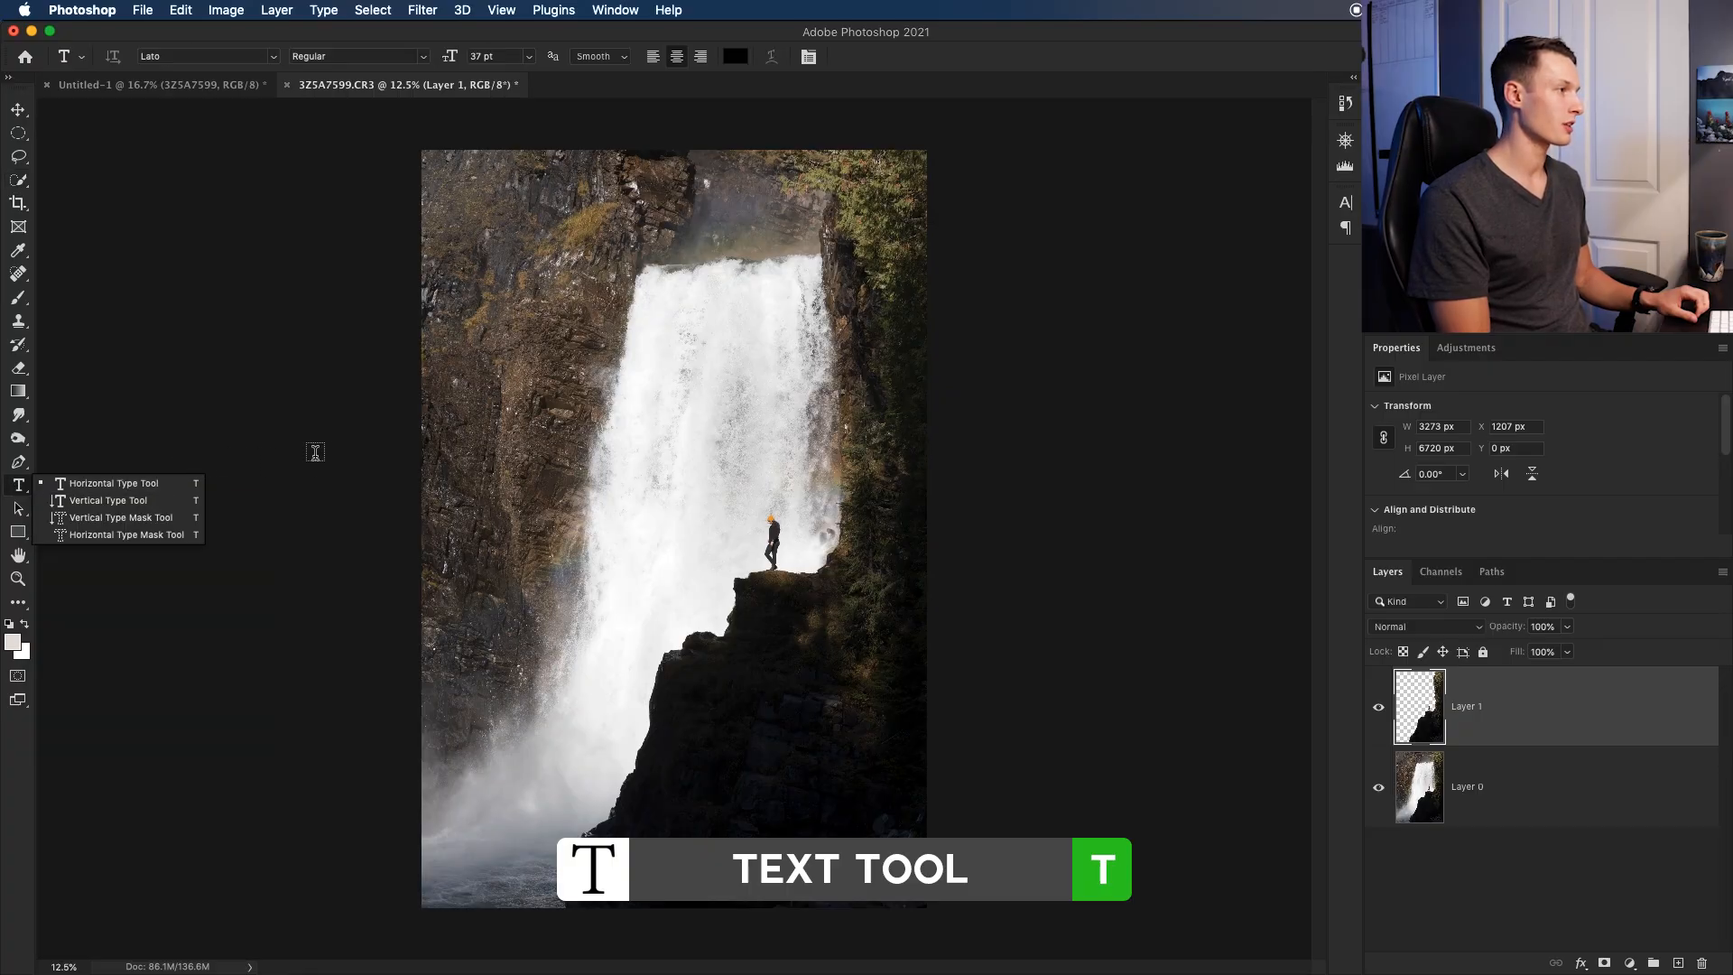
Add a 'Waterfall' text layer left of the waterfall in Belinda font at 60 pt and commit it
left_click(556, 435)
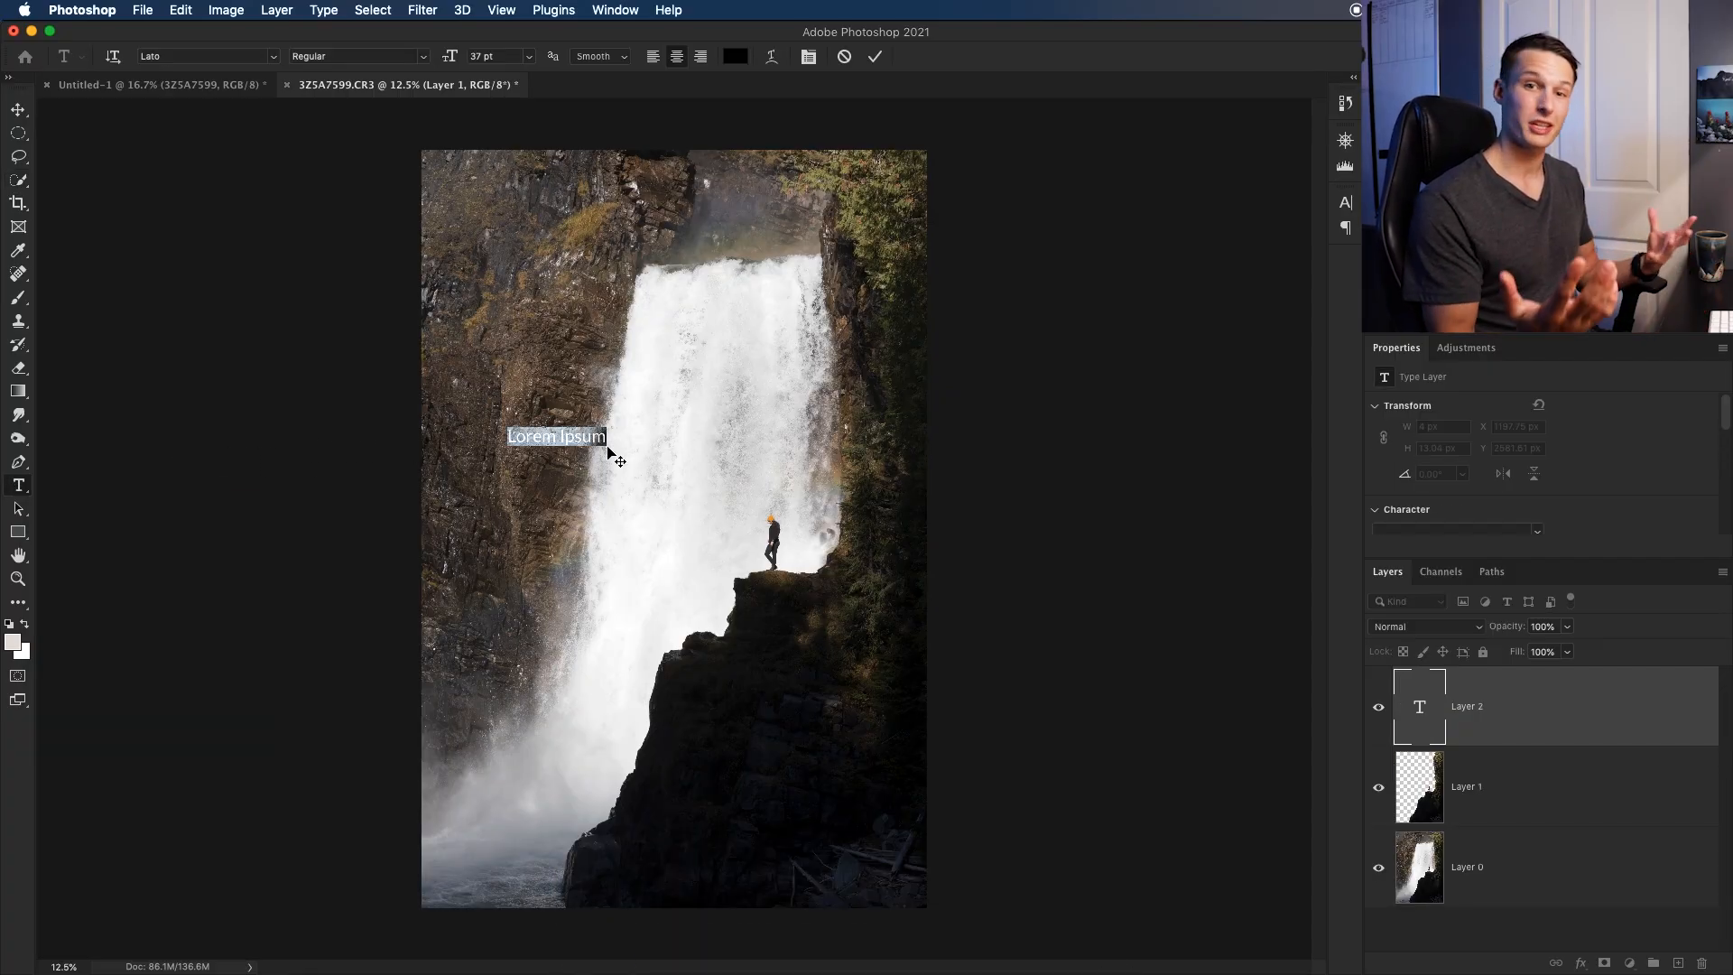
type("Waterfall")
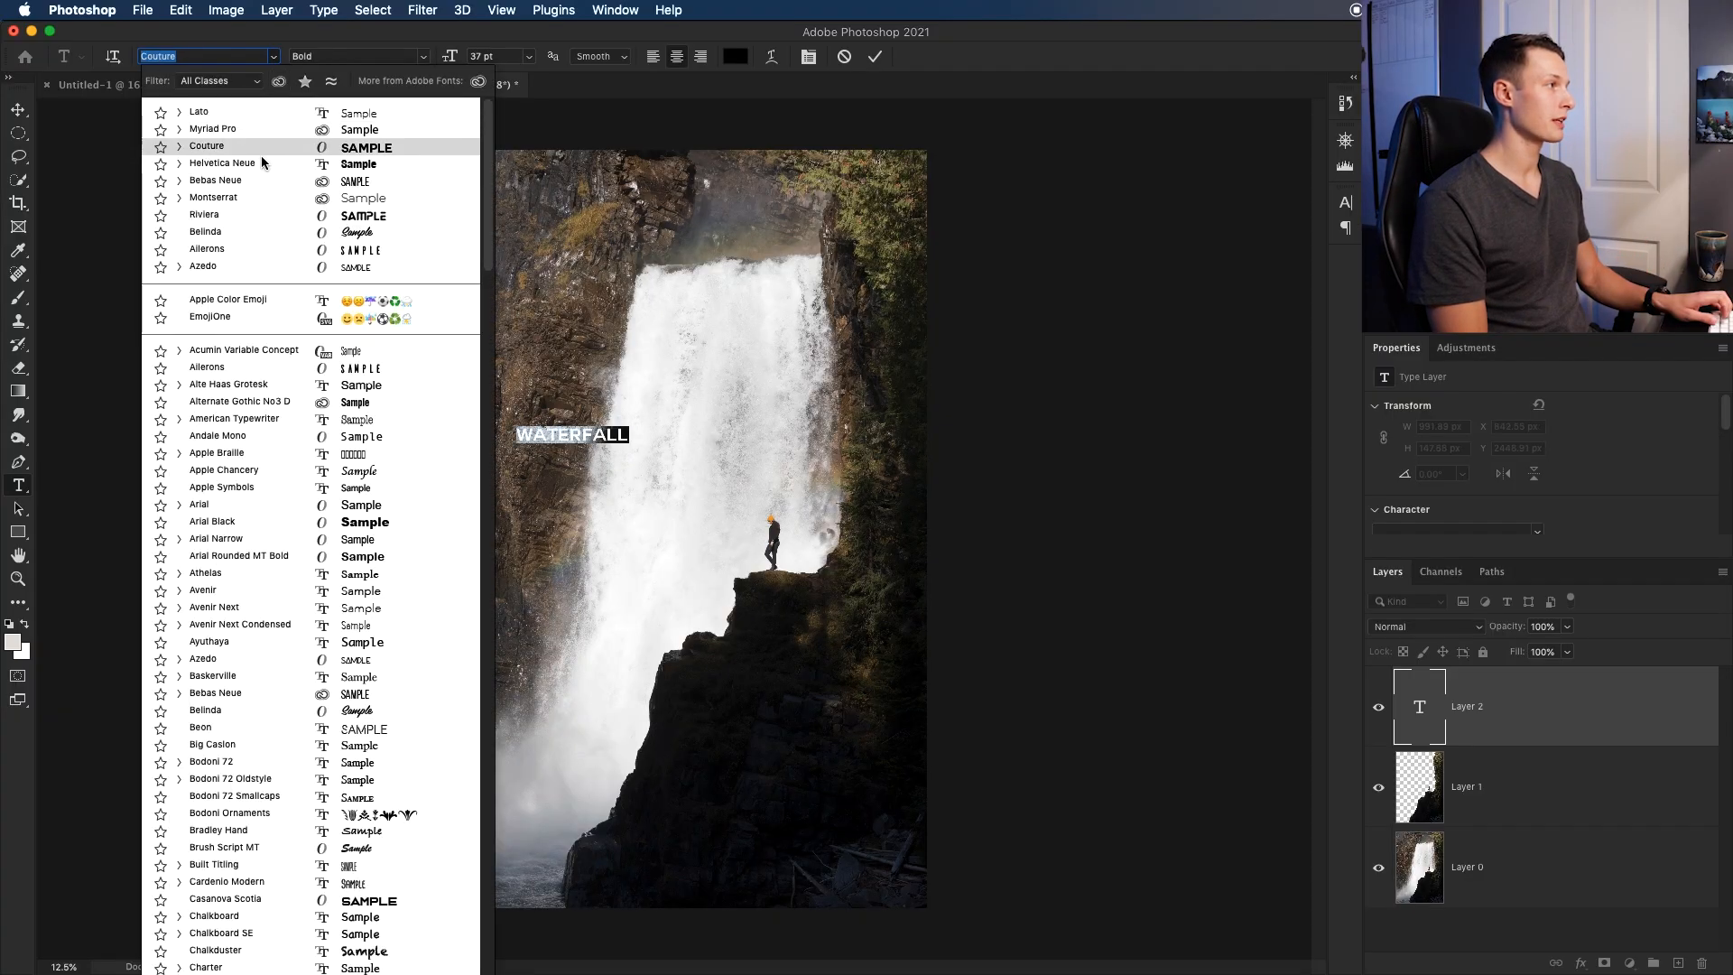
left_click(204, 709)
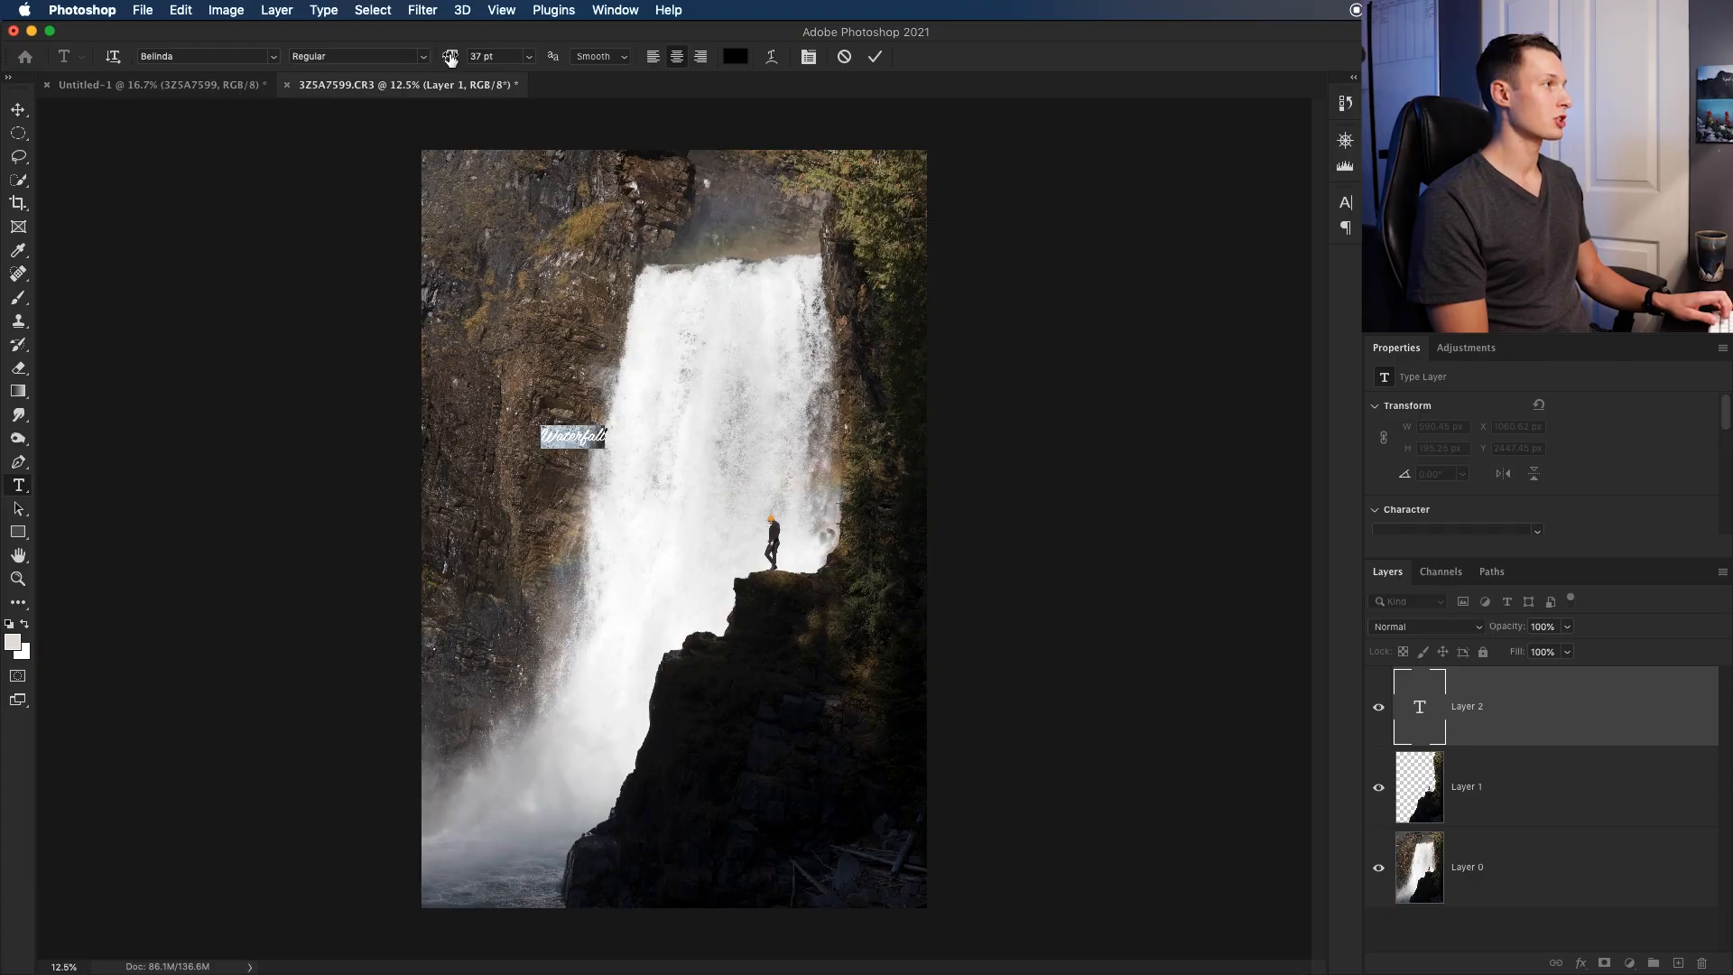
left_click(515, 56)
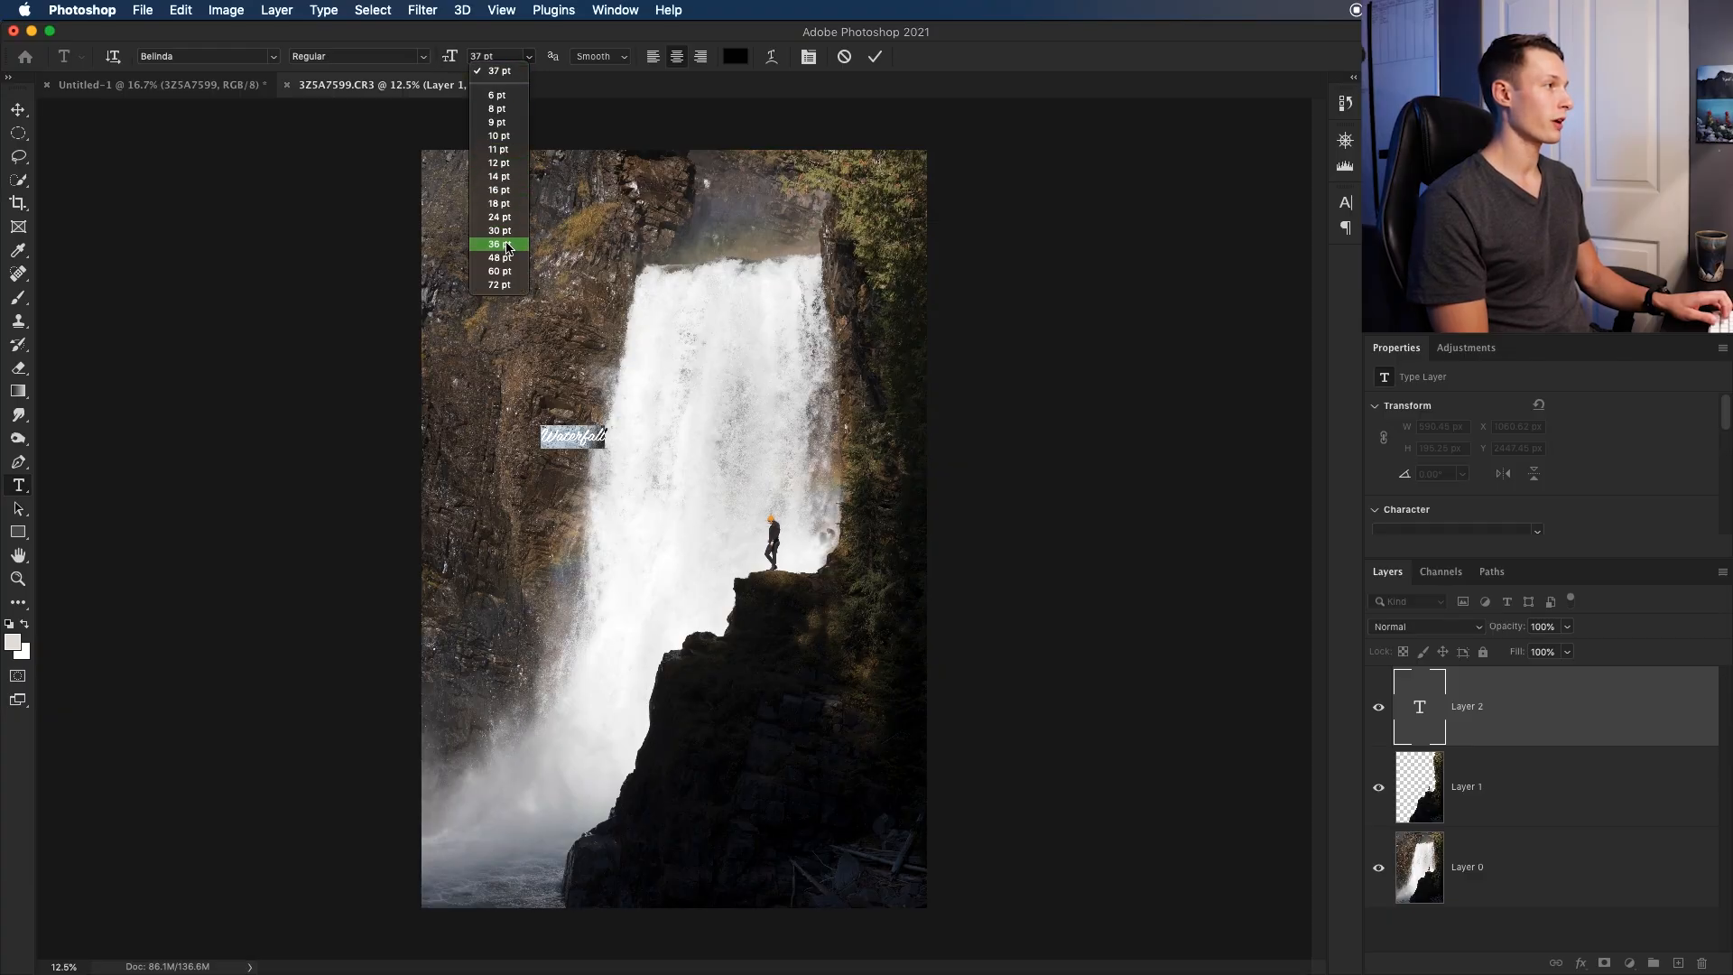
left_click(500, 271)
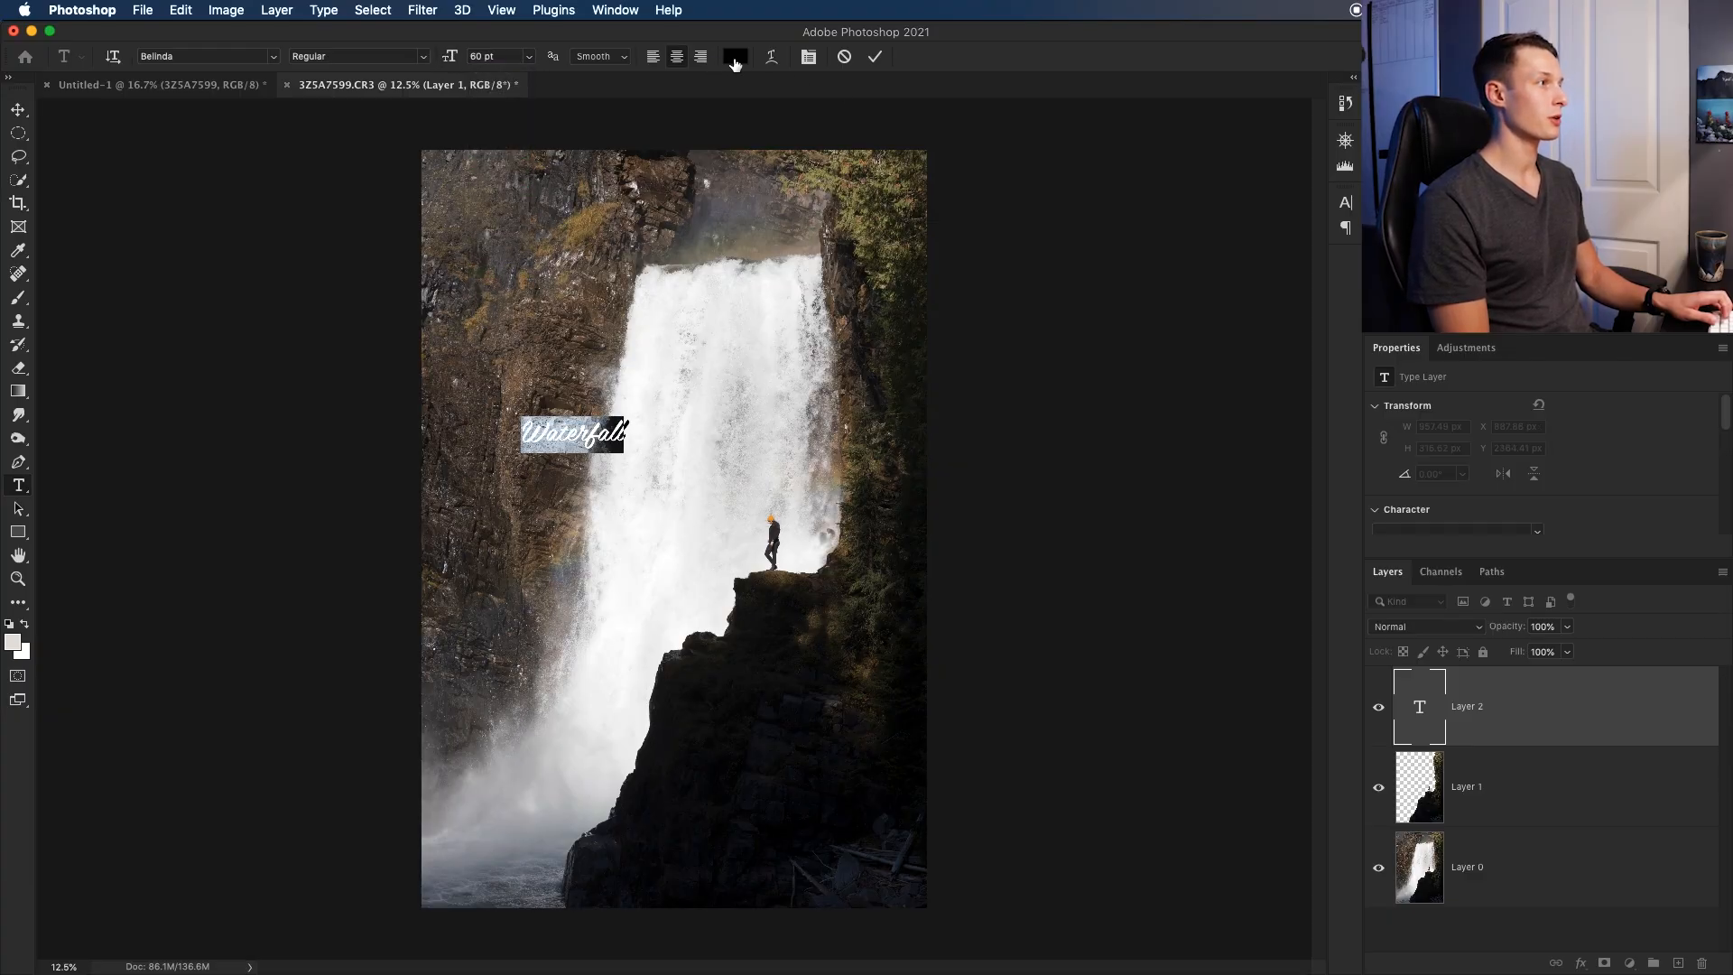
left_click(873, 56)
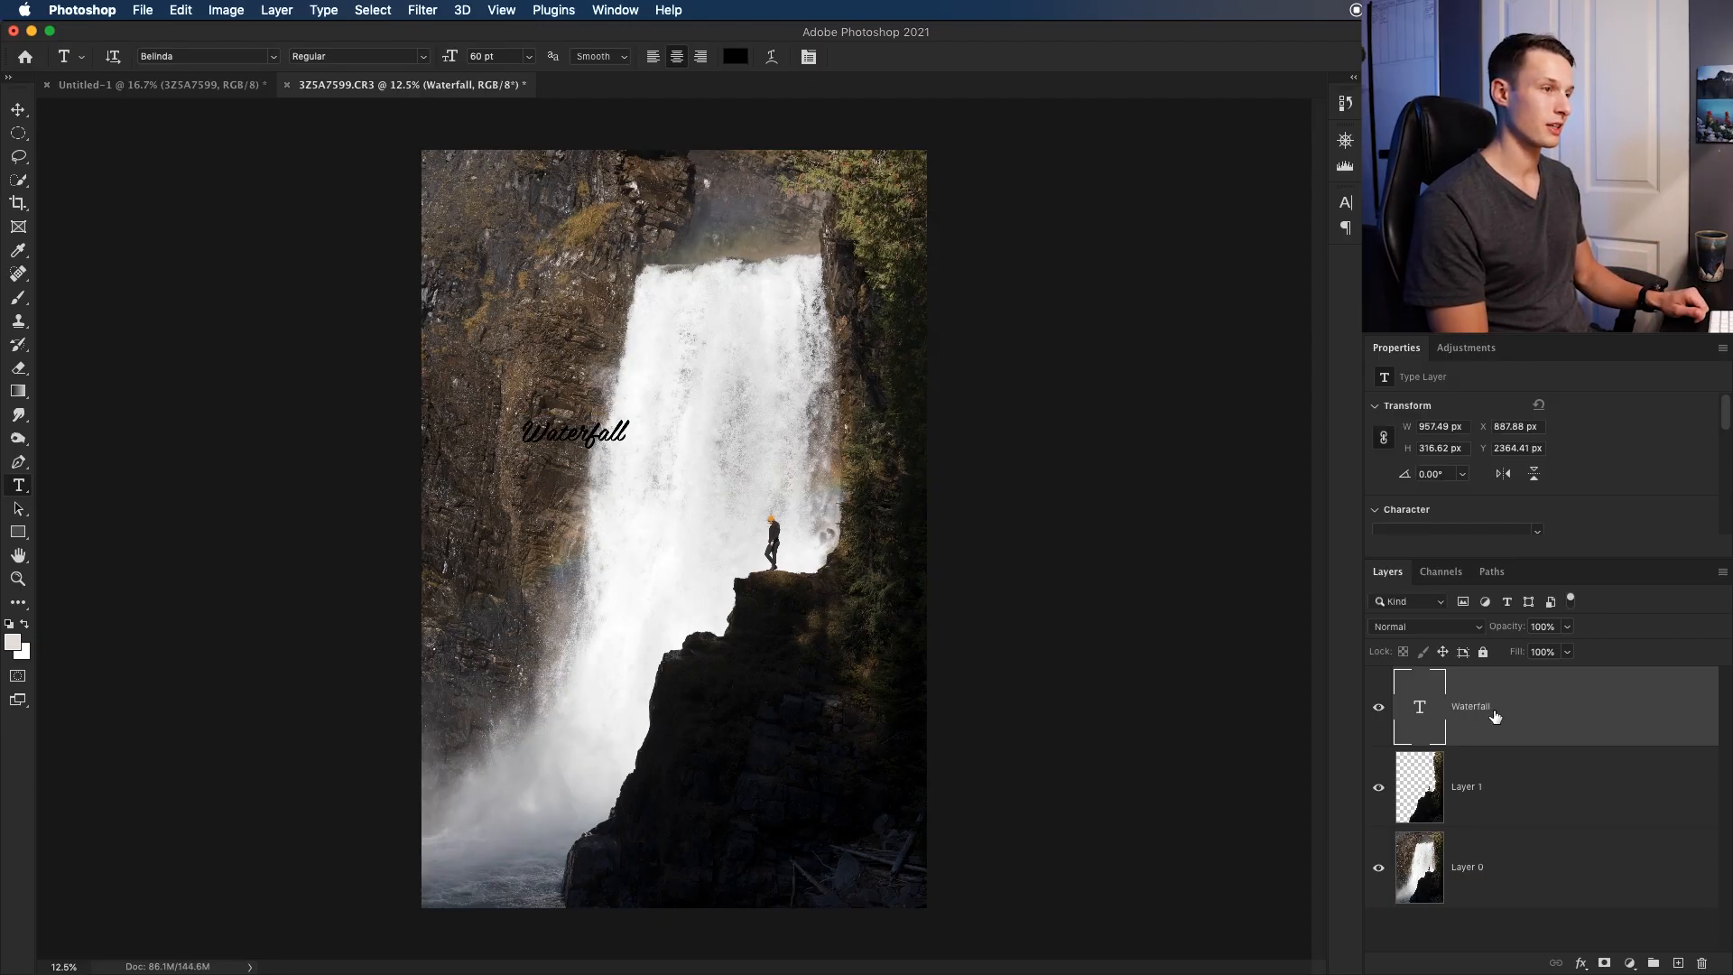
key("v")
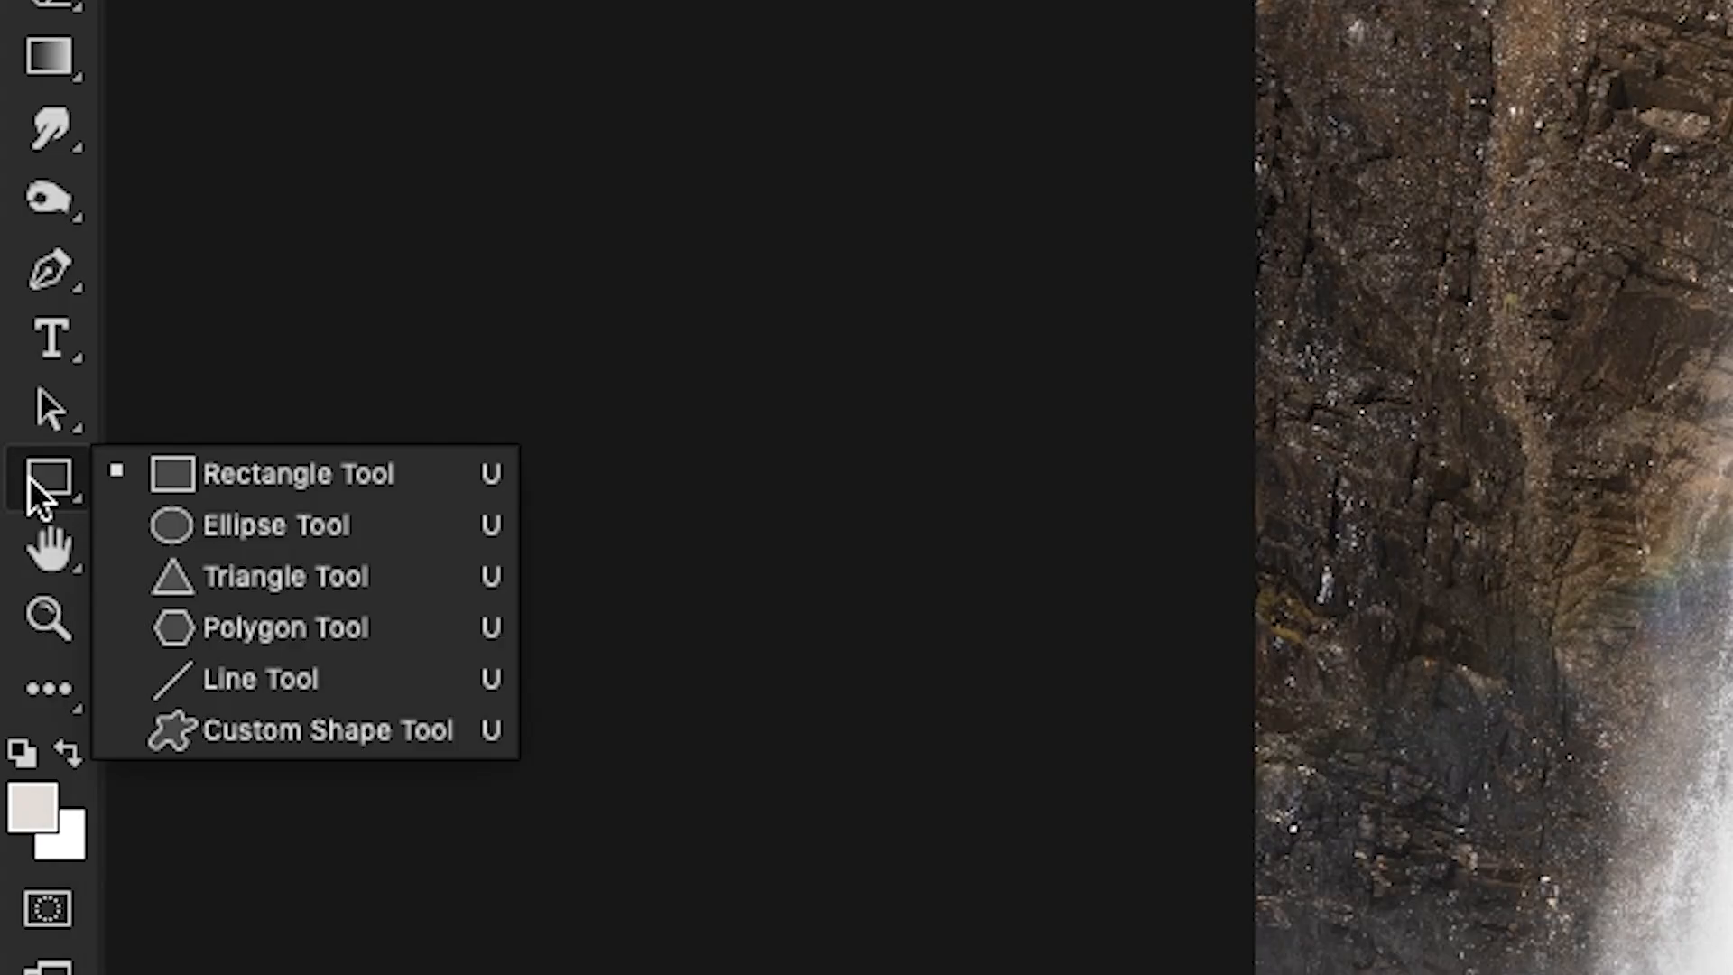
mouse_move(303, 486)
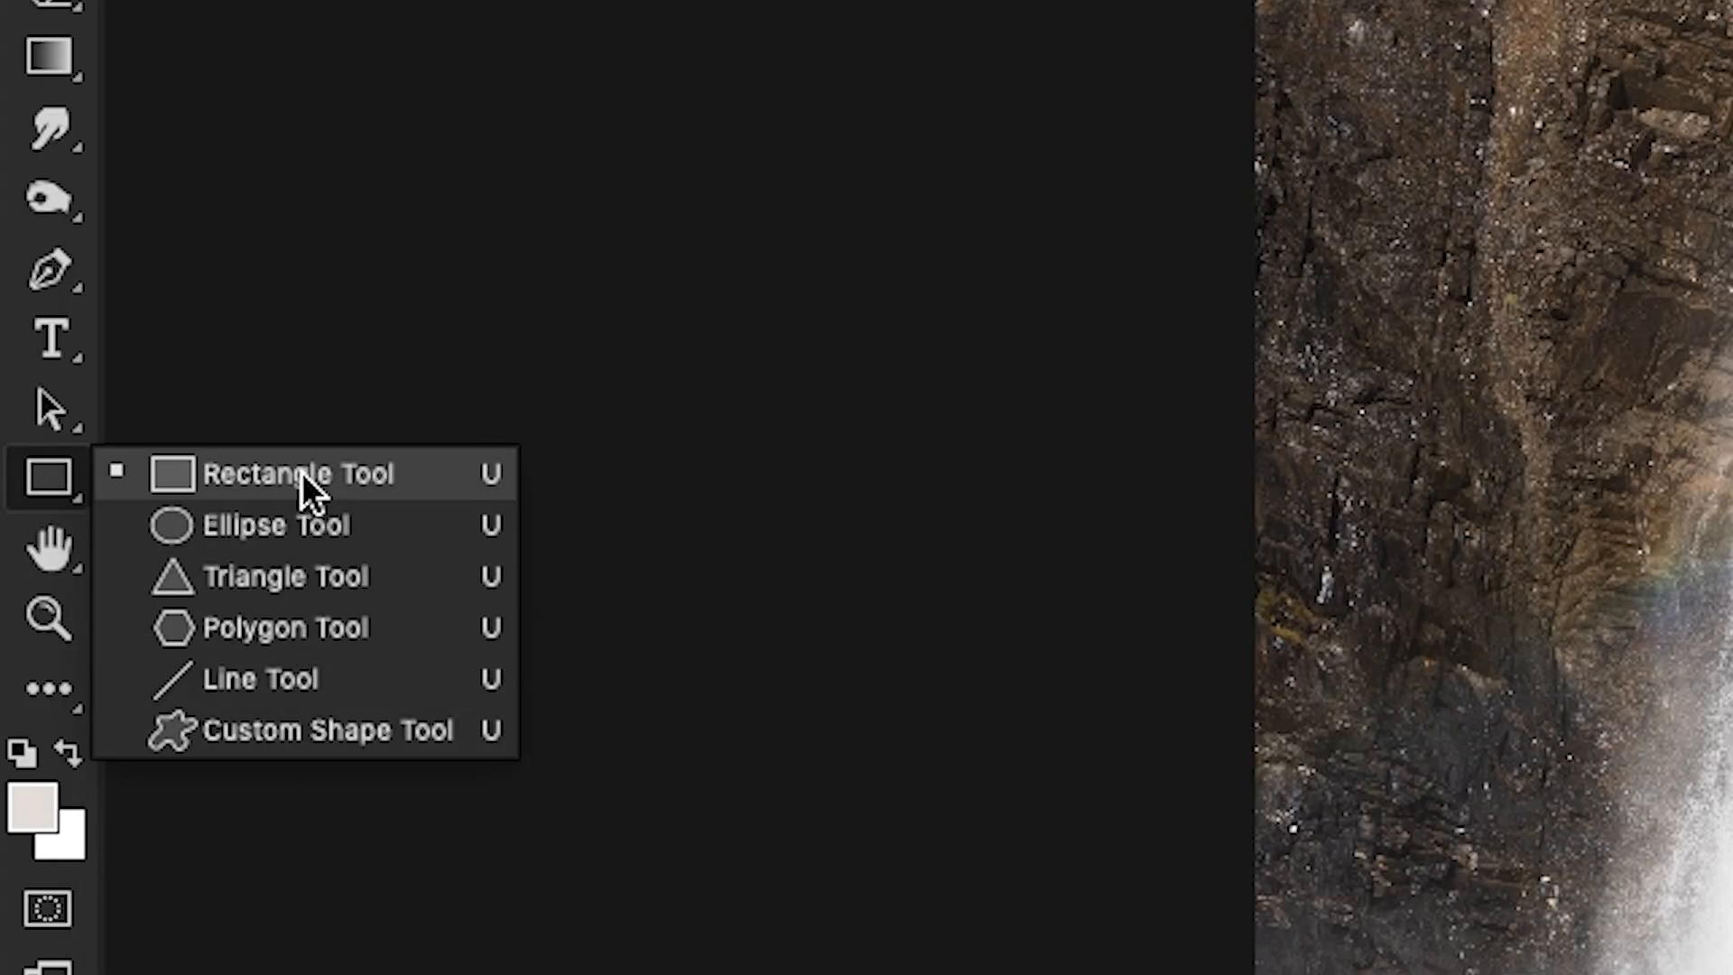
mouse_move(430, 495)
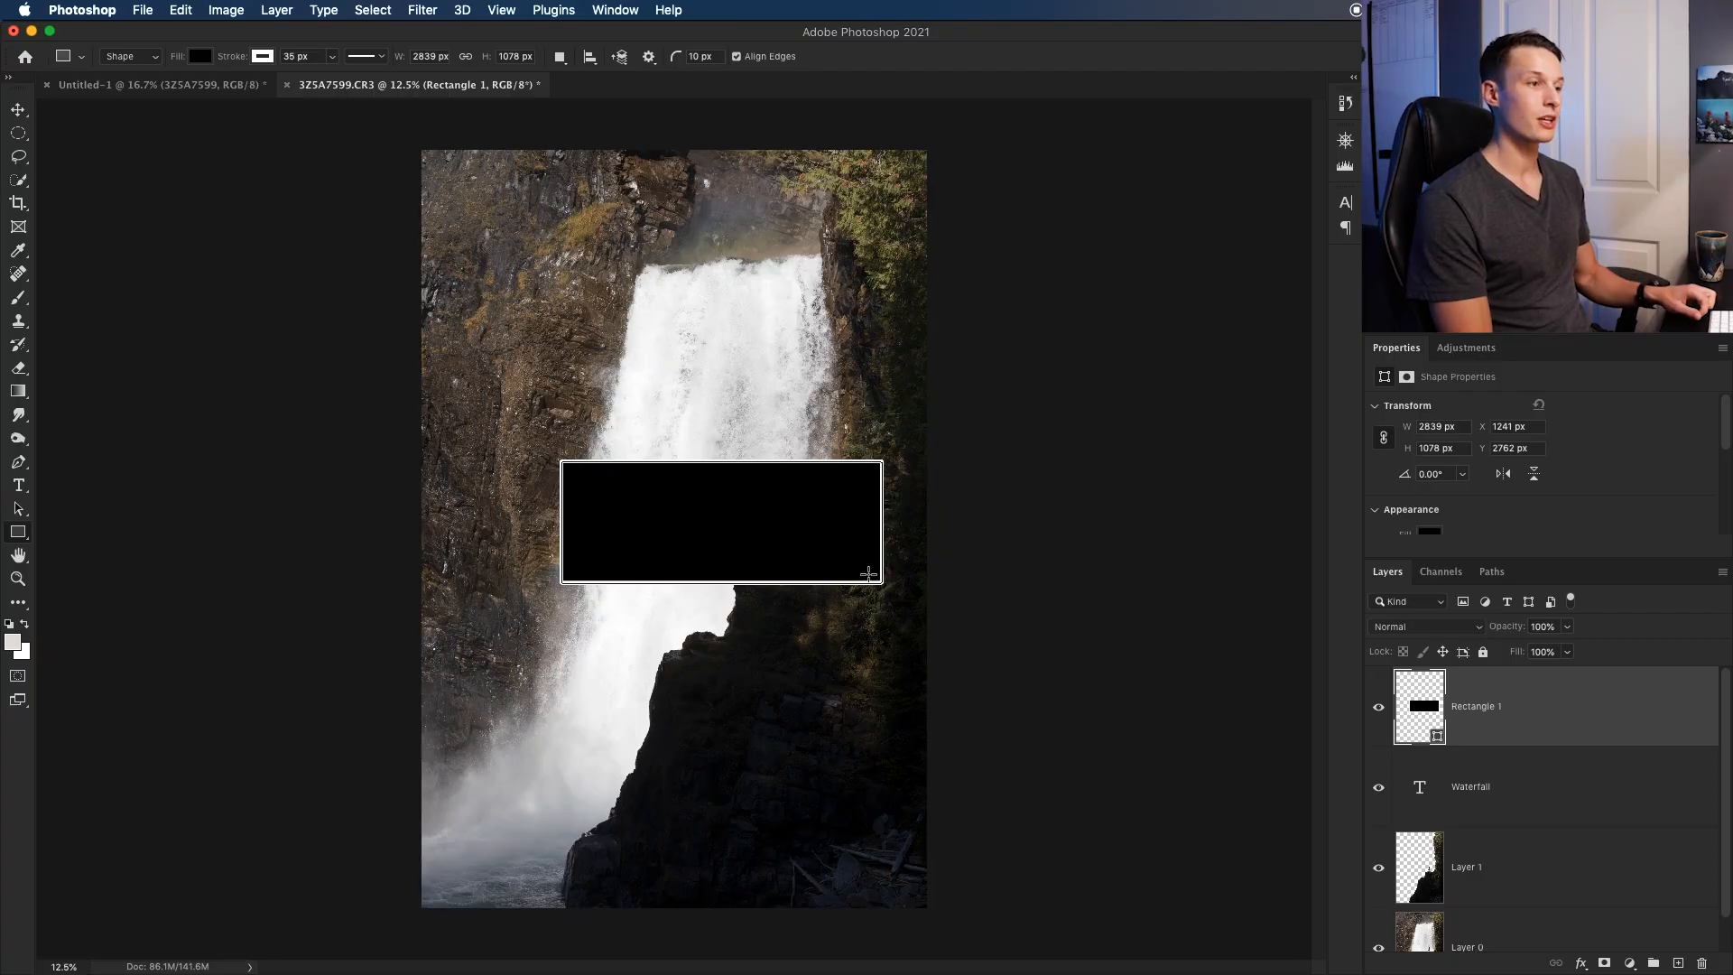
mouse_move(1515, 705)
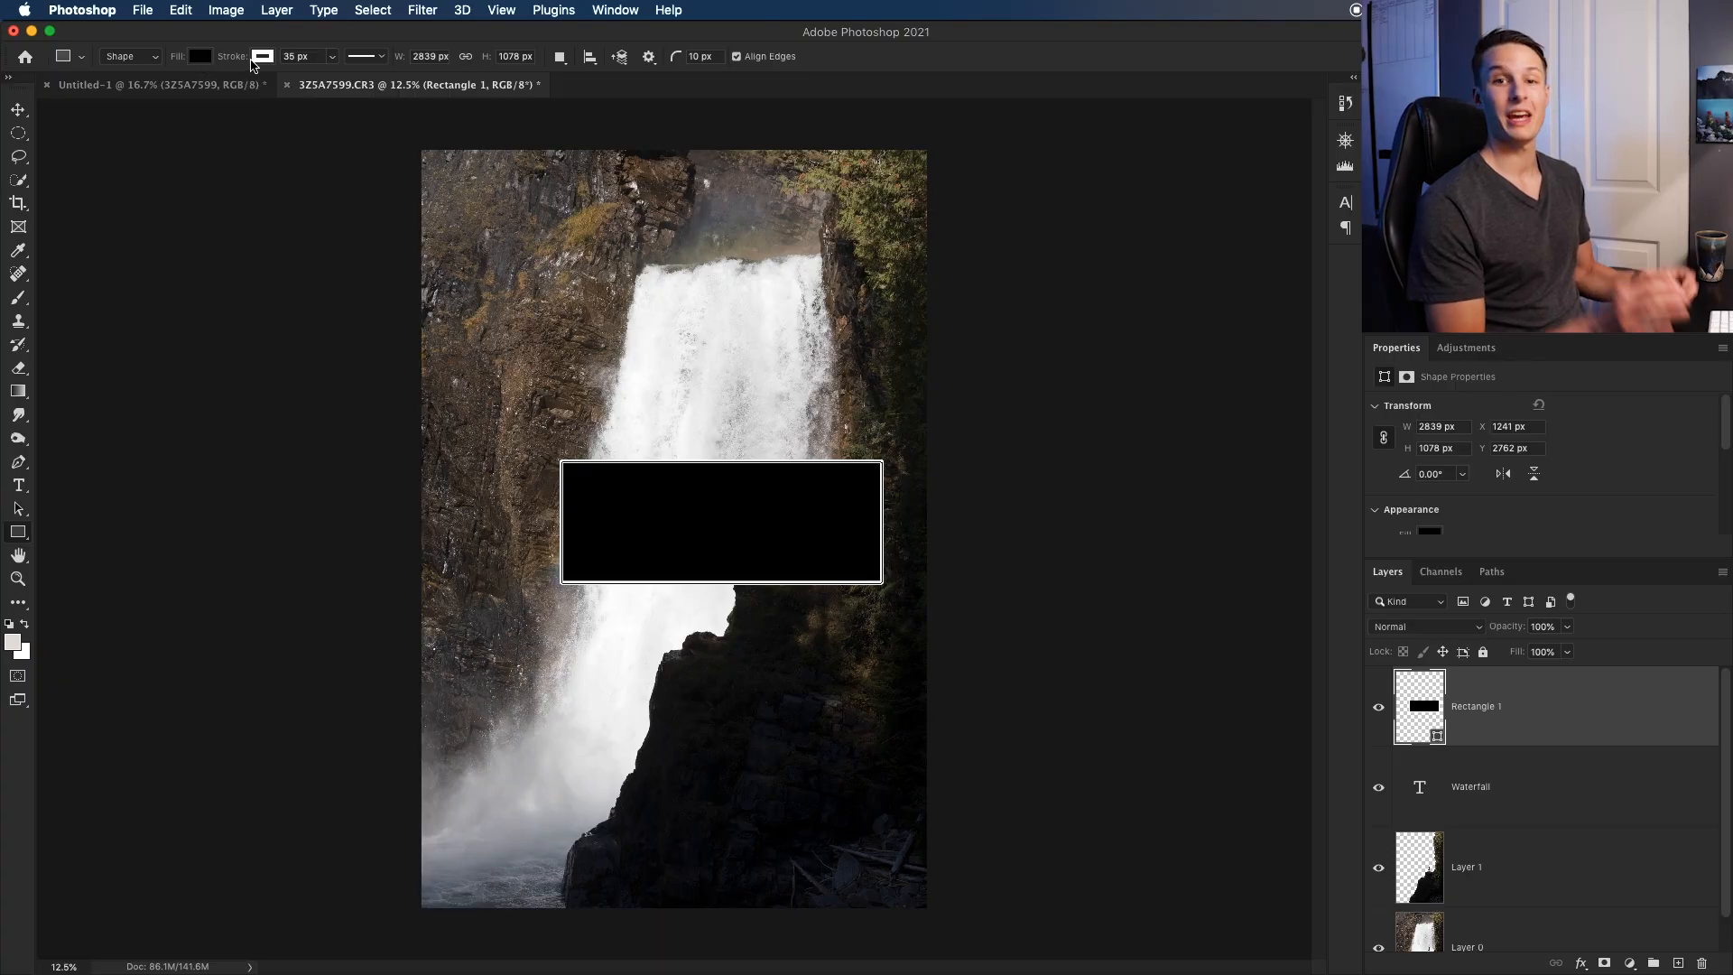
Set the rectangle's fill to No Color so only its white outline frames the text
left_click(201, 55)
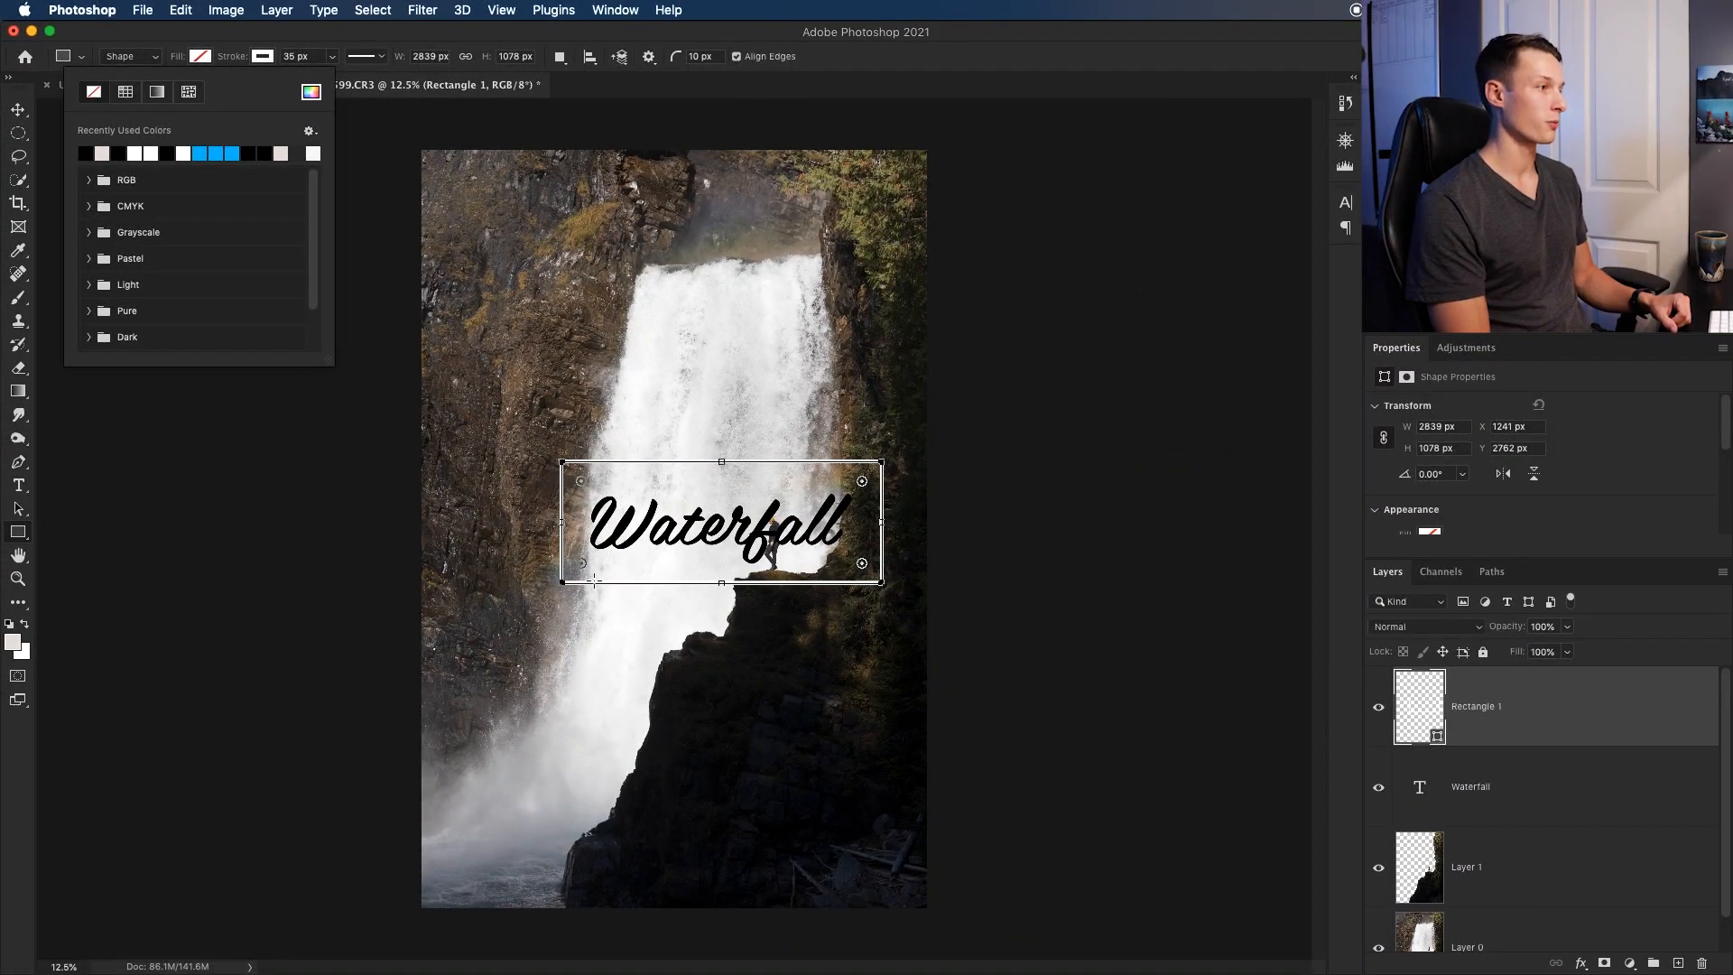
left_click(1469, 785)
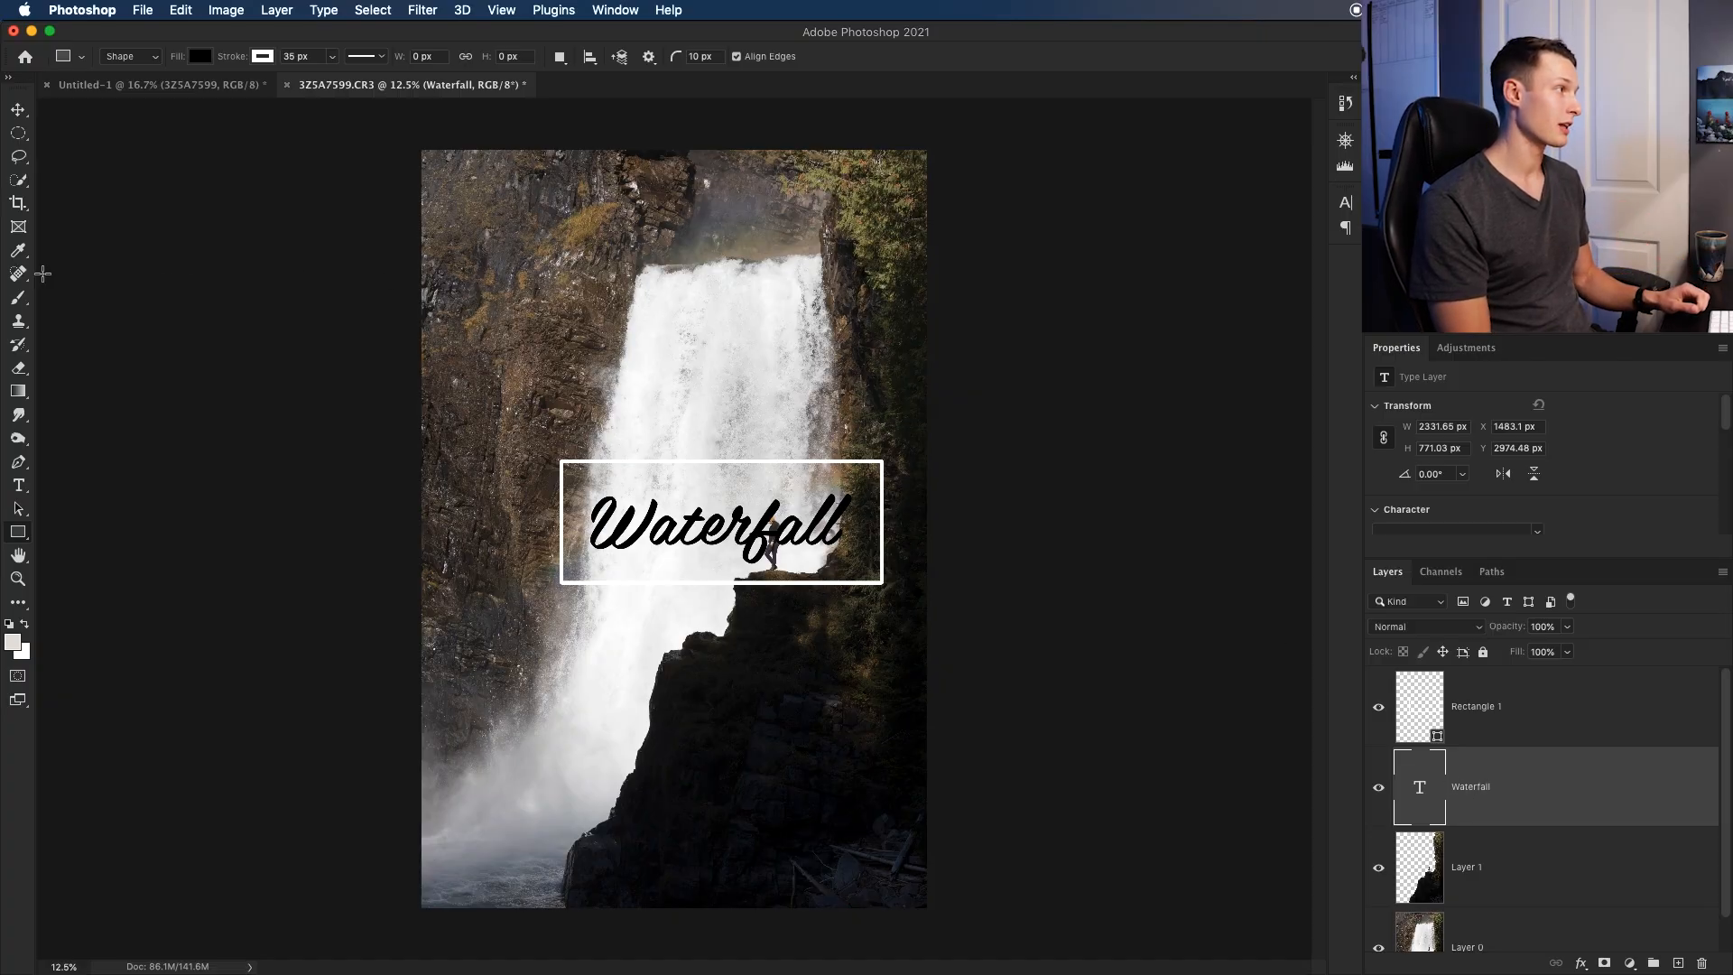
Select the Spot Healing Brush in Content-Aware mode to remove the stray stick
left_click(18, 273)
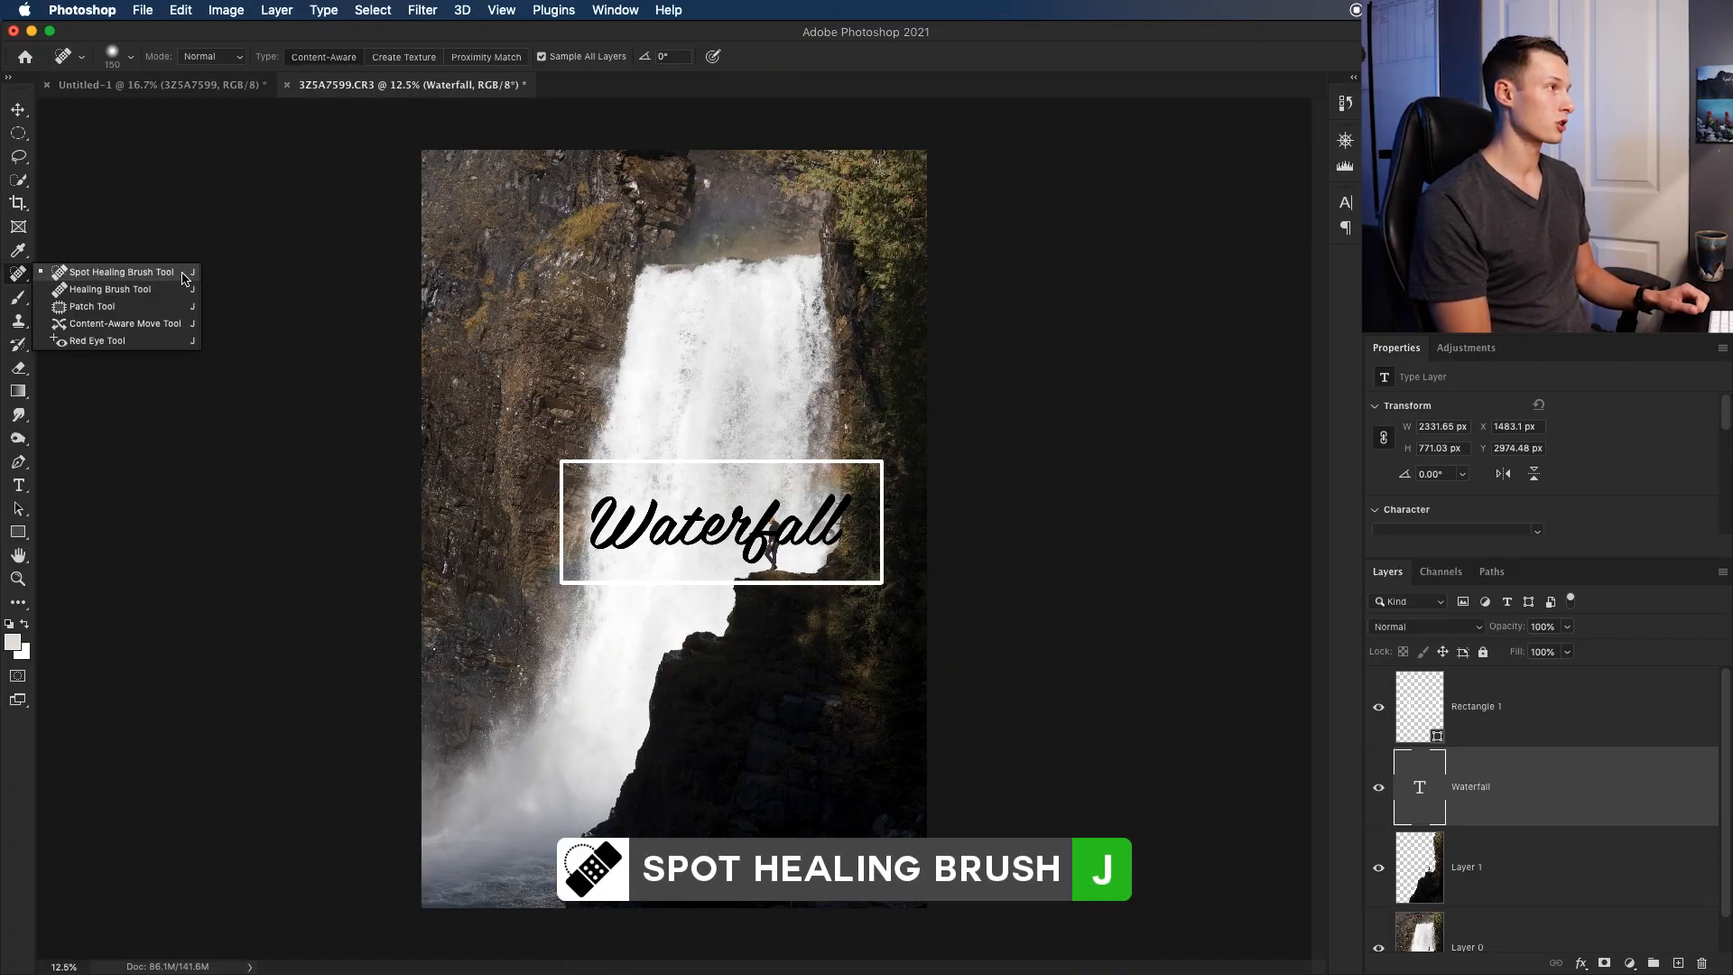
left_click(116, 270)
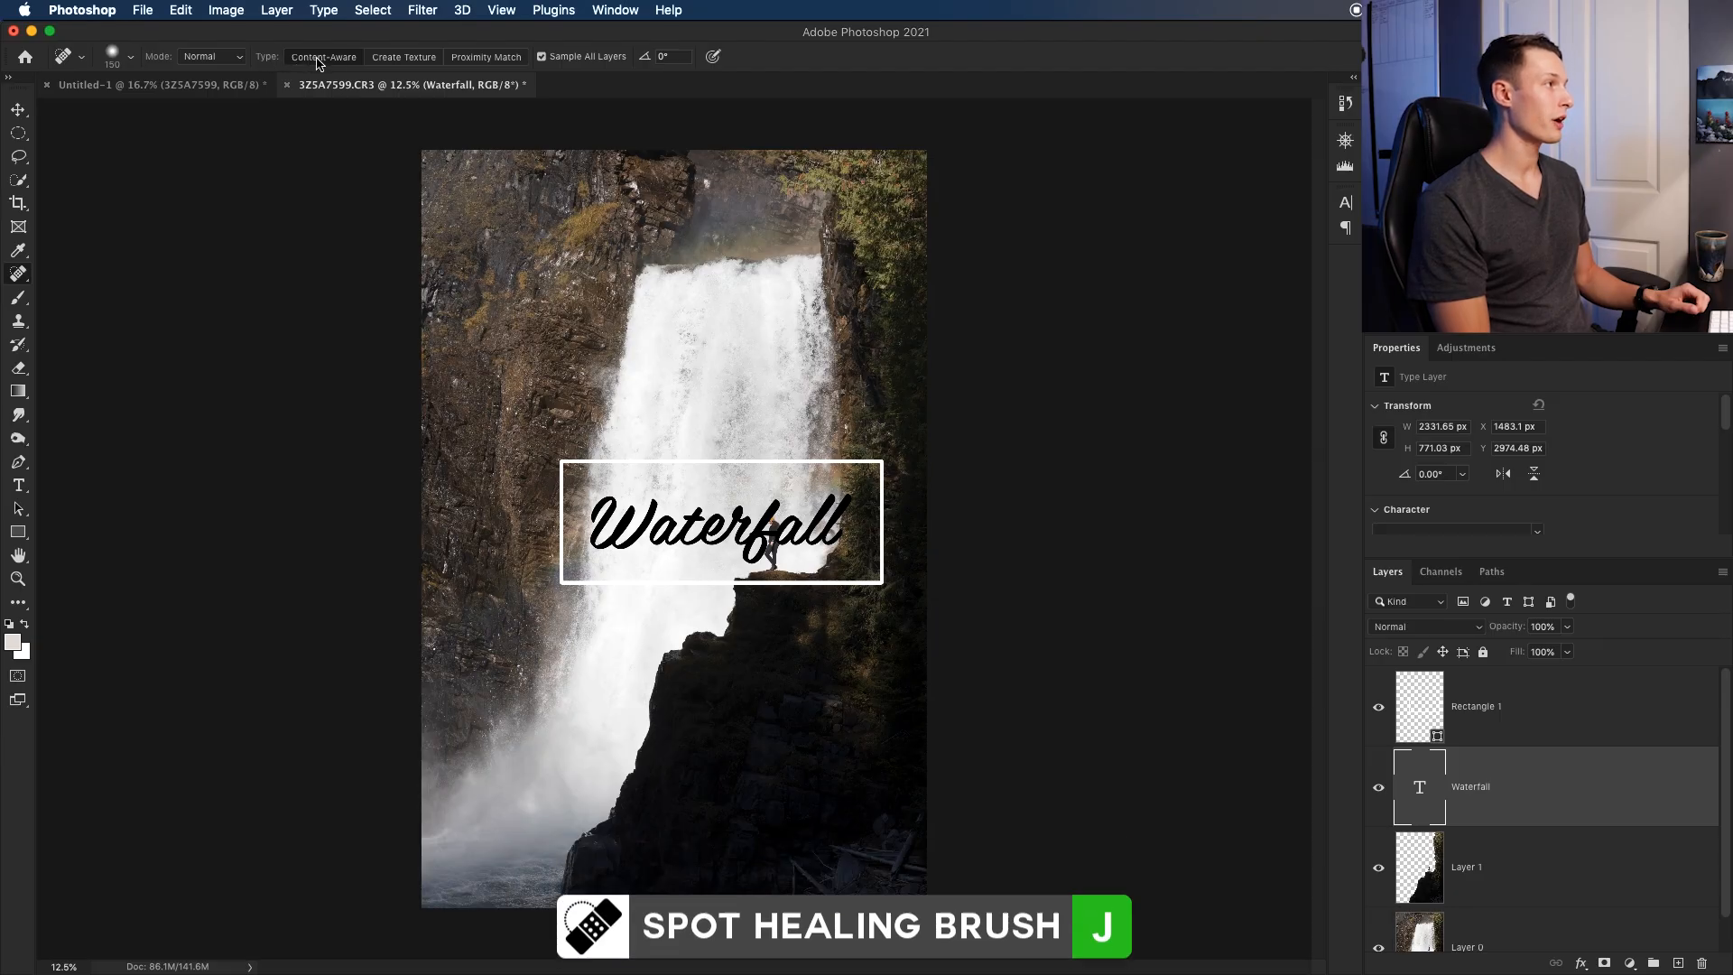
left_click(130, 56)
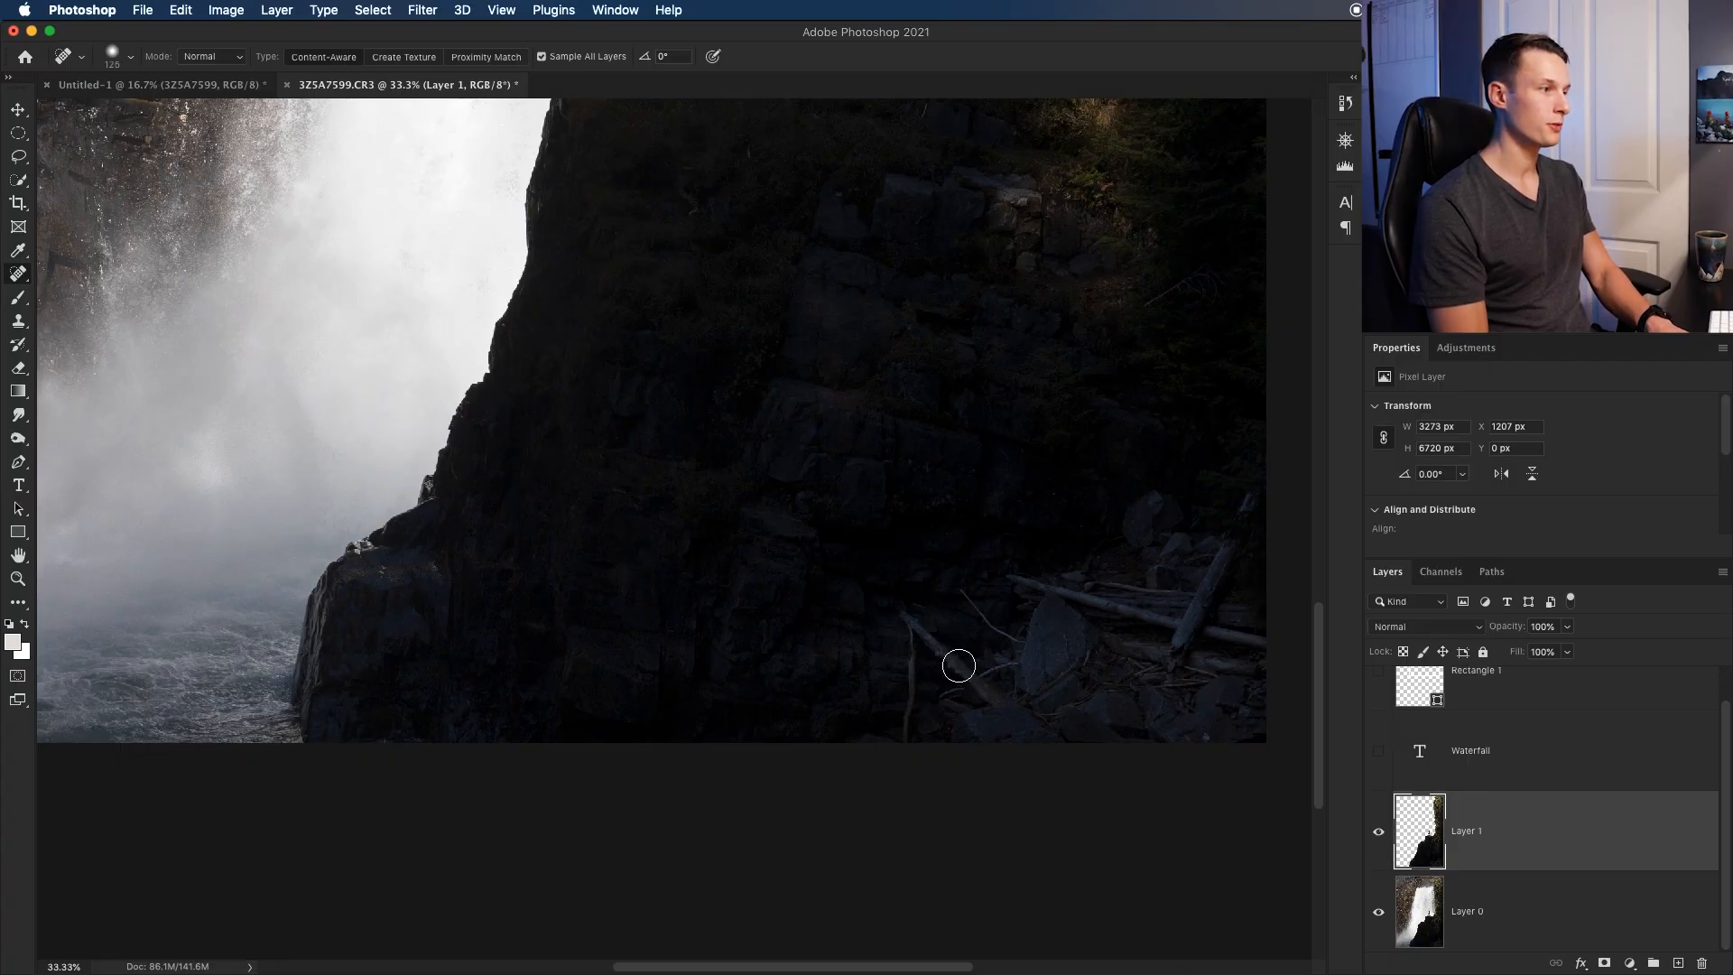
mouse_move(921, 639)
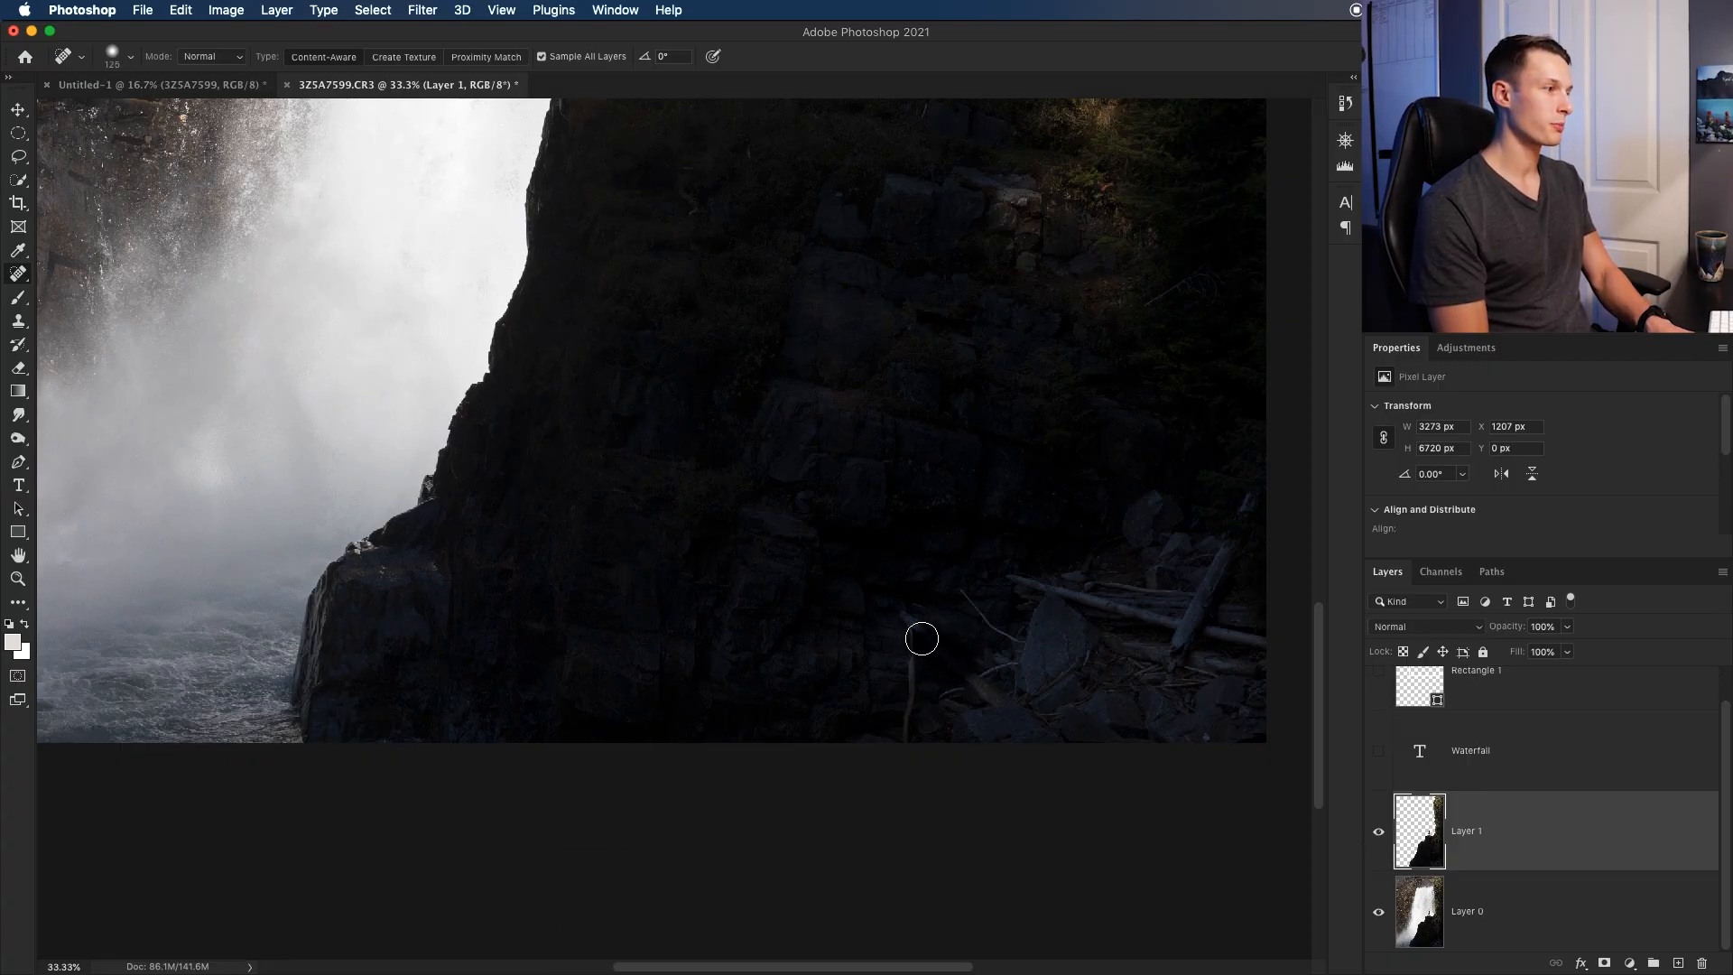
mouse_move(903, 621)
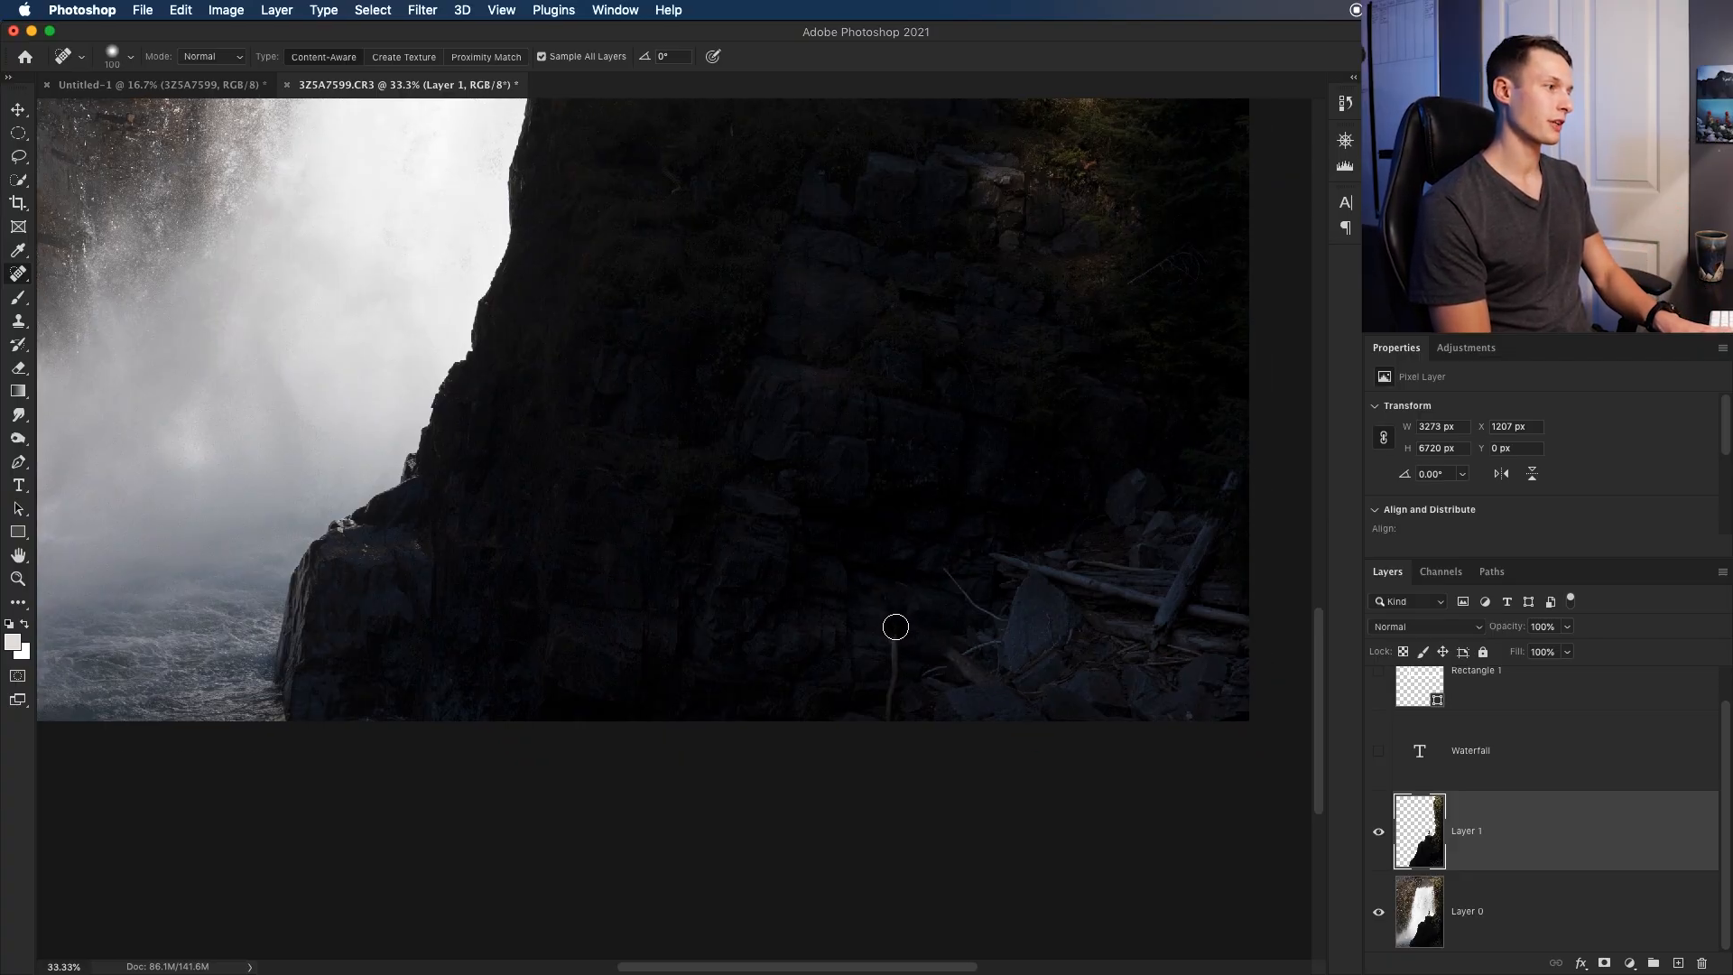
mouse_move(888, 720)
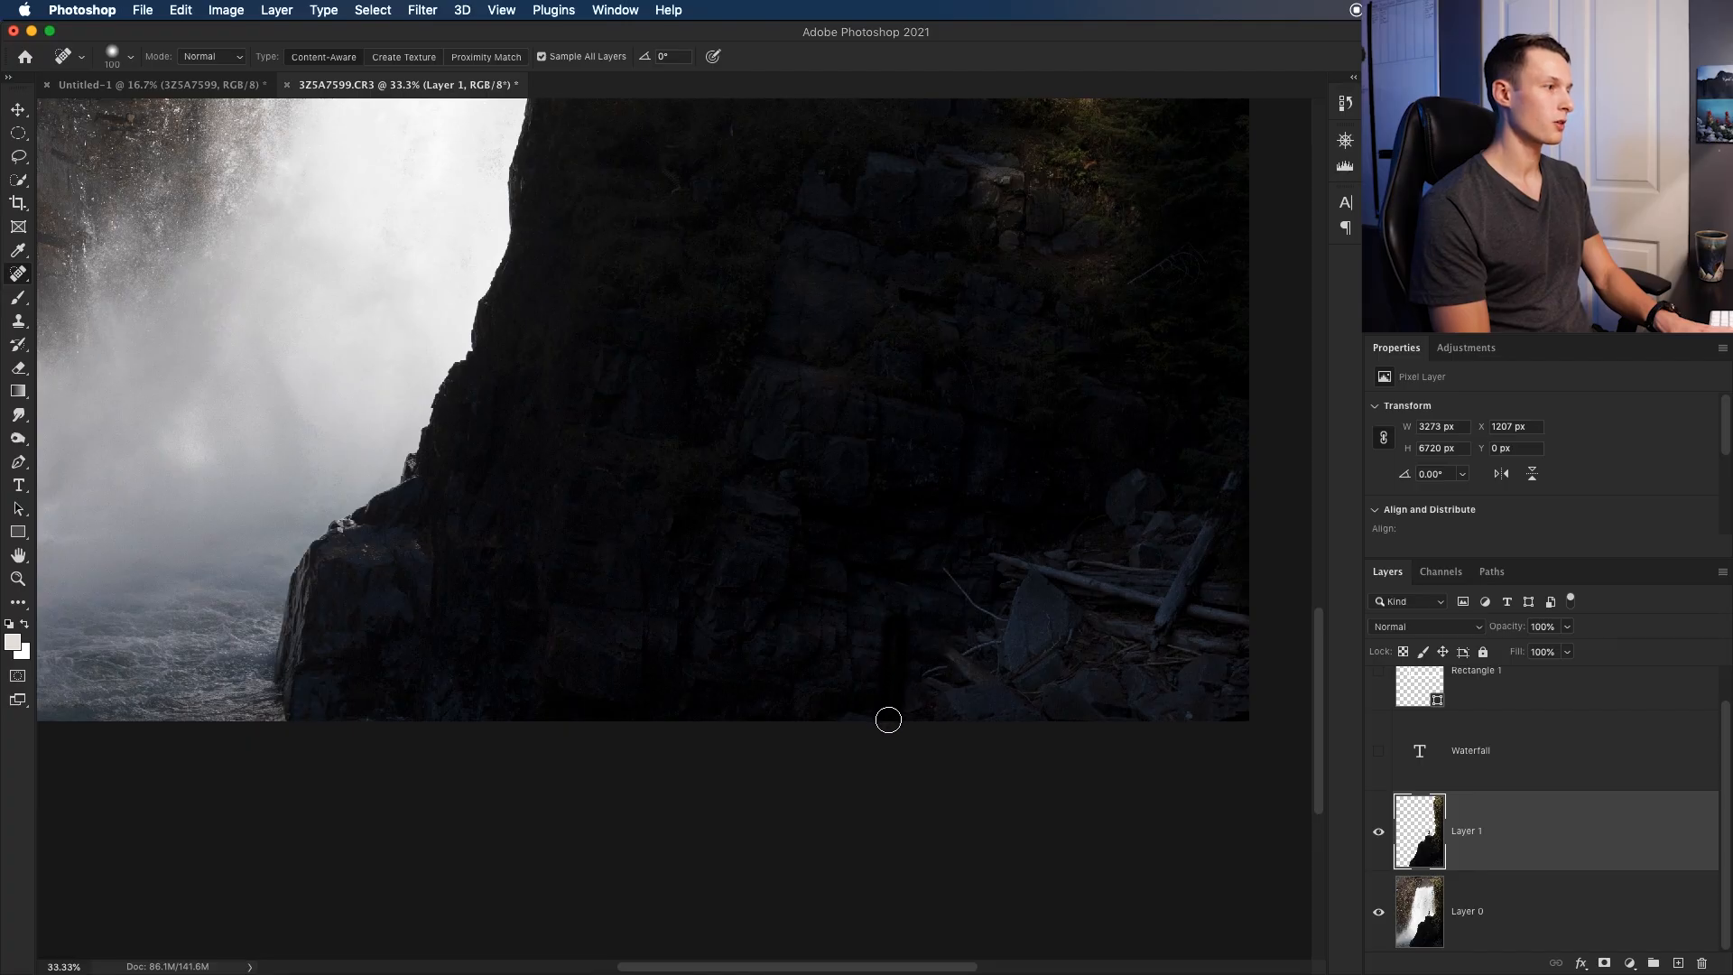
mouse_move(901, 686)
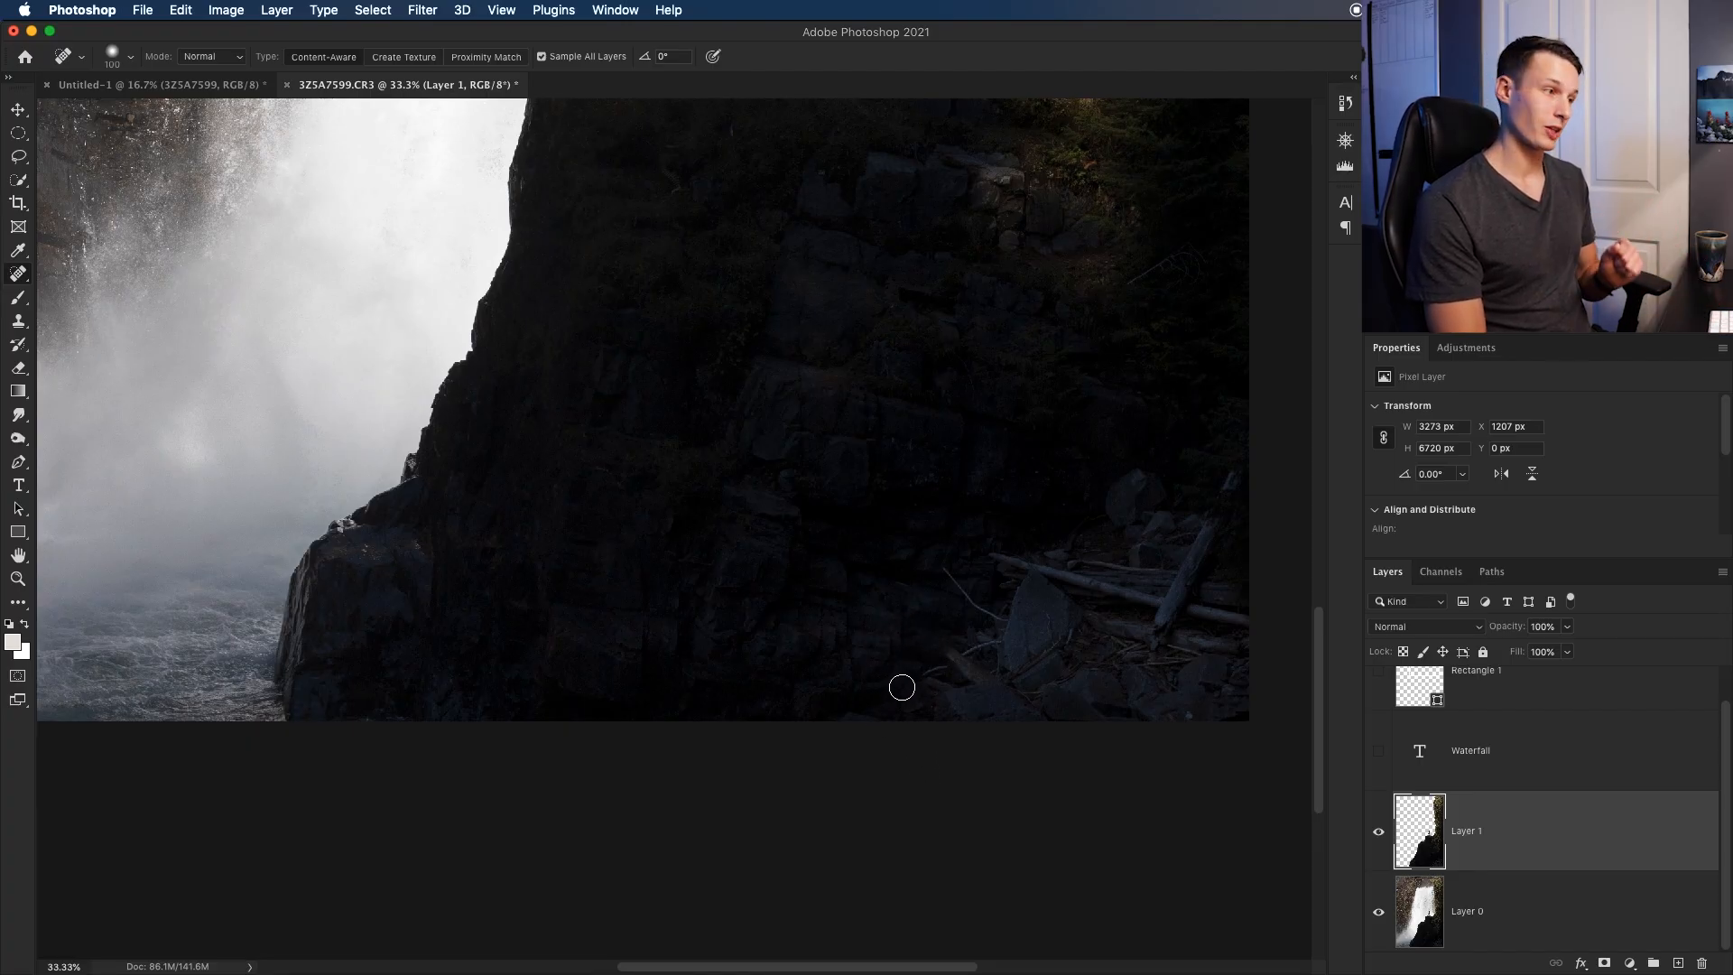
mouse_move(1287, 369)
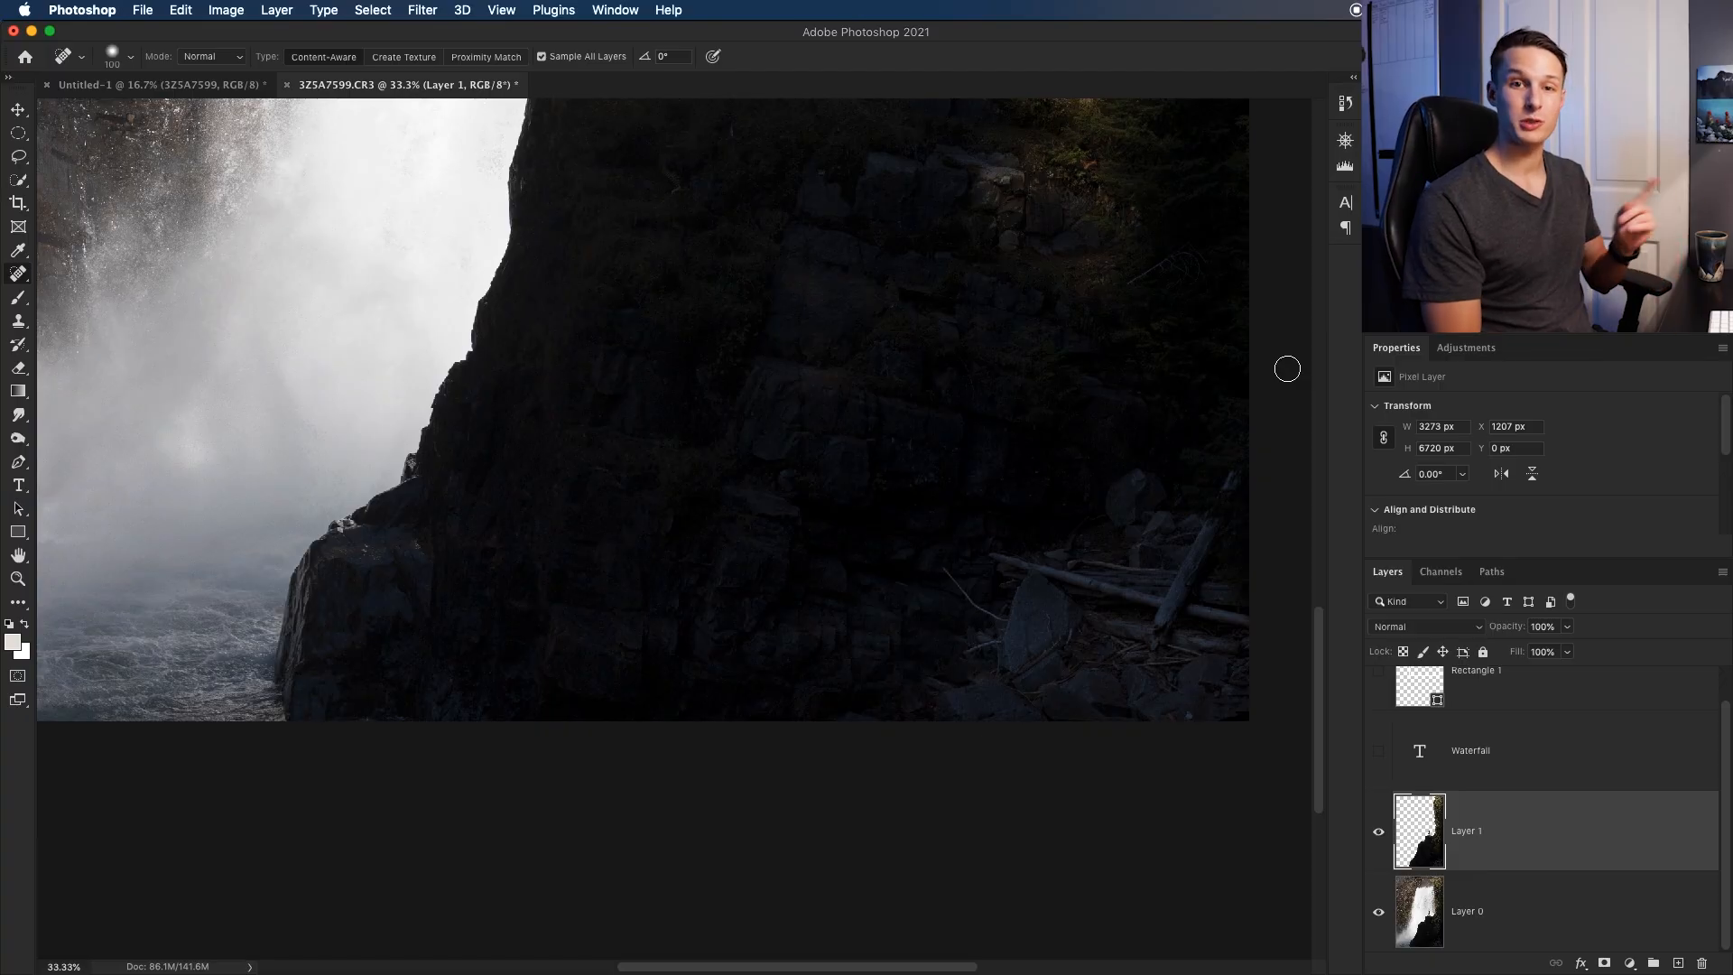
mouse_move(1321, 301)
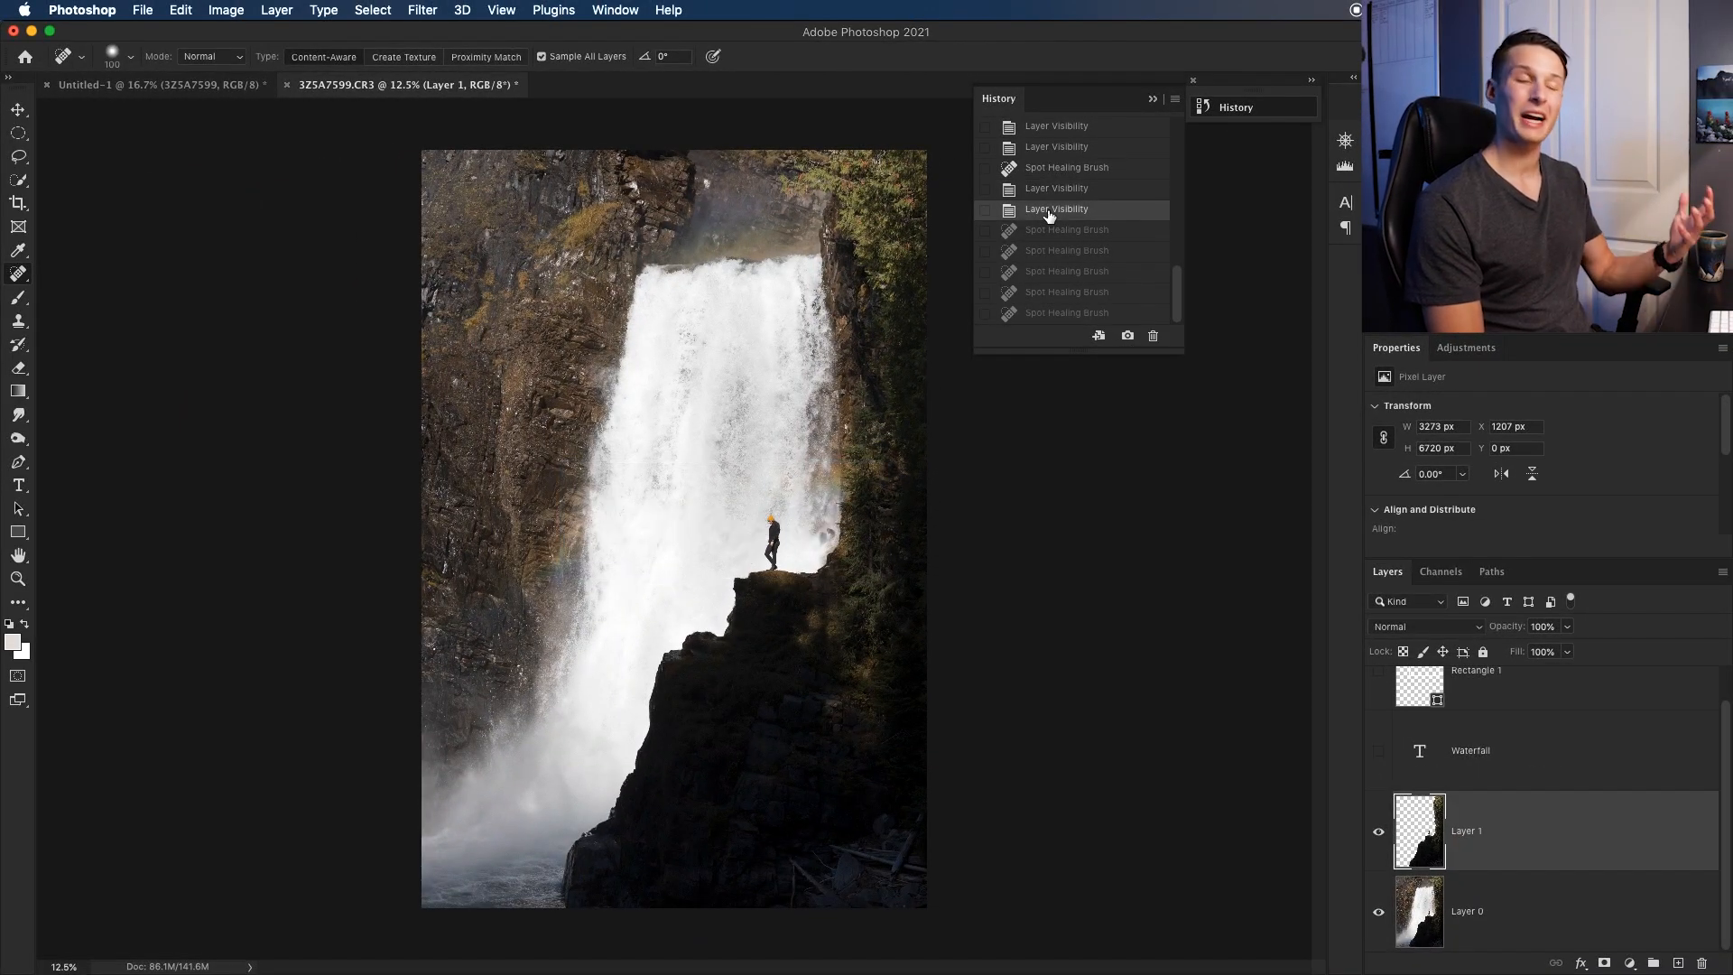
left_click(1067, 312)
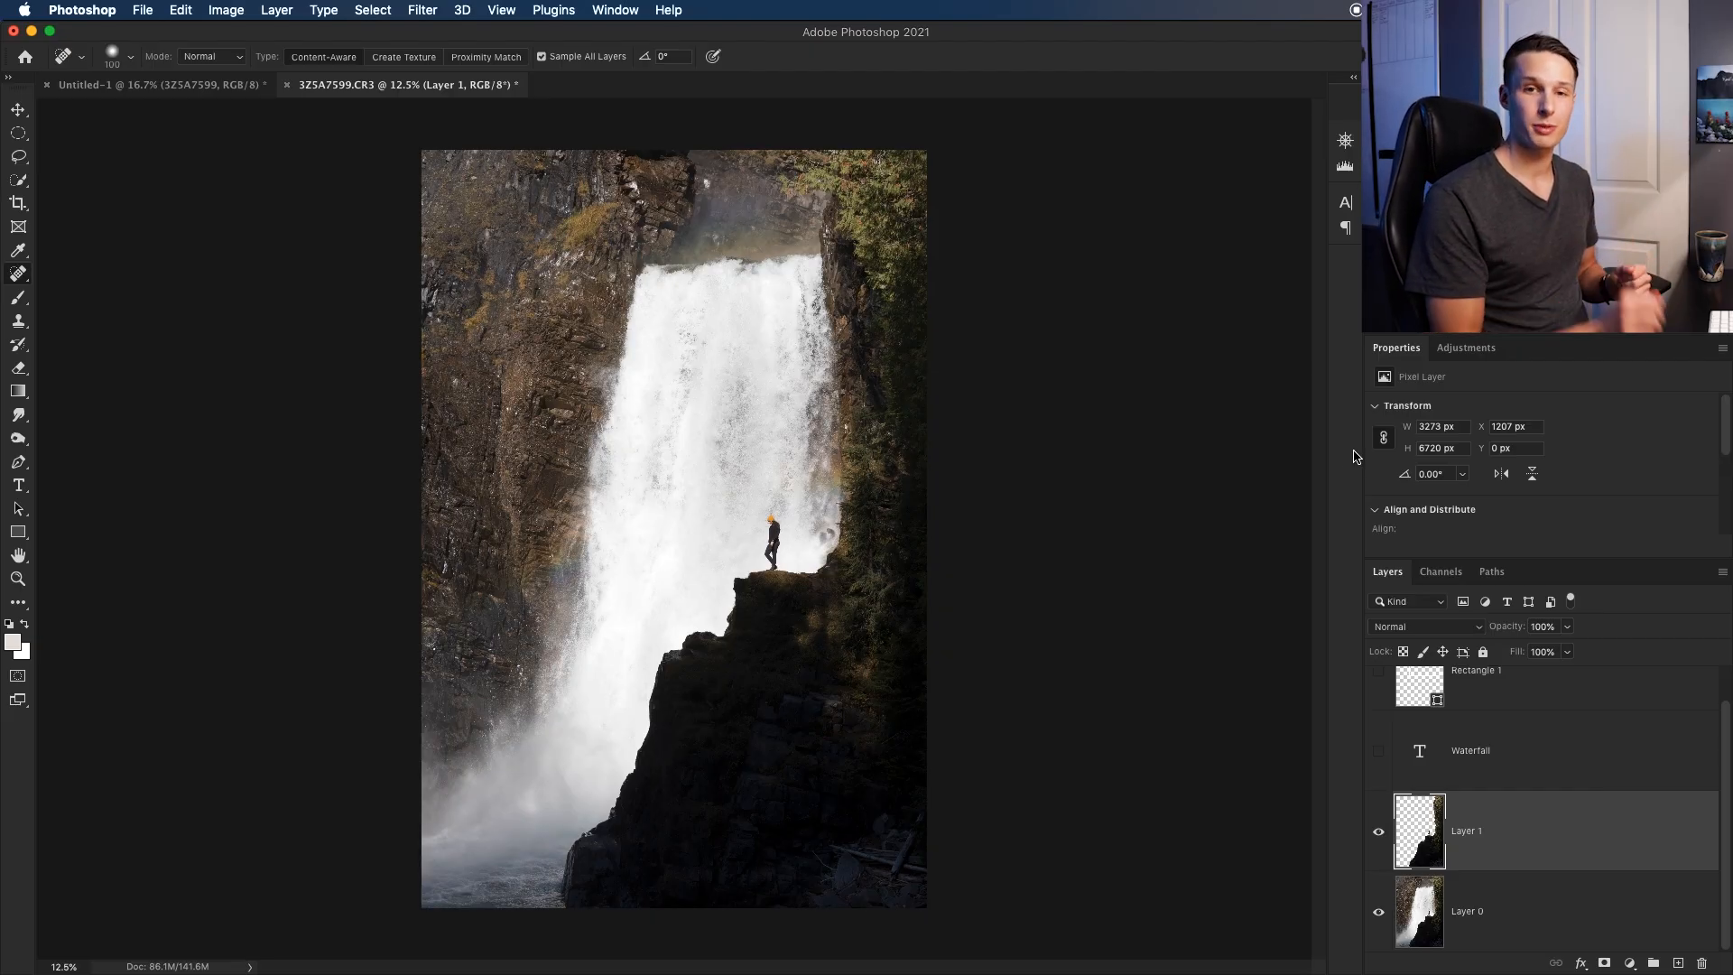
Add a Brightness/Contrast adjustment at brightness -30, contrast 6 and target its white mask
left_click(1466, 346)
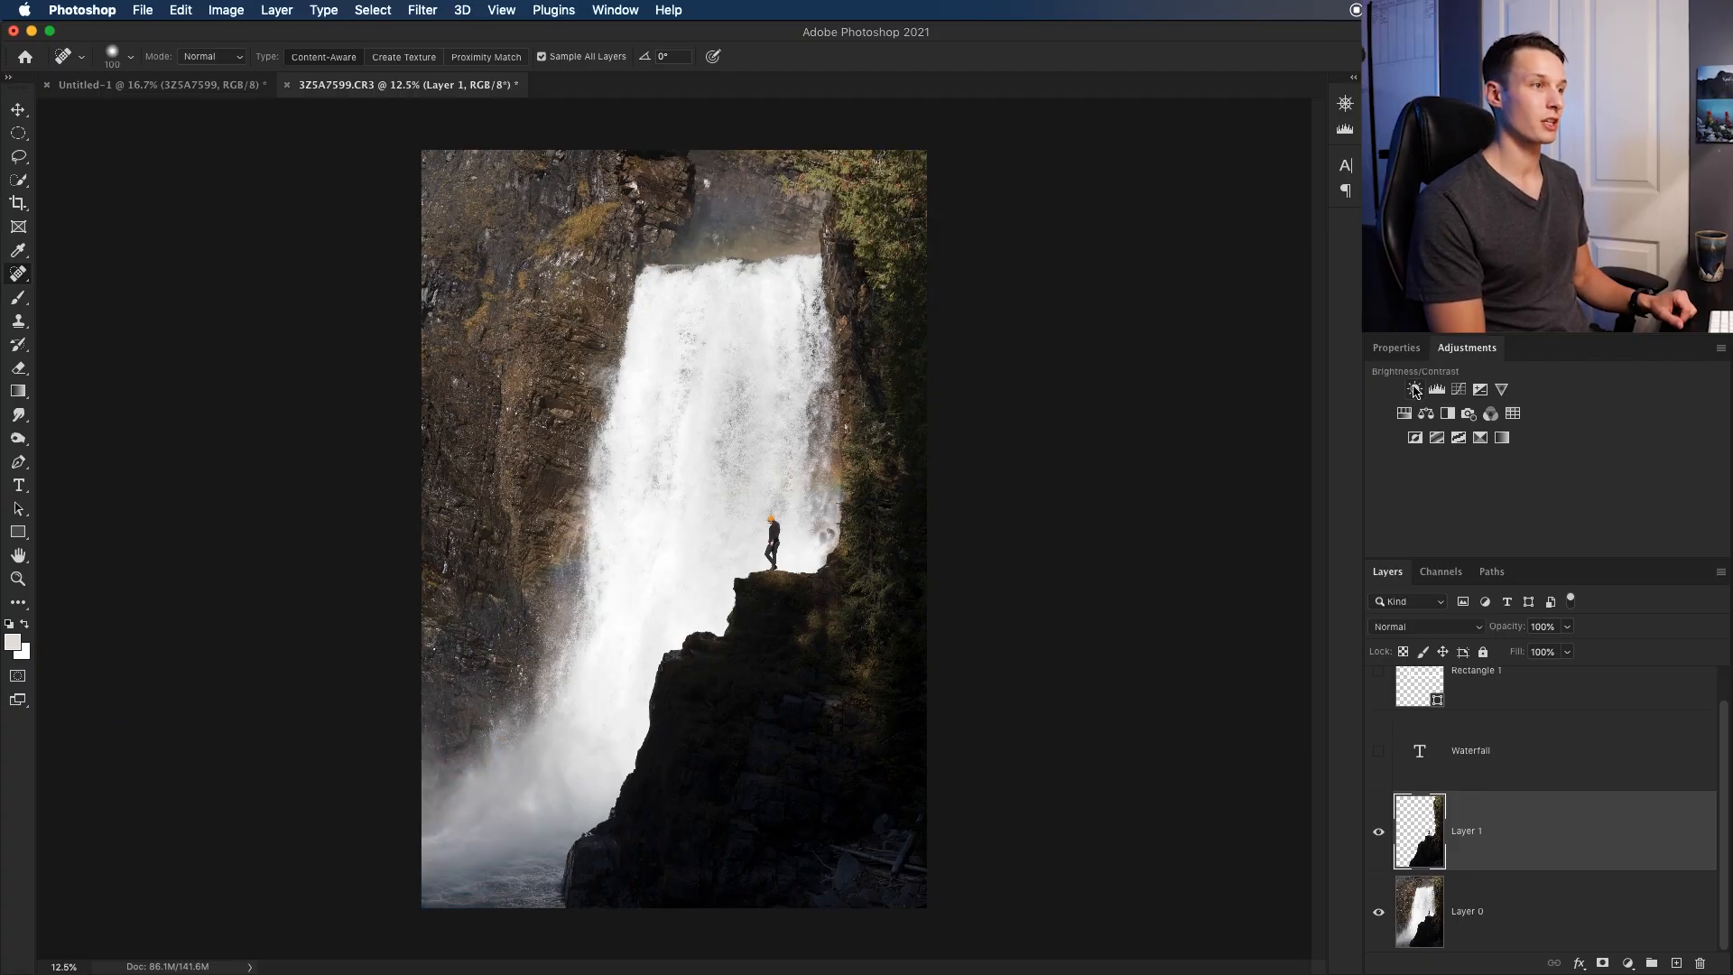
left_click(1415, 390)
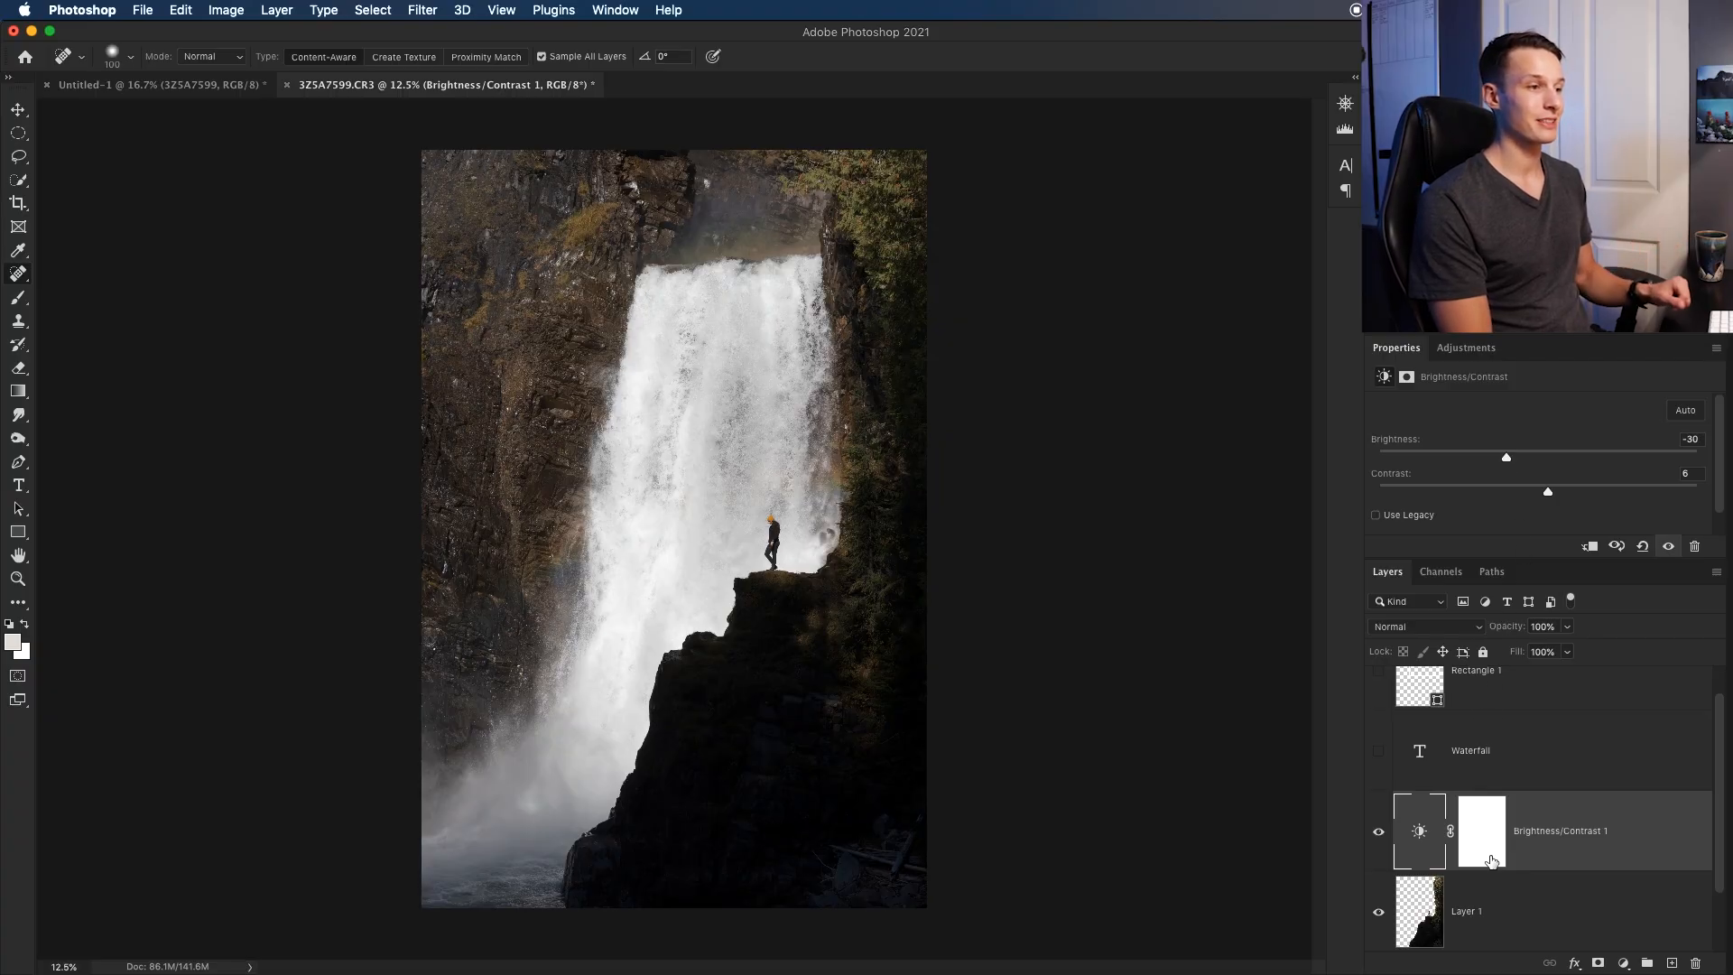
left_click(1480, 831)
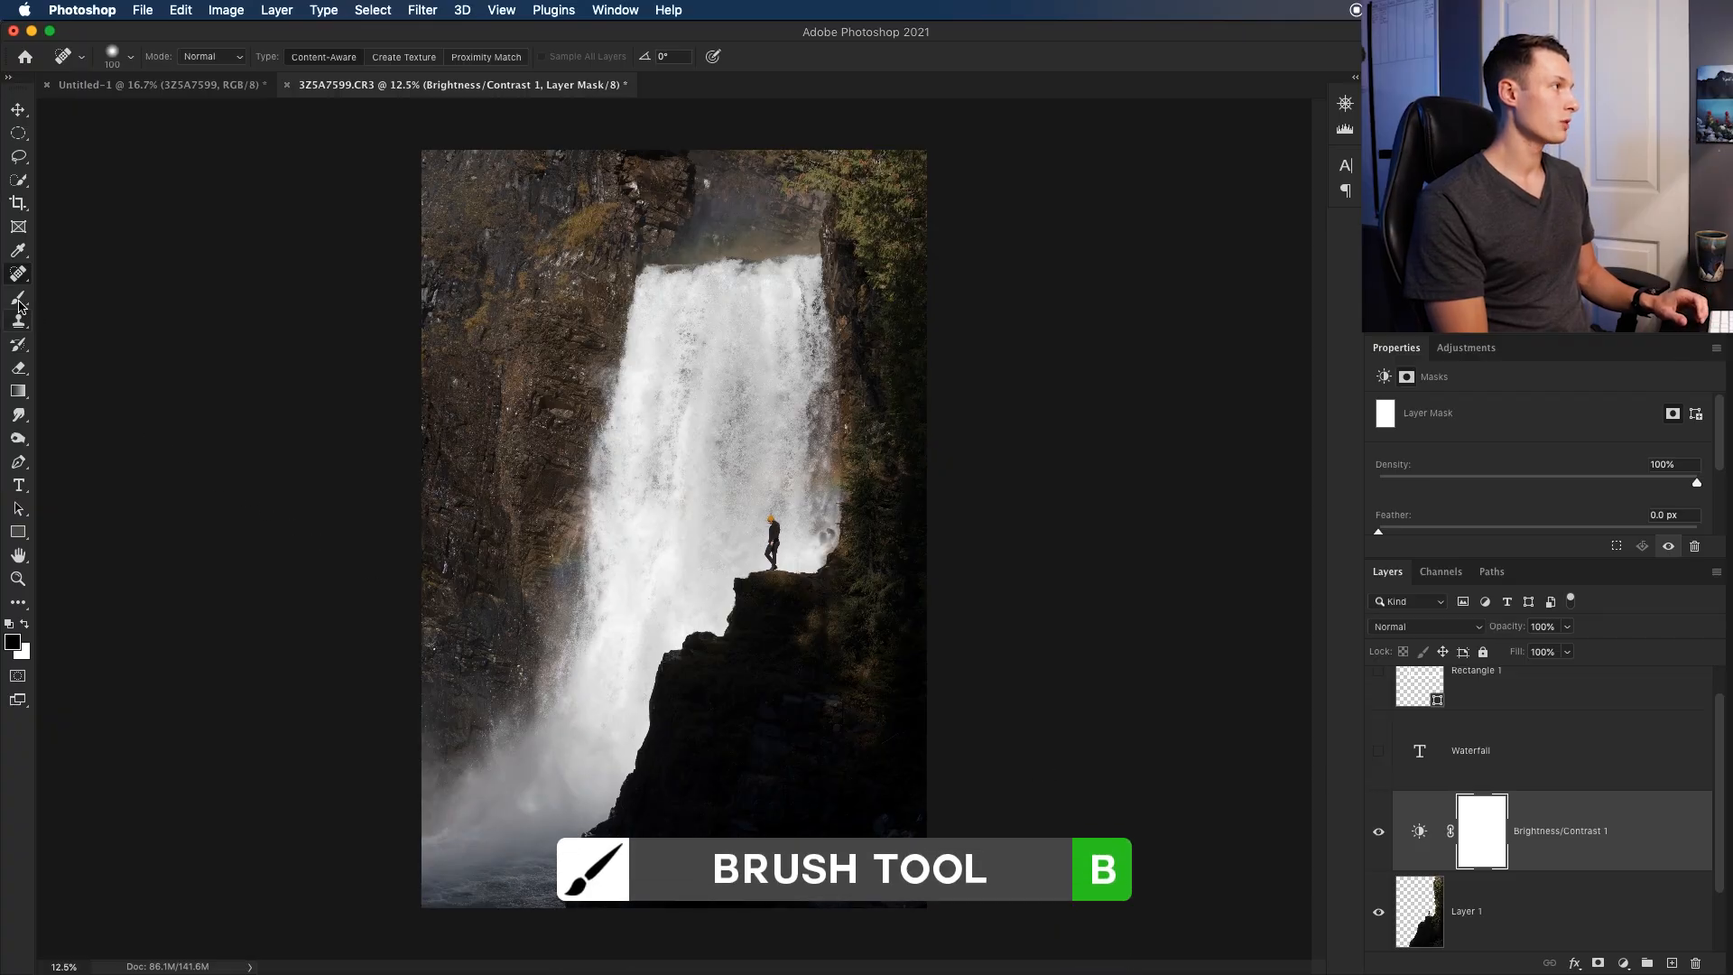
Ready a soft round 300 px black brush at full opacity for painting the adjustment mask
left_click(128, 56)
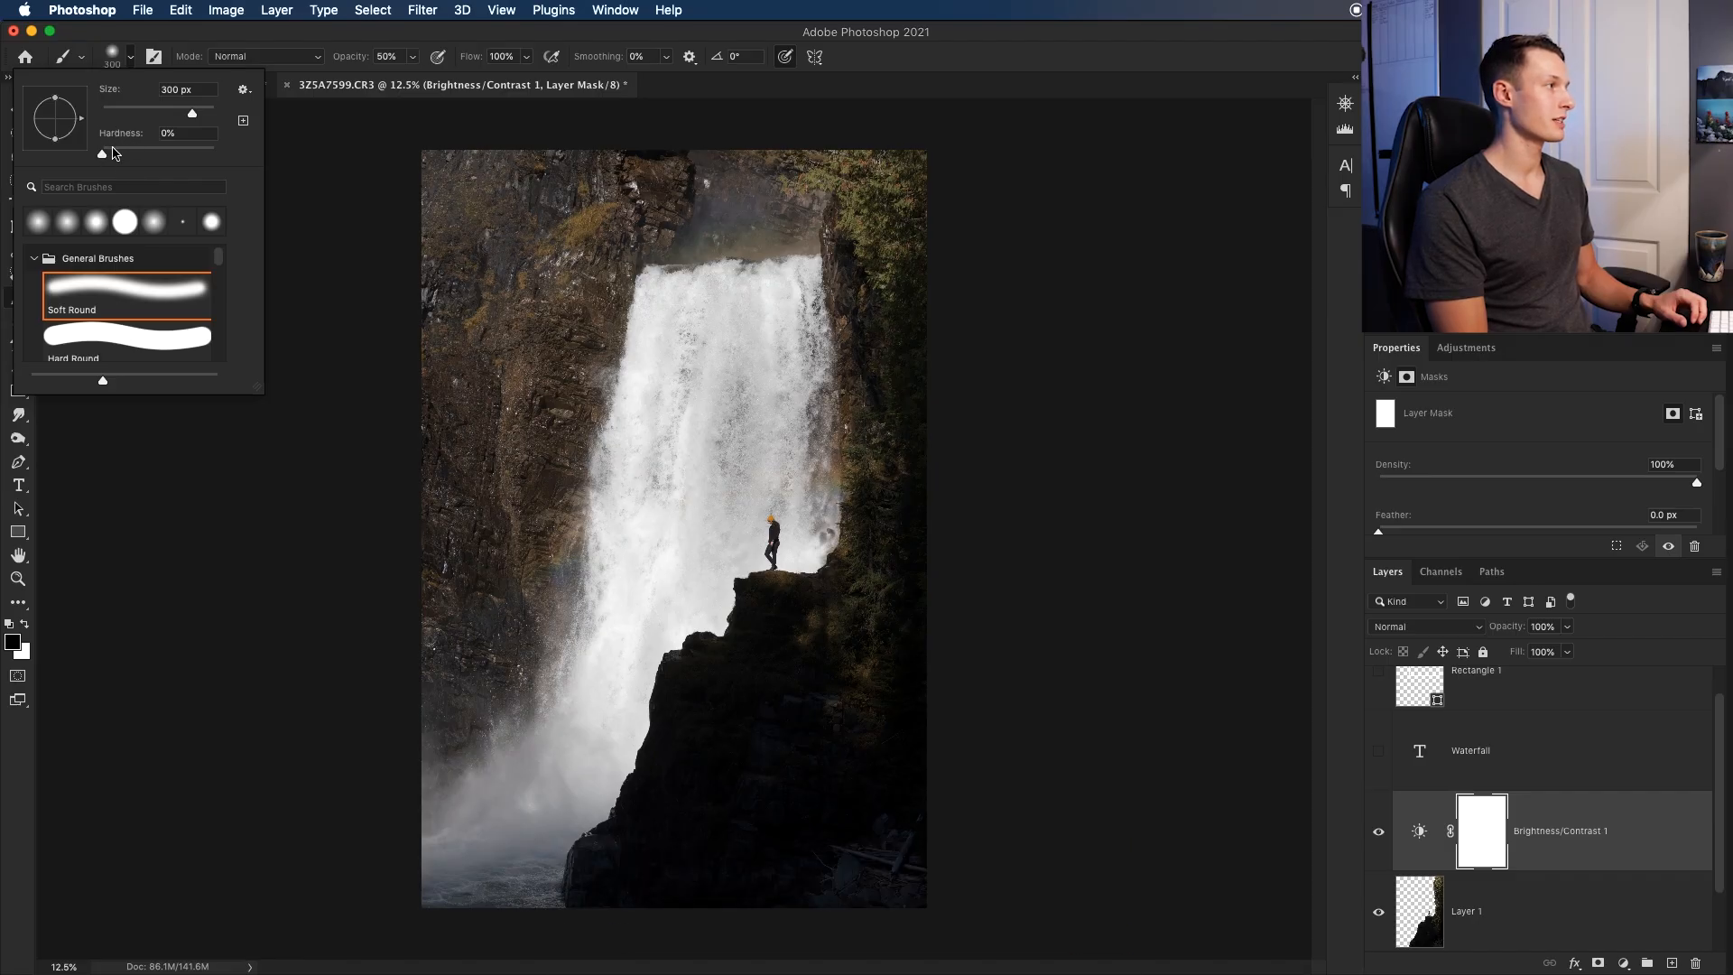
mouse_move(583, 382)
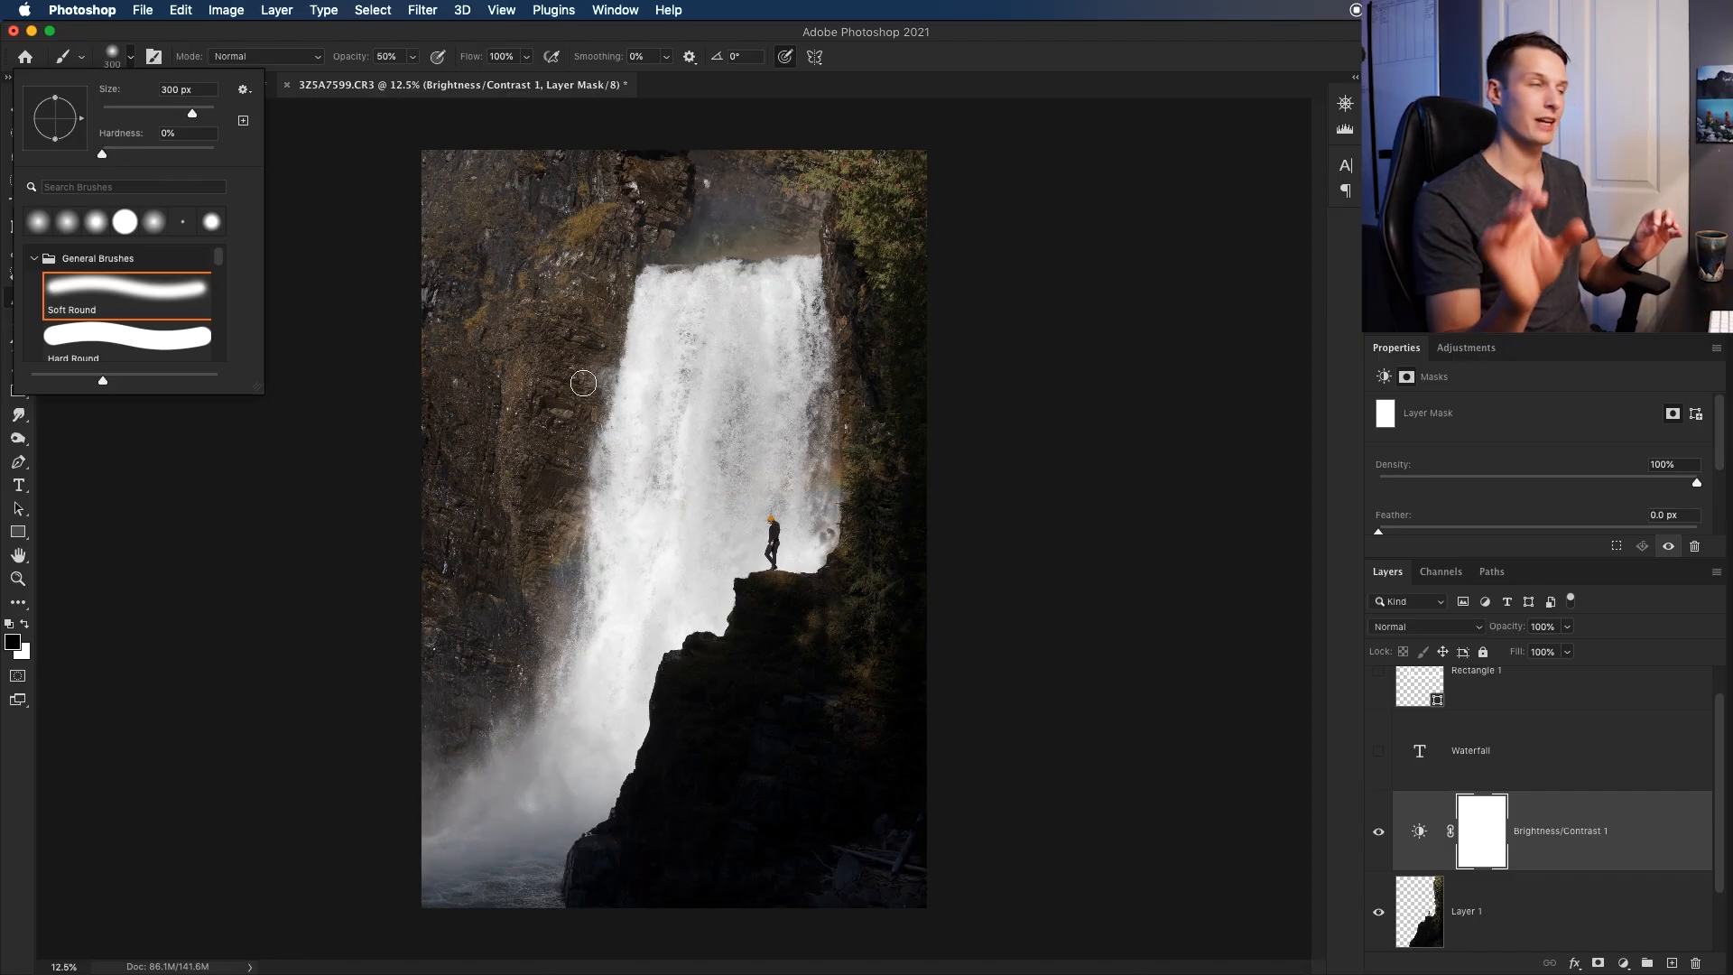
mouse_move(509, 309)
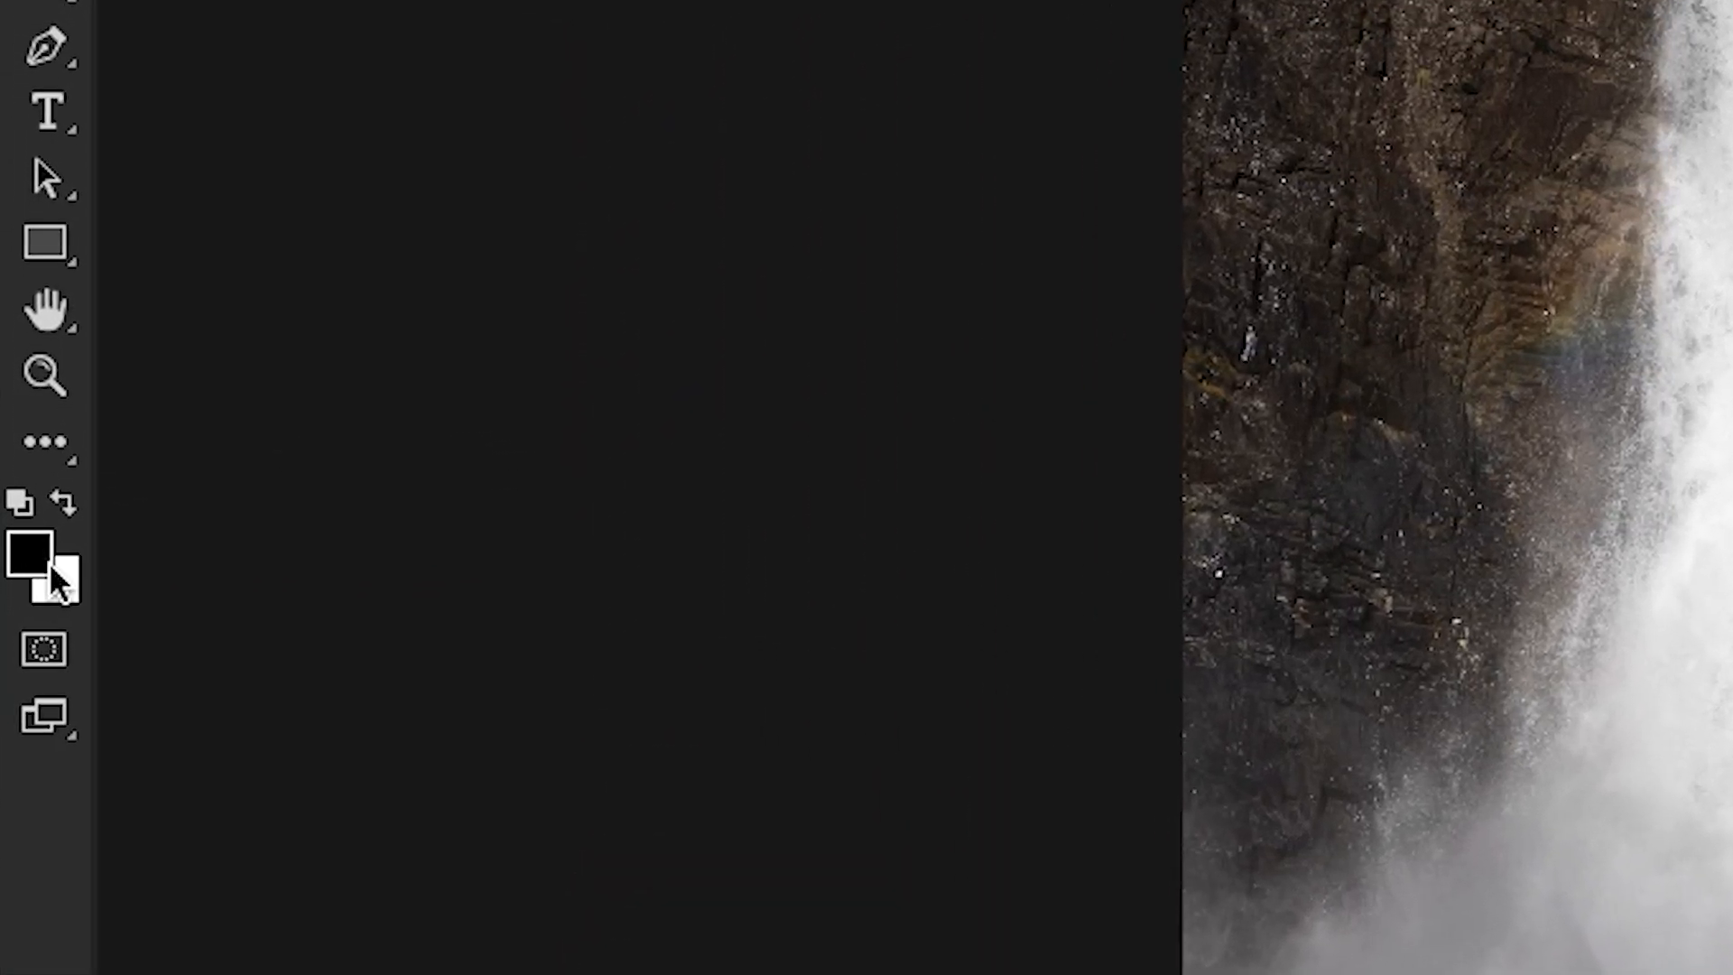
left_click(30, 556)
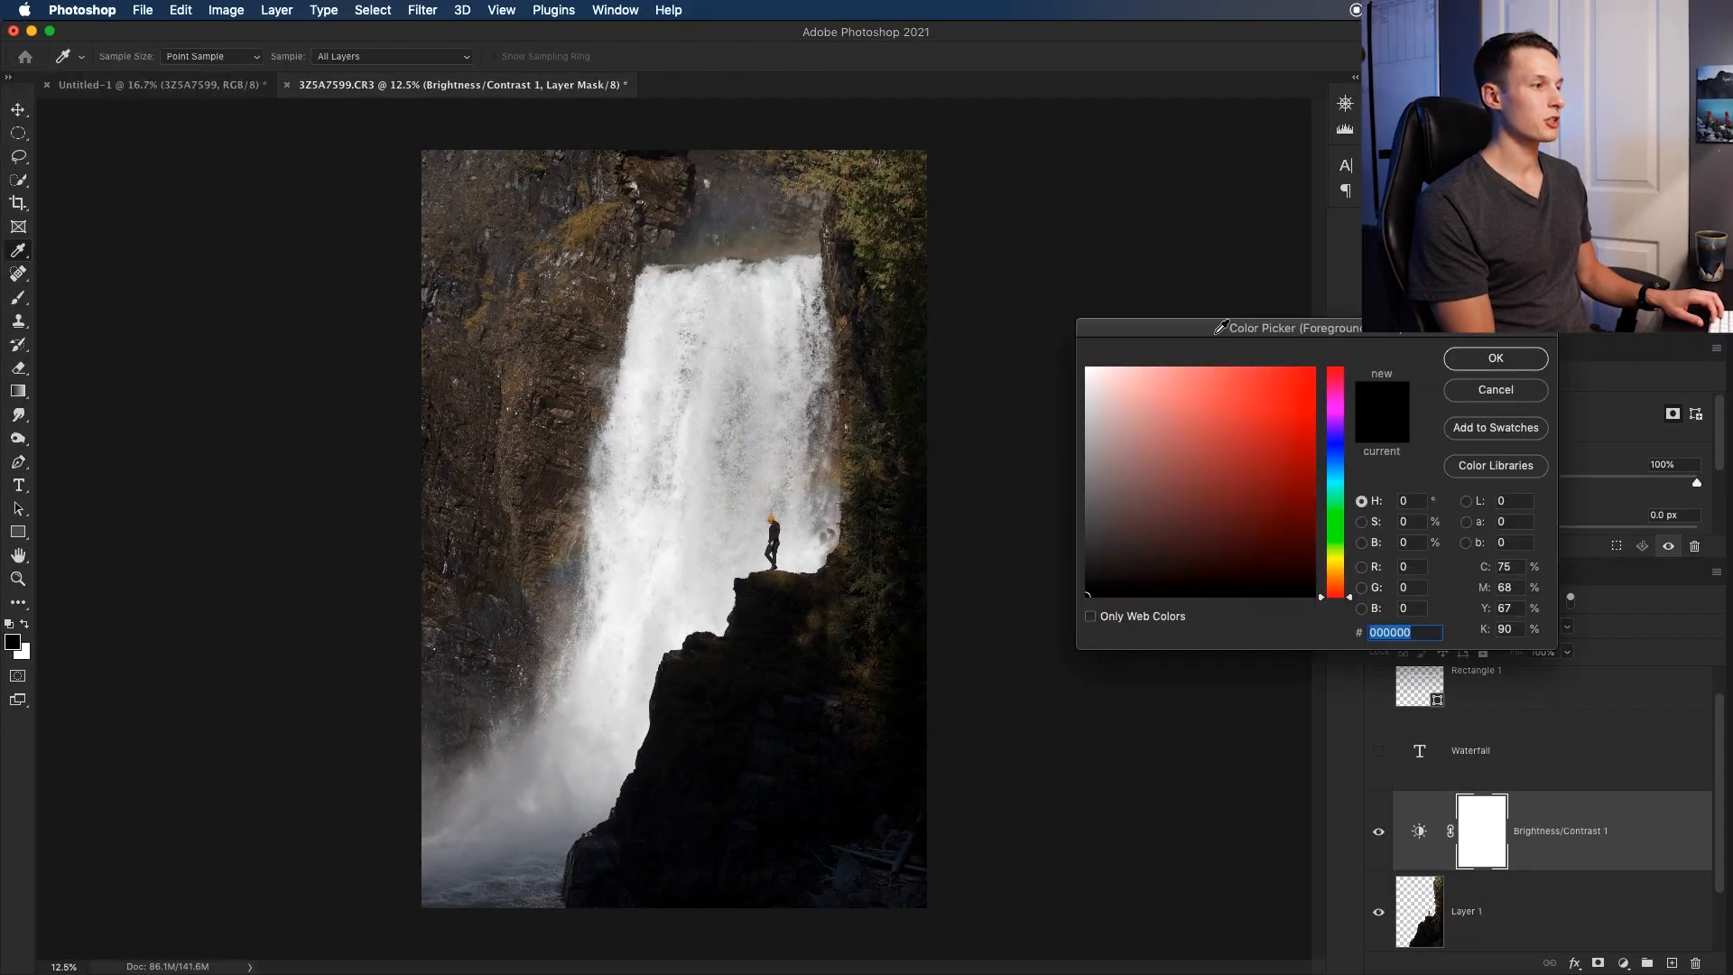
left_click(1495, 357)
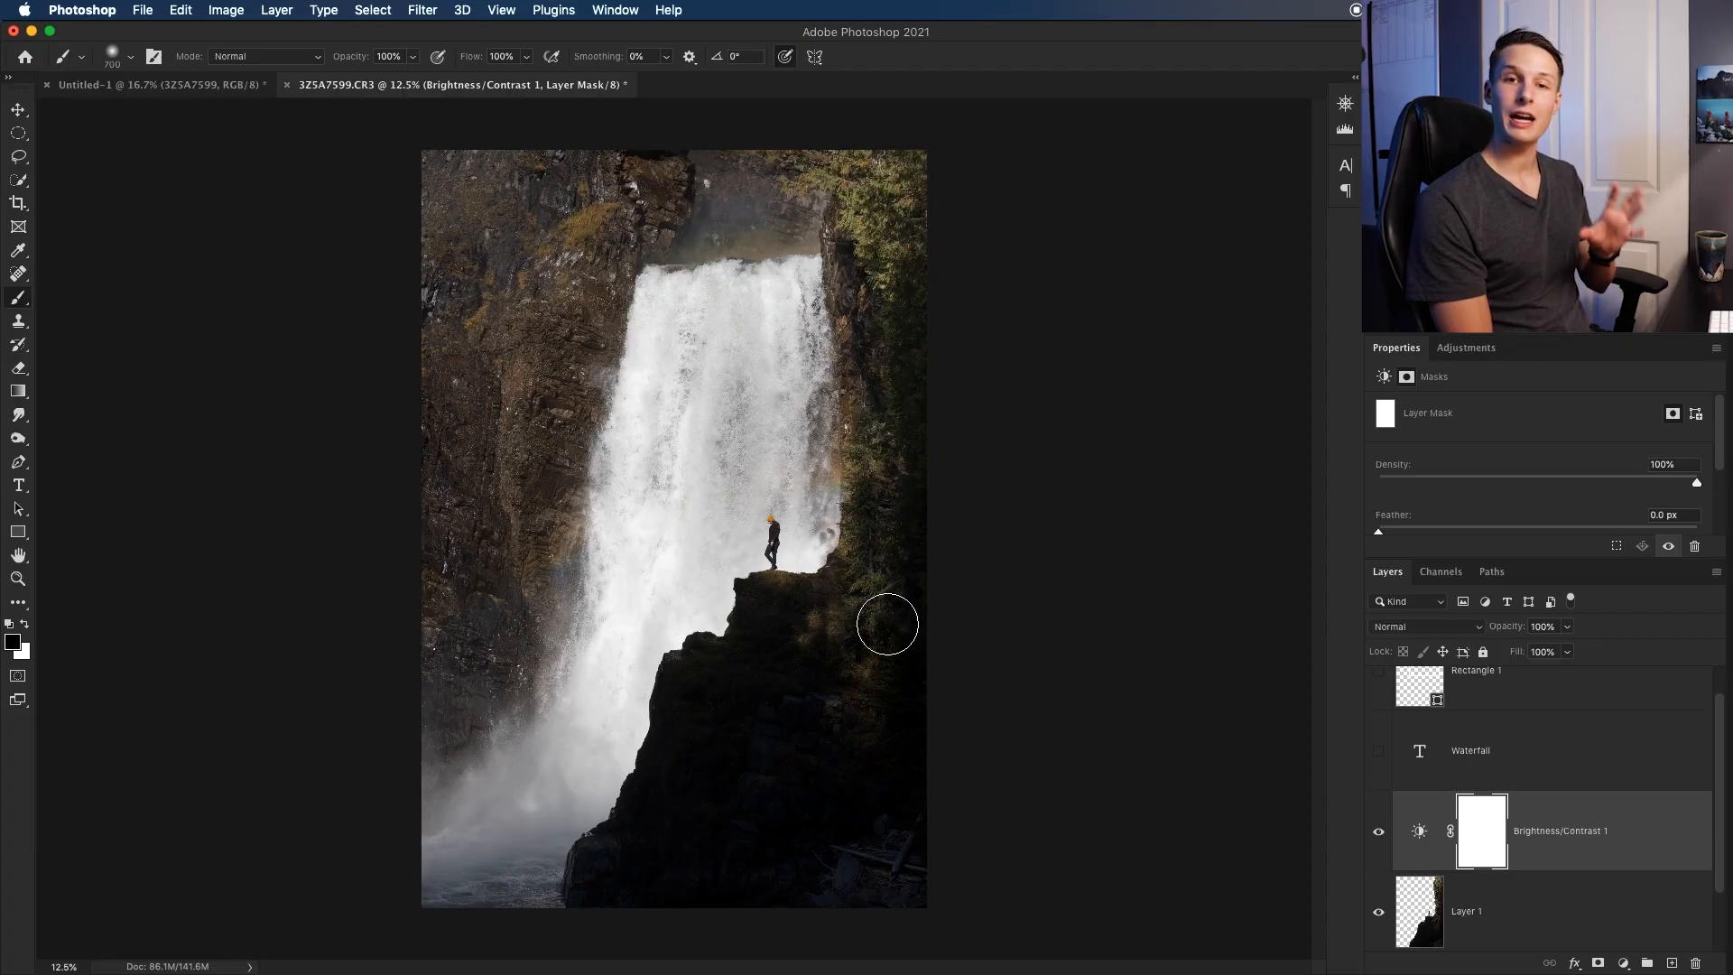
mouse_move(782, 608)
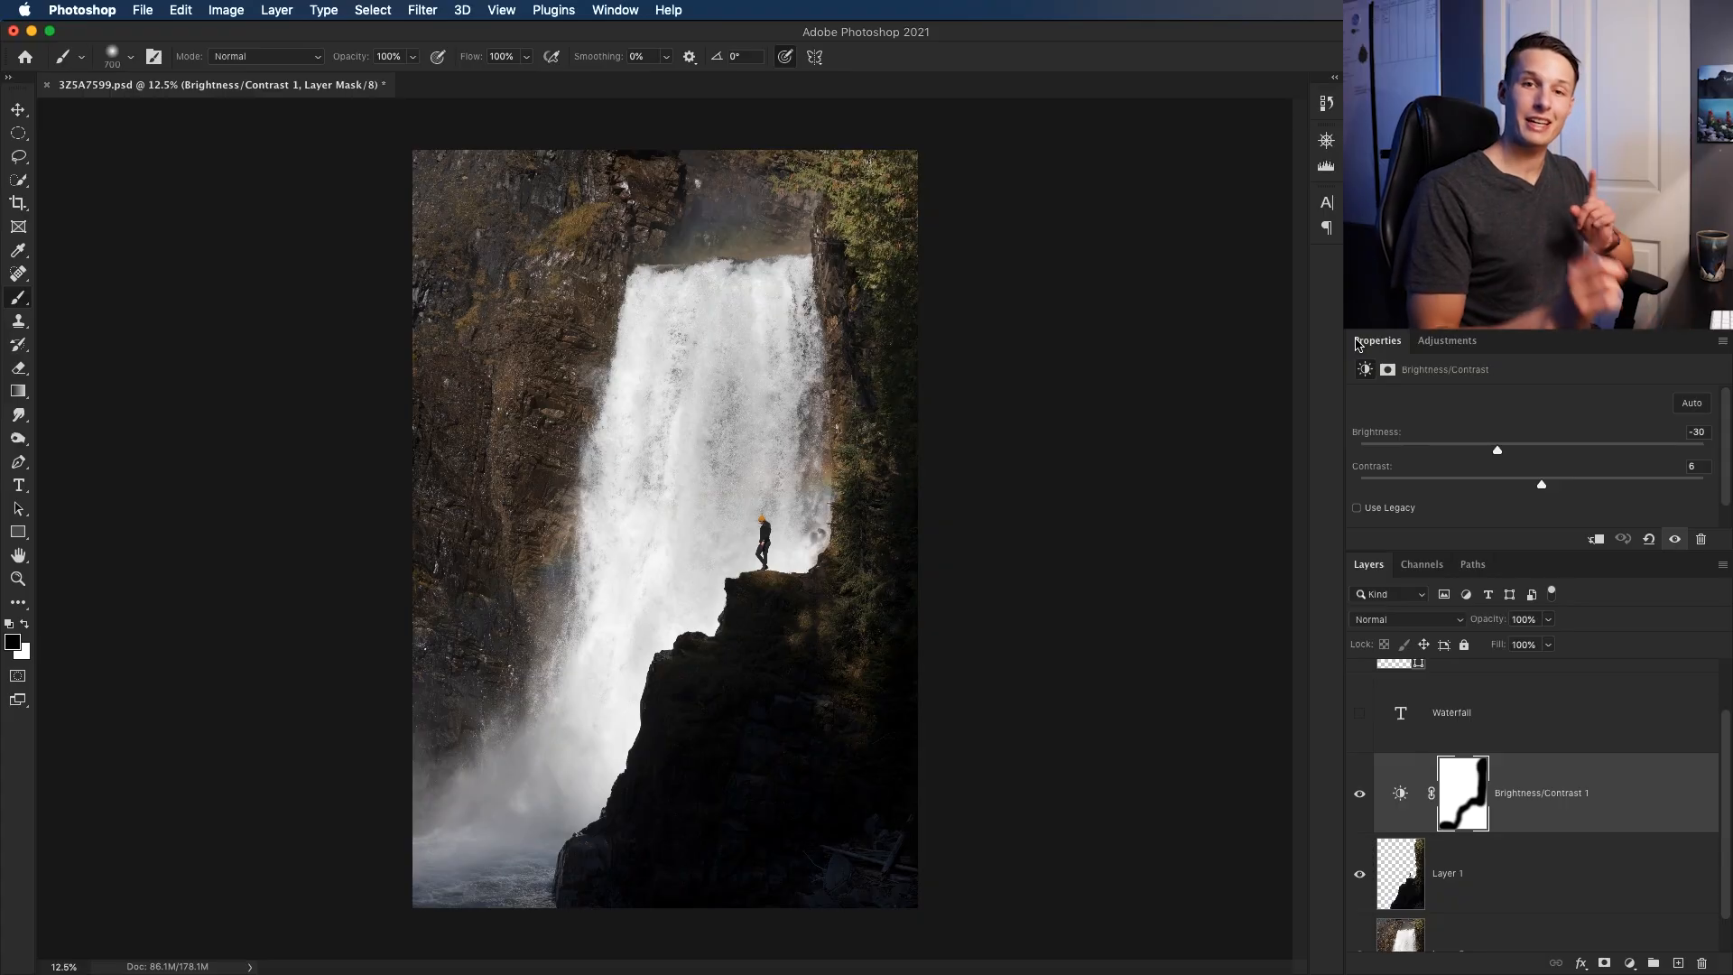
Add a Hue/Saturation adjustment layer above the masked Brightness/Contrast layer
left_click(1445, 341)
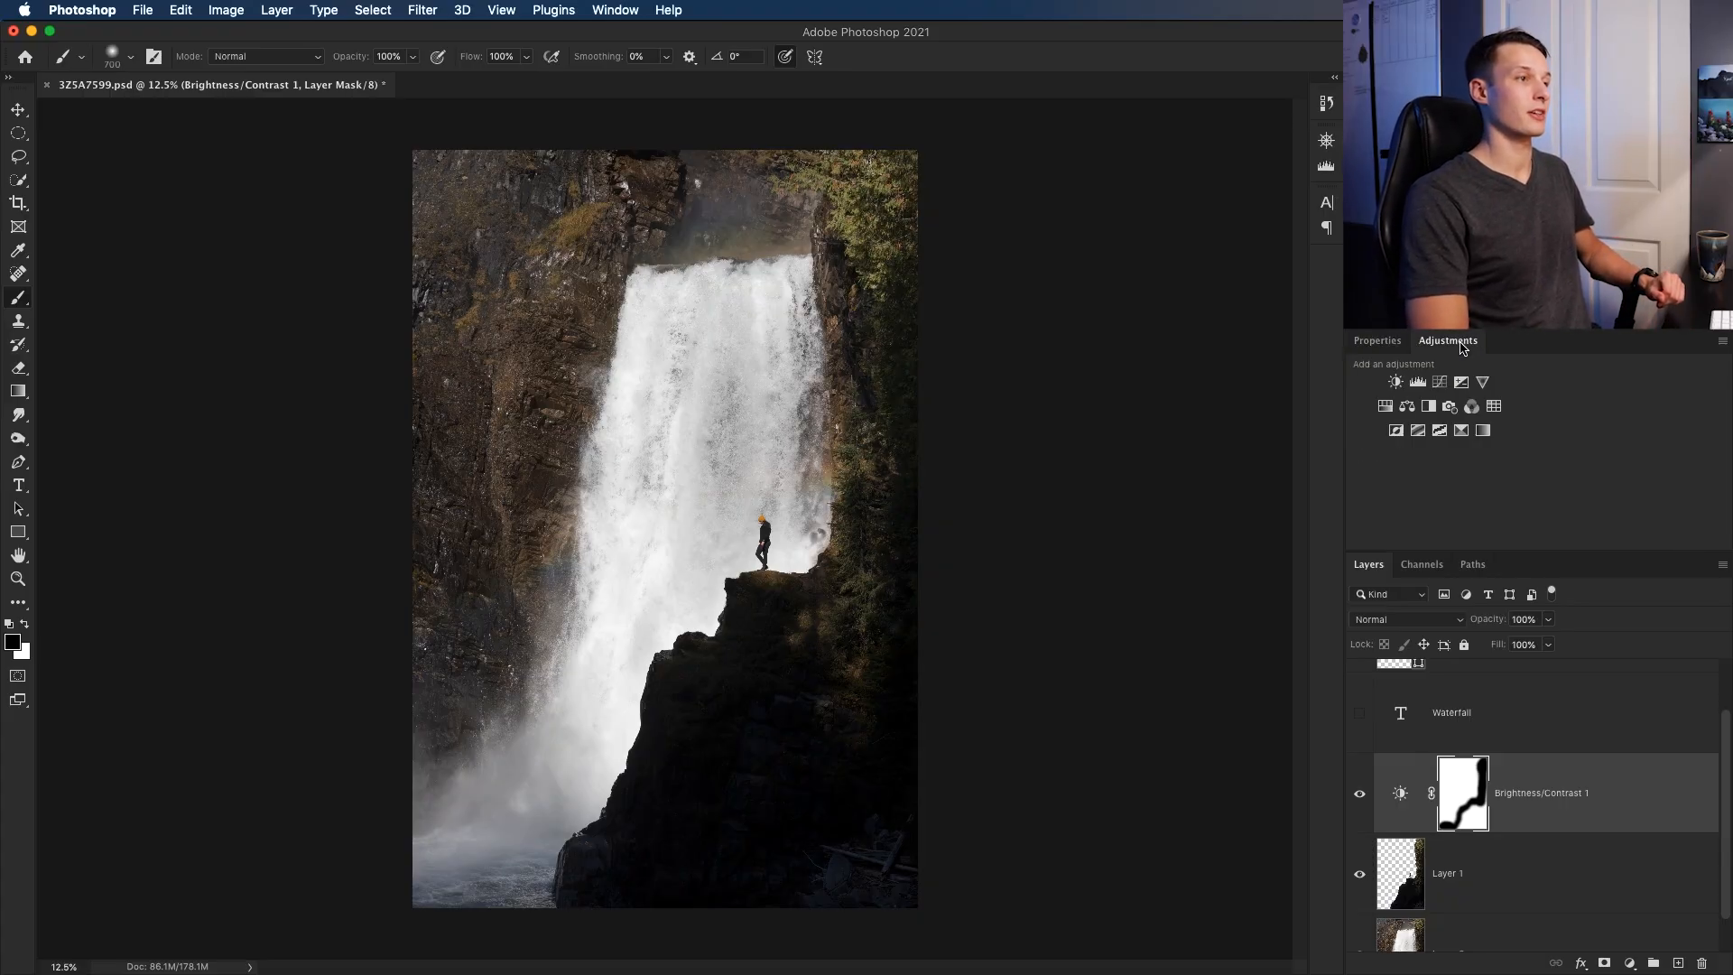
left_click(1419, 381)
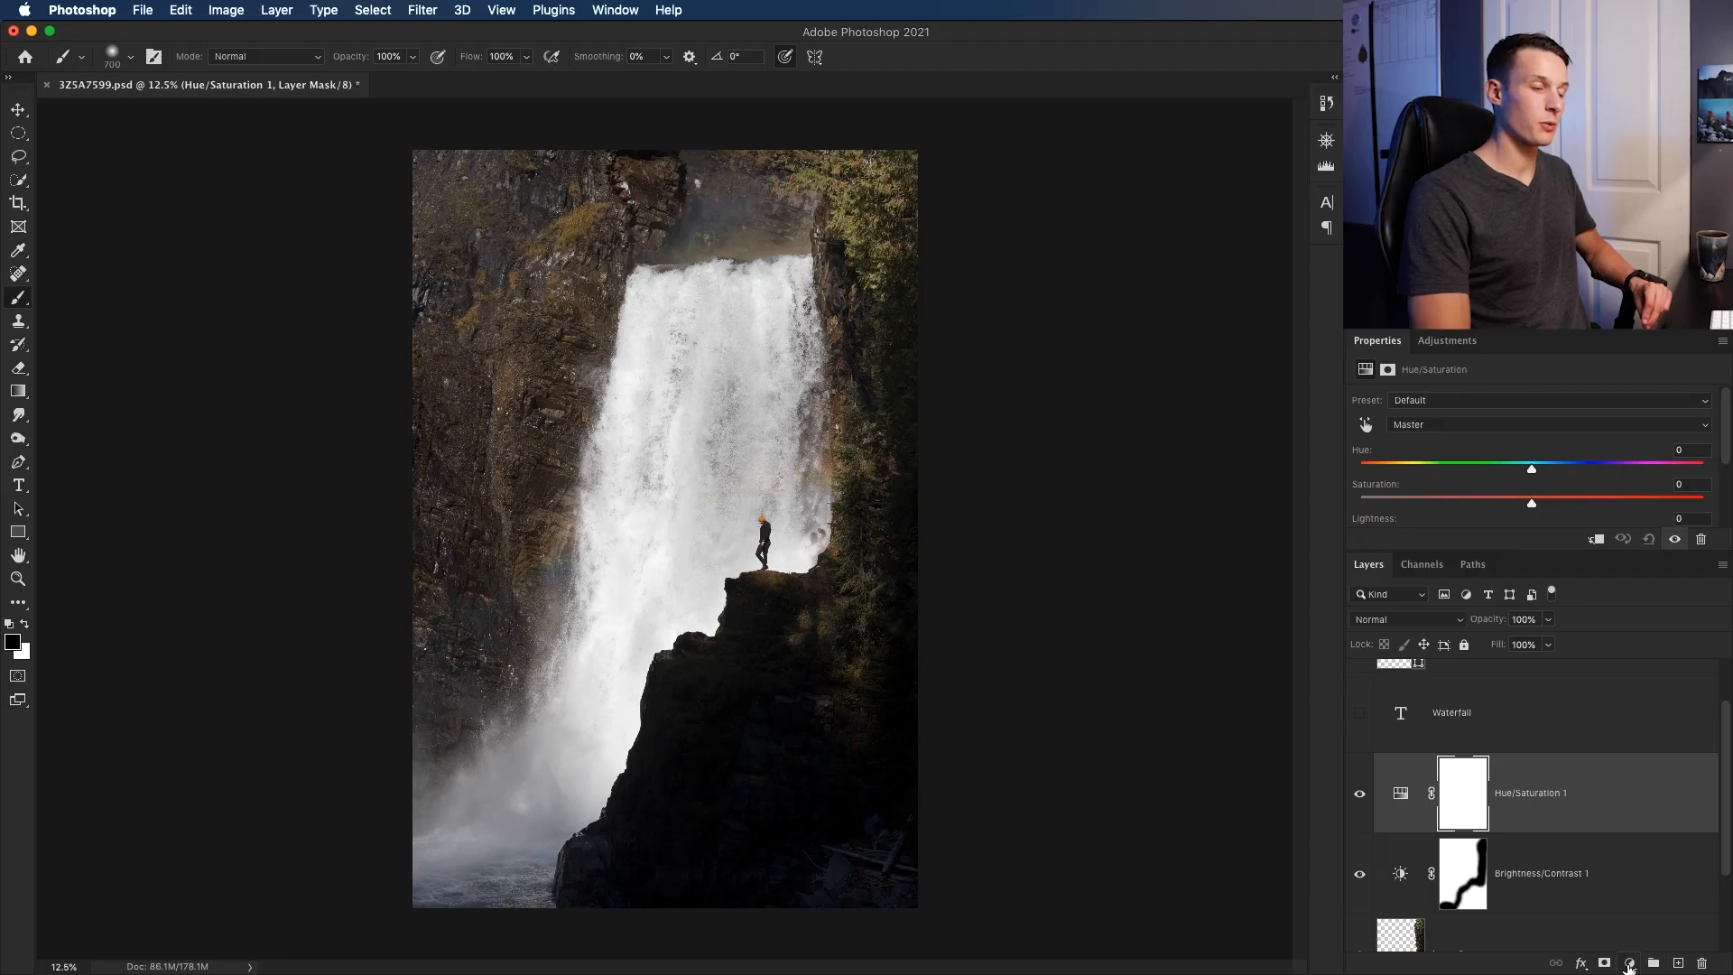
left_click(1630, 962)
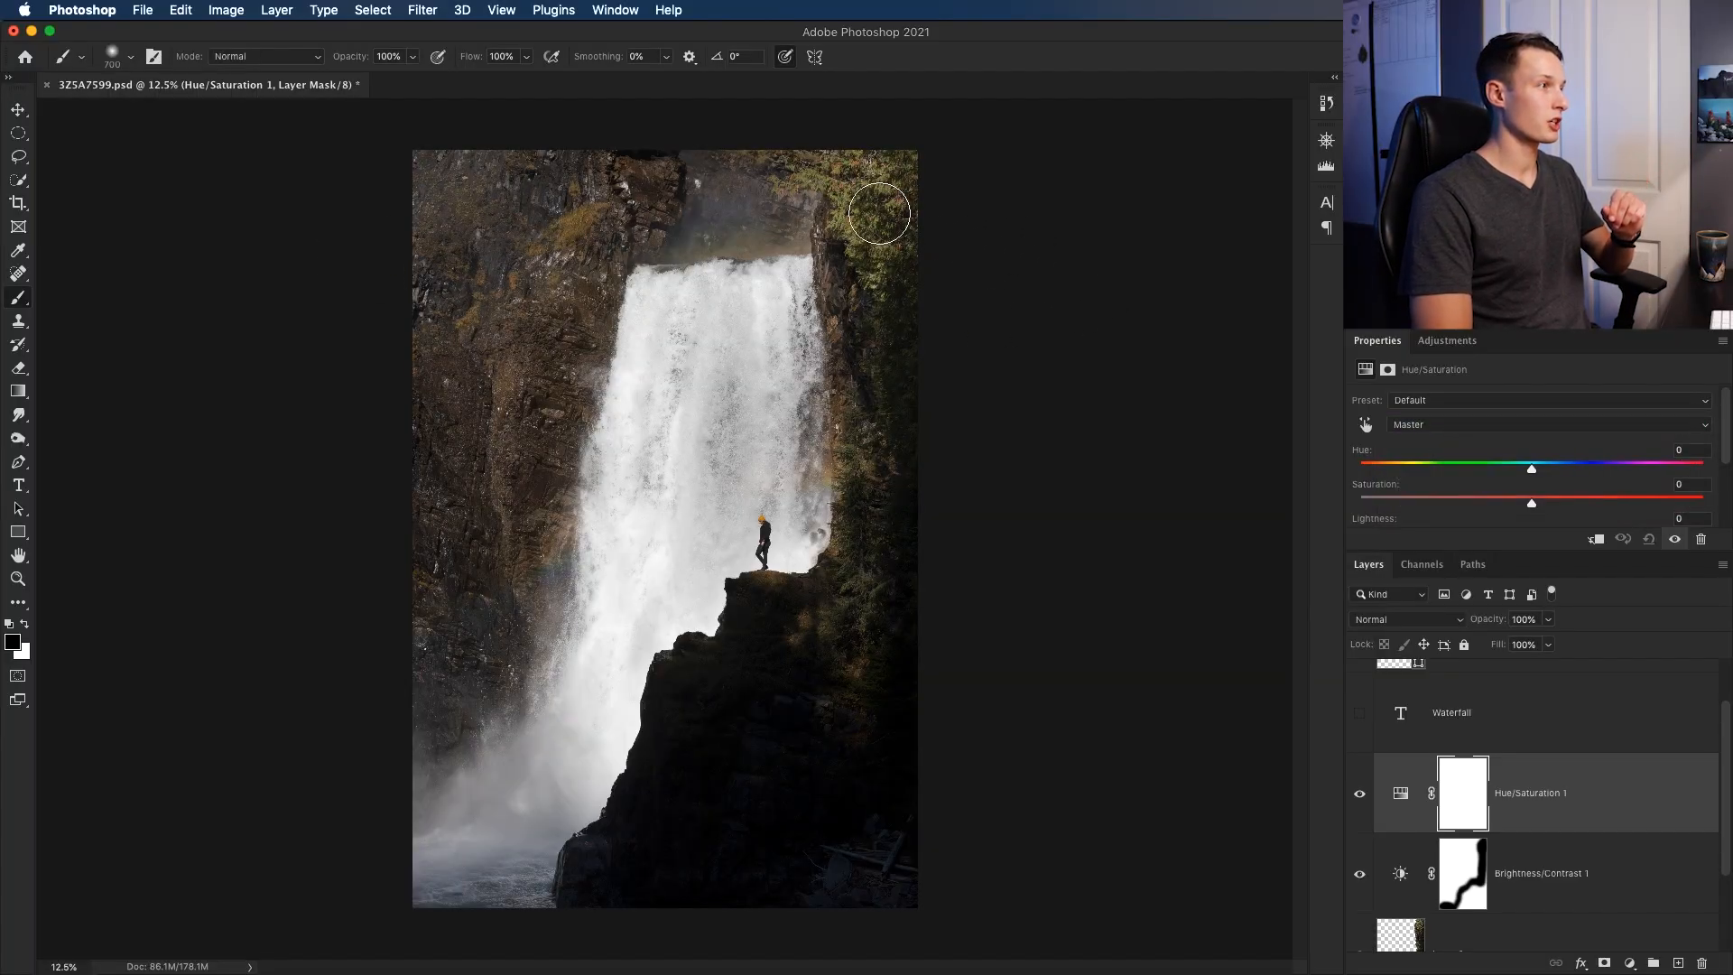
mouse_move(1439, 435)
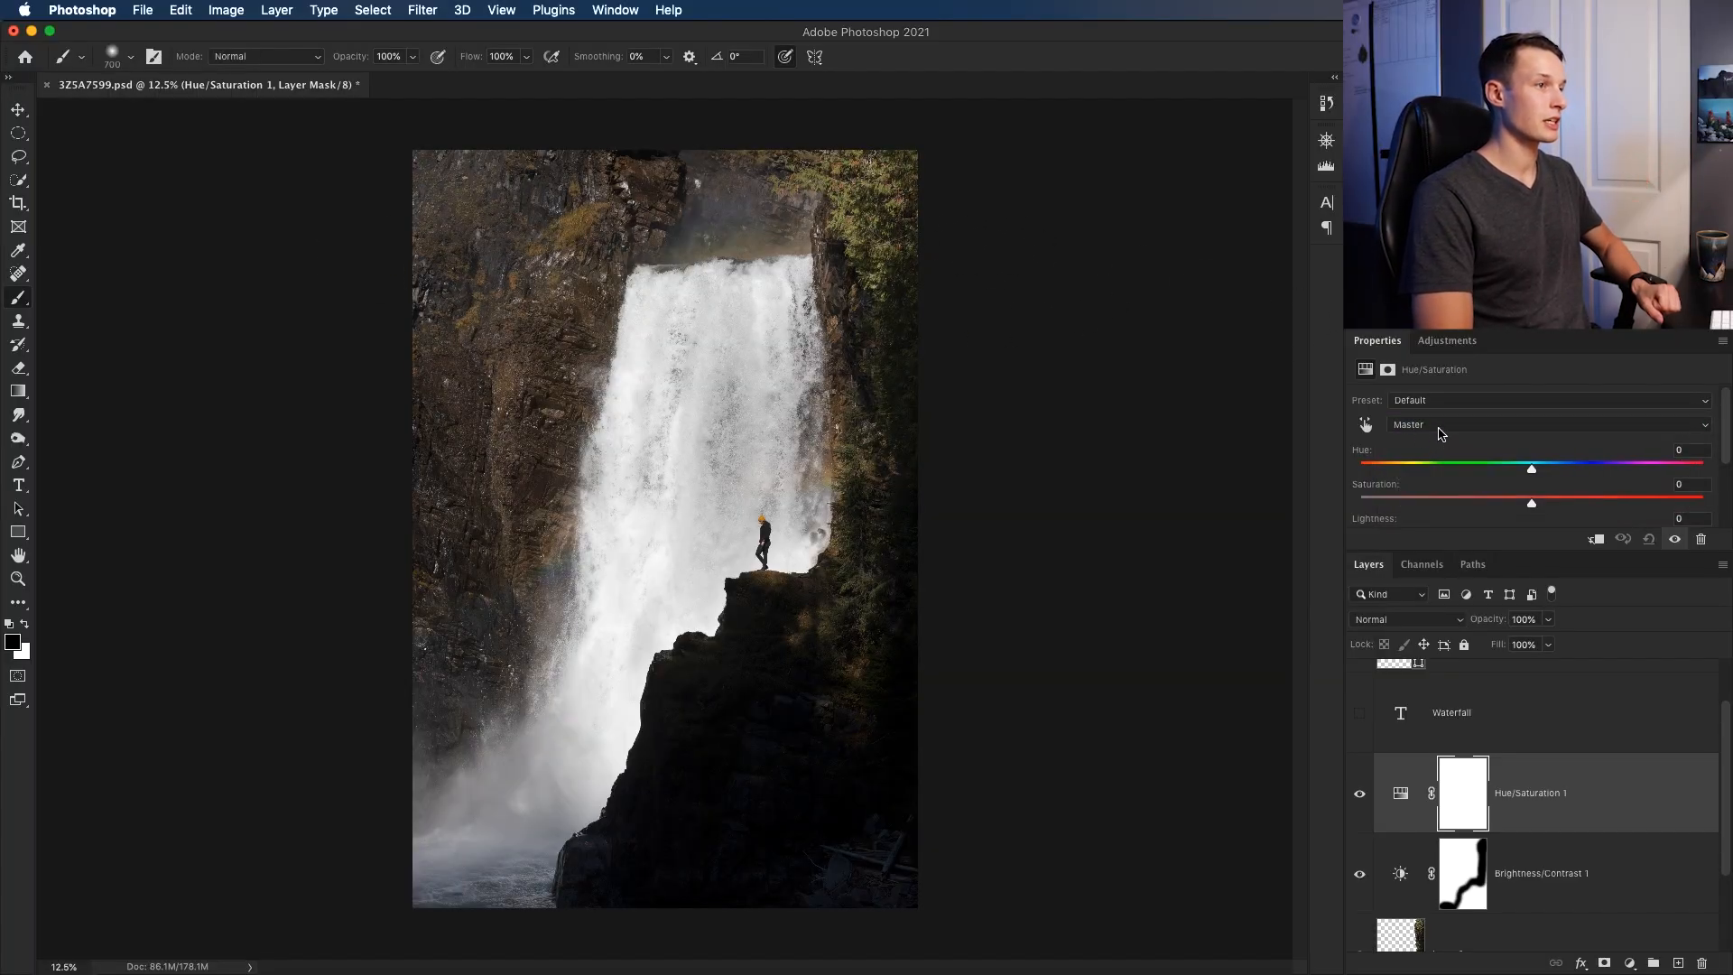
Adjust the Yellows range to hue -10, saturation +34, lightness -7 for an orange glow
left_click(1547, 424)
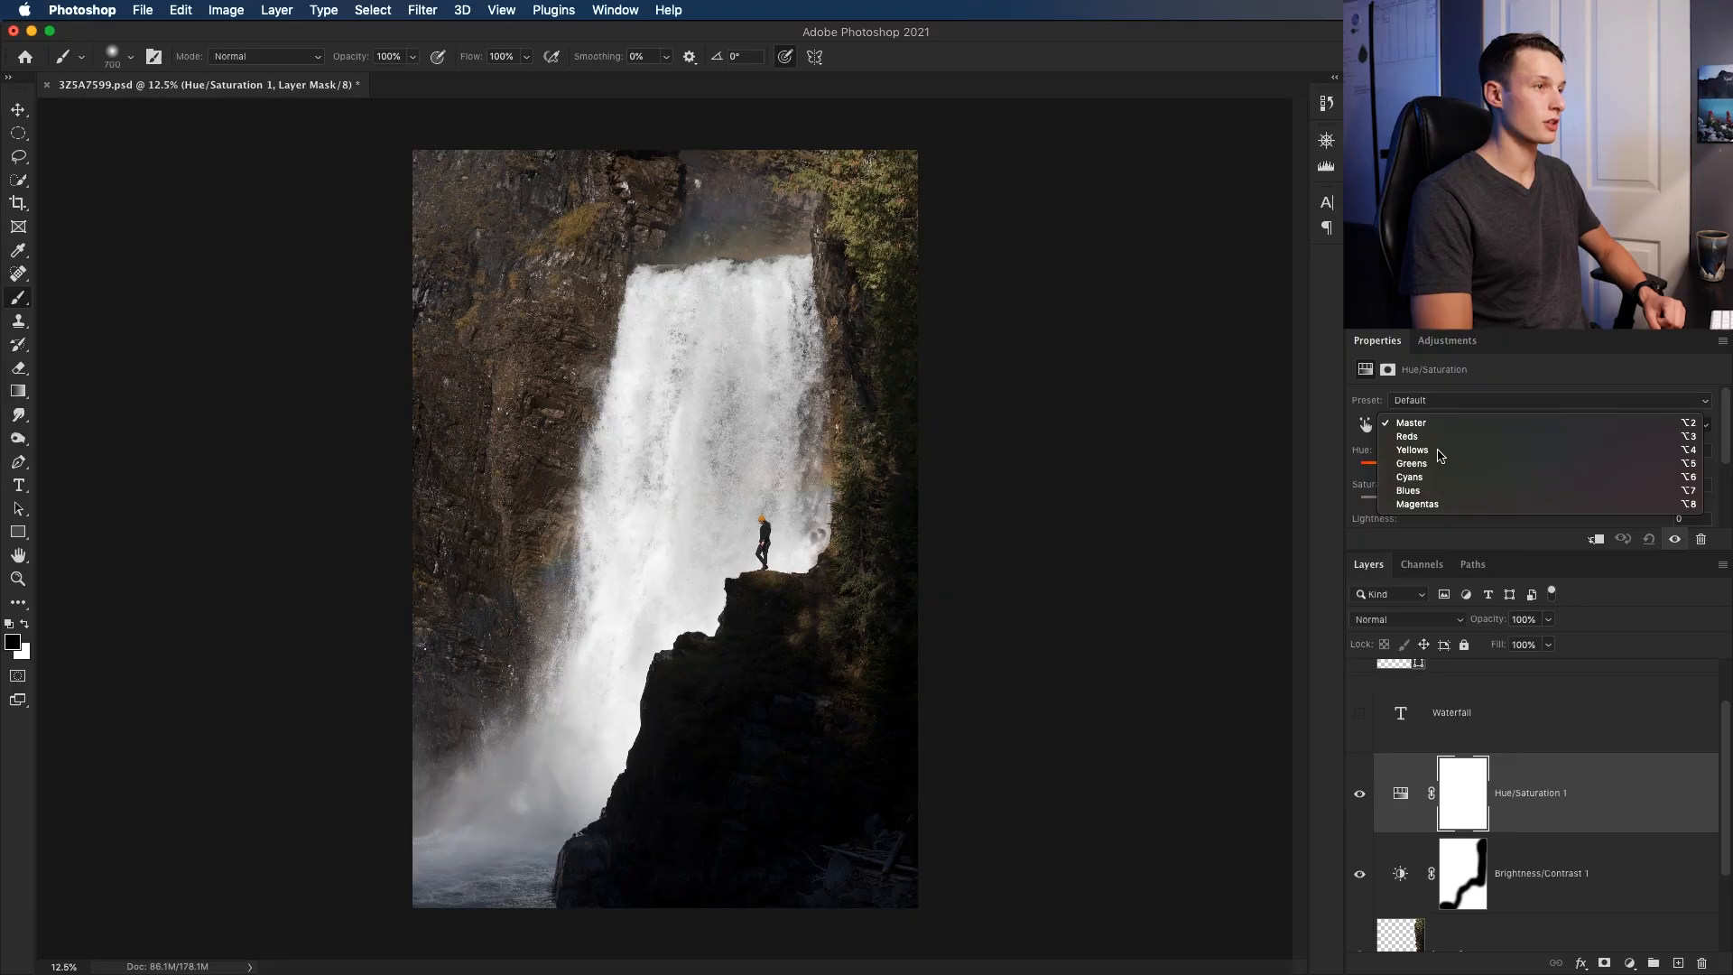
left_click(1411, 449)
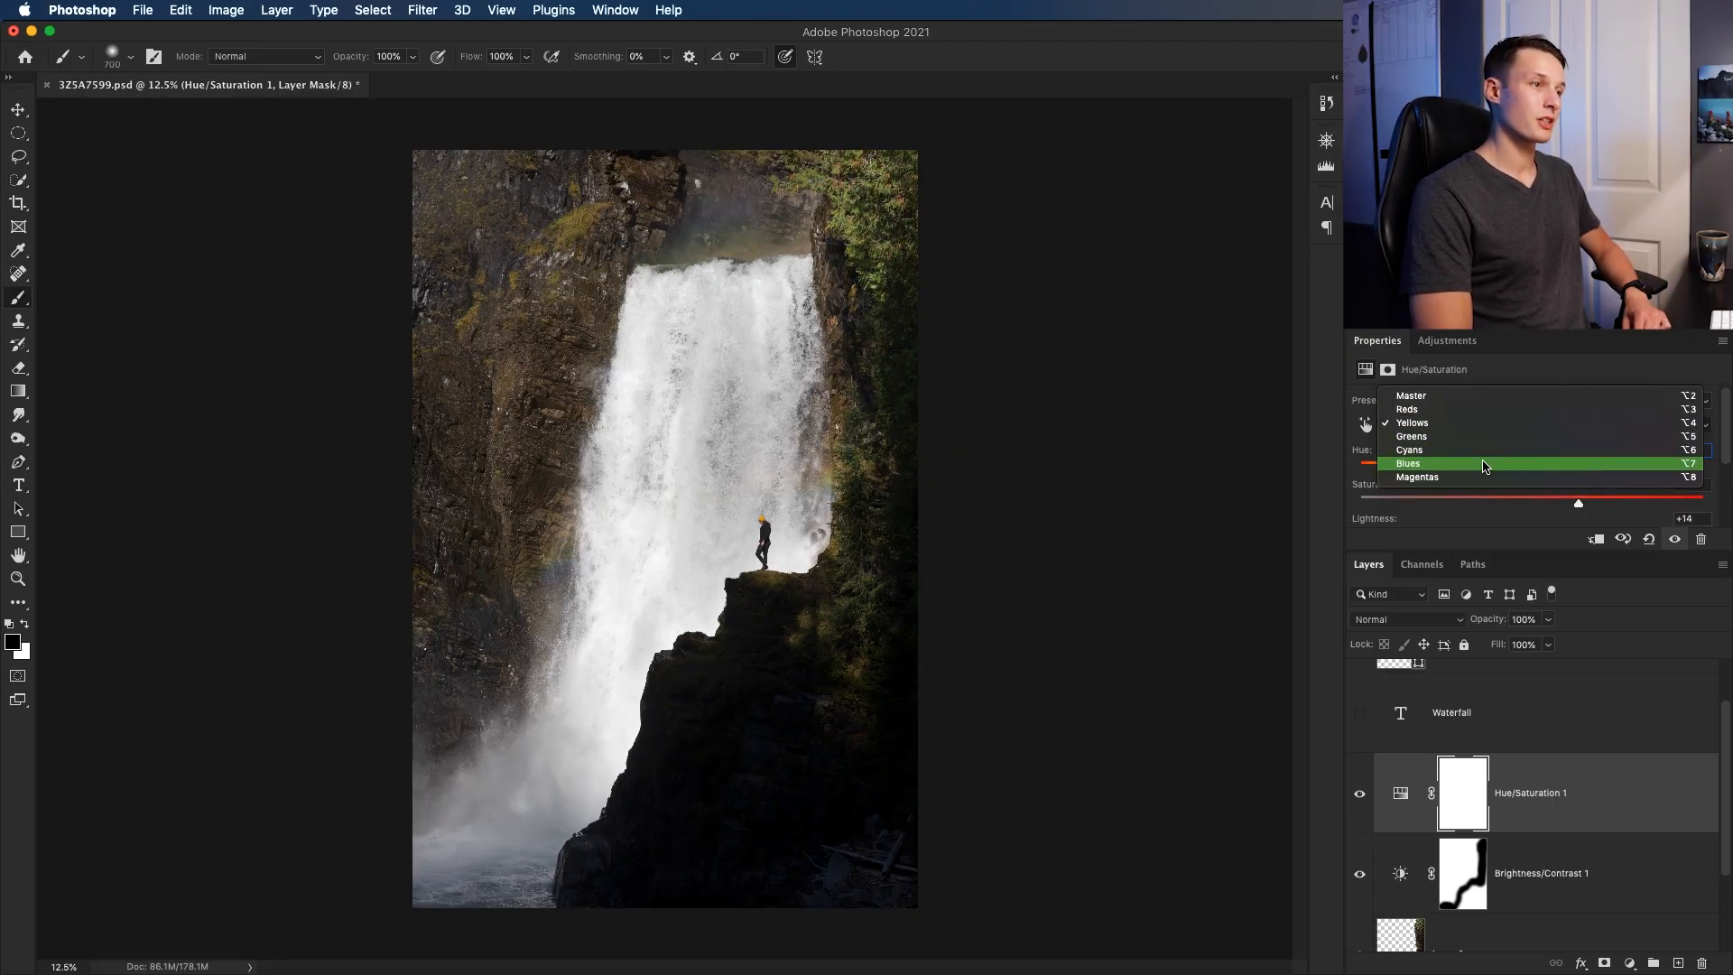
left_click(1409, 463)
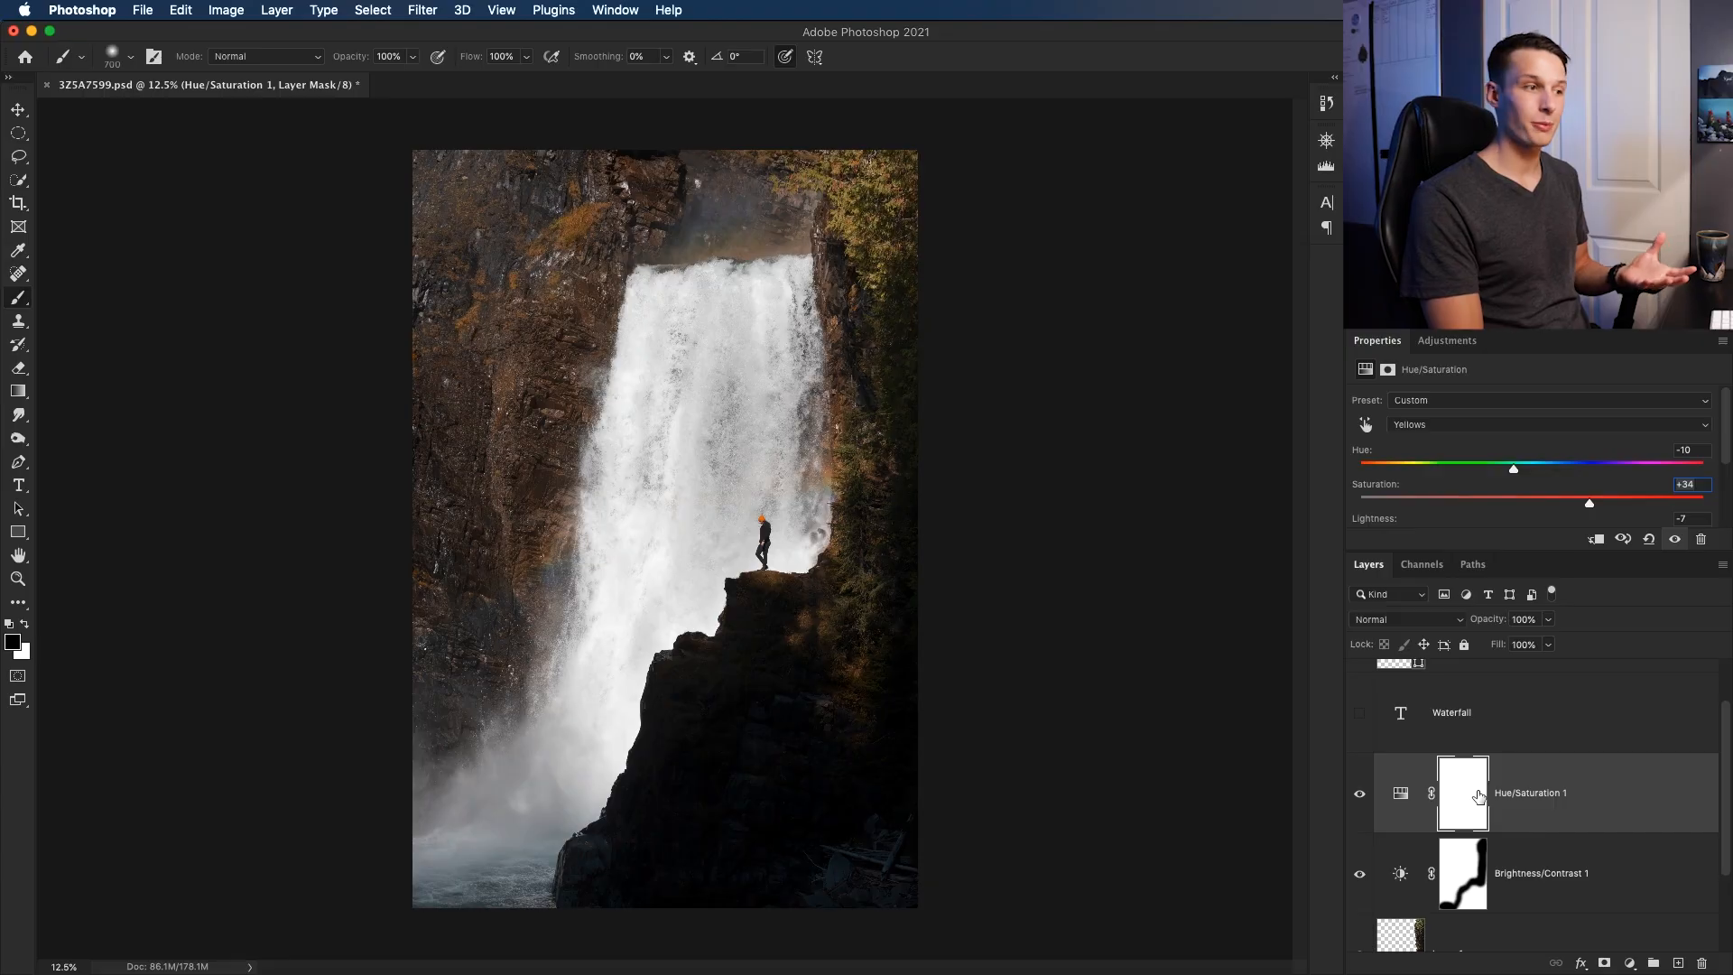
mouse_move(1462, 792)
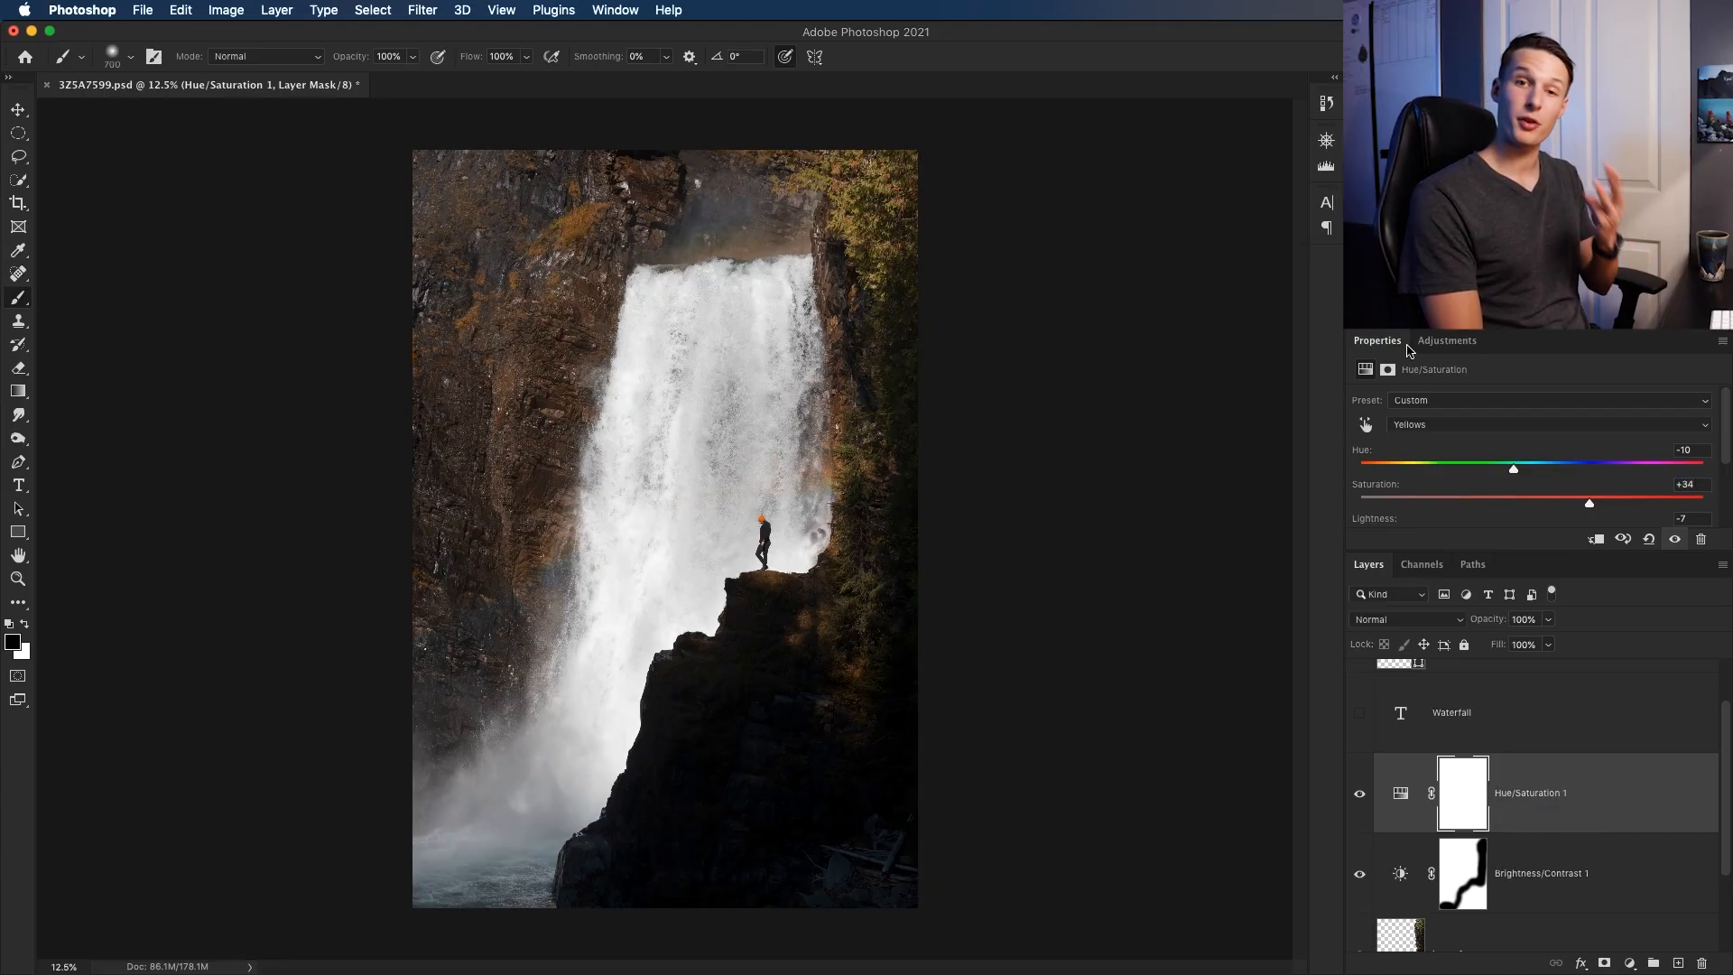
Add a Black & White adjustment with Yellows raised to 155 above Layer 1
left_click(1446, 339)
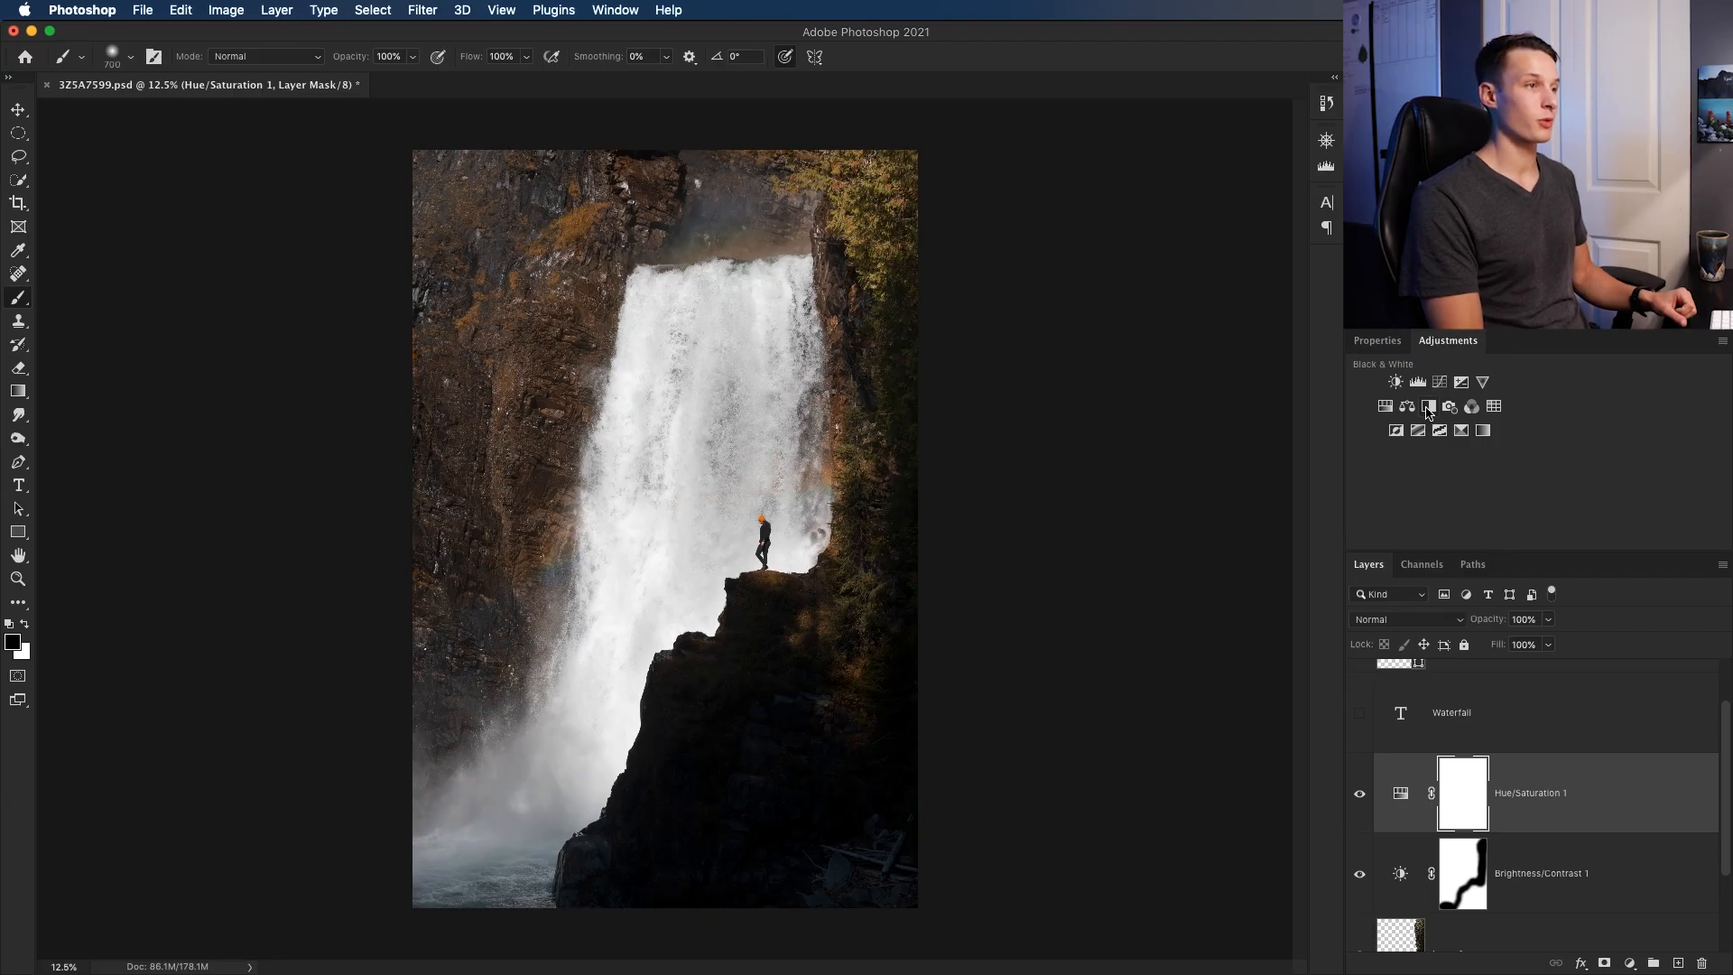
left_click(1430, 381)
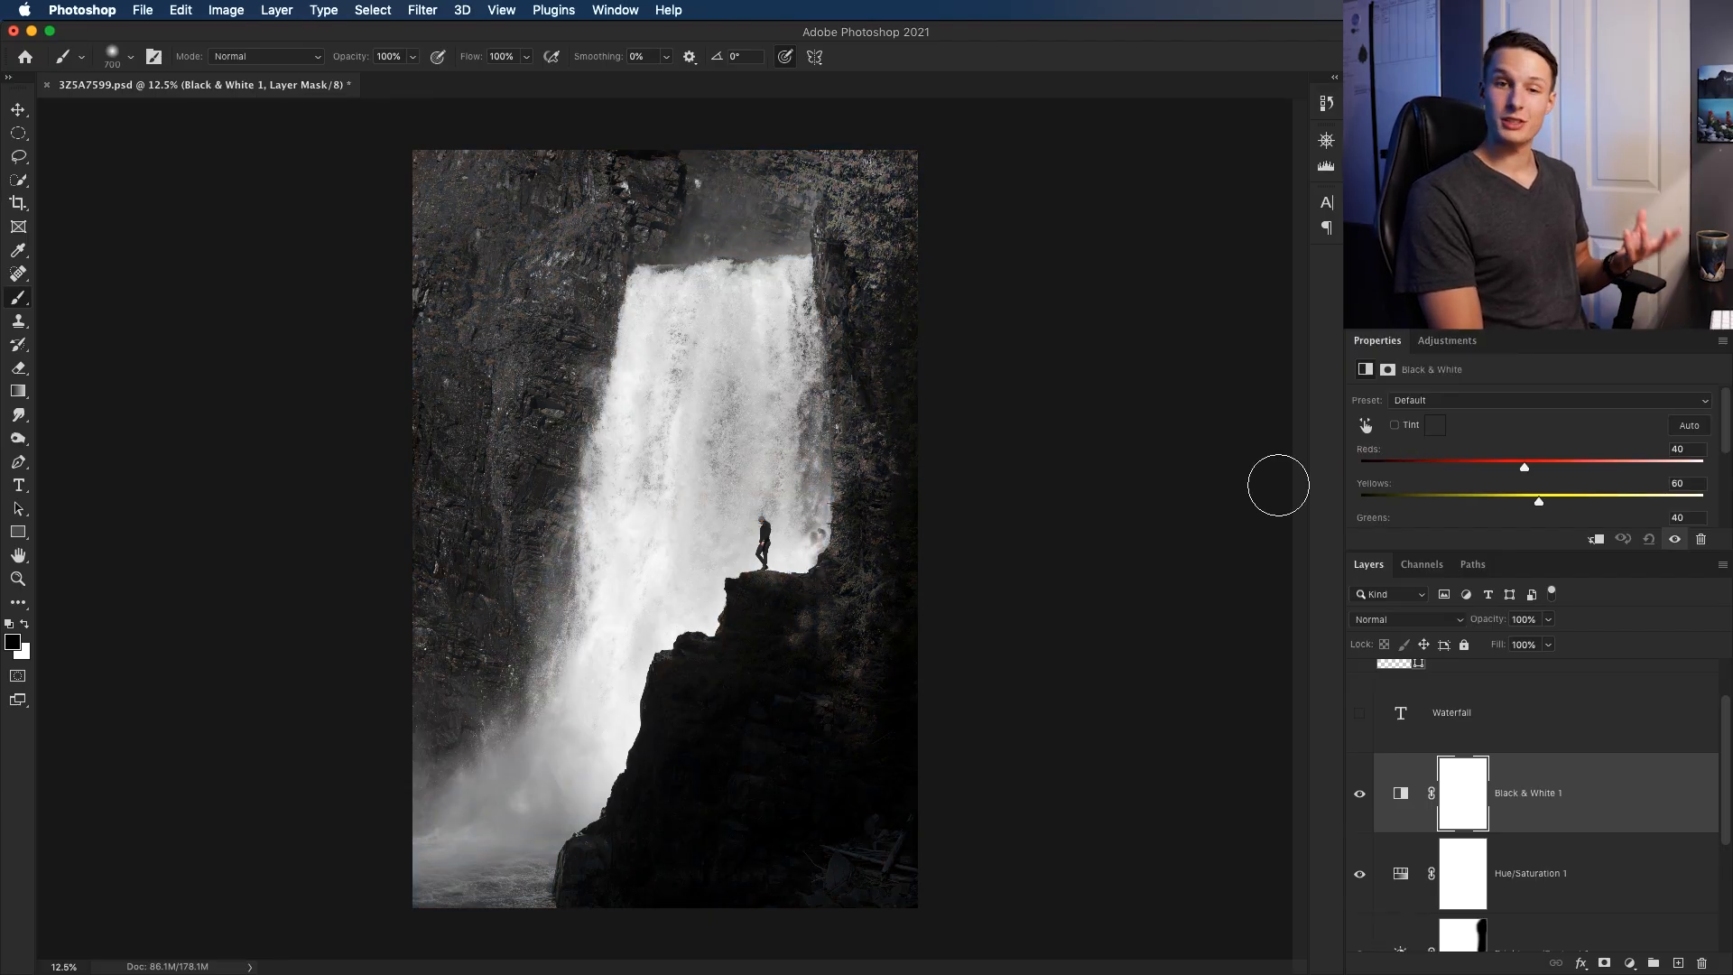
mouse_move(1500, 448)
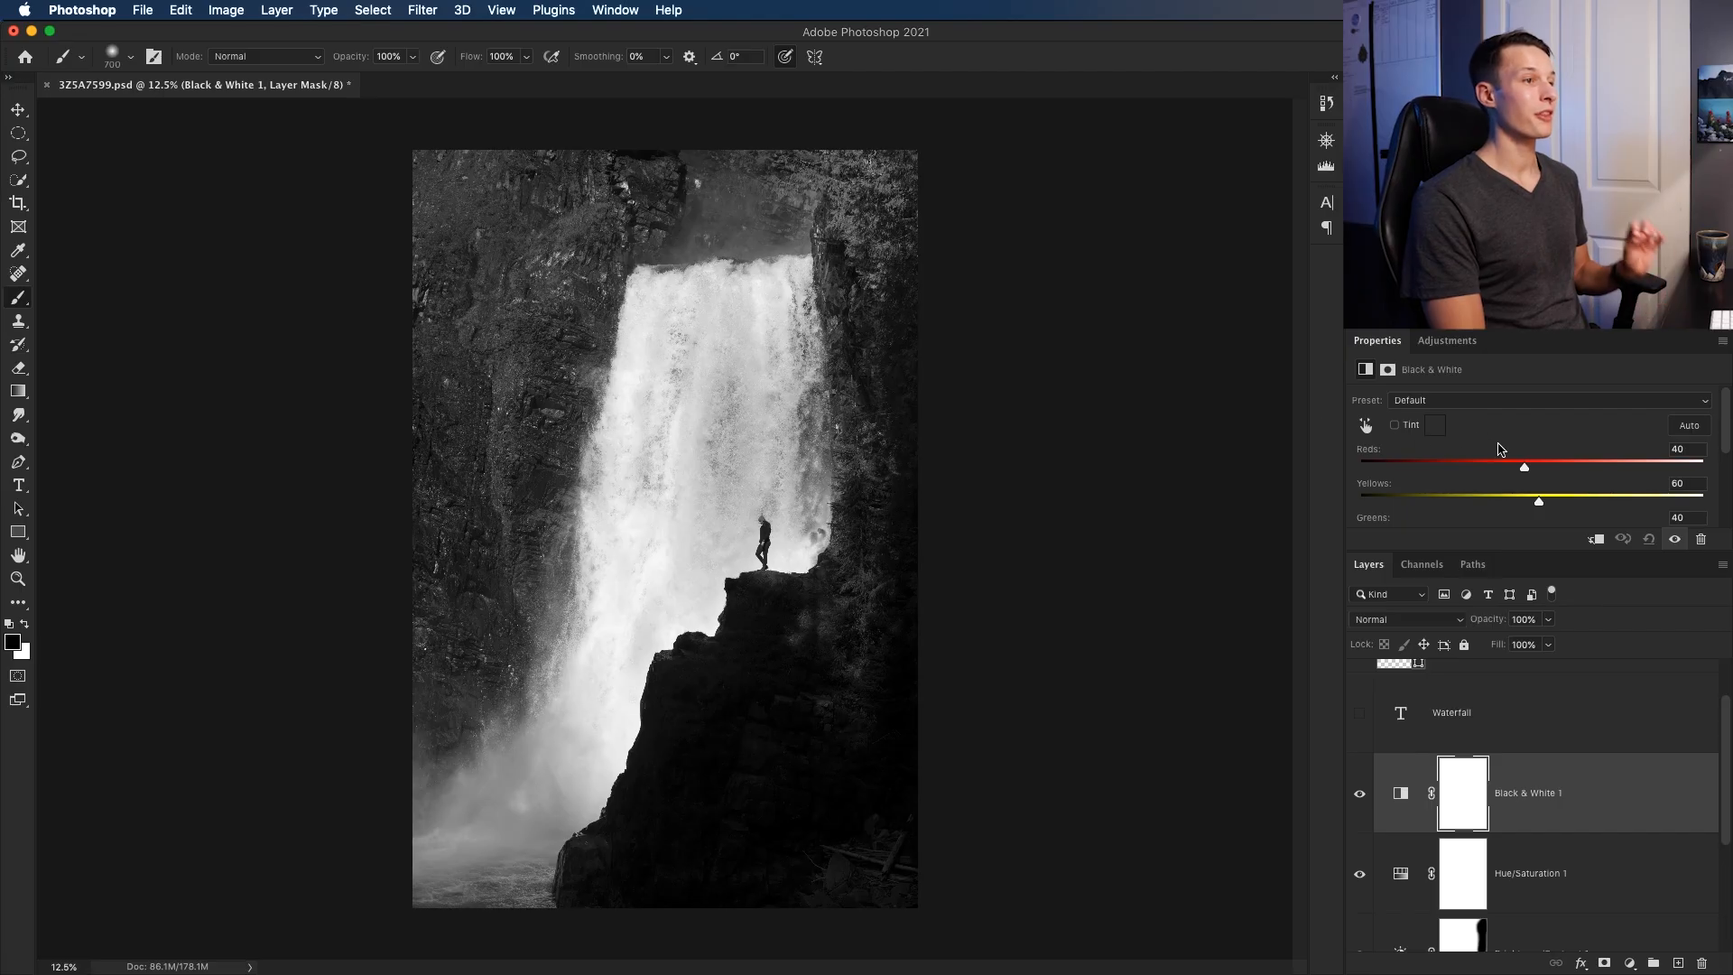
scroll("down", 3)
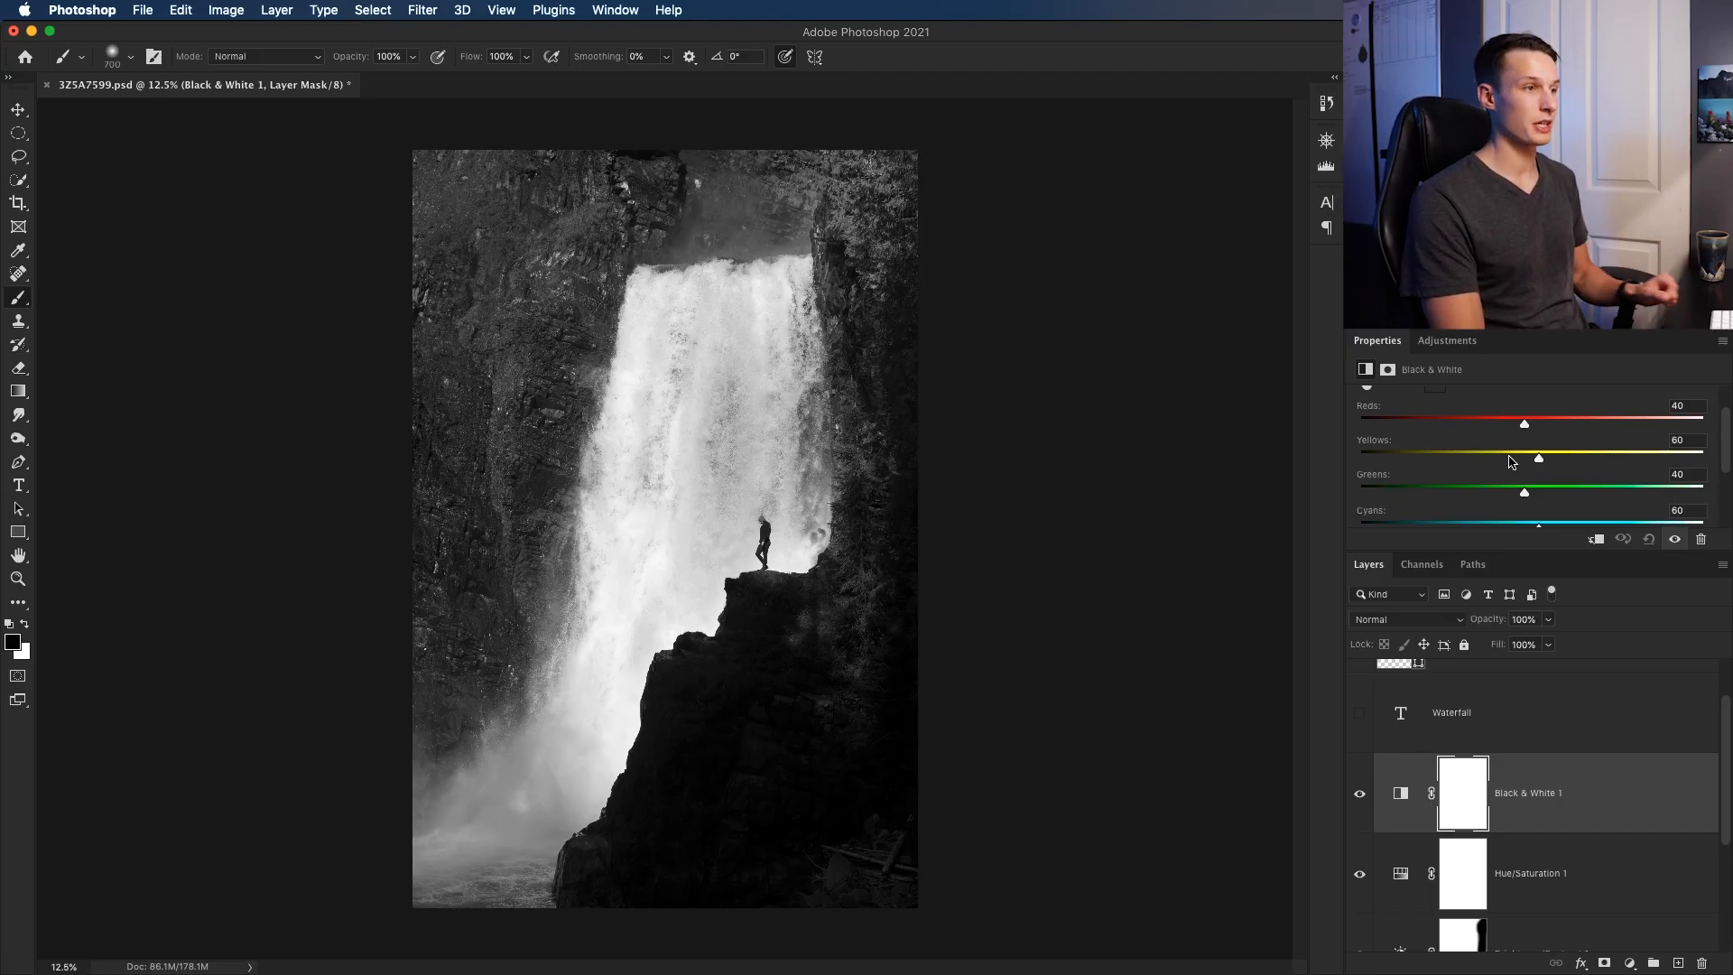
mouse_move(1475, 444)
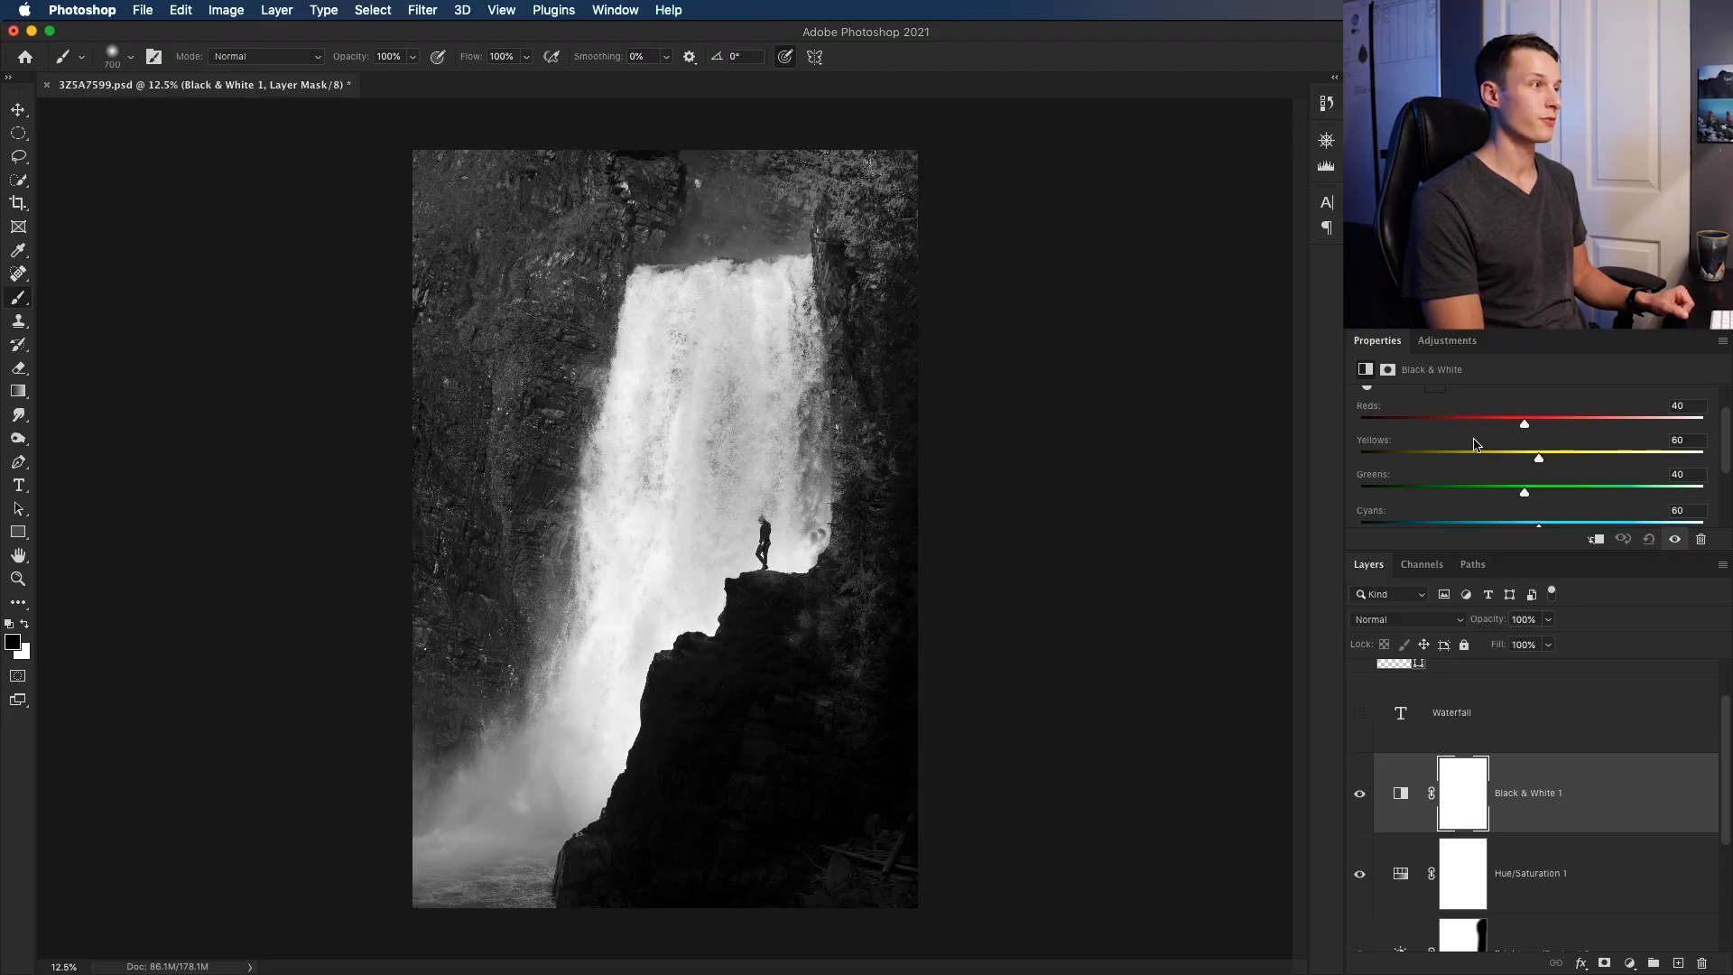
mouse_move(850, 194)
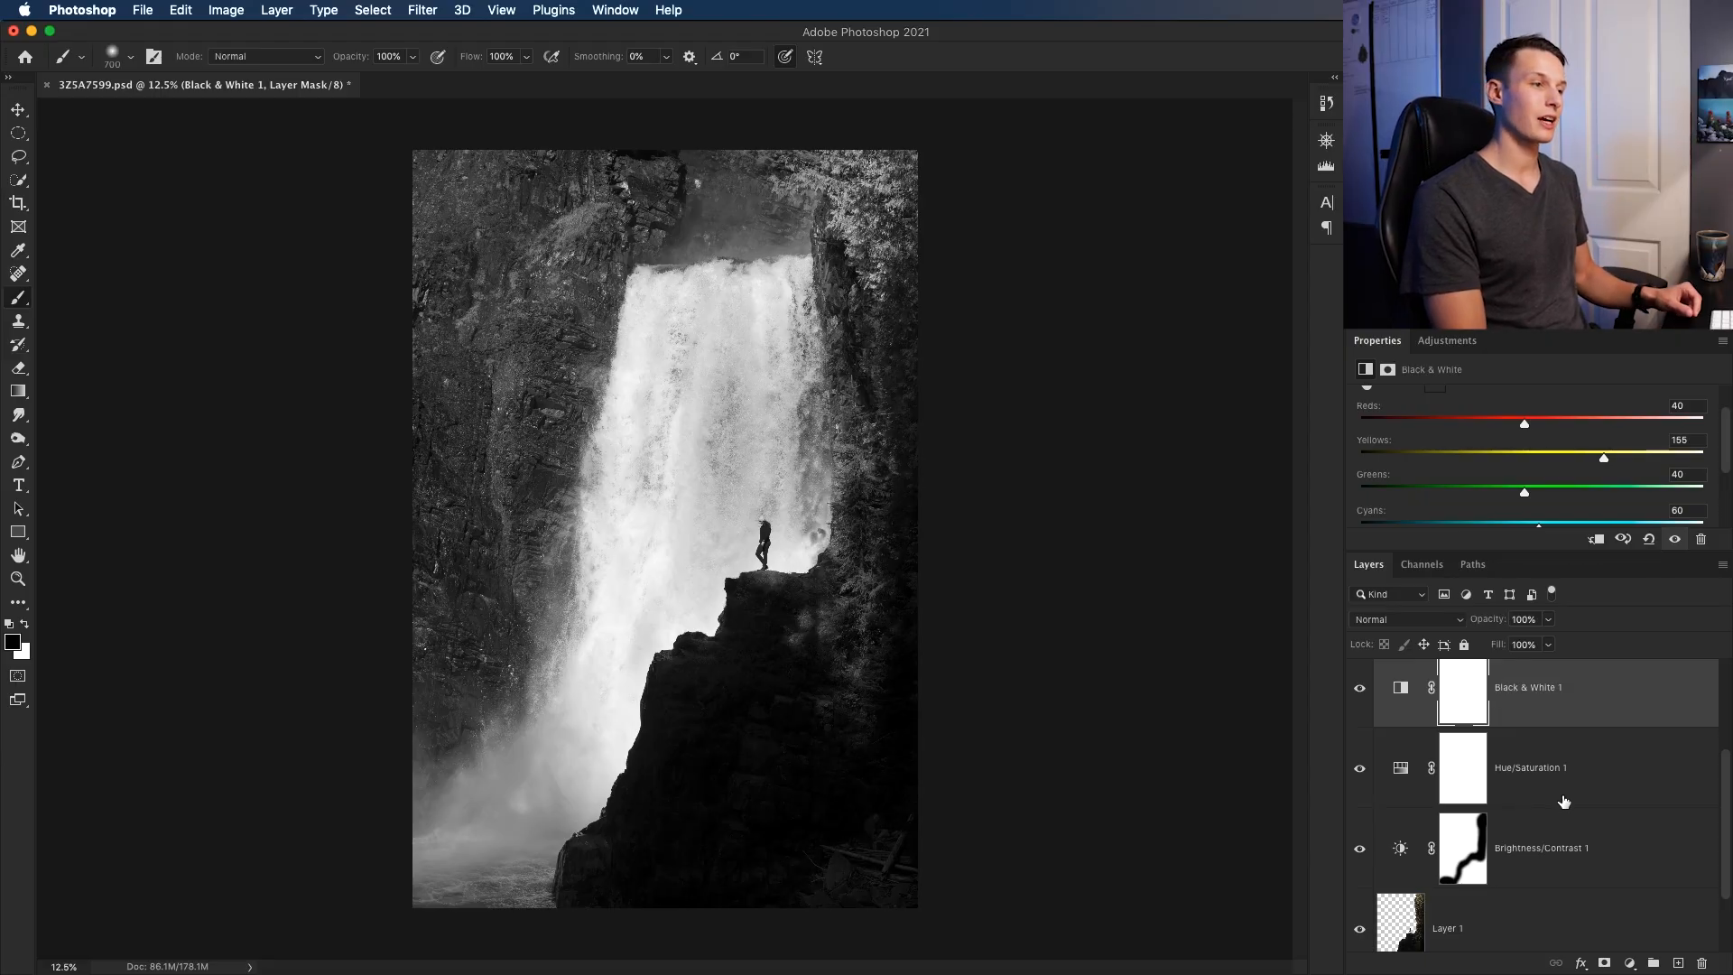
scroll("down", 3)
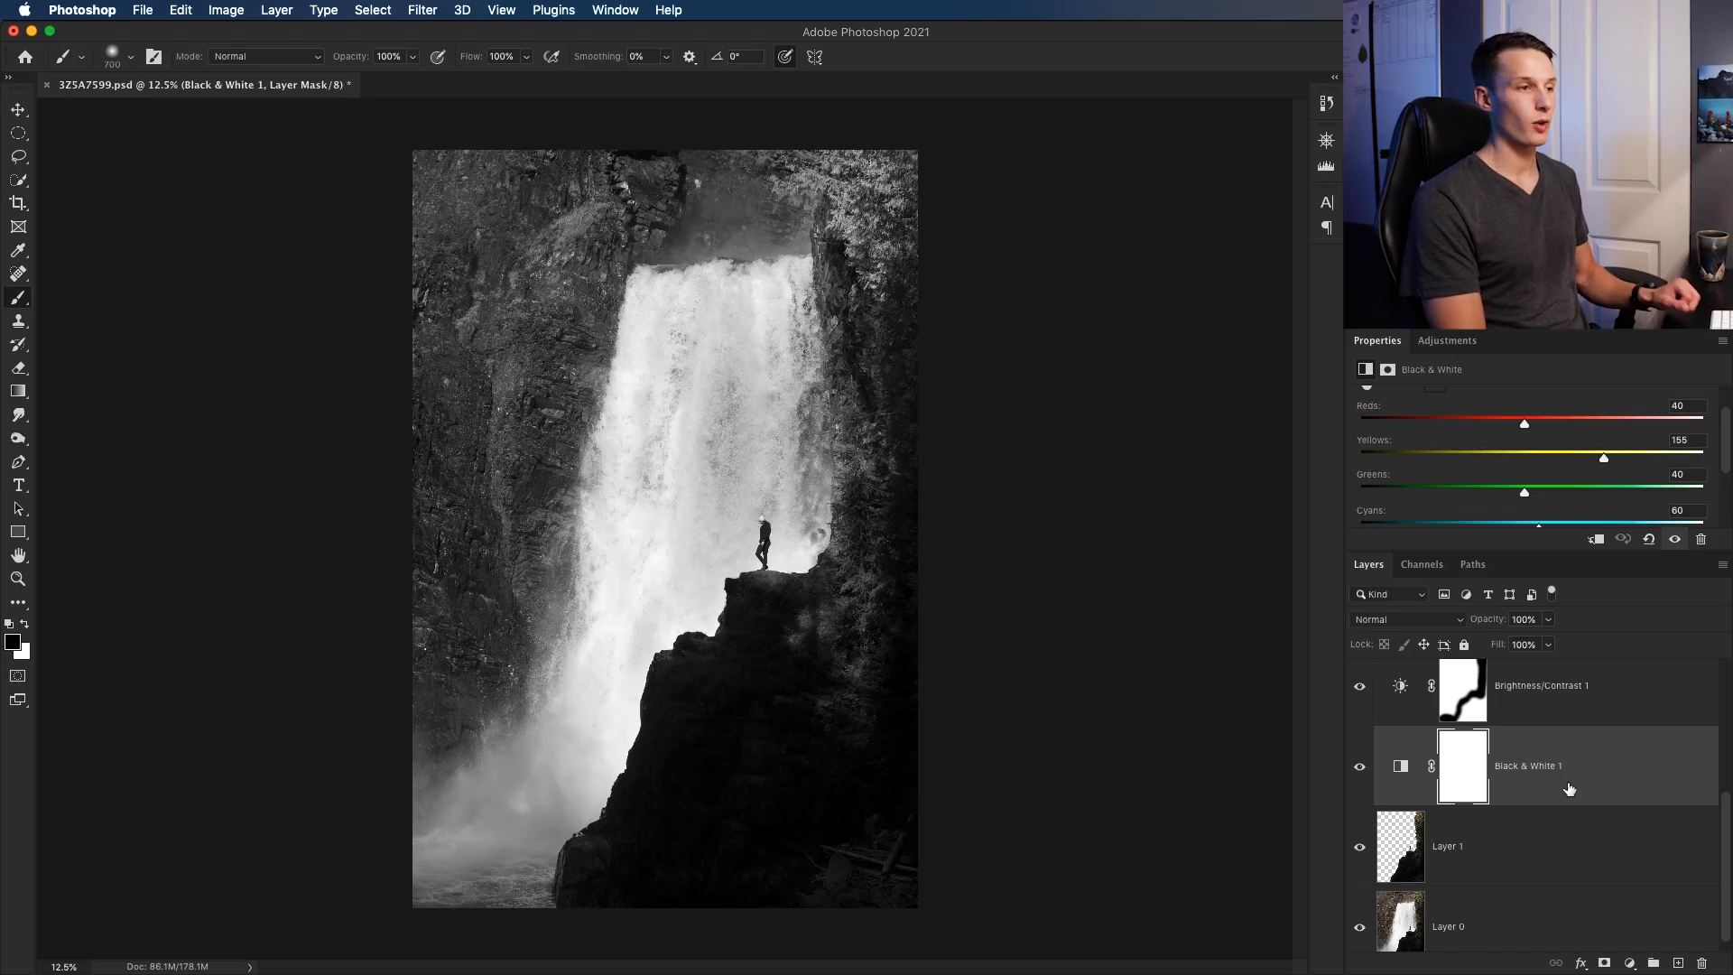
Clip the Black & White adjustment to cliff Layer 1 so only the cliff turns grey
right_click(1527, 765)
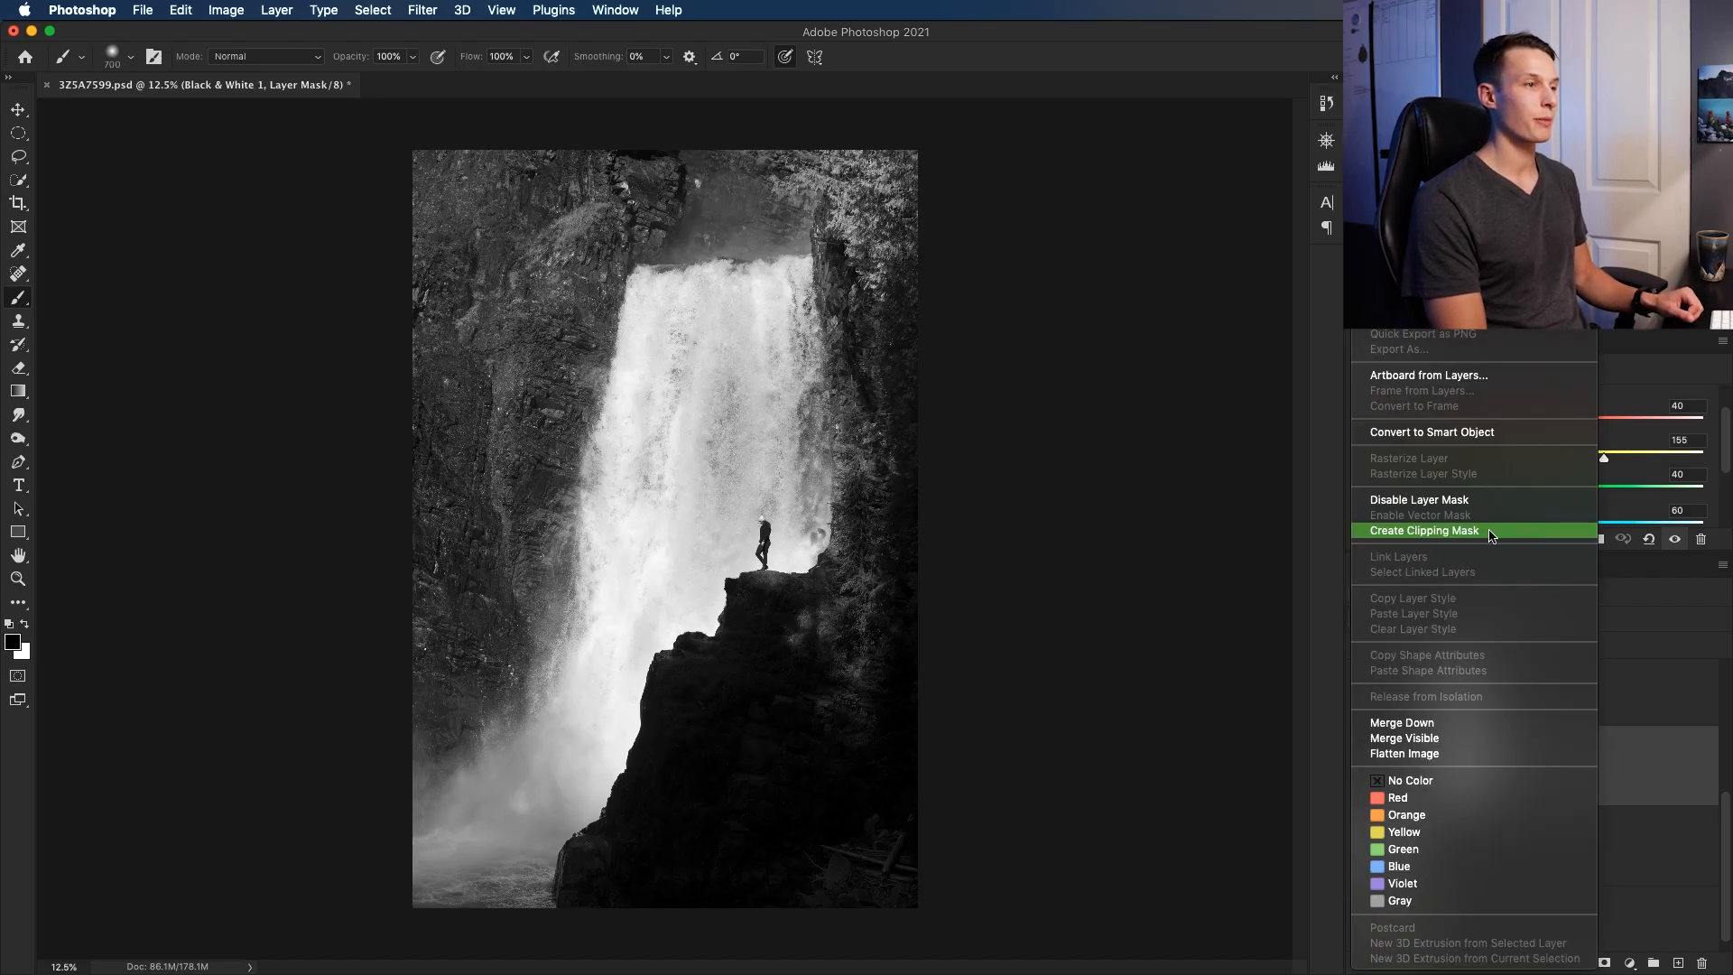
left_click(1424, 531)
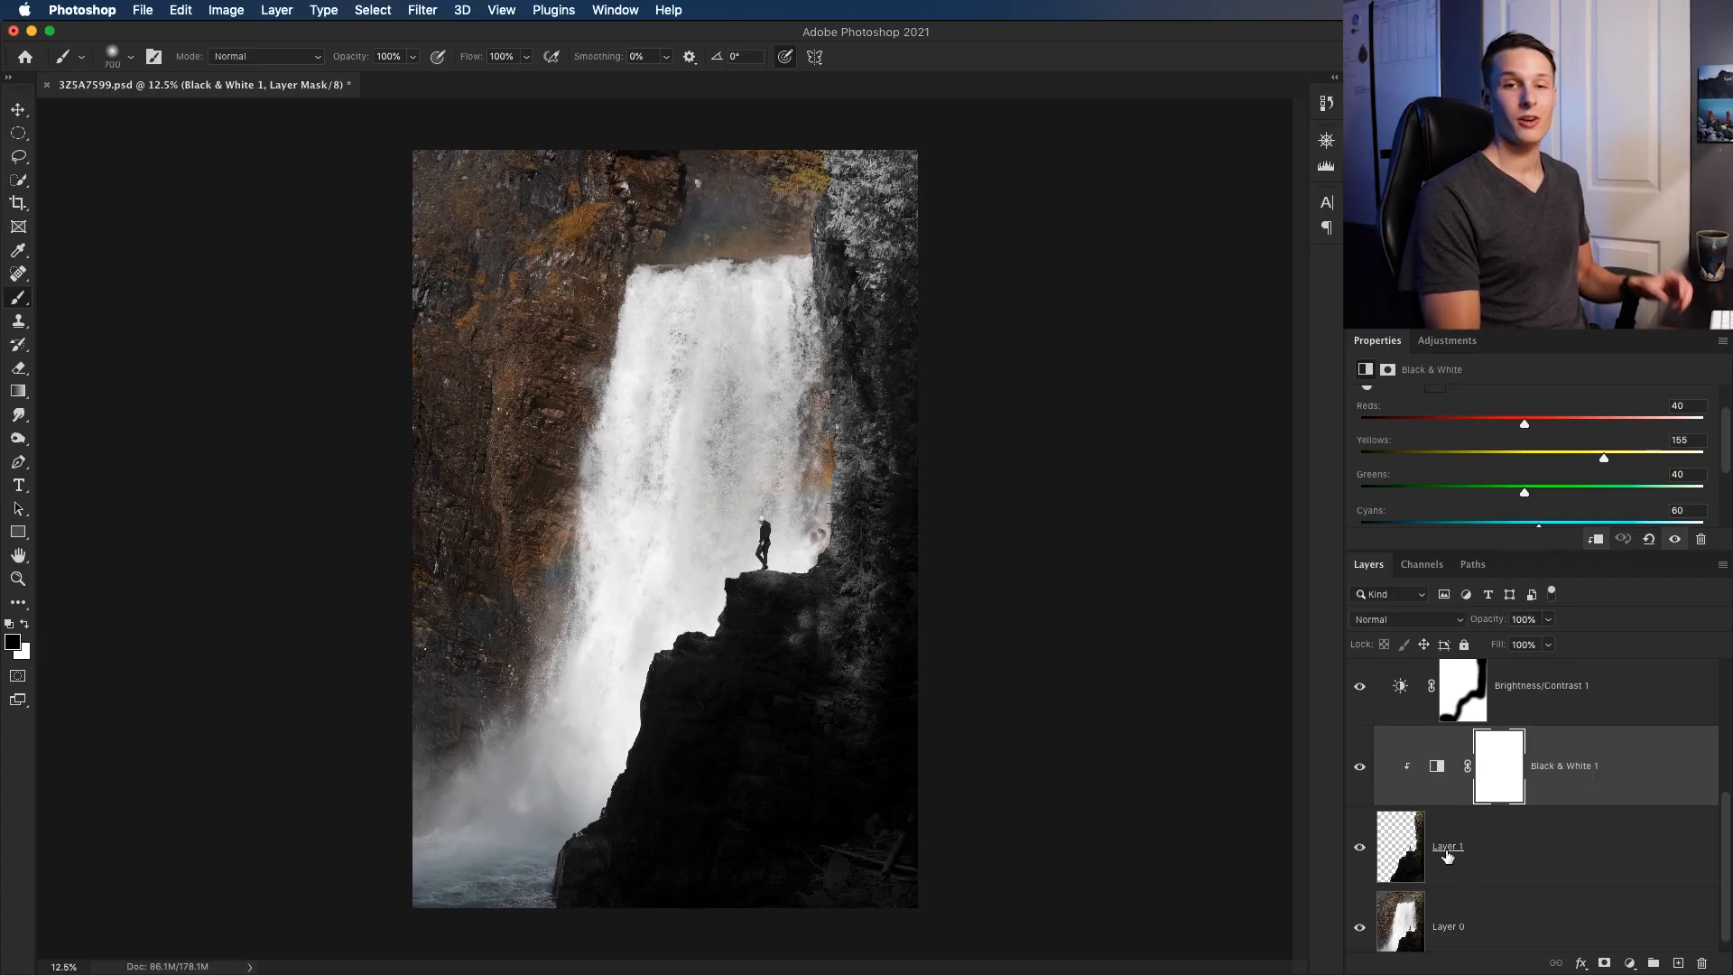
mouse_move(1446, 847)
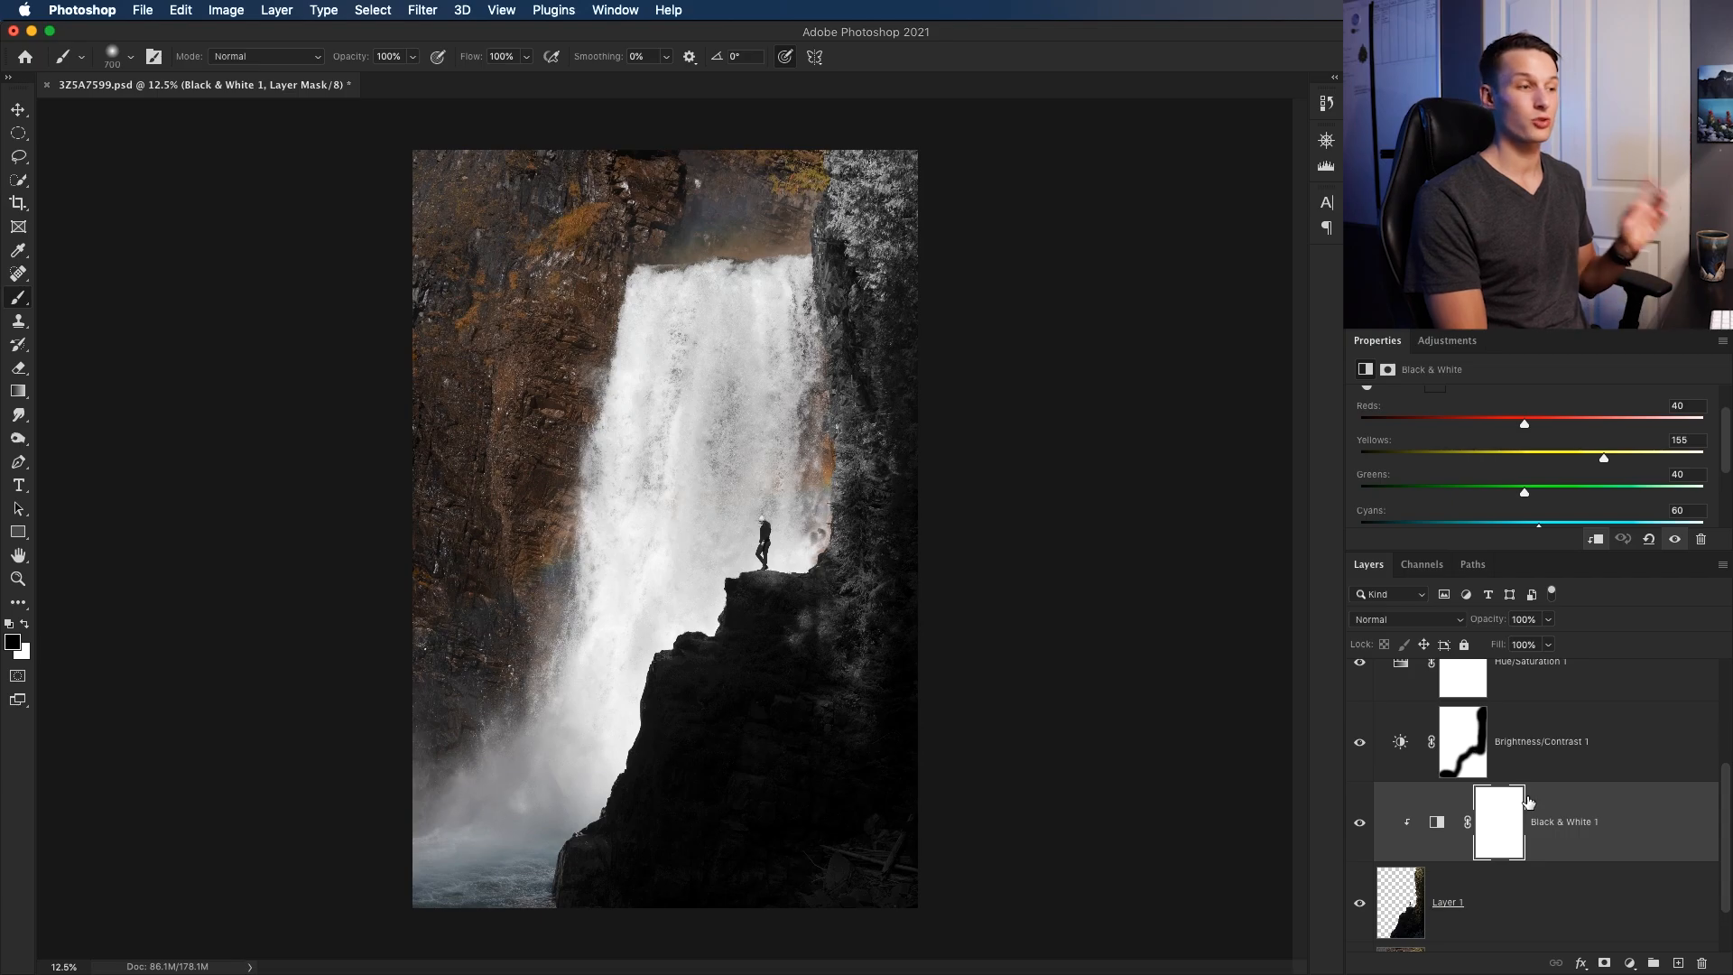
mouse_move(1610, 748)
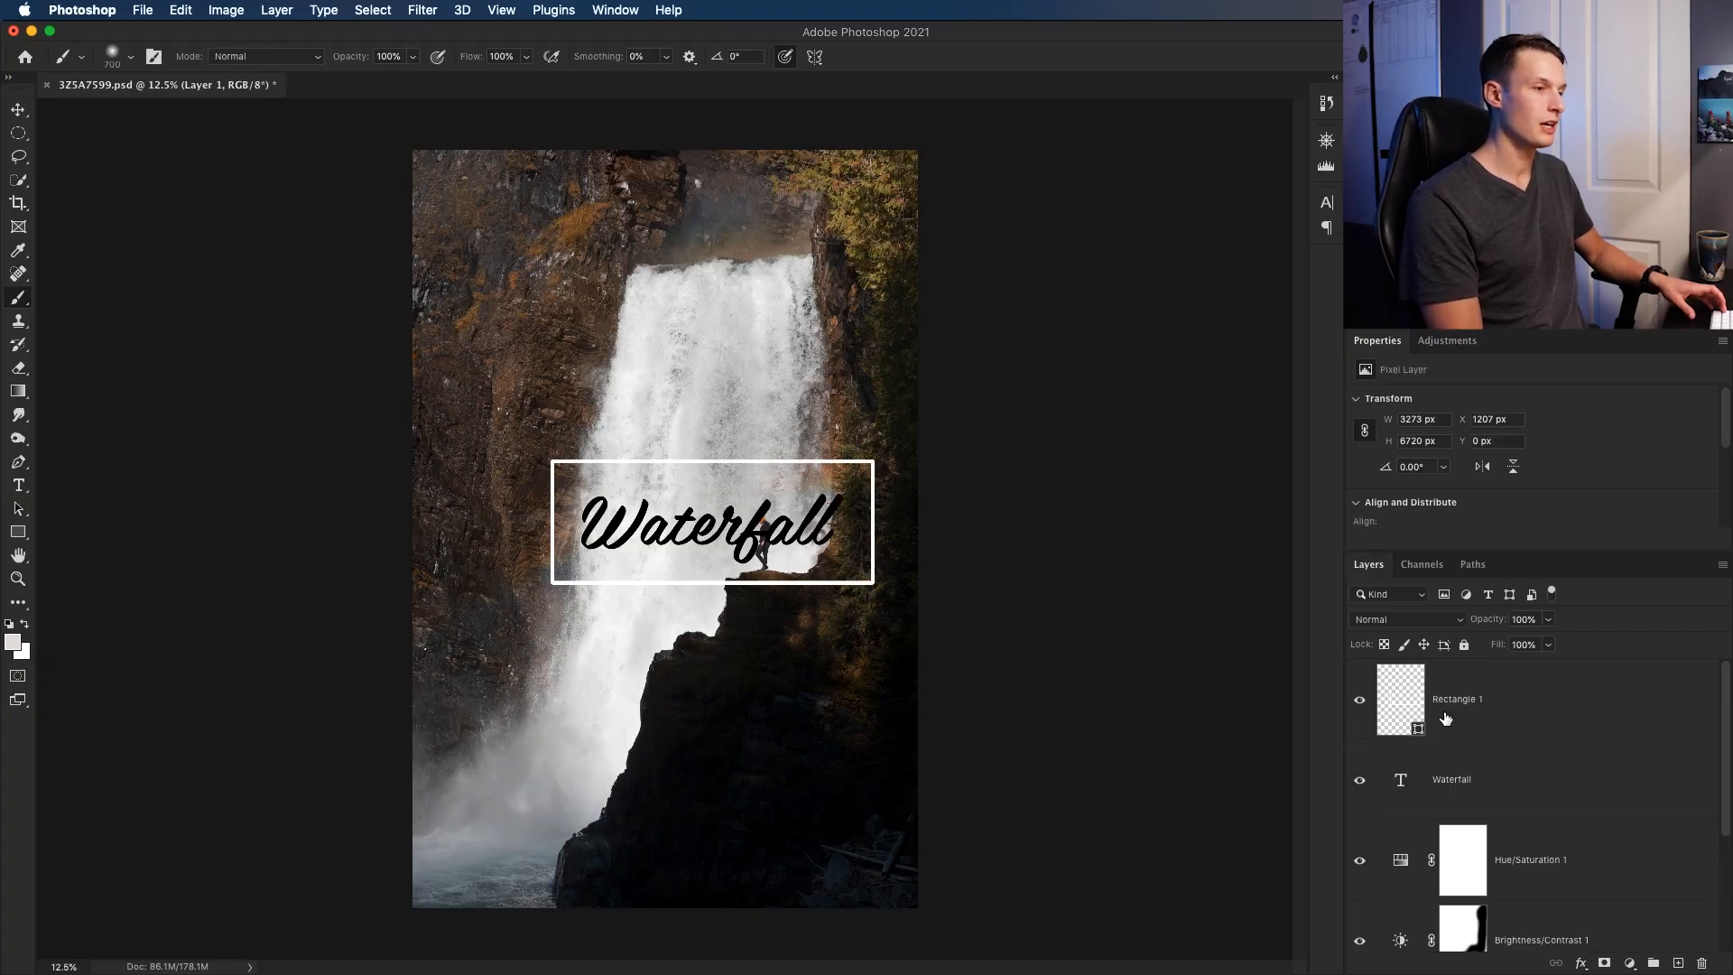
mouse_move(1505, 717)
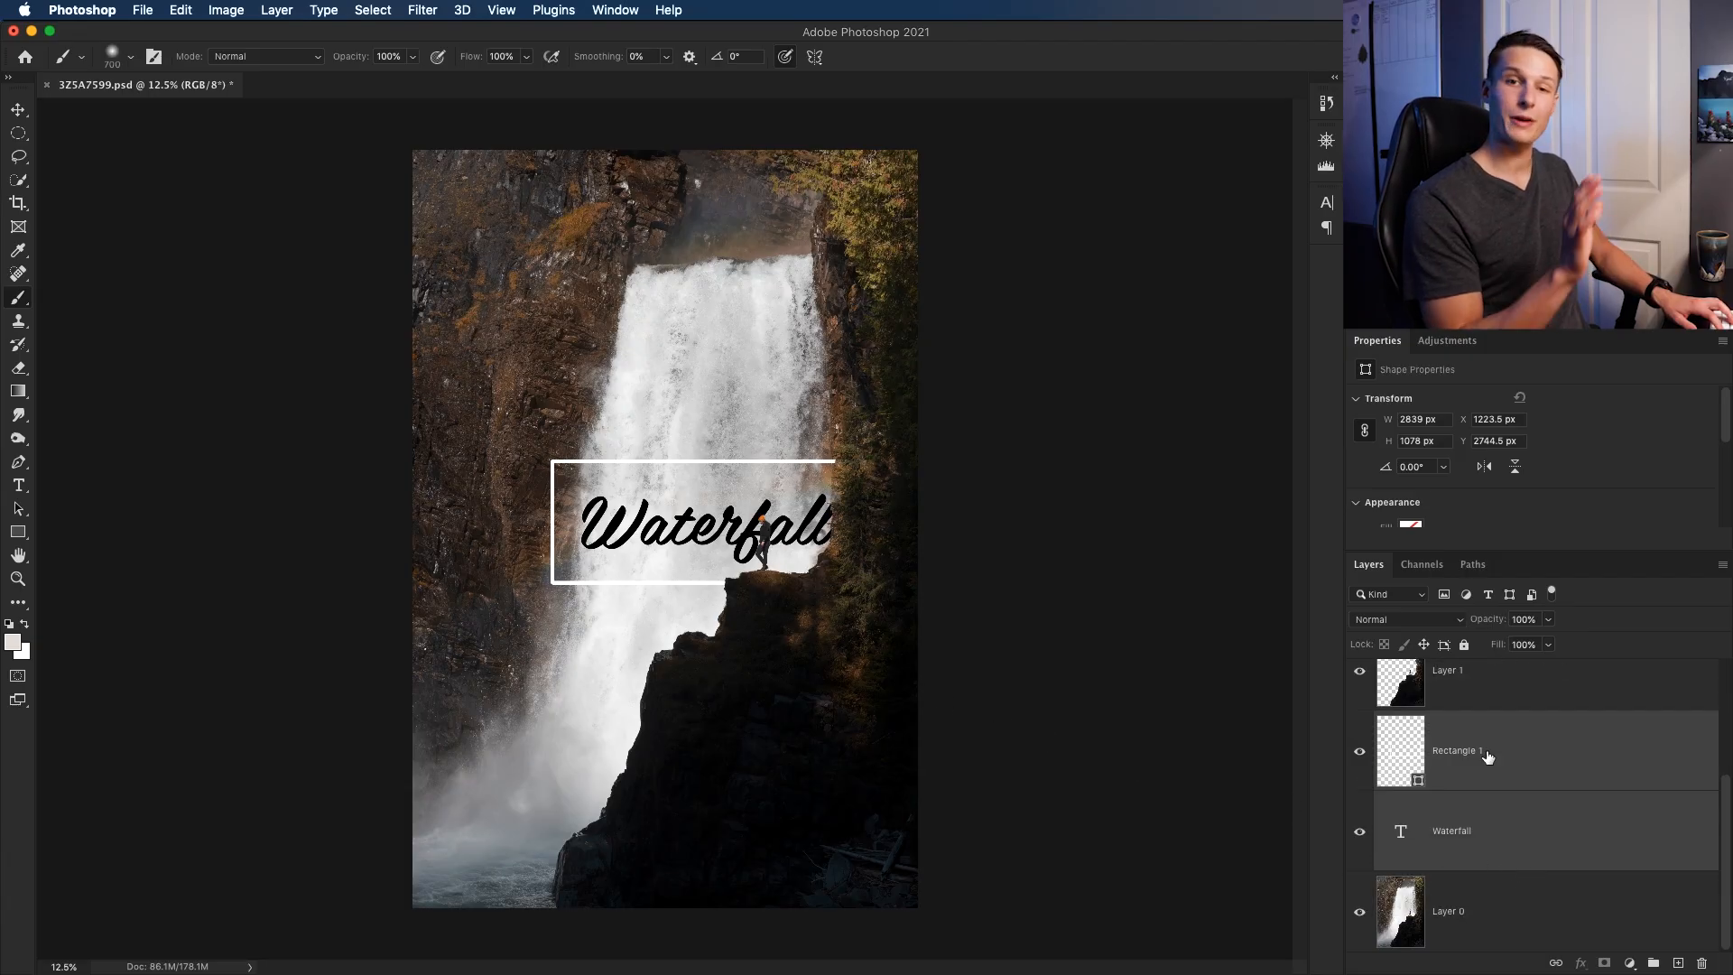
mouse_move(1485, 756)
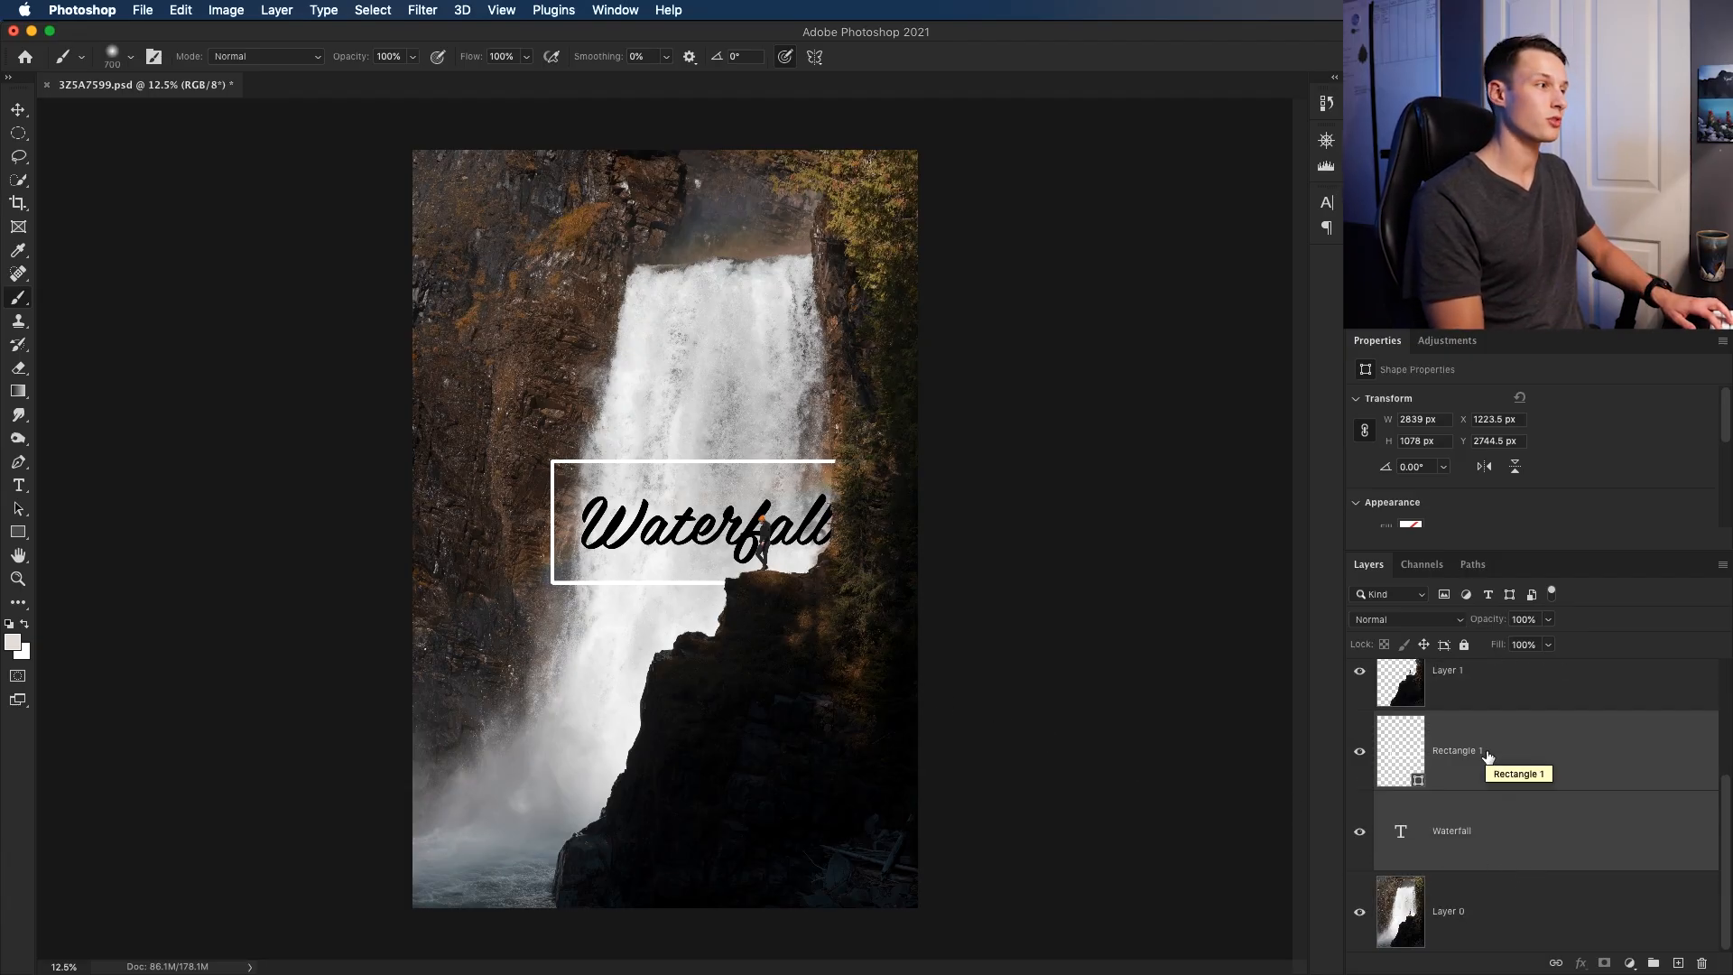
mouse_move(984, 431)
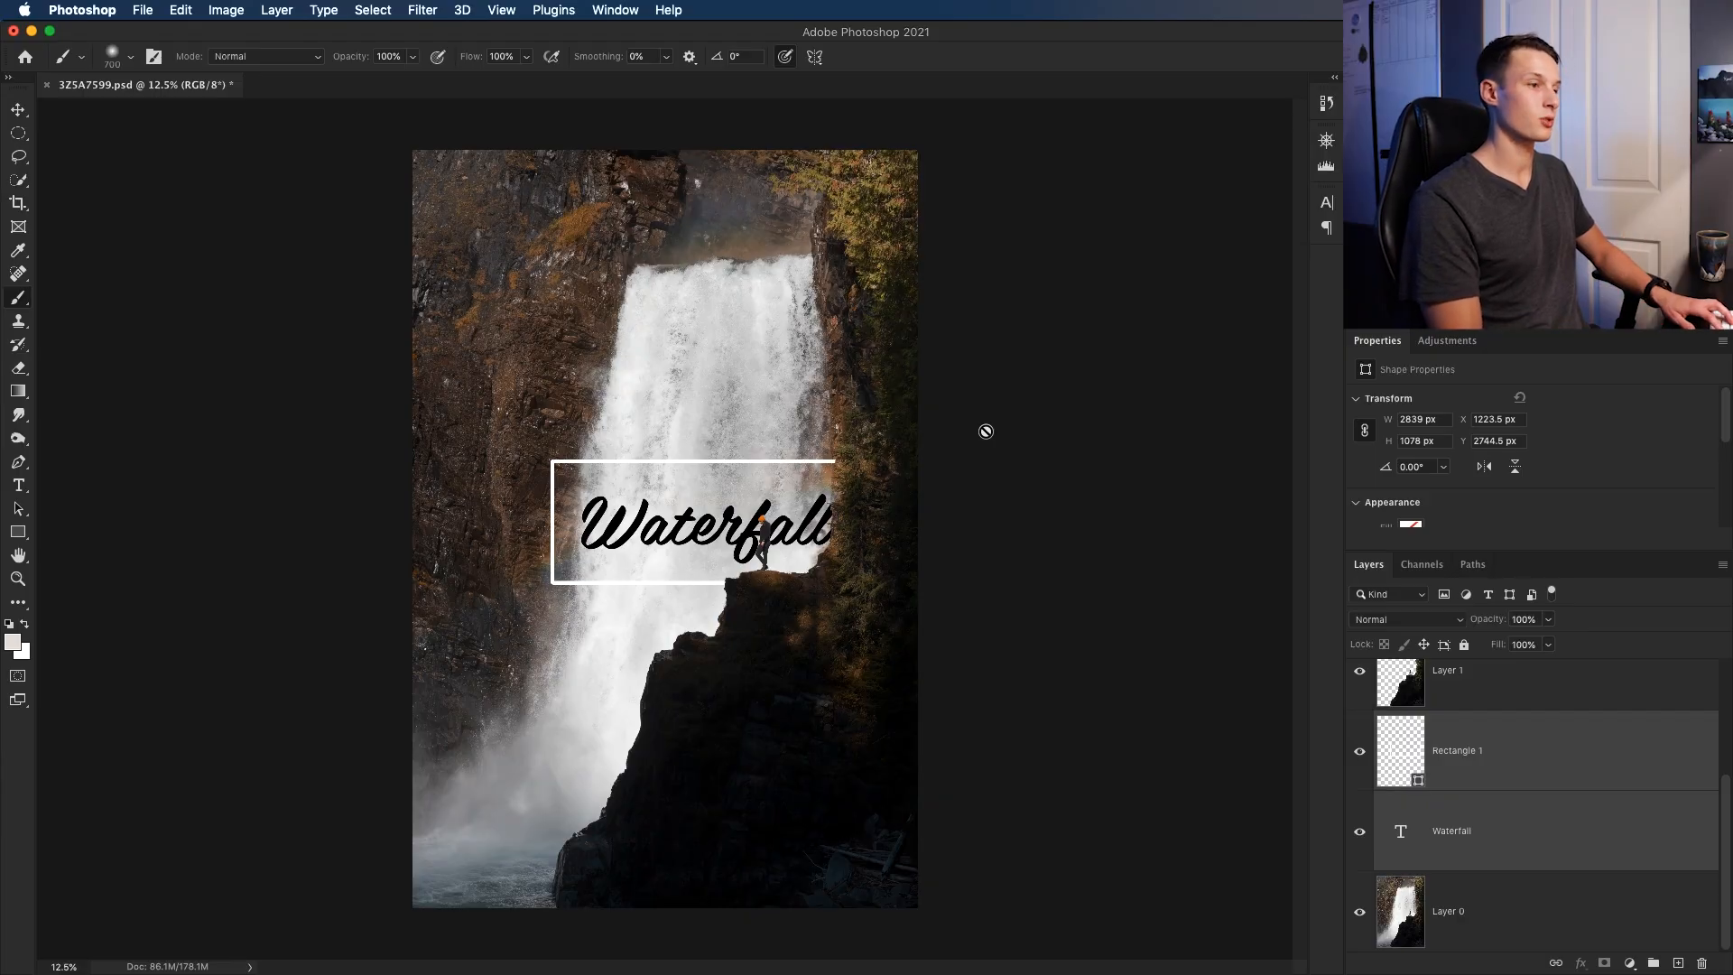
Enlarge the Waterfall text and Rectangle 1 frame beneath cliff Layer 1
key("v")
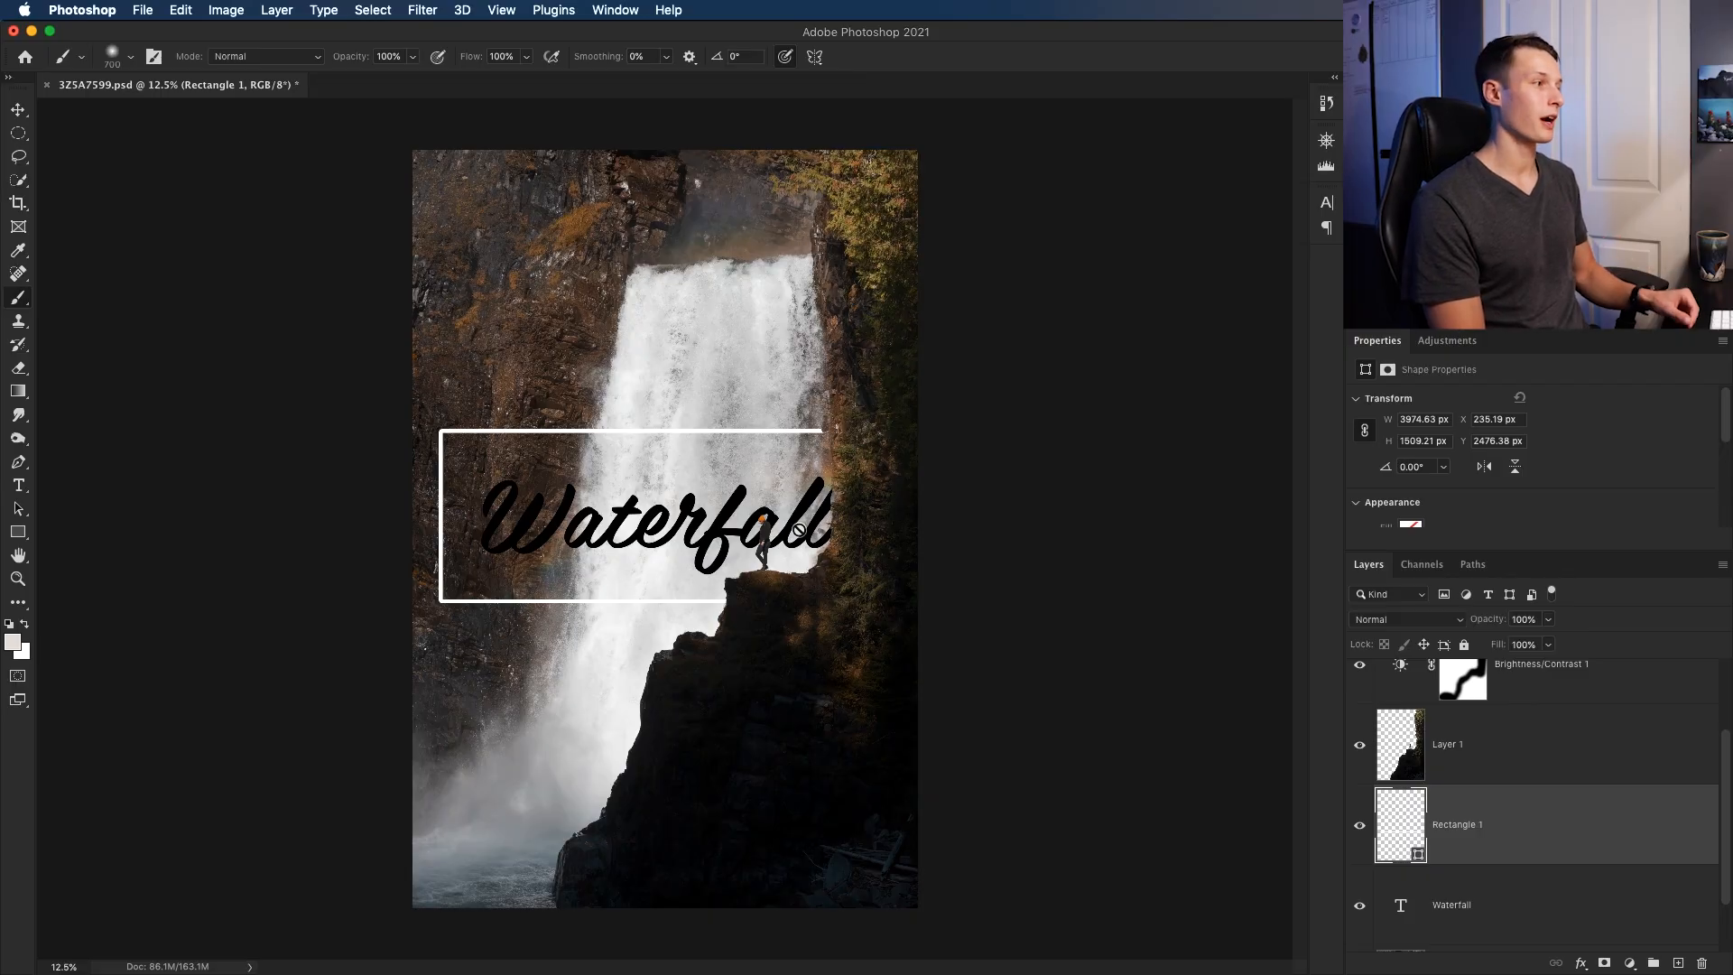
mouse_move(823, 431)
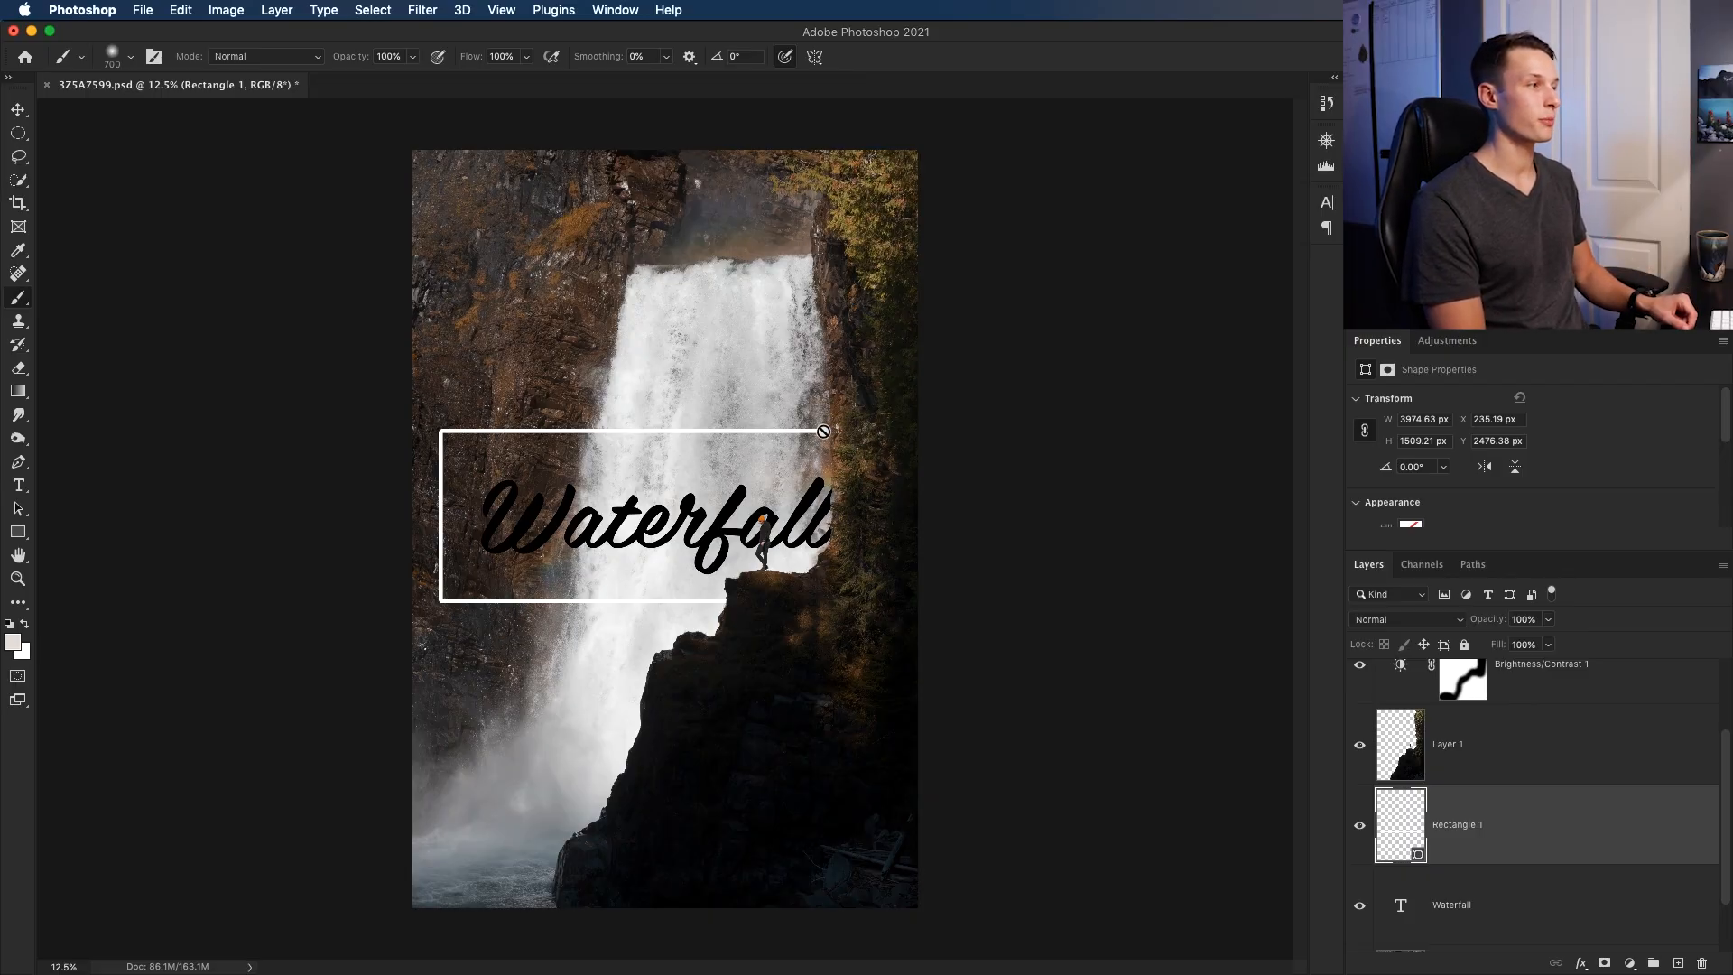
mouse_move(823, 495)
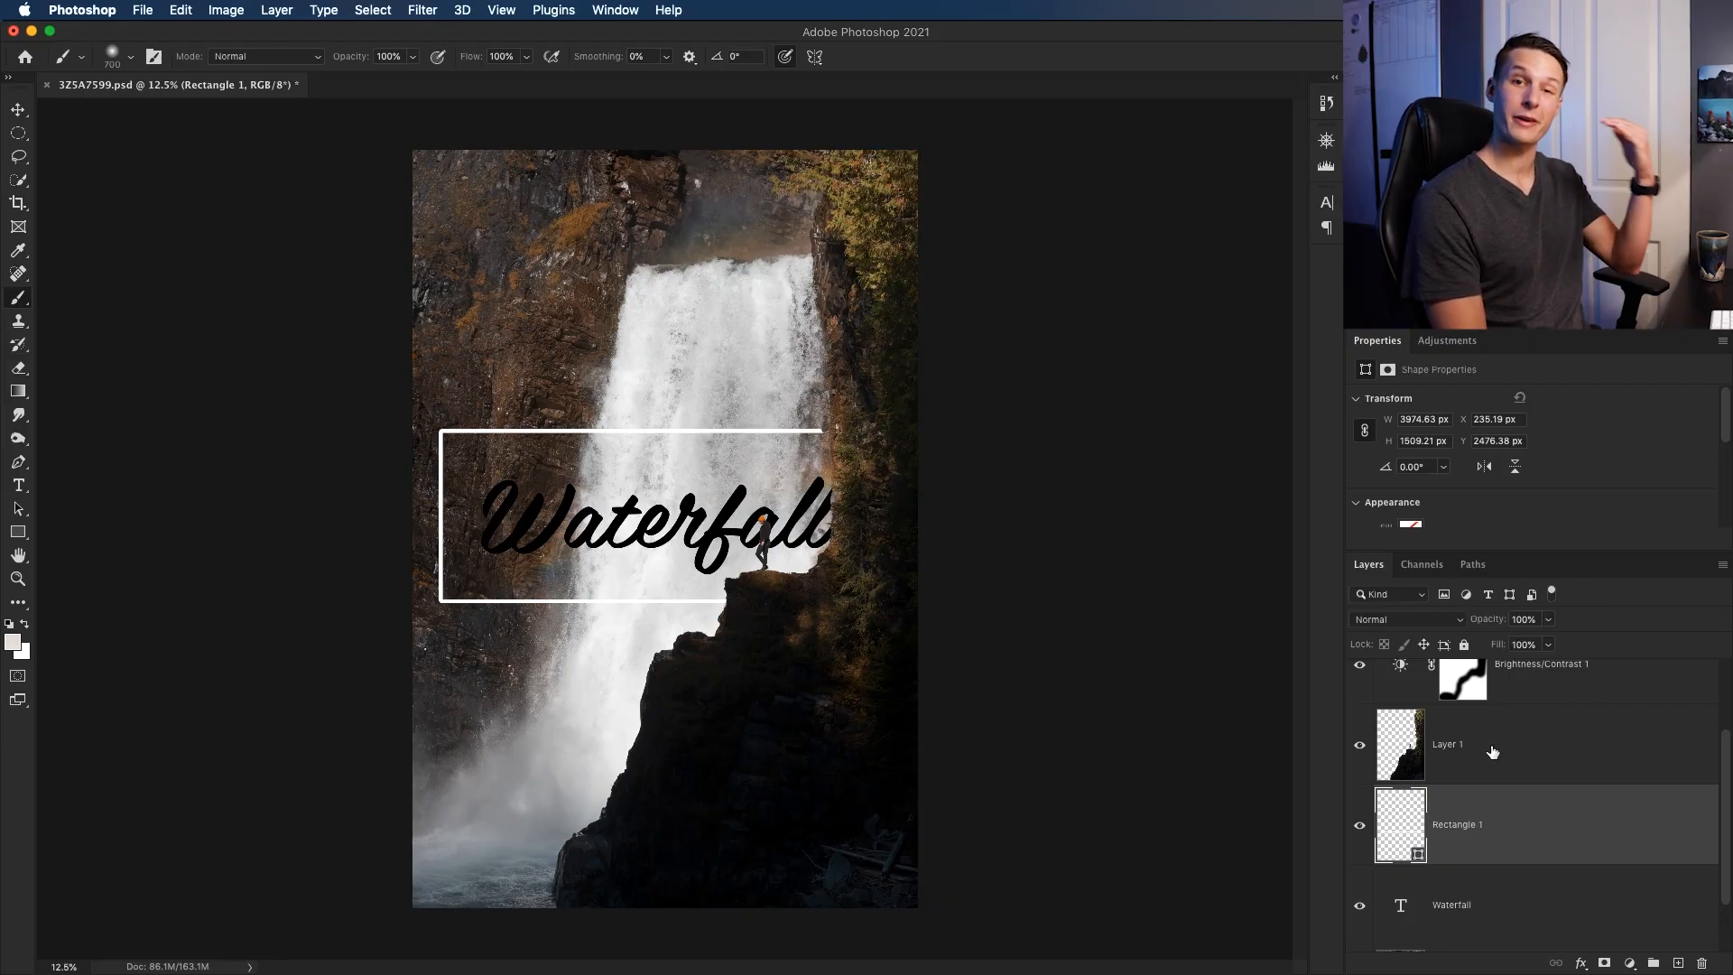
mouse_move(1489, 817)
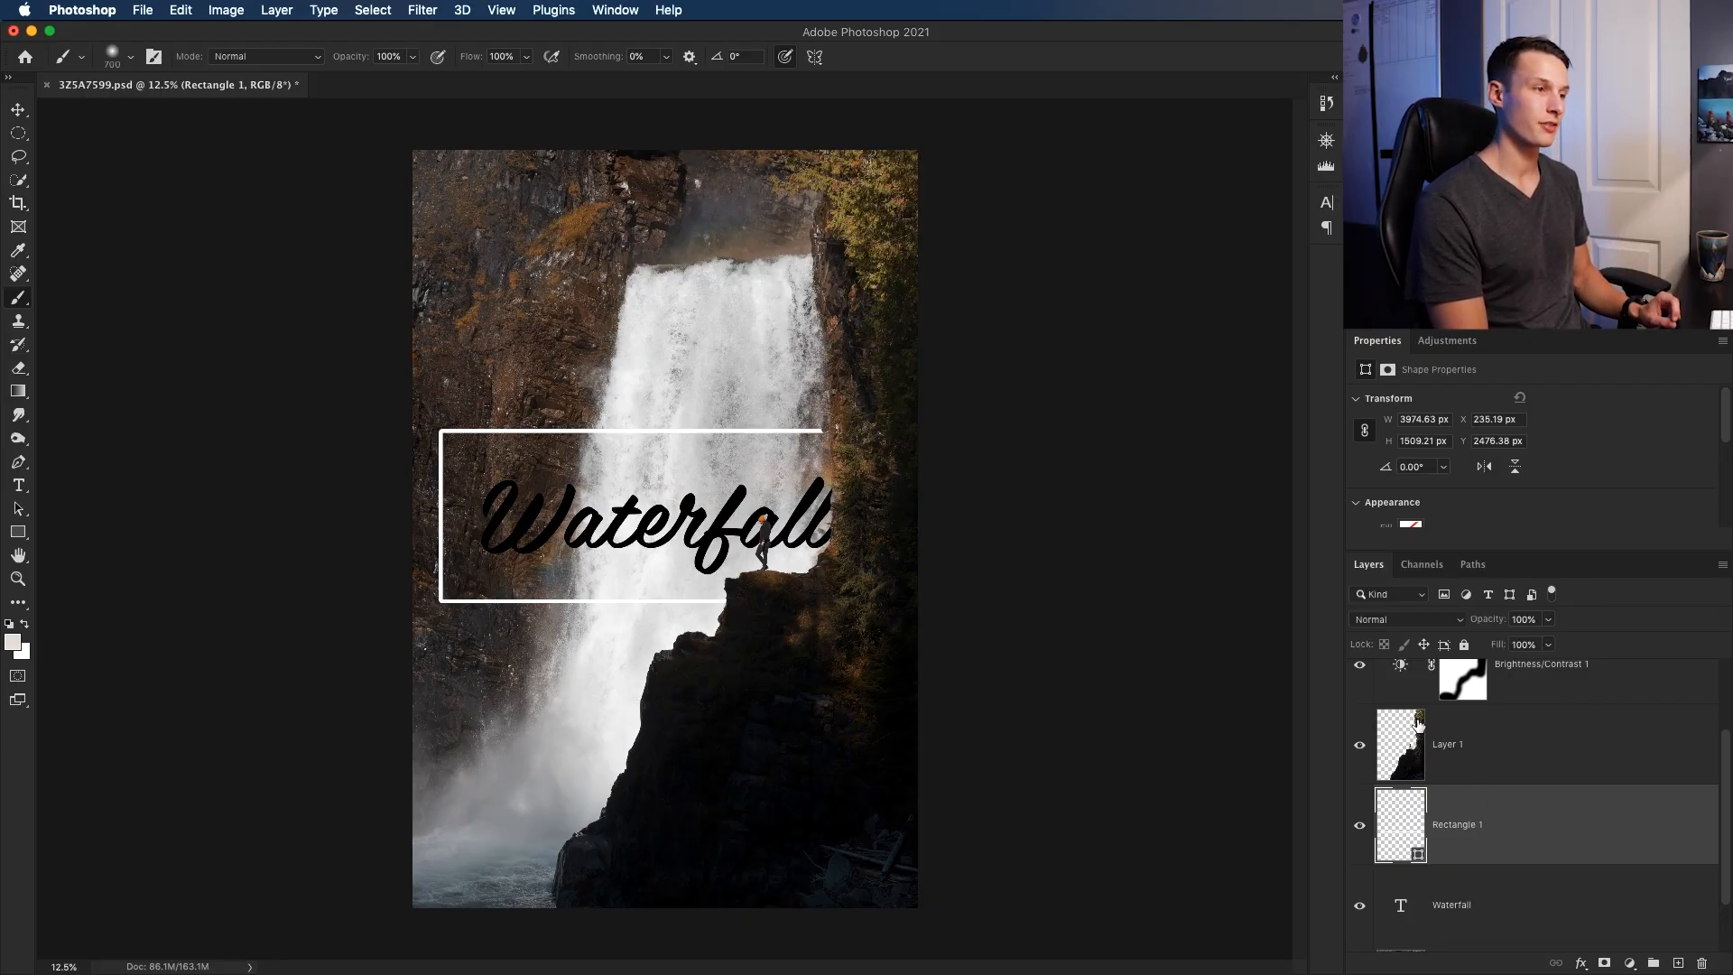
mouse_move(1473, 742)
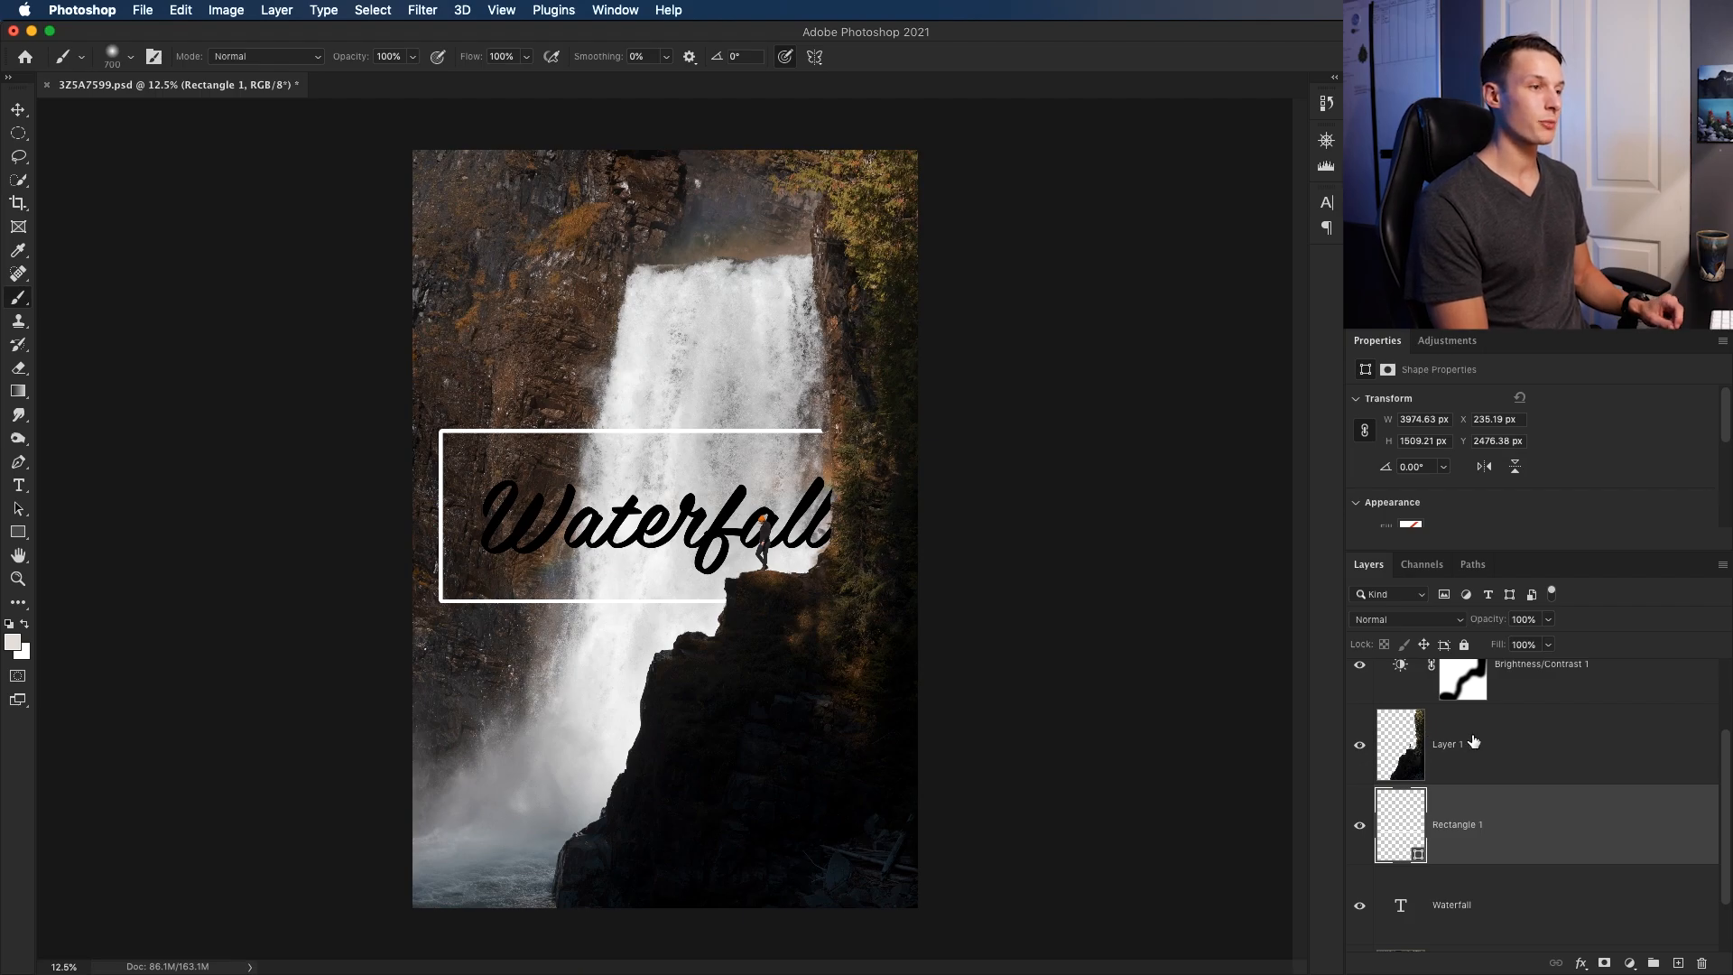
Select cliff Layer 1, erase part so the frame shows, and reach the Waterfall text's layer styles
left_click(1444, 742)
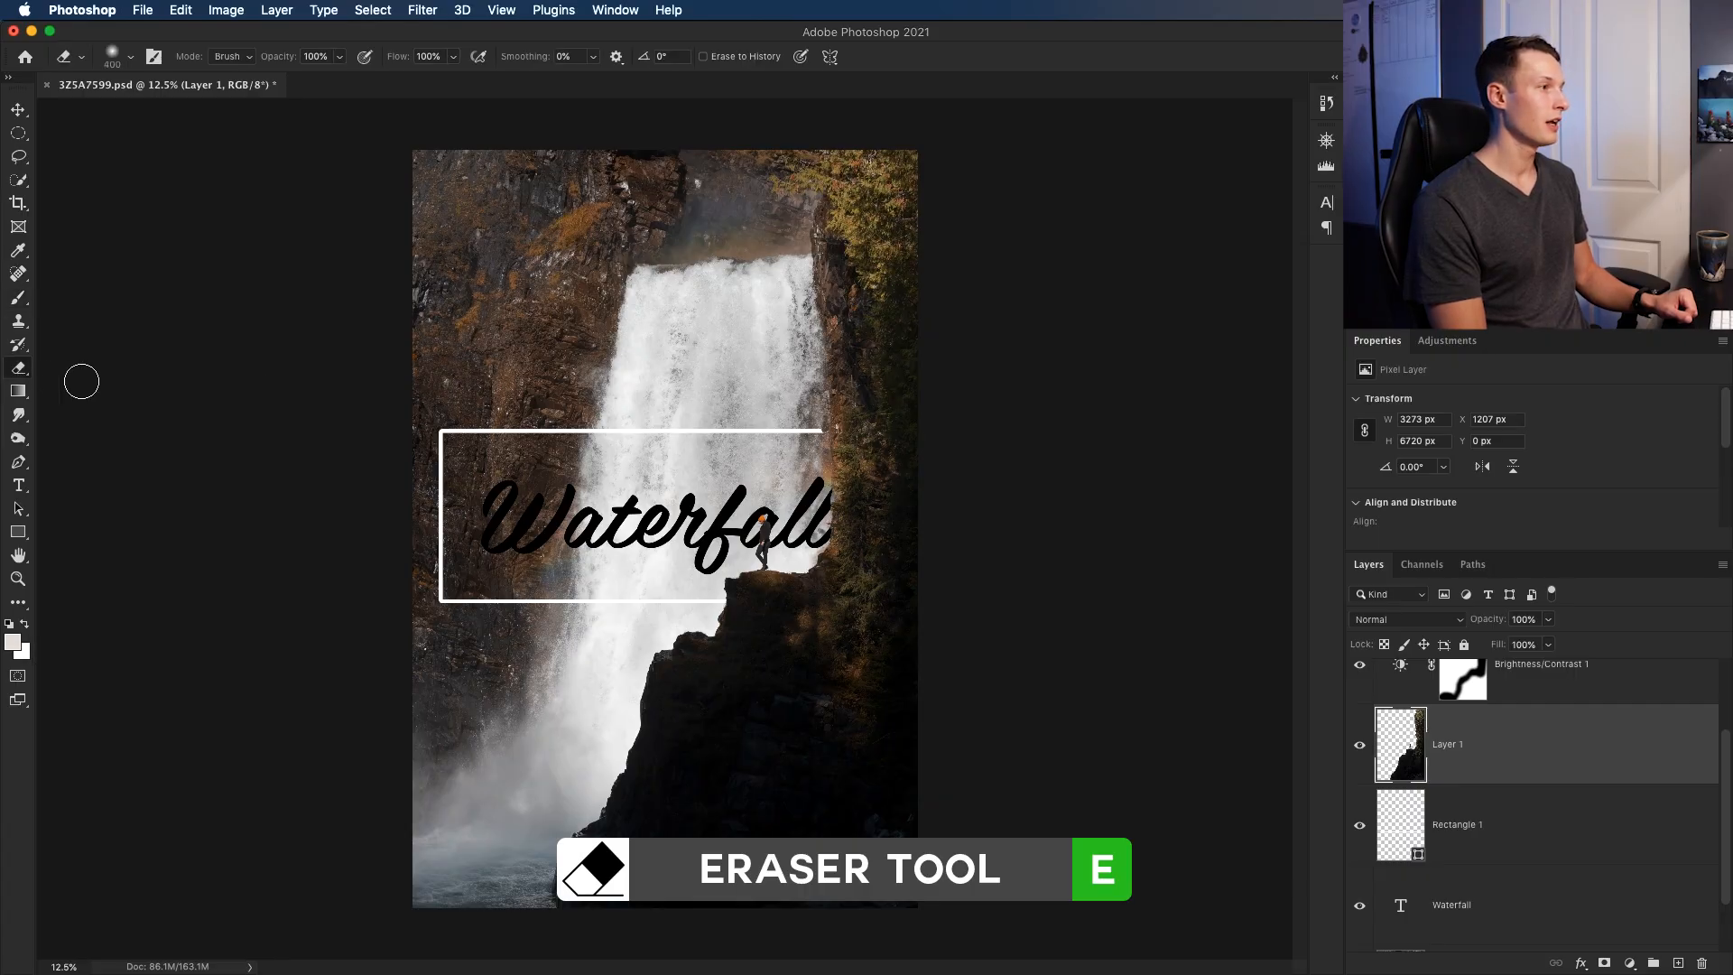
mouse_move(832, 432)
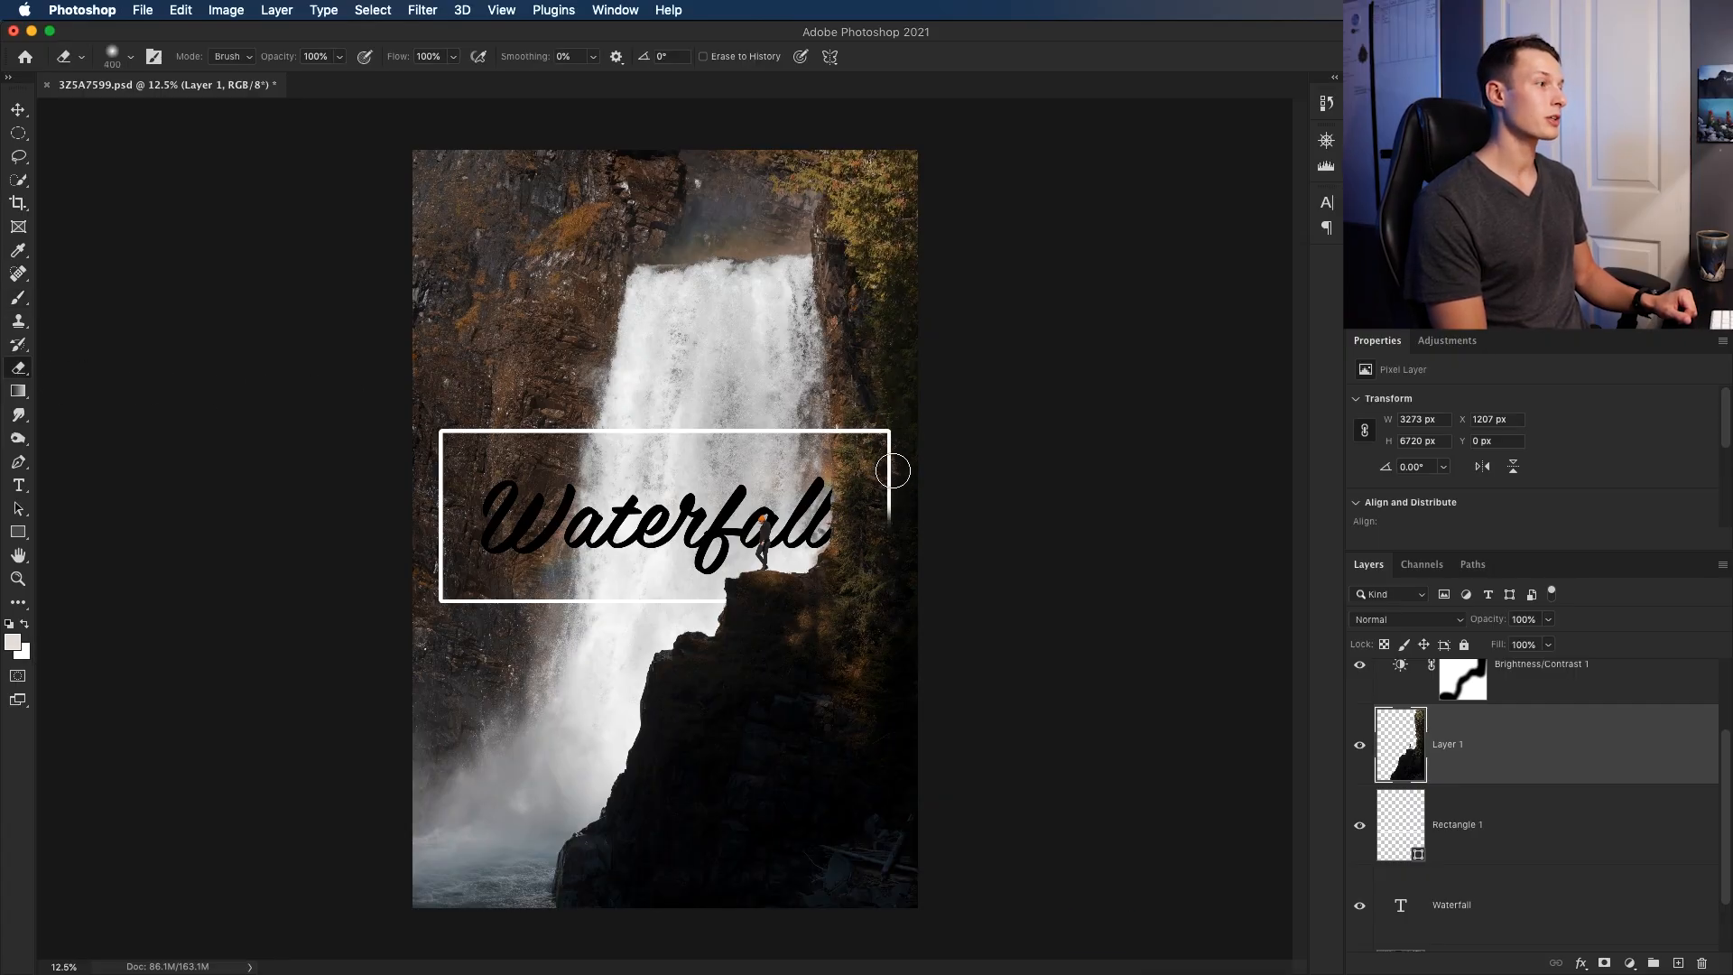
mouse_move(889, 574)
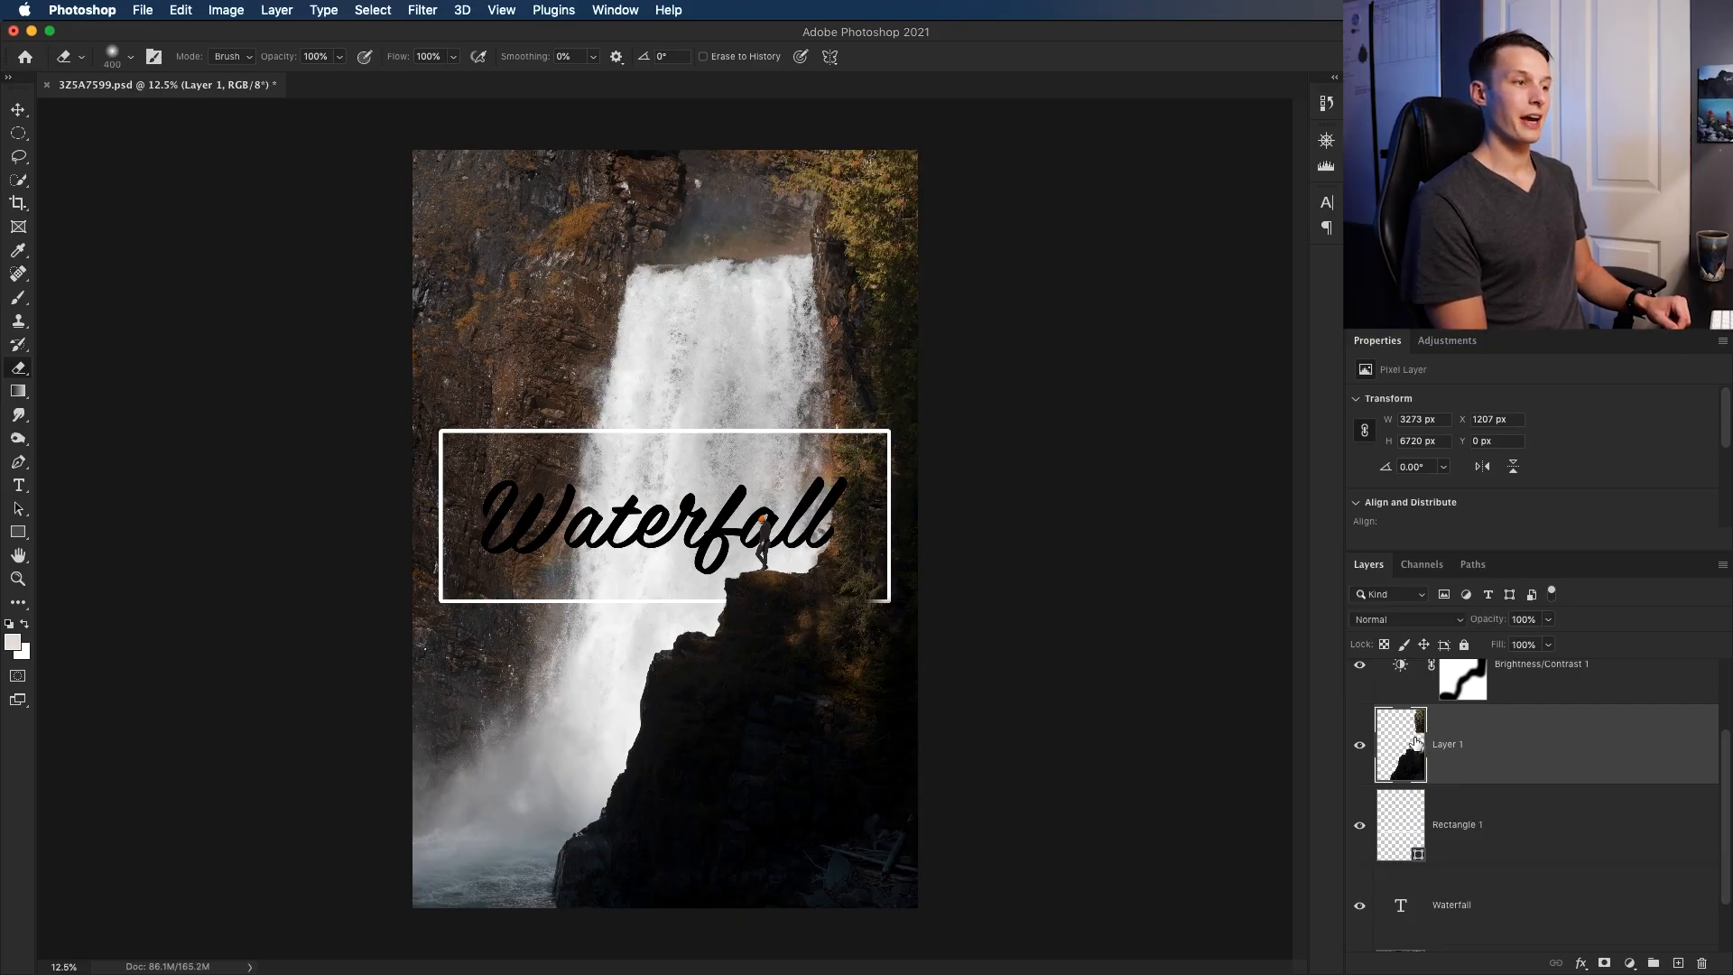
mouse_move(850, 435)
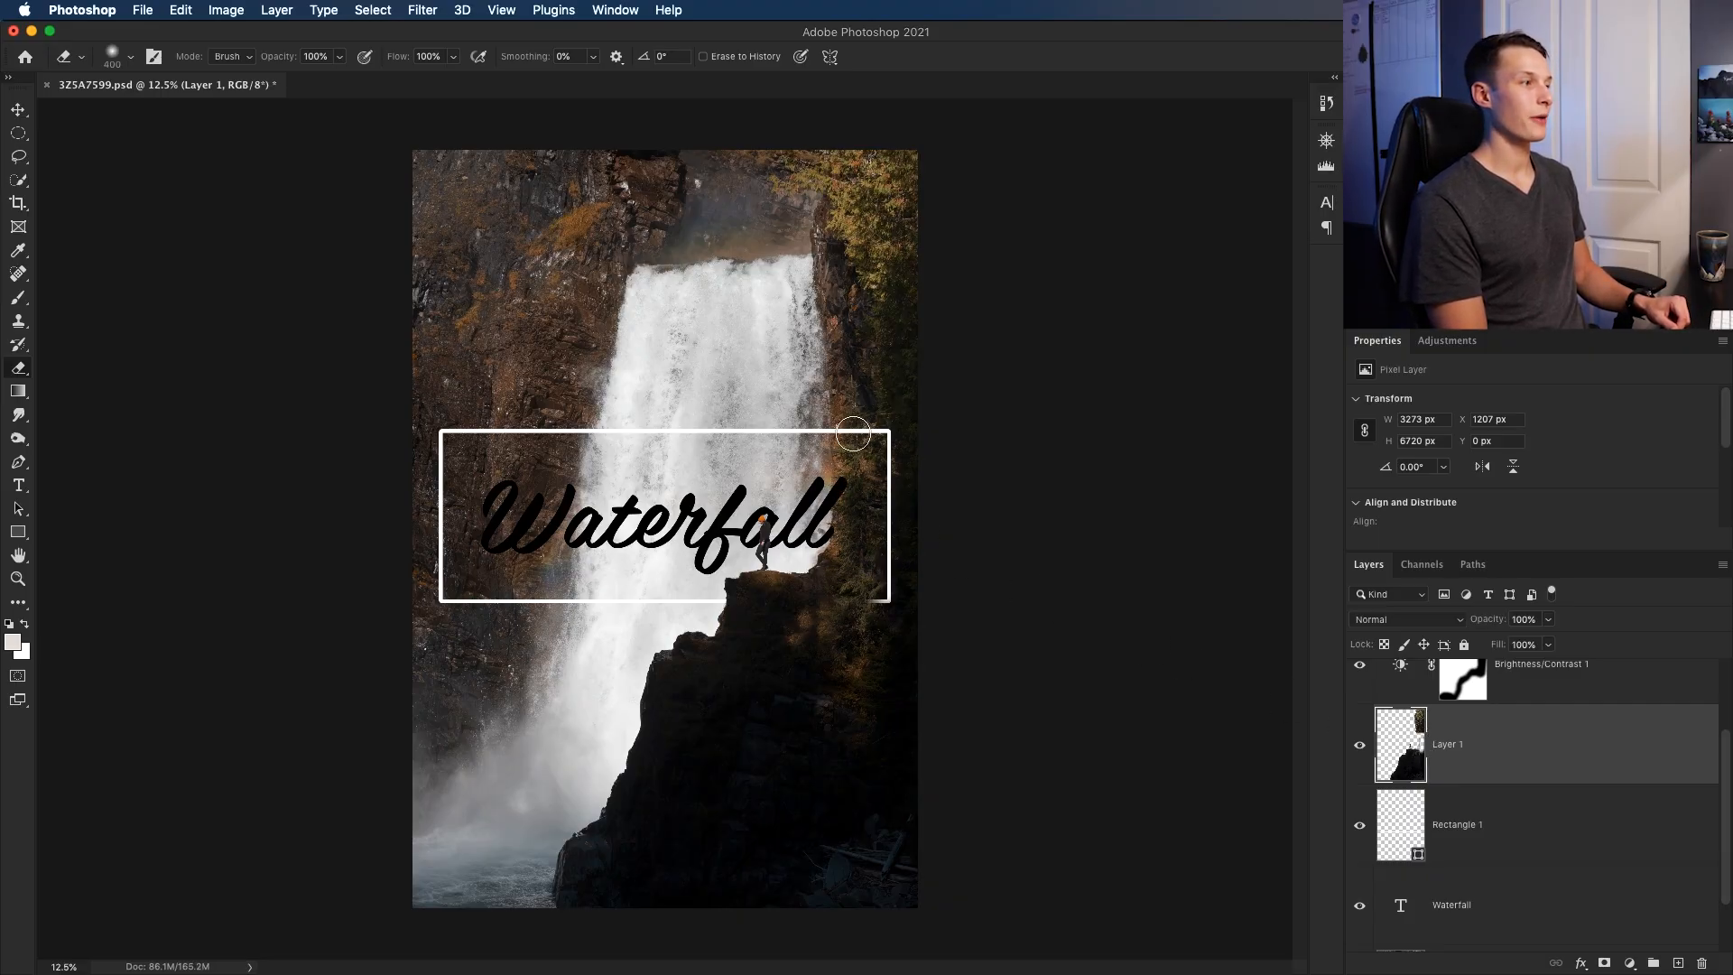
mouse_move(839, 510)
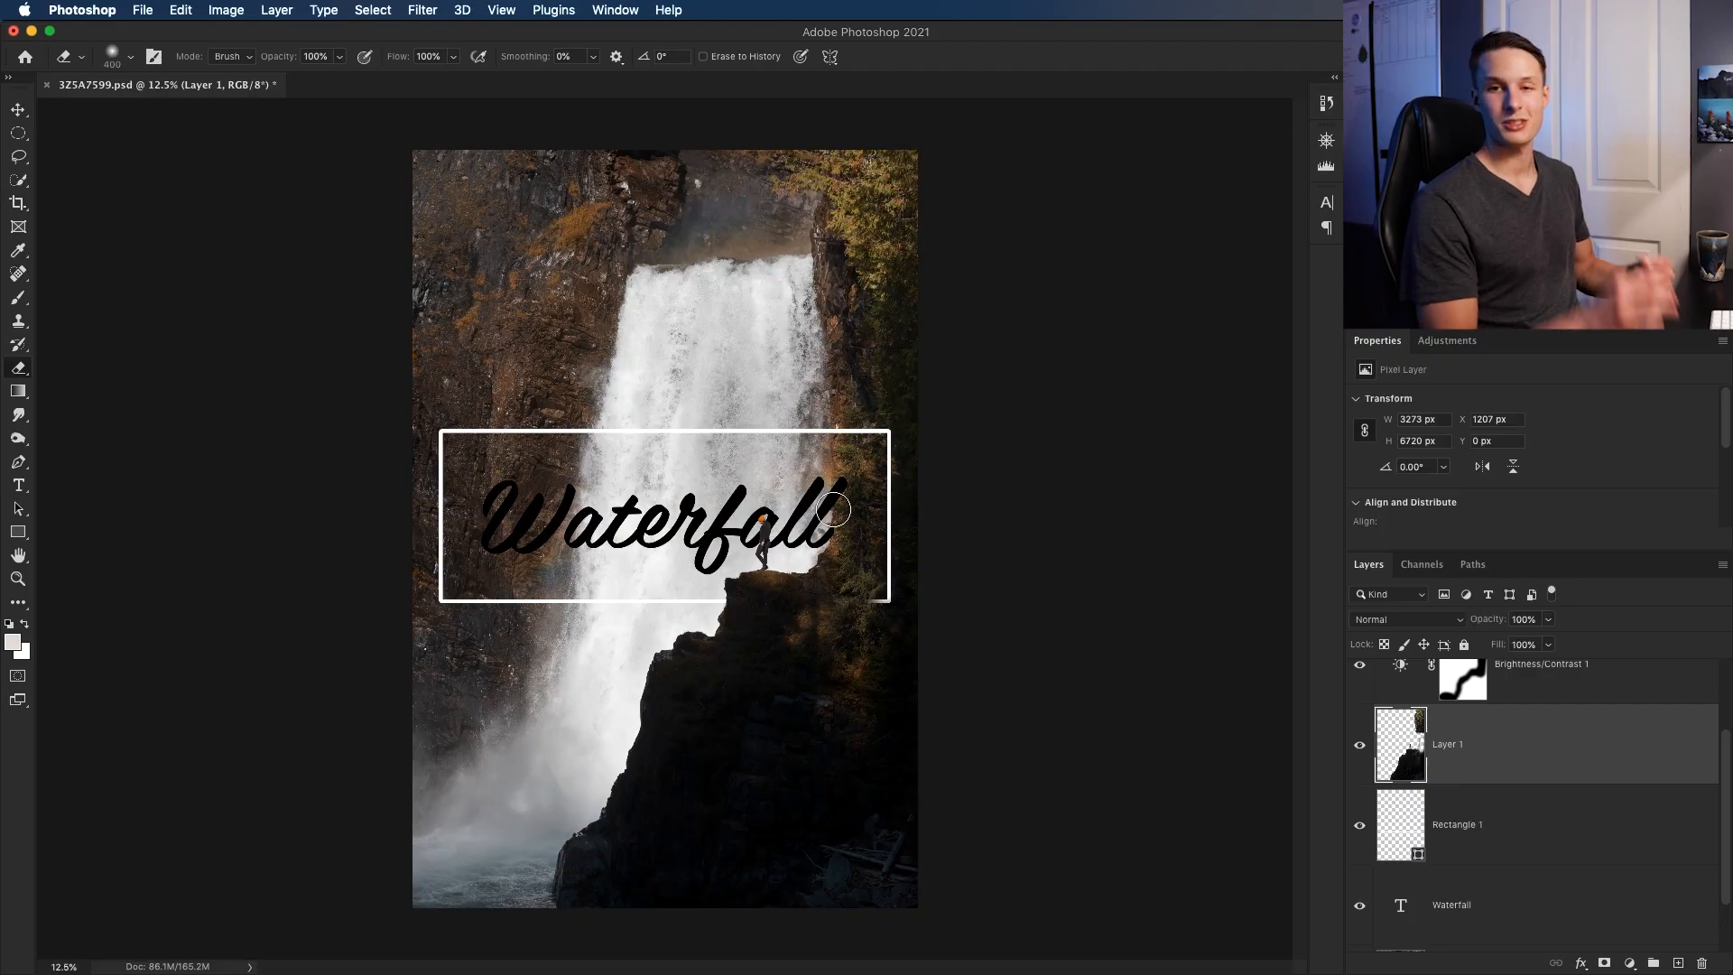
mouse_move(999, 509)
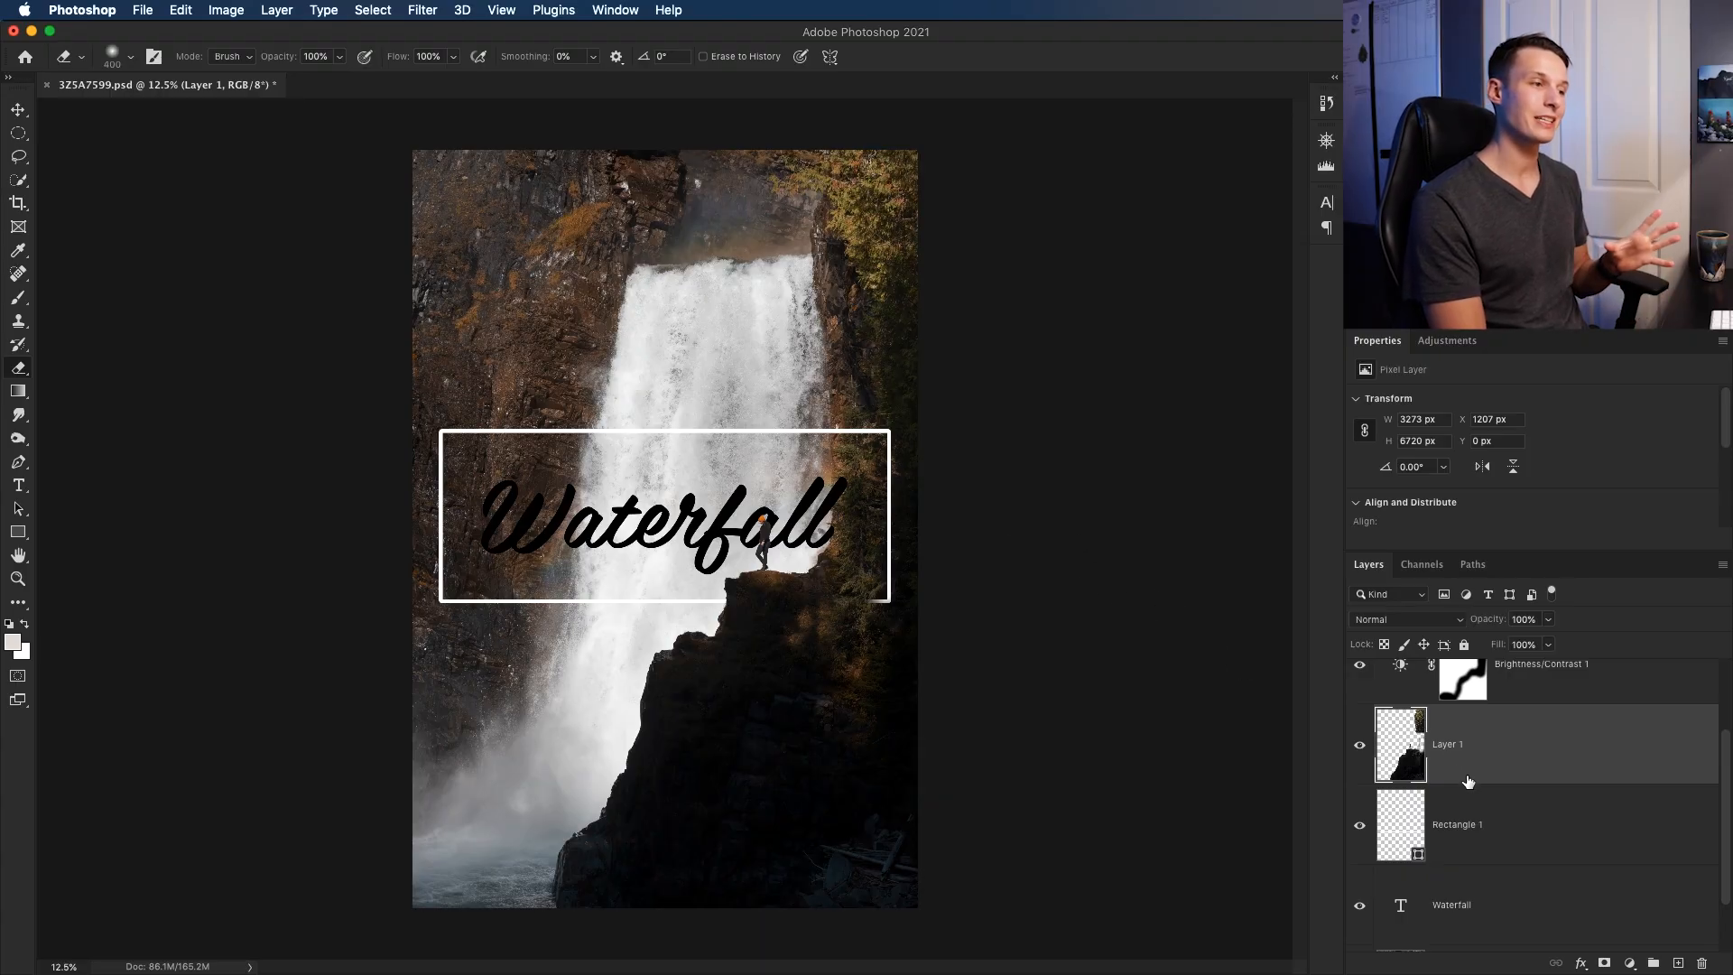
scroll("down", 3)
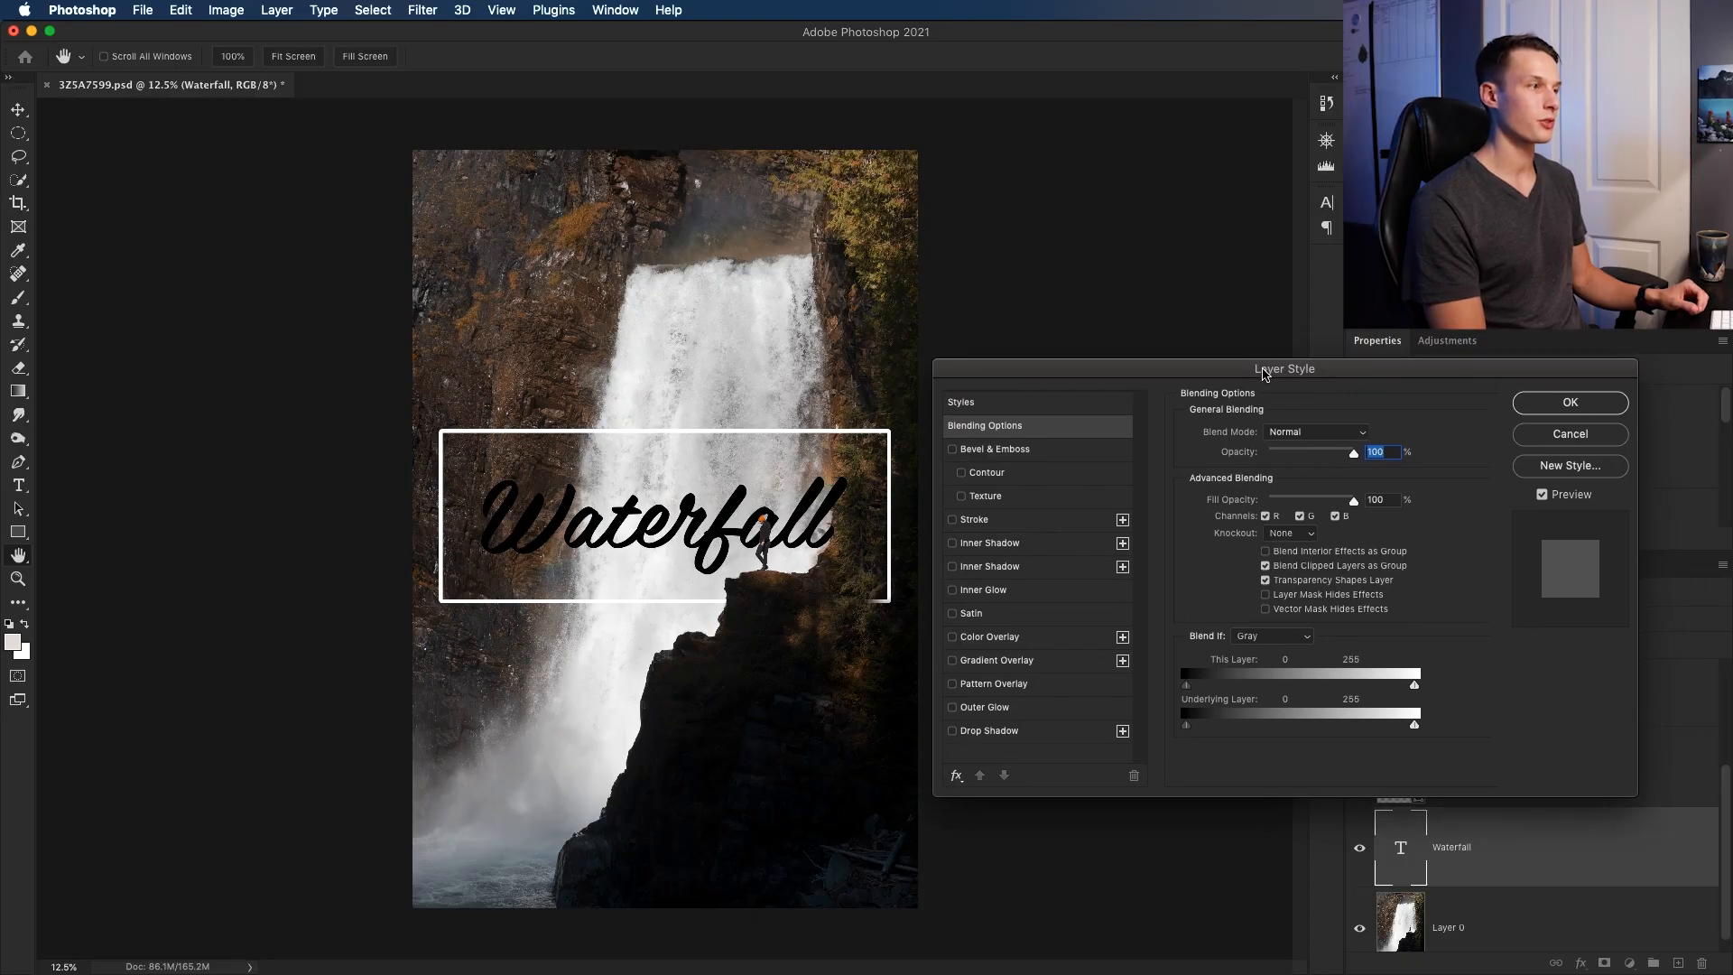
Try a stroke, then give the Waterfall text a drop shadow coloured ffc017 yellow-orange
left_click(951, 520)
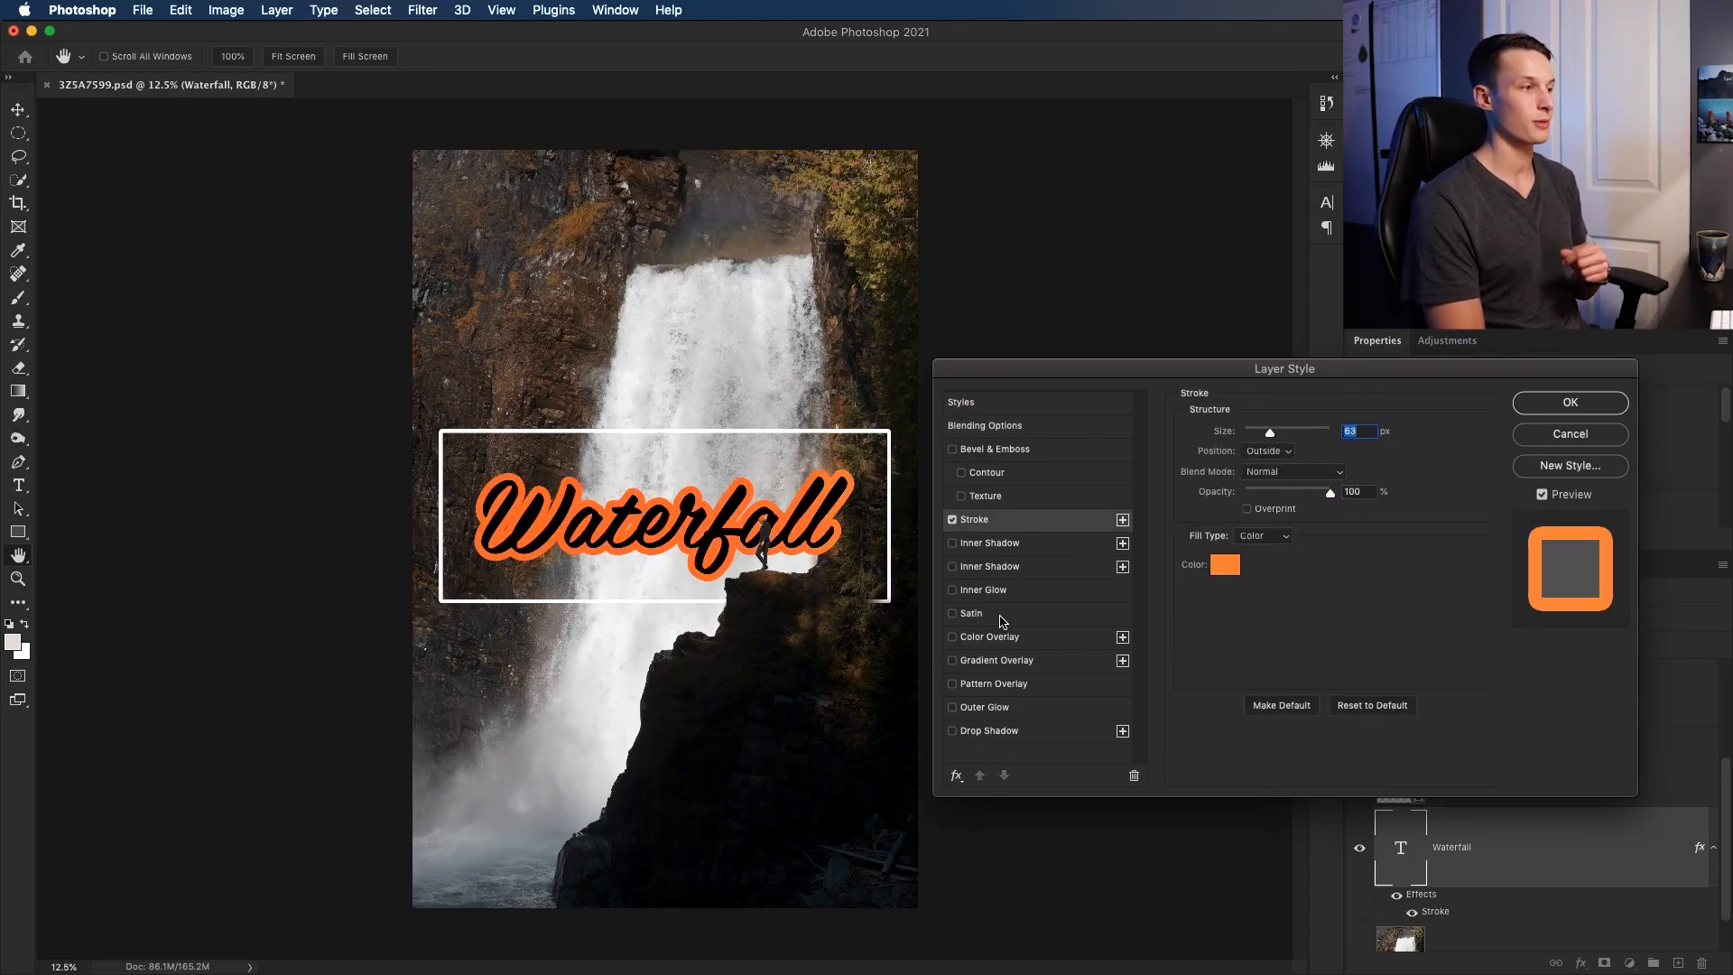
mouse_move(984, 637)
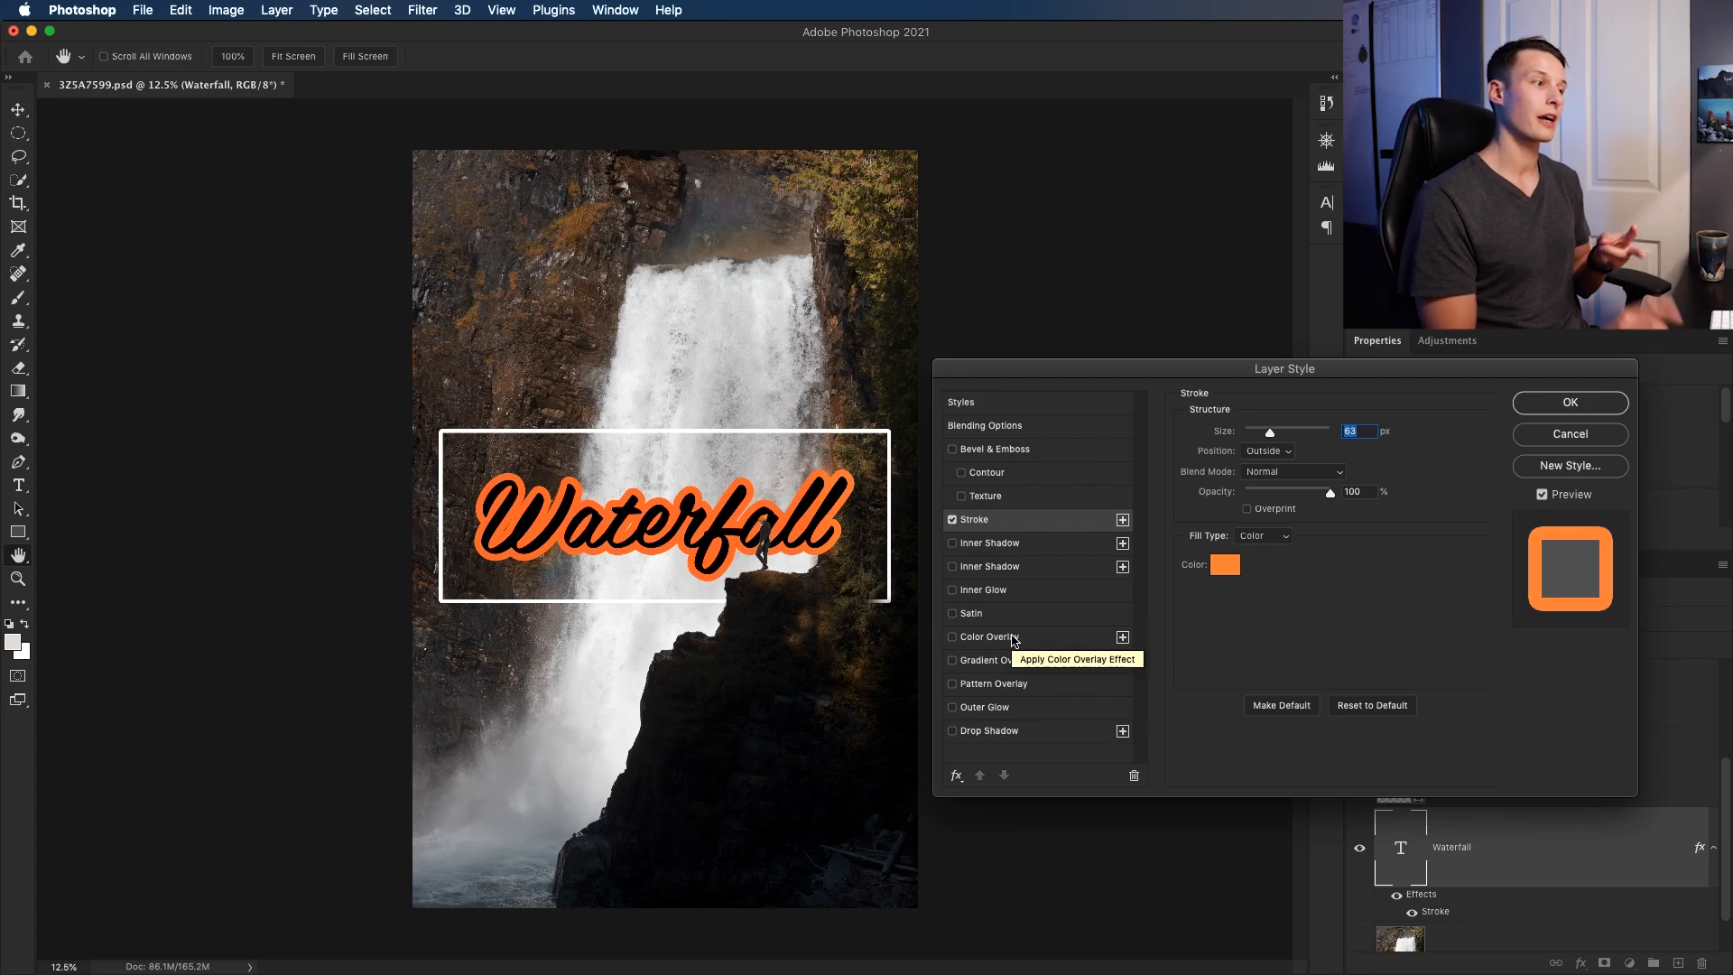
mouse_move(1021, 716)
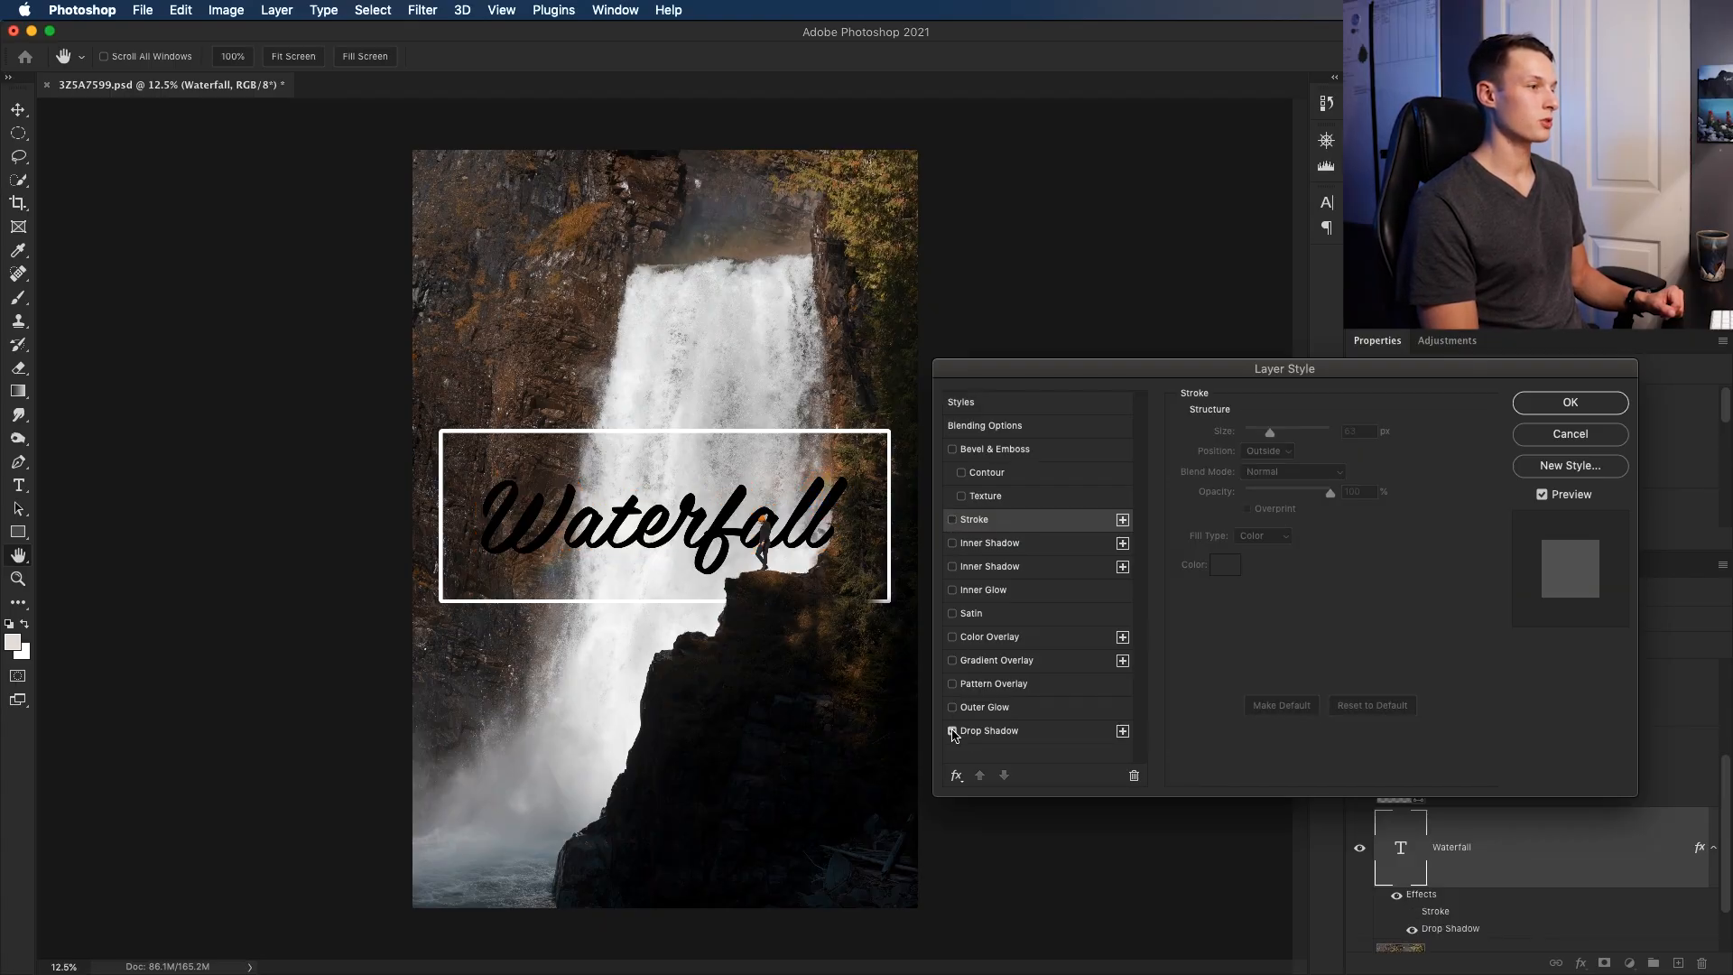
left_click(987, 729)
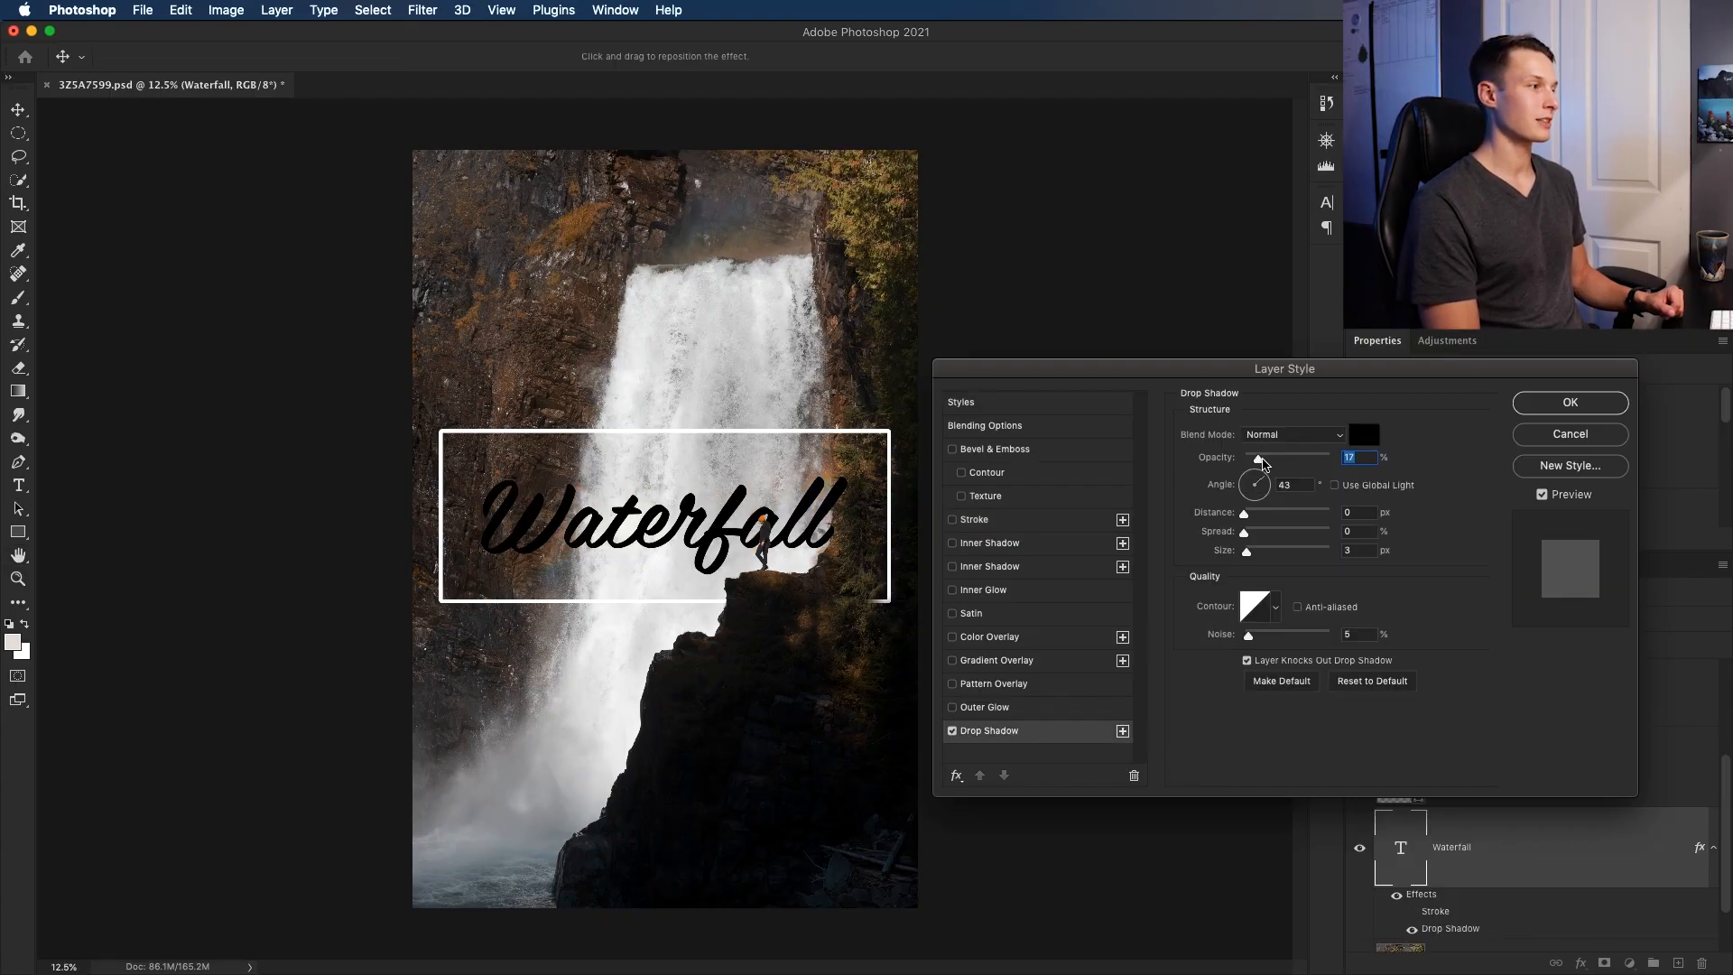
left_click(1365, 433)
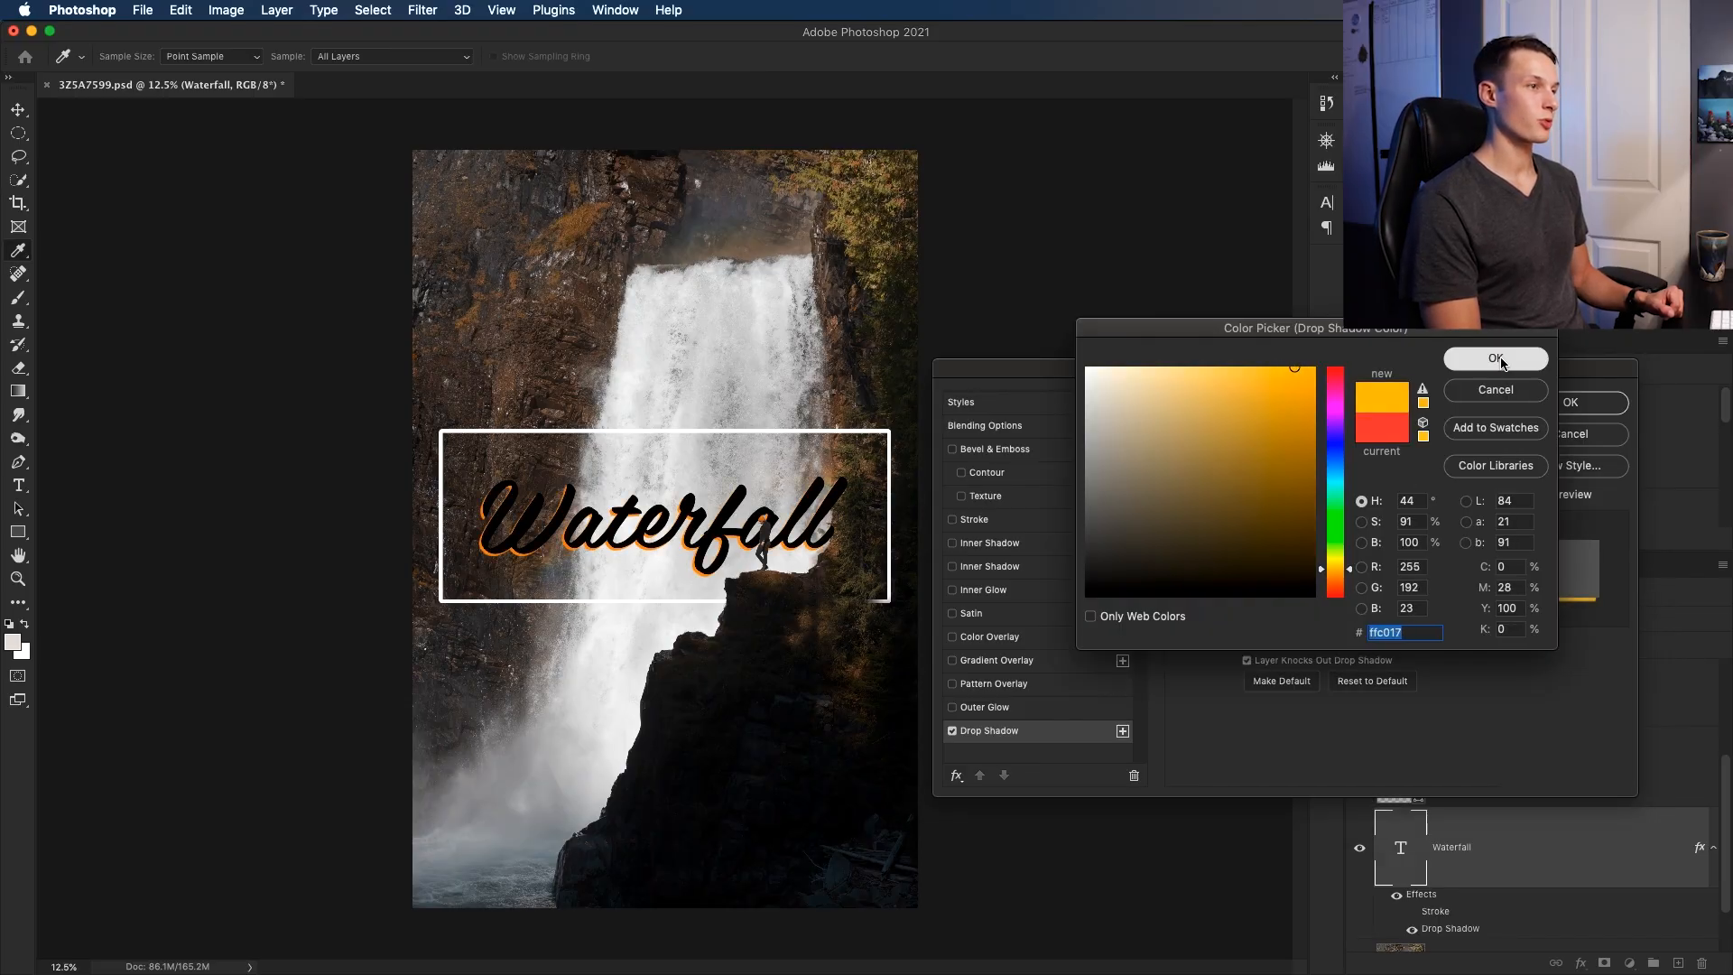
left_click(1495, 357)
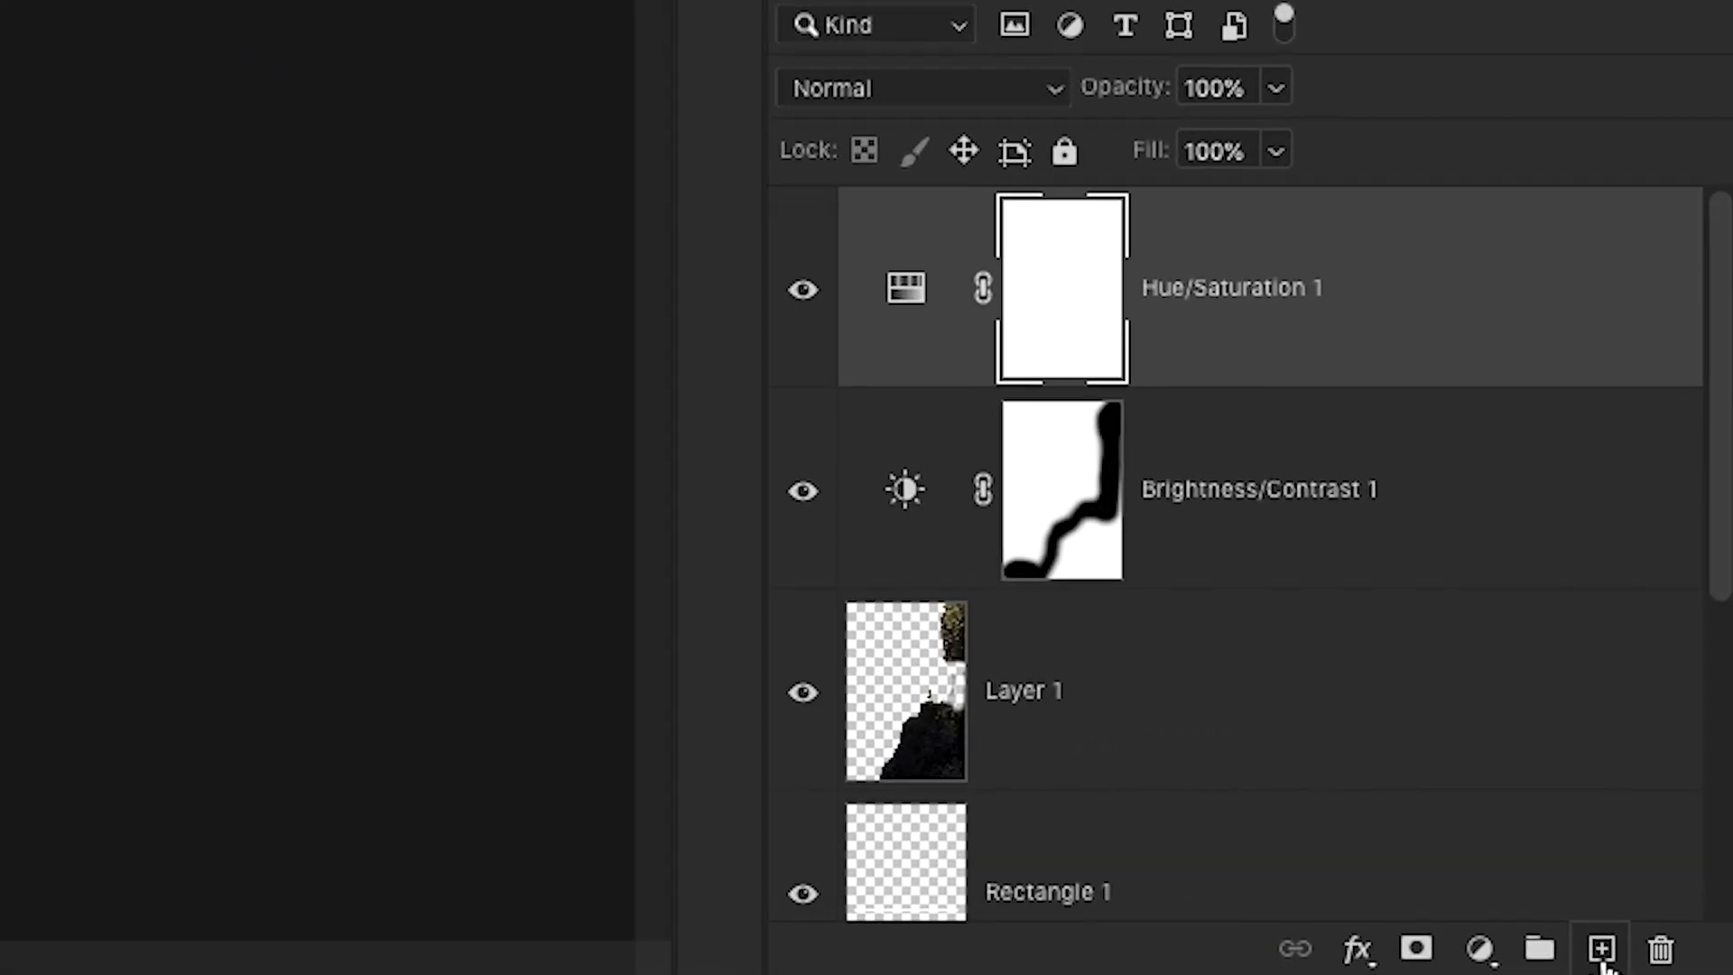
Paint a large soft orange blob on new Layer 2 and move it toward the top-left corner
left_click(1598, 948)
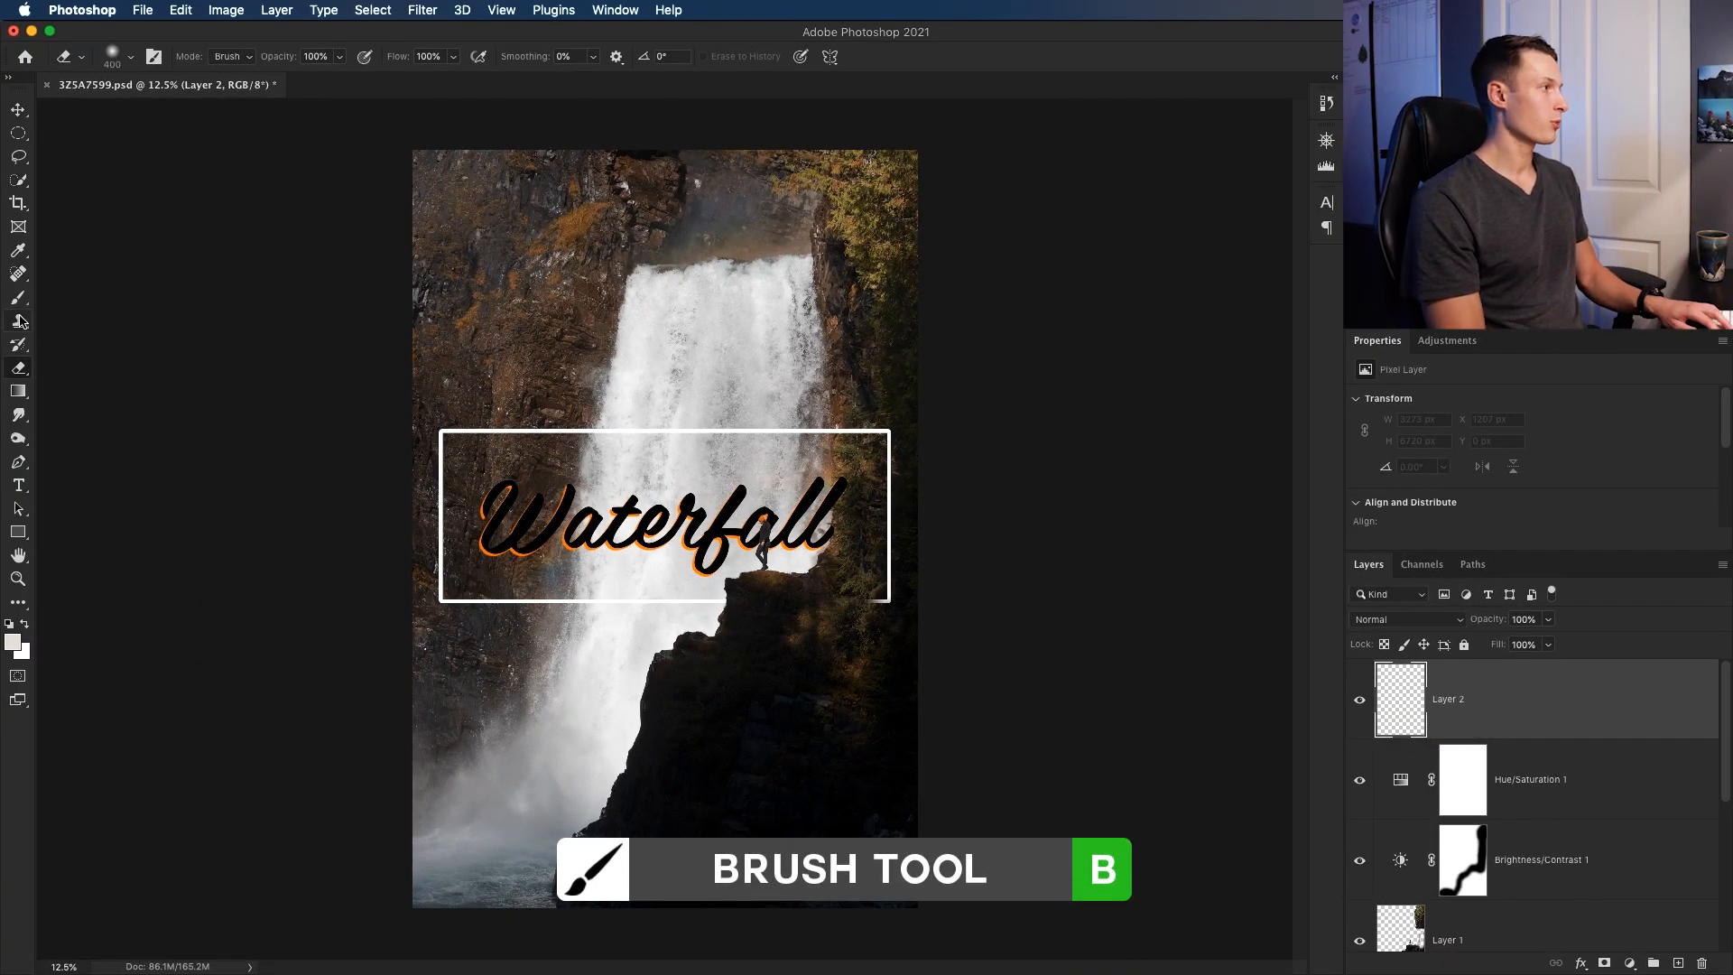
left_click(130, 56)
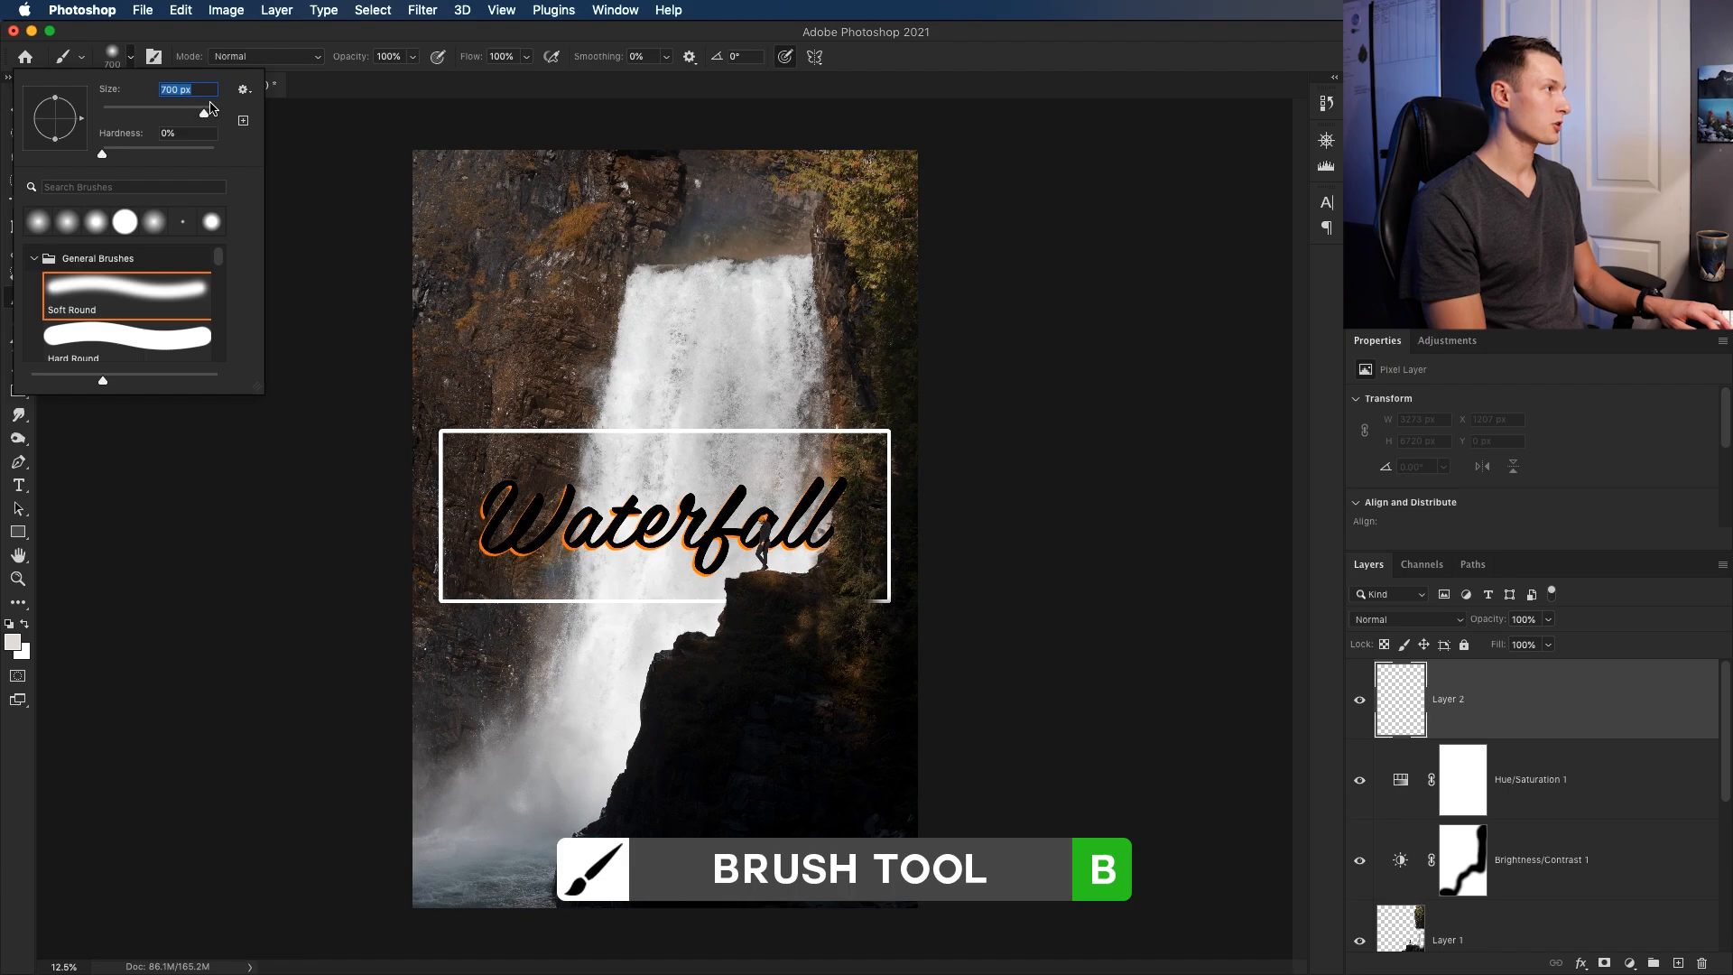
mouse_move(74, 287)
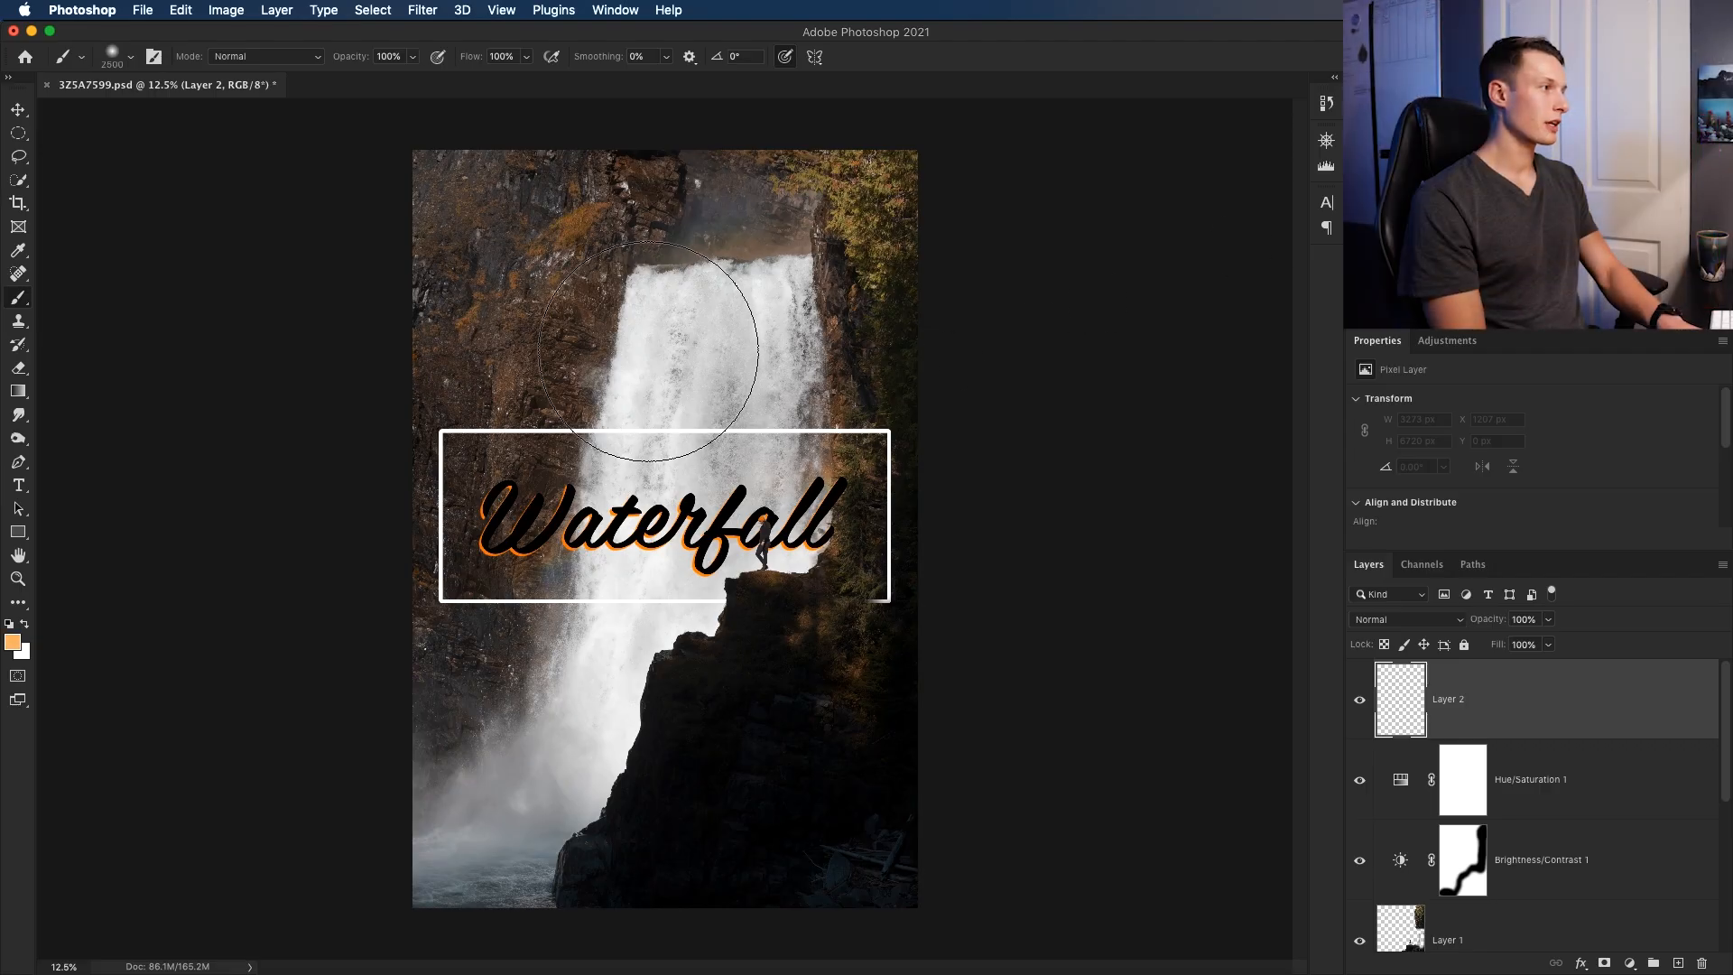
left_click(641, 354)
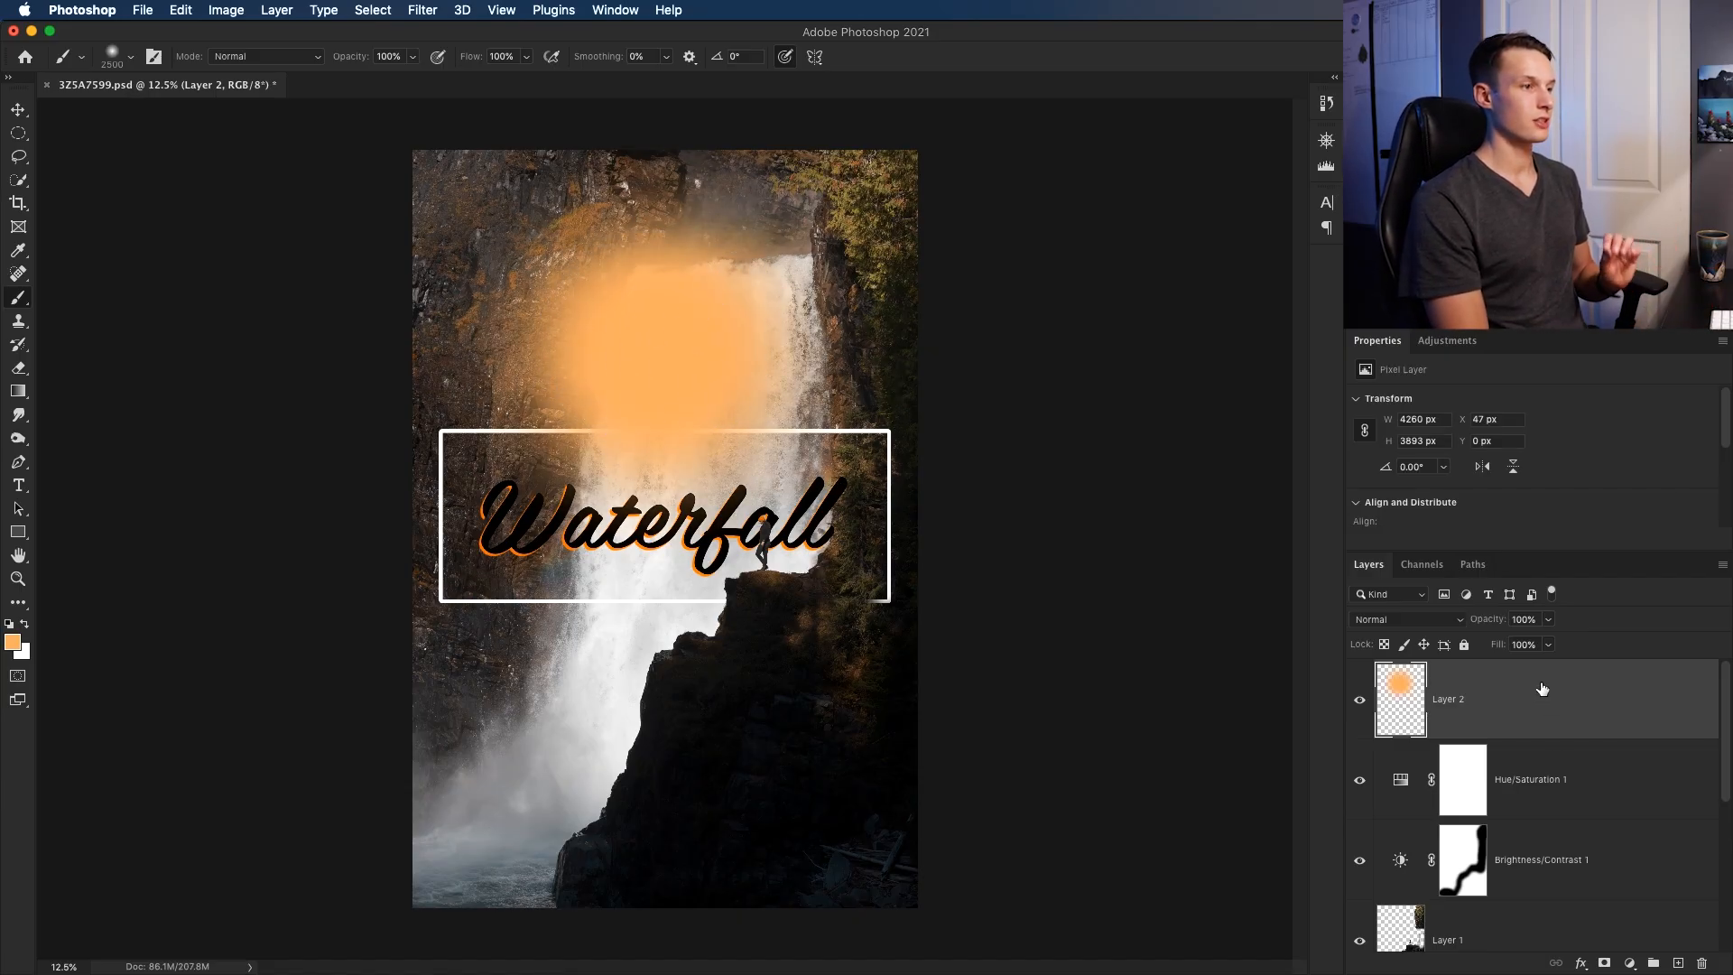
key("v")
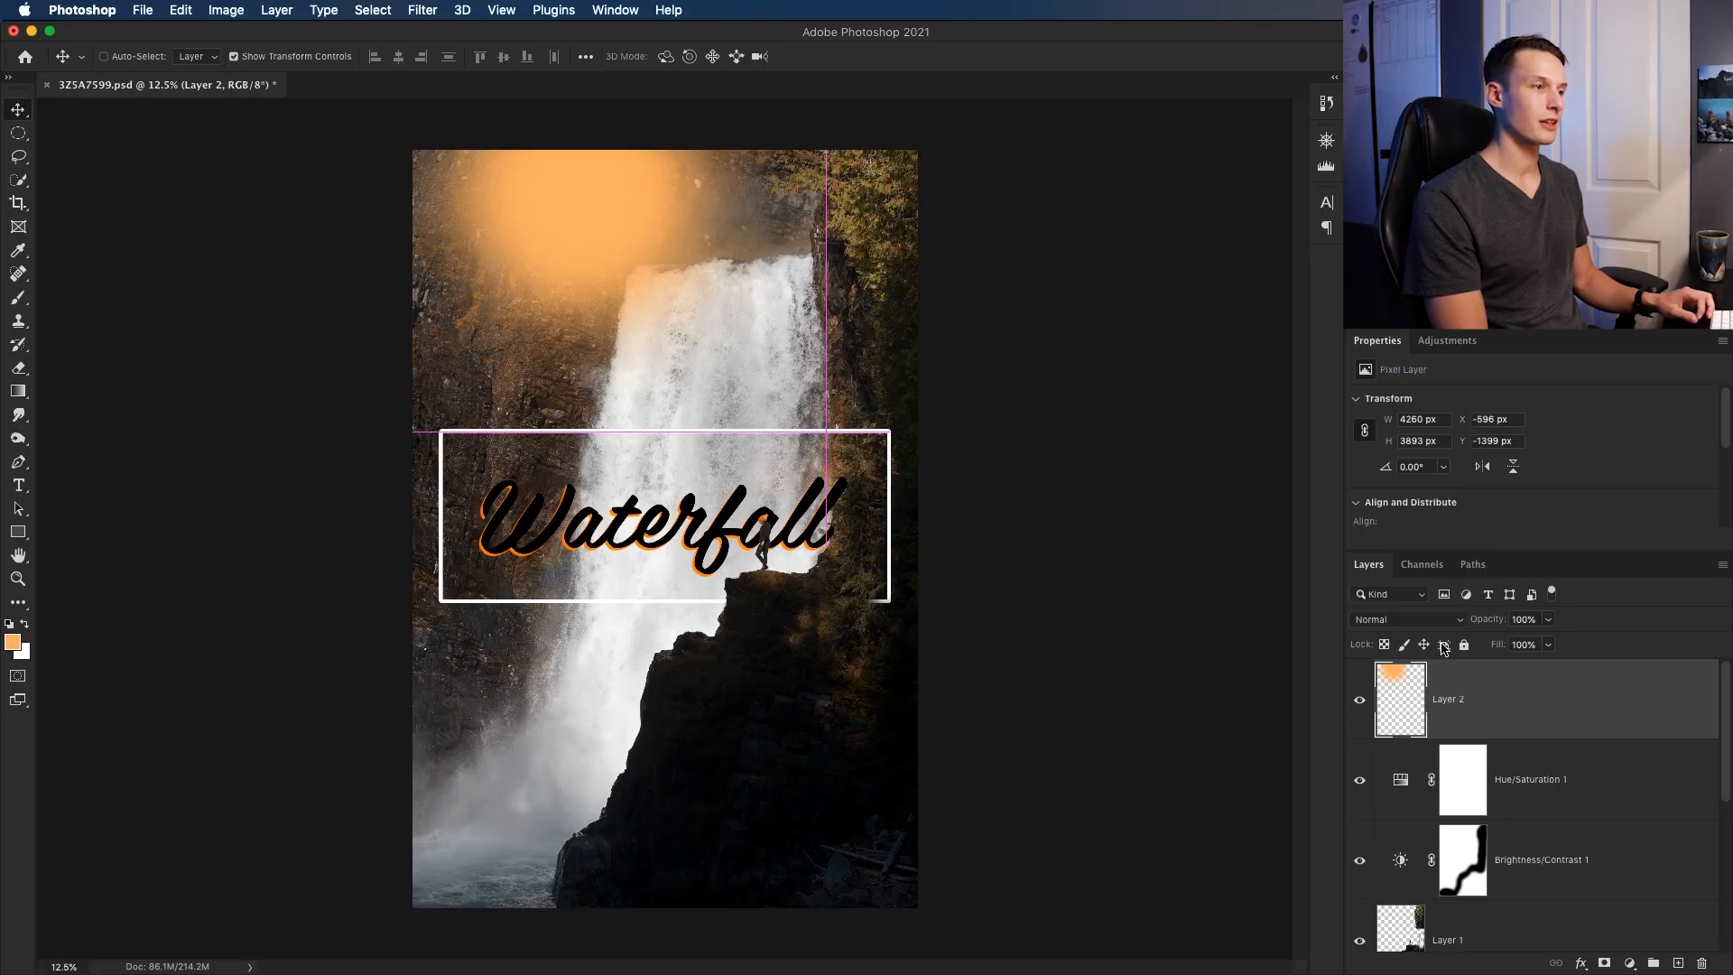
Blend Layer 2 as Linear Dodge (Add) with fill lowered to 40% and scale the glow up
left_click(1404, 619)
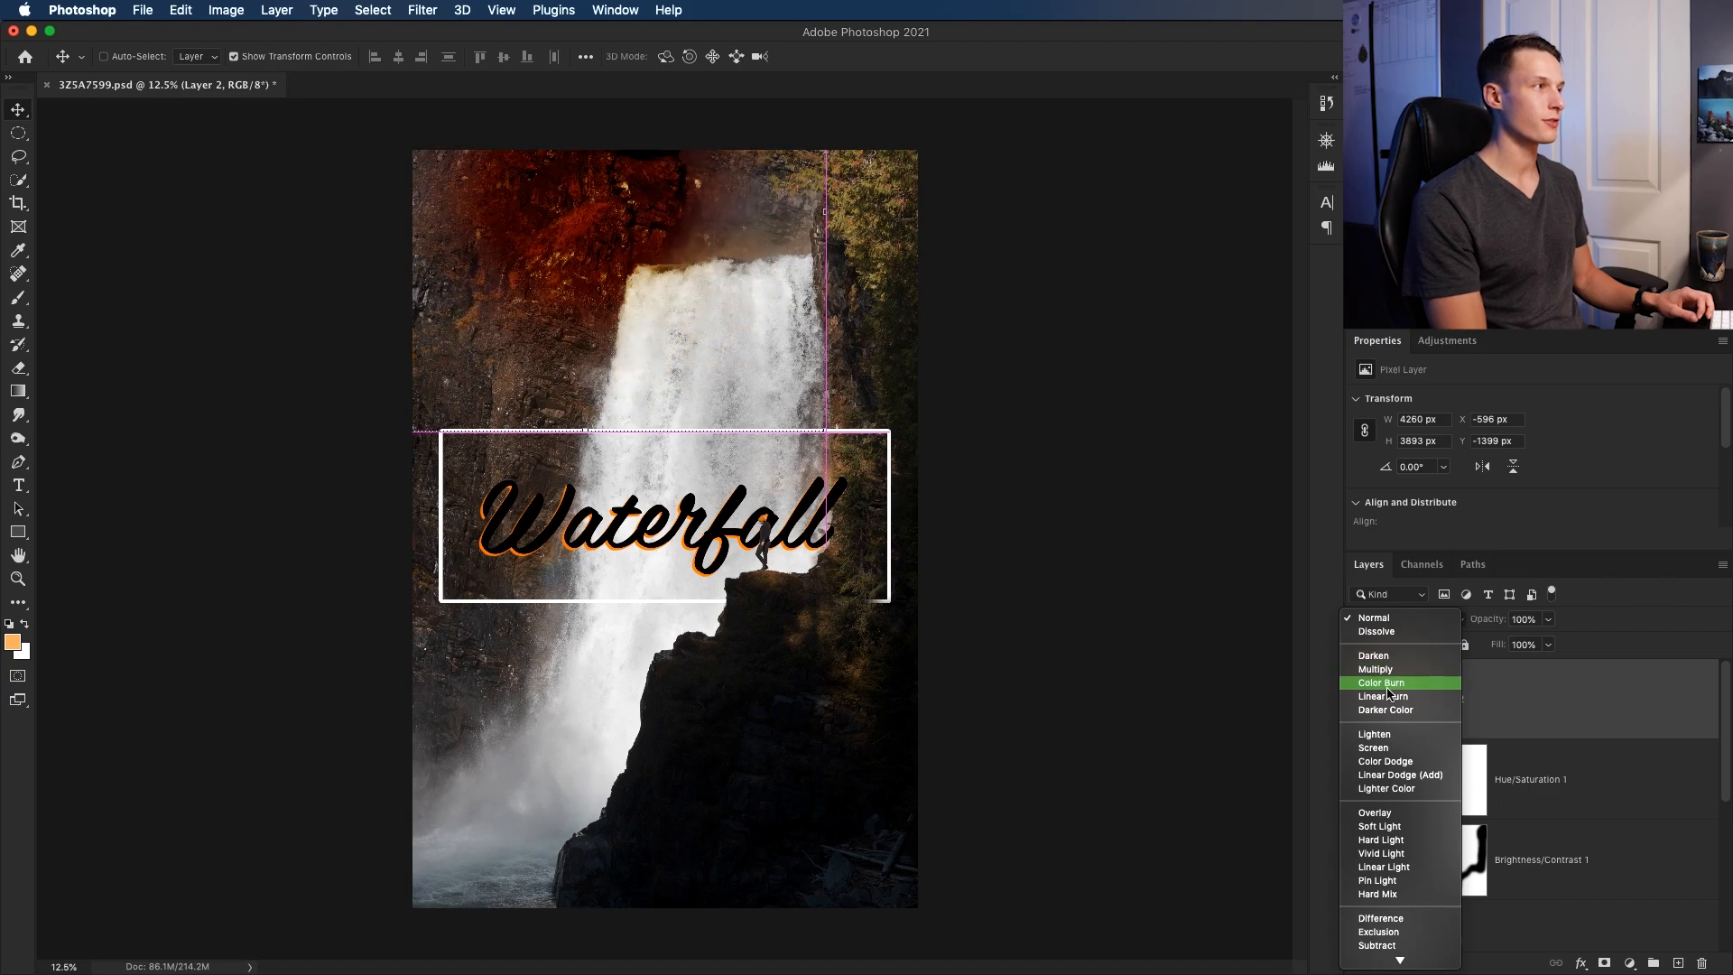
mouse_move(1386, 760)
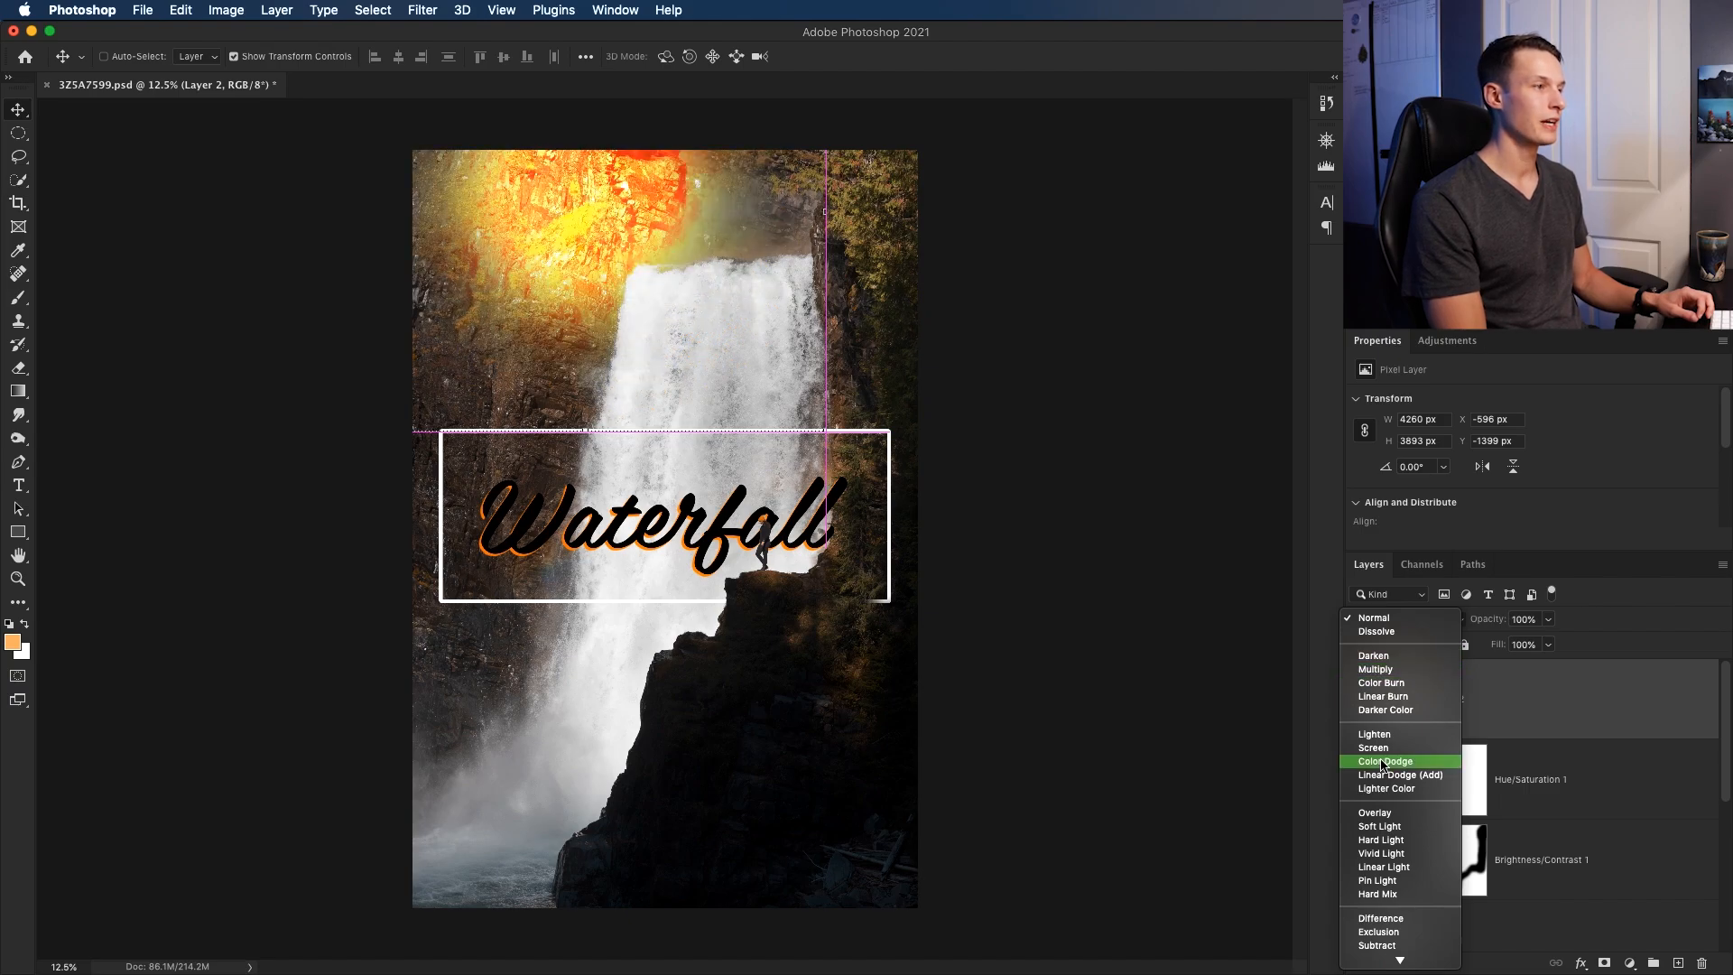
mouse_move(1381, 840)
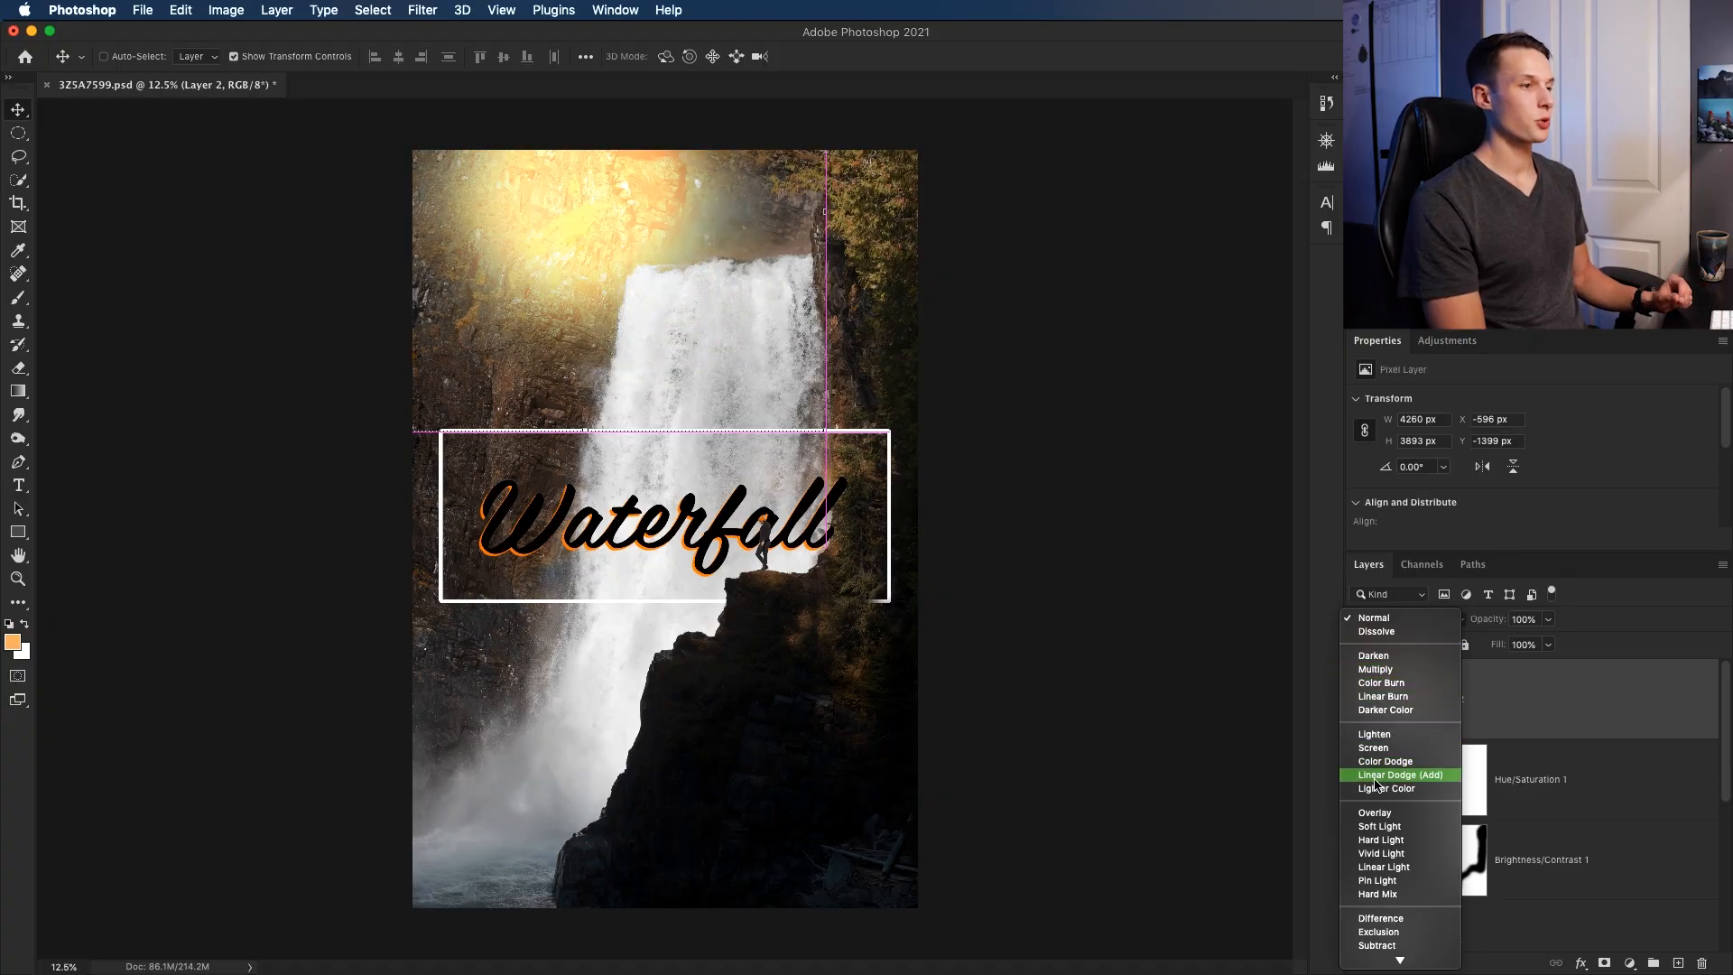
left_click(1397, 774)
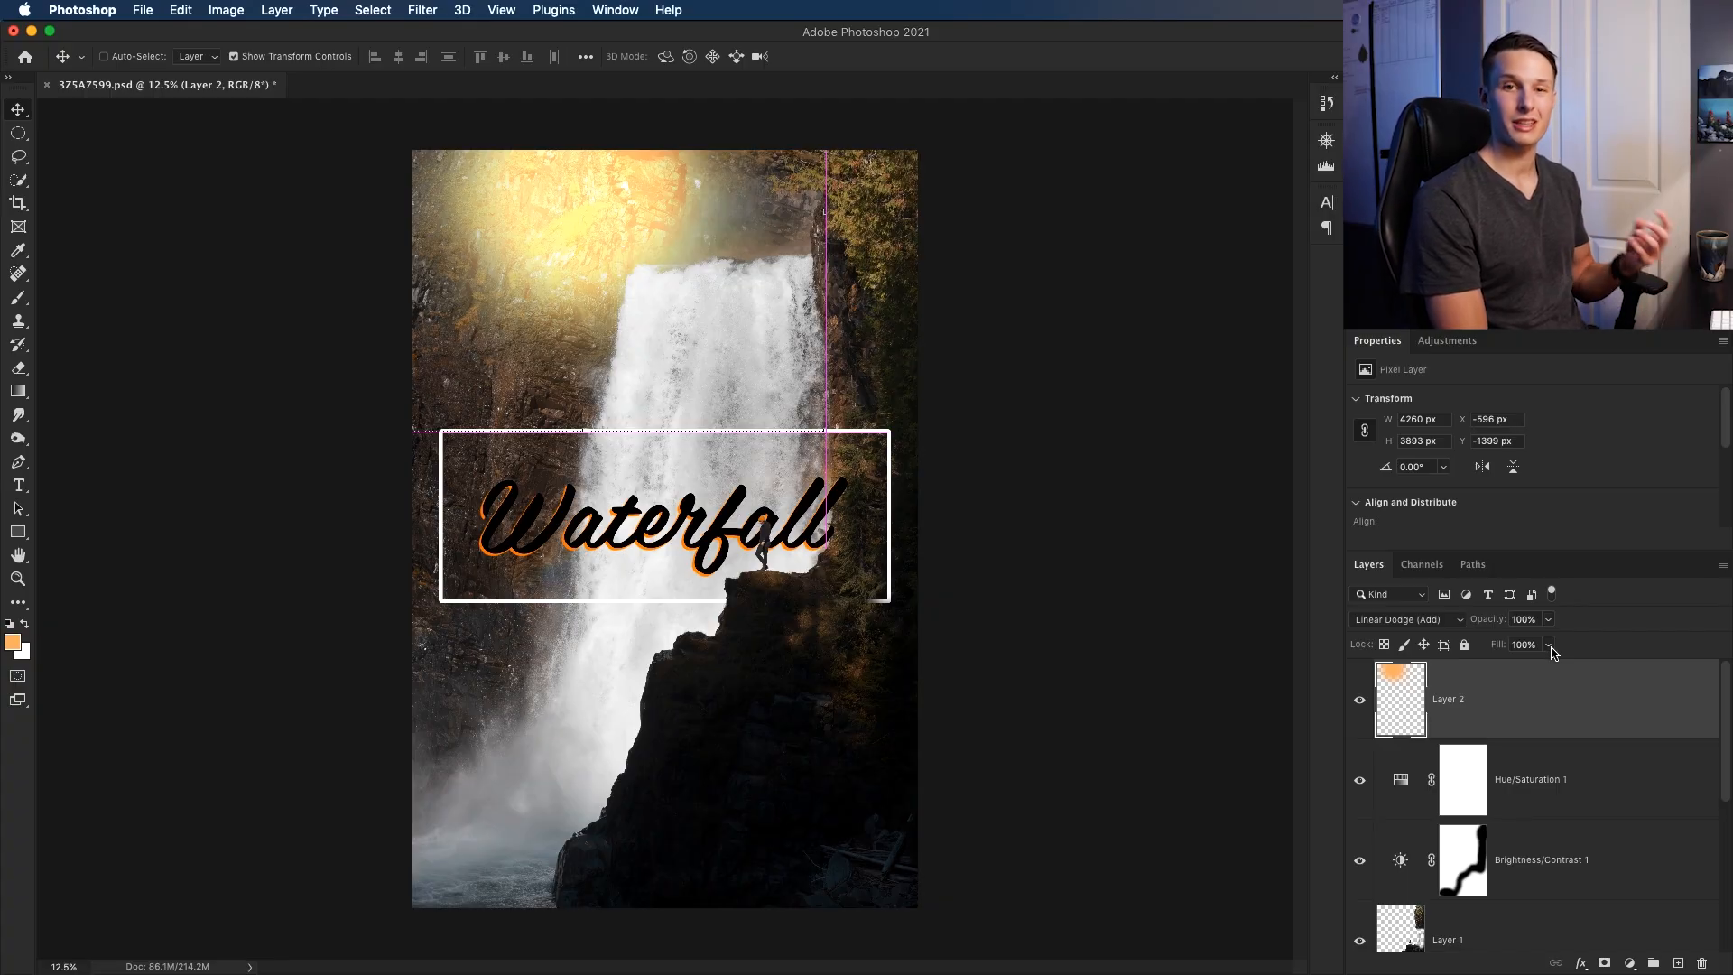
left_click(1549, 645)
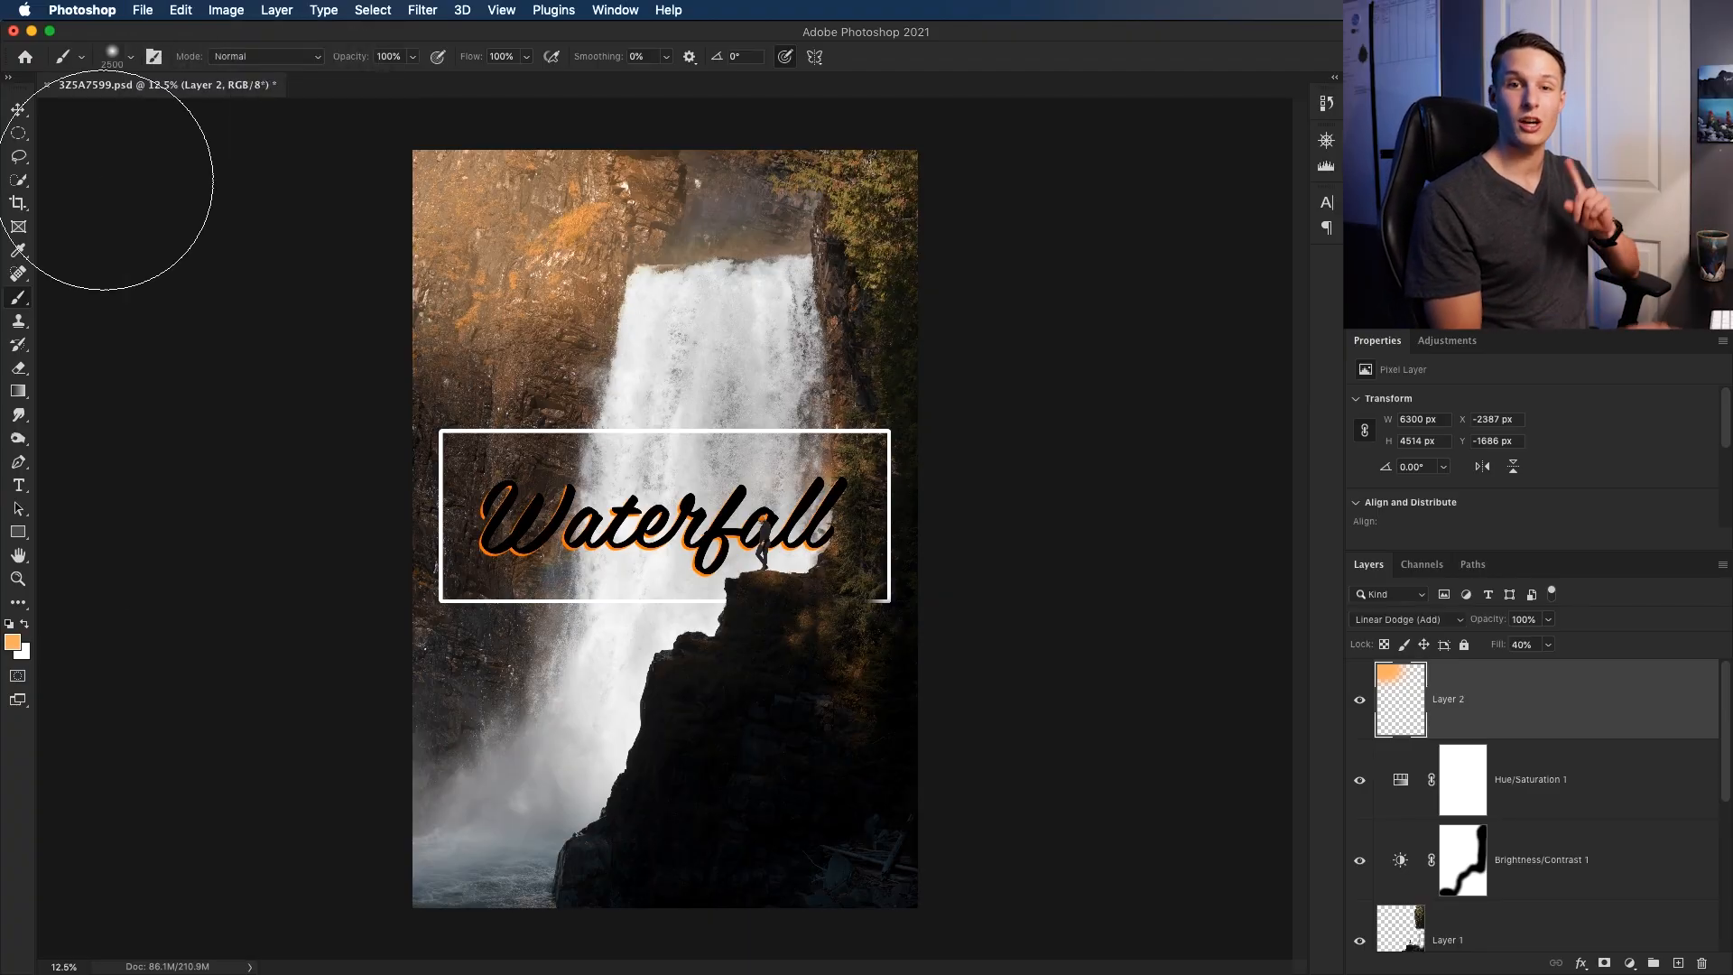
Start Save As for the document, checking the format list without changing it
left_click(141, 11)
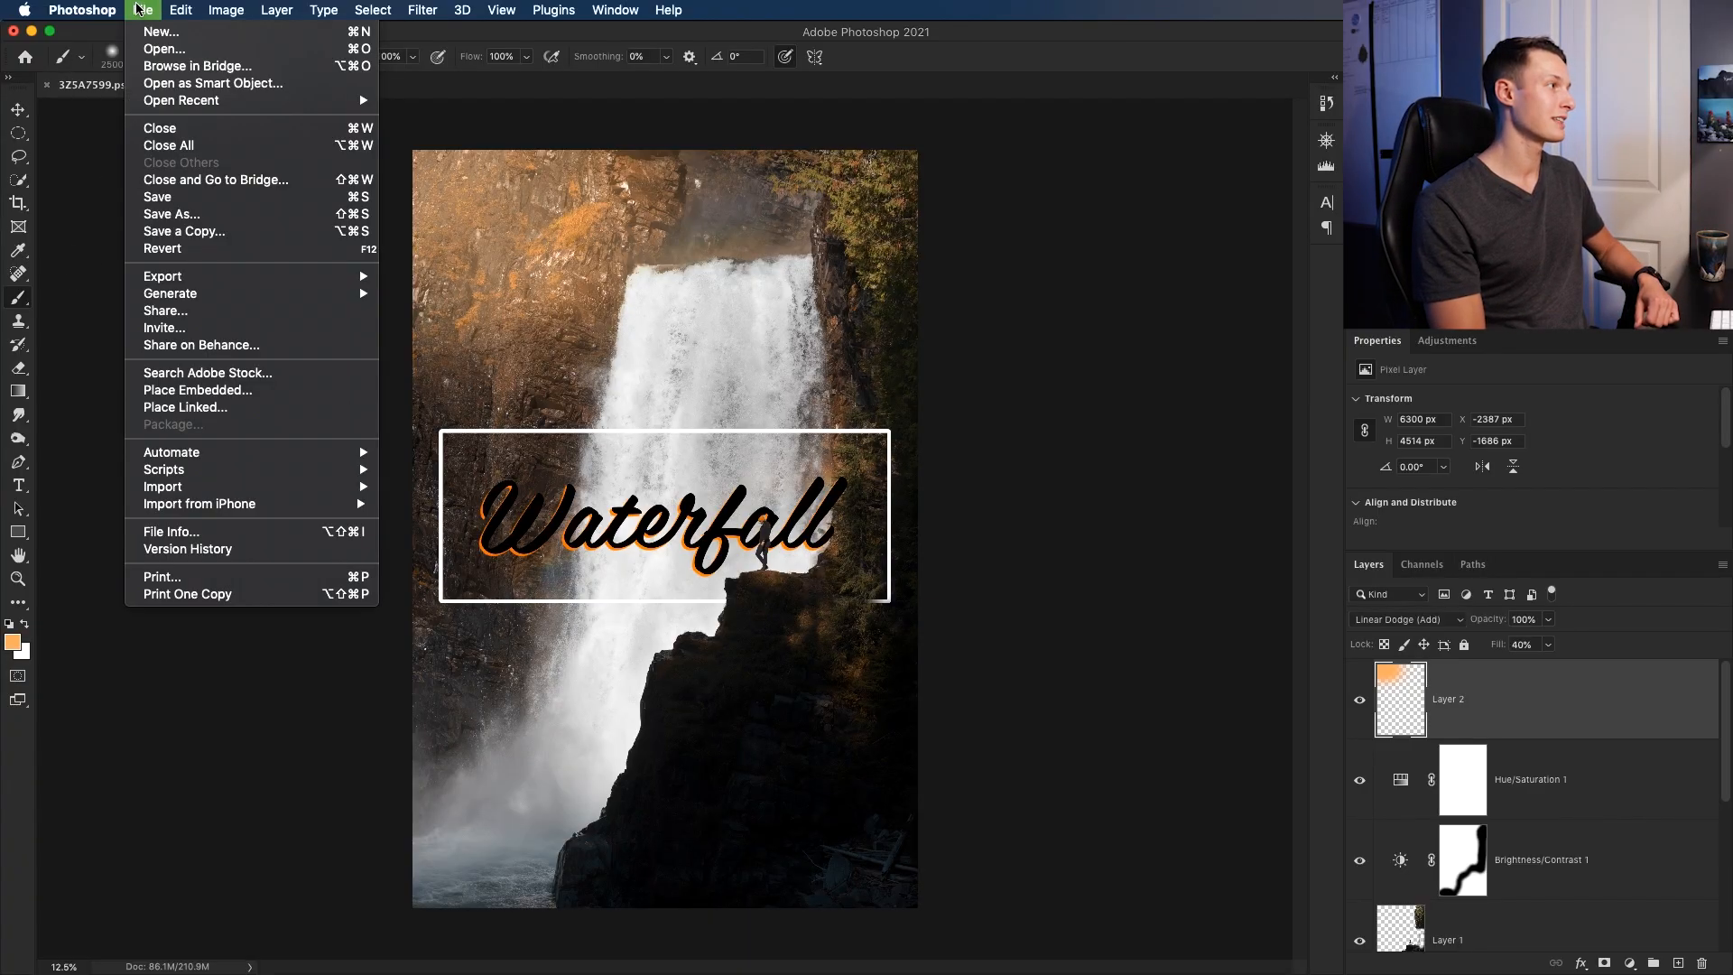
left_click(171, 213)
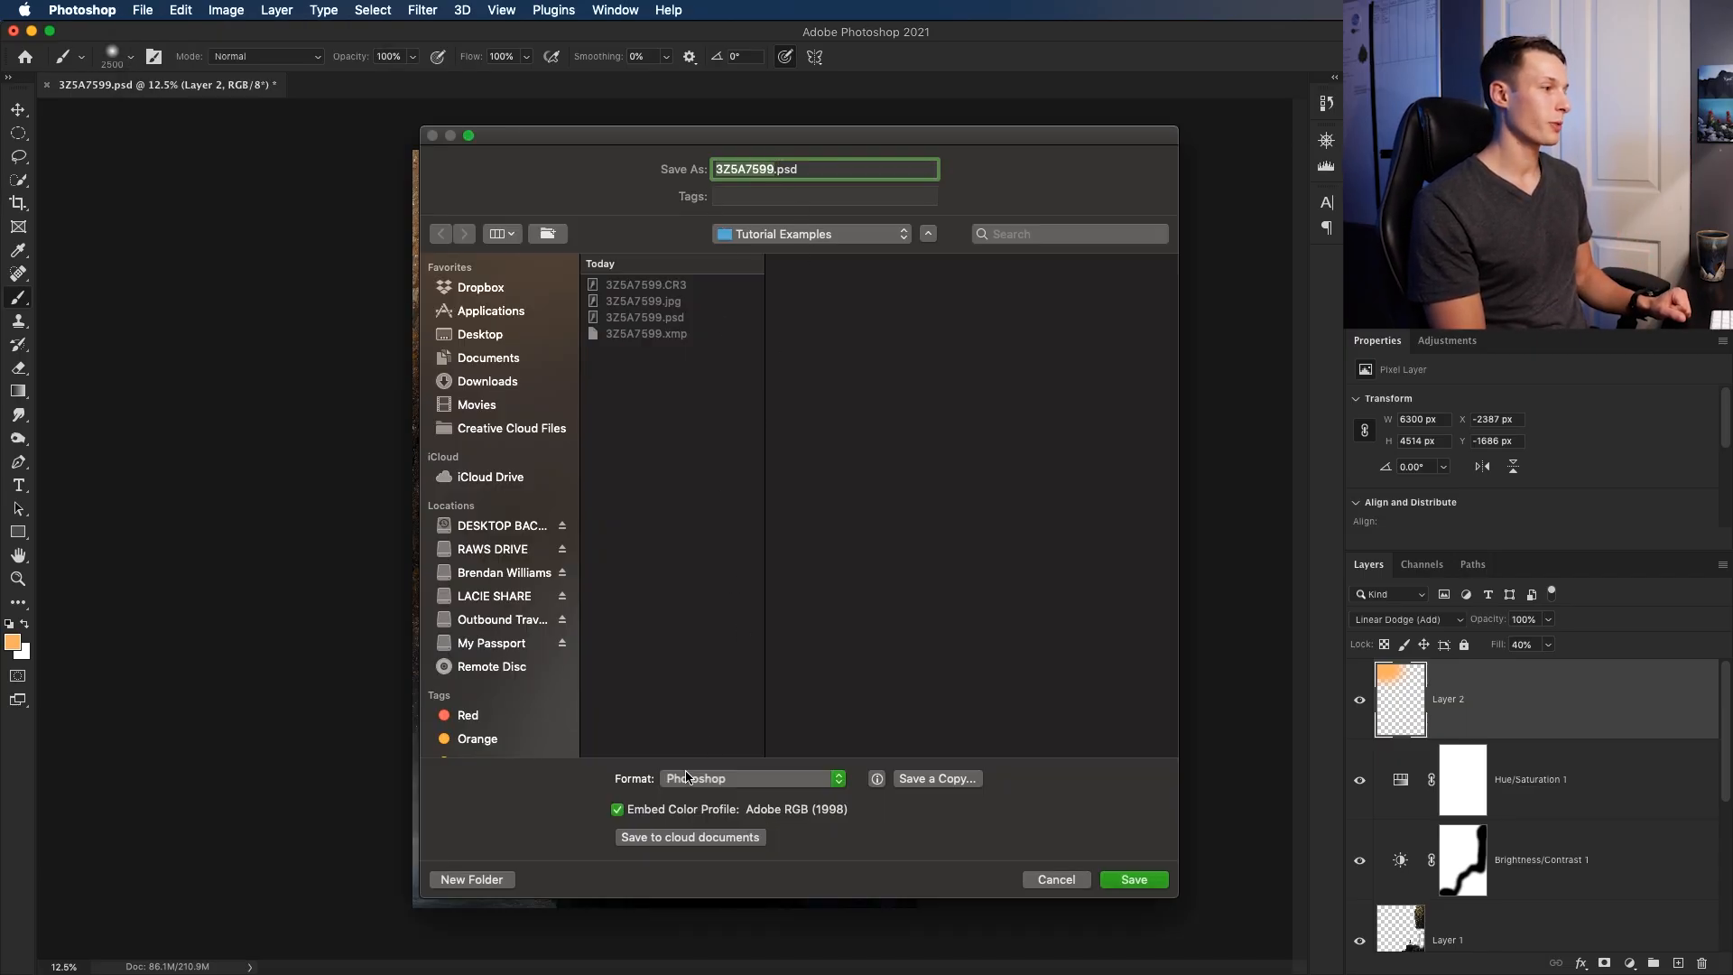
left_click(749, 778)
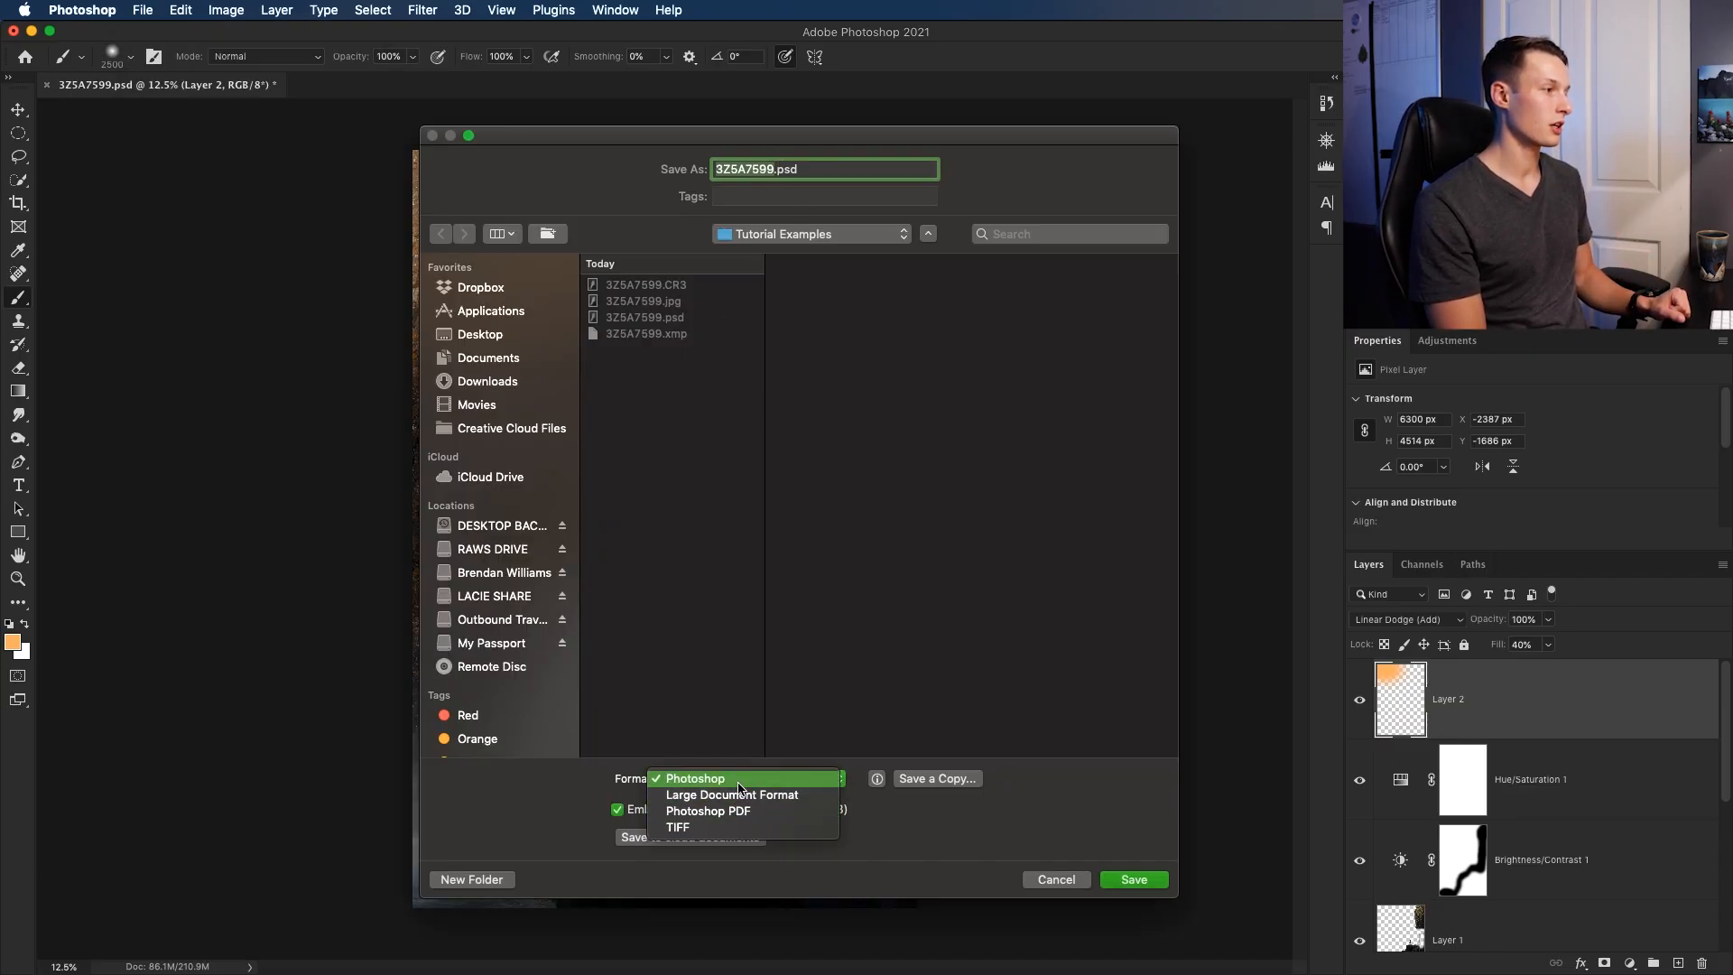
left_click(693, 778)
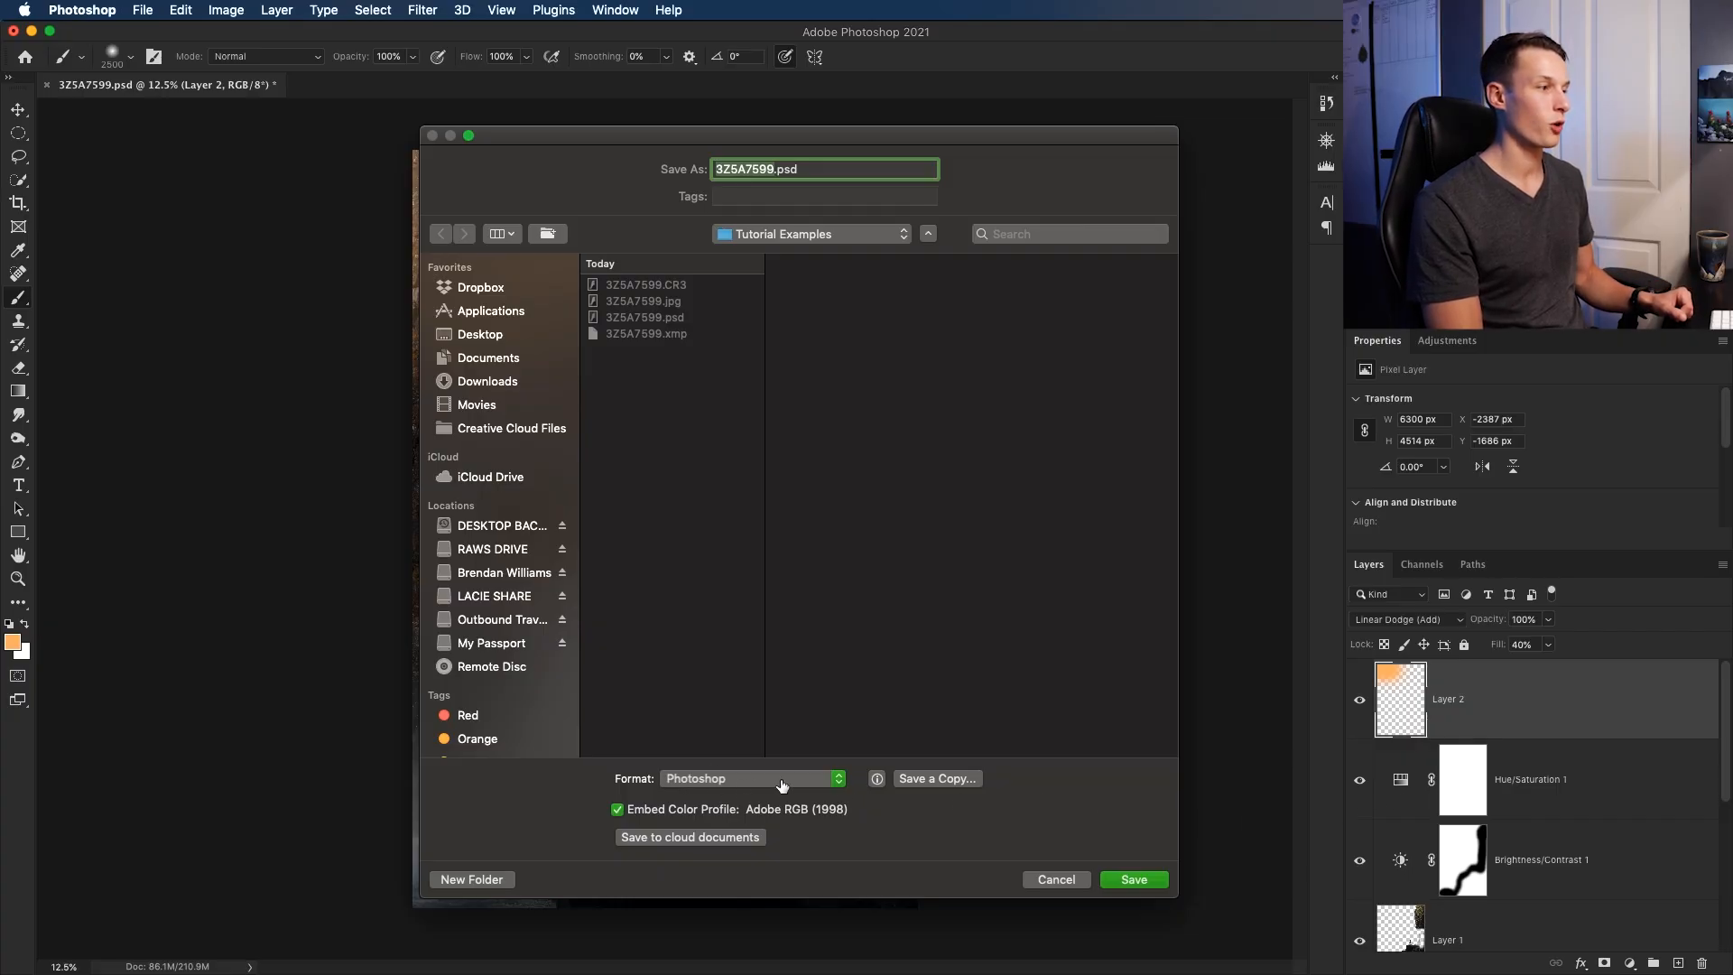
mouse_move(956, 843)
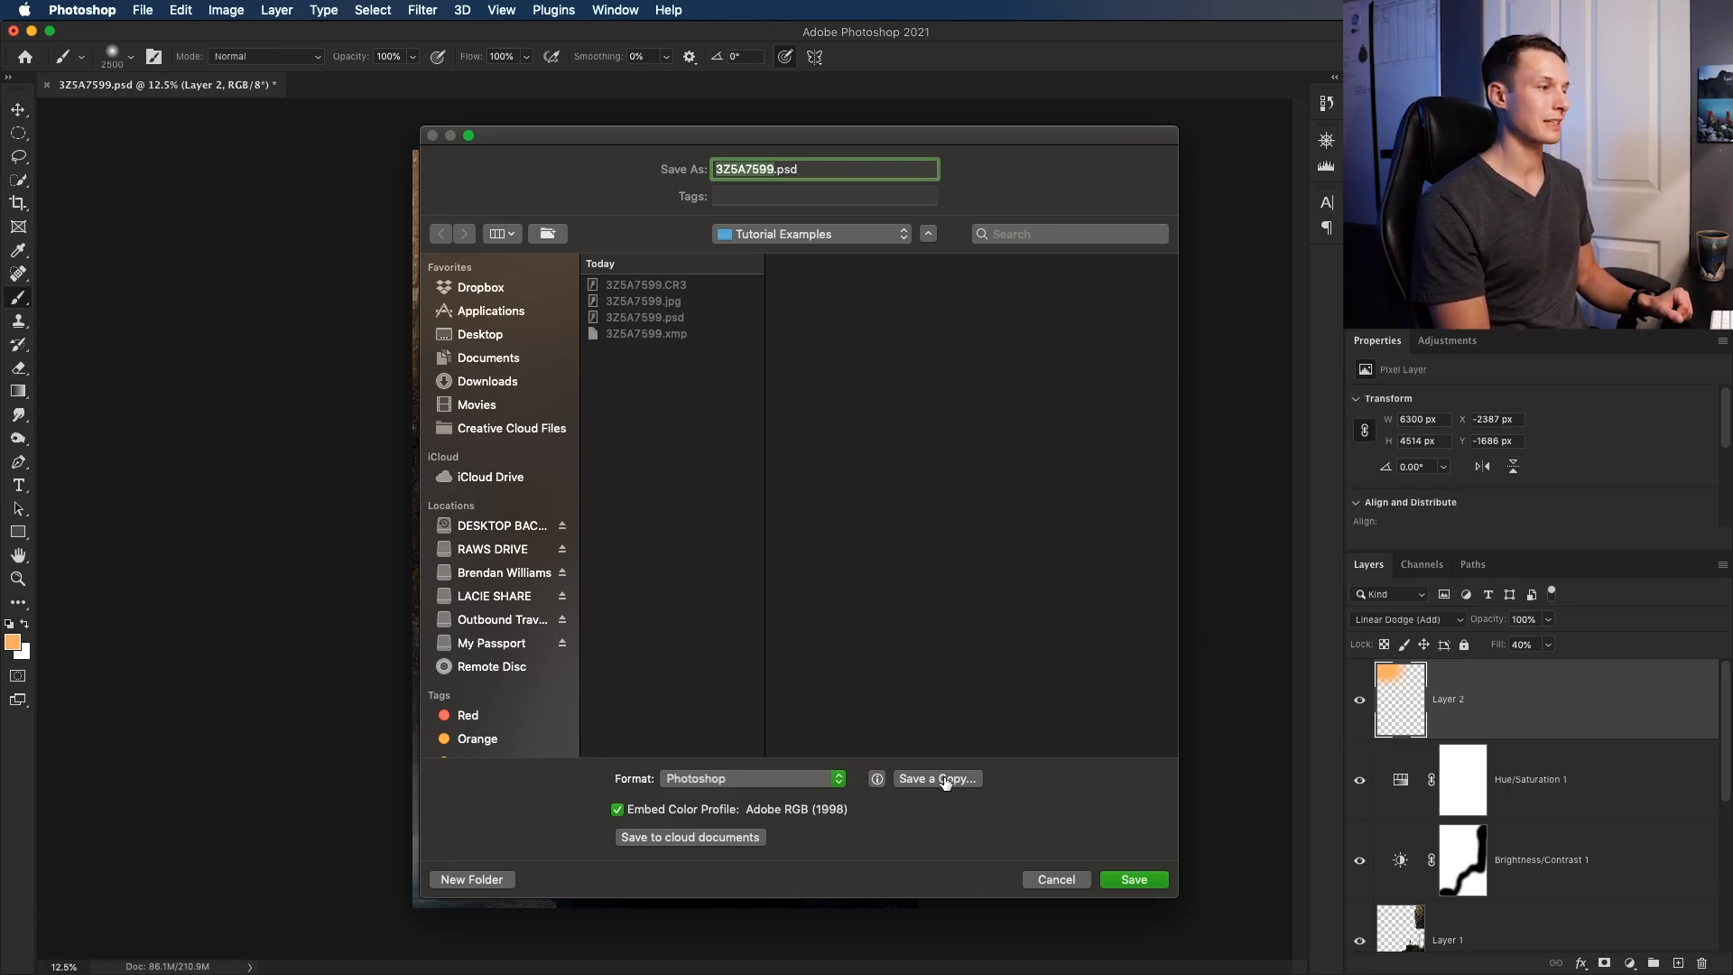
Switch to Save a Copy named '3Z5A7599 copy.jpg' with JPEG format chosen
left_click(937, 778)
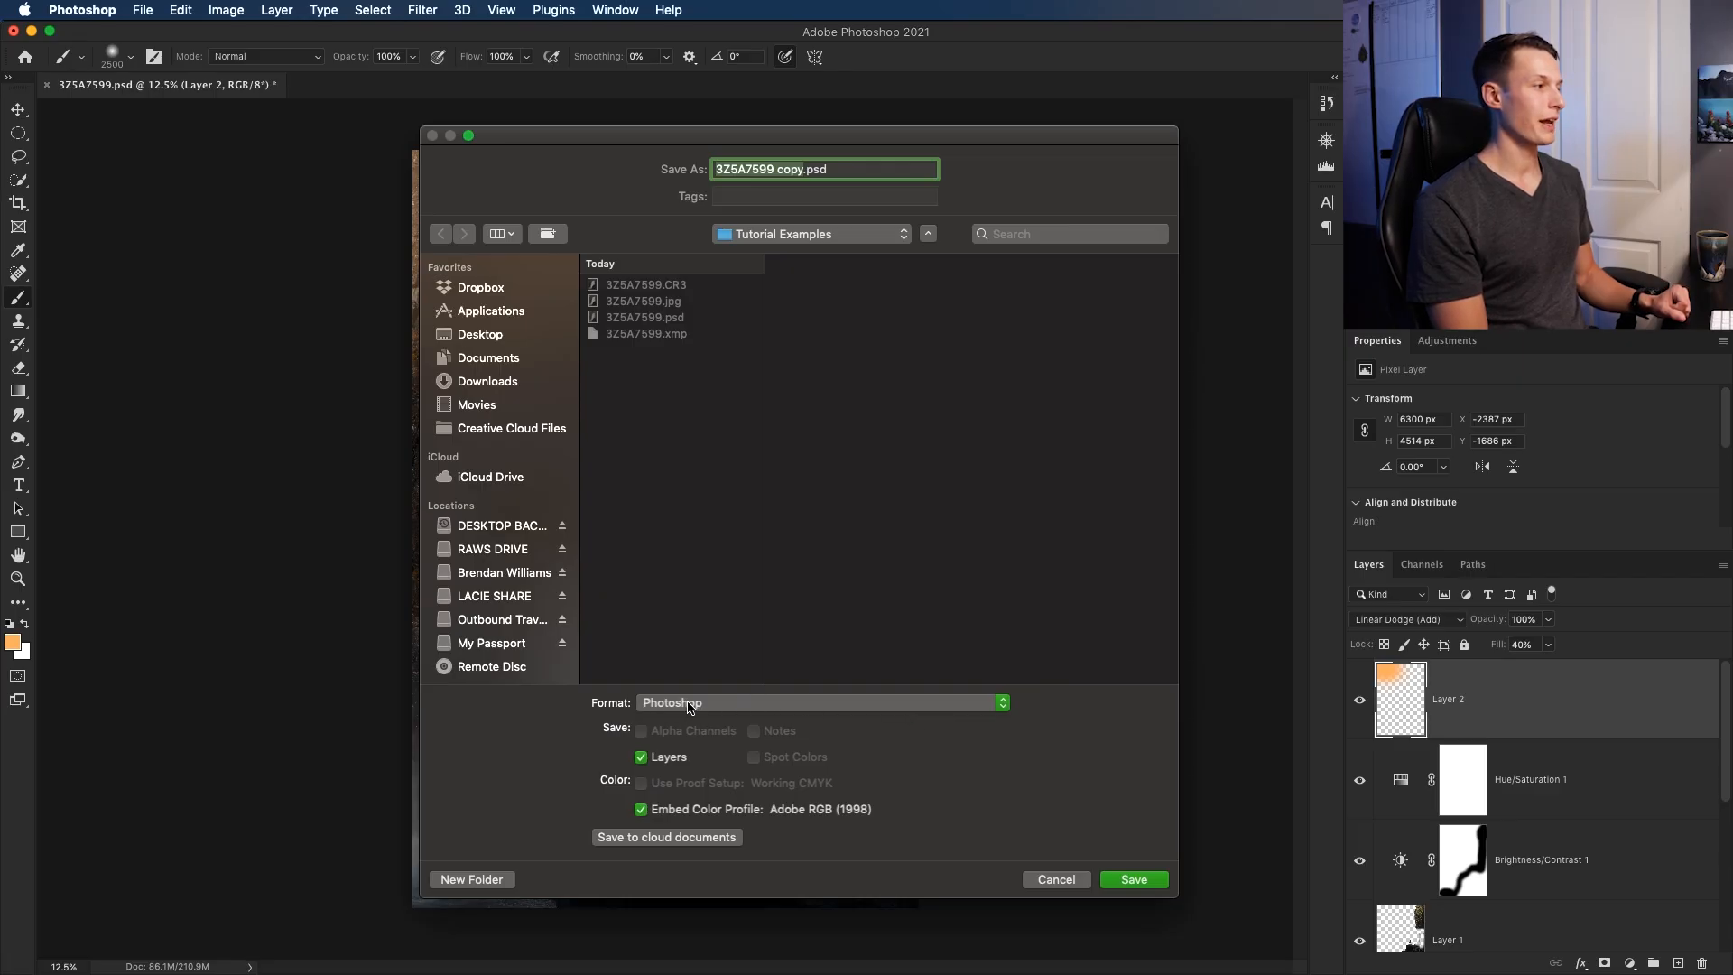
left_click(817, 702)
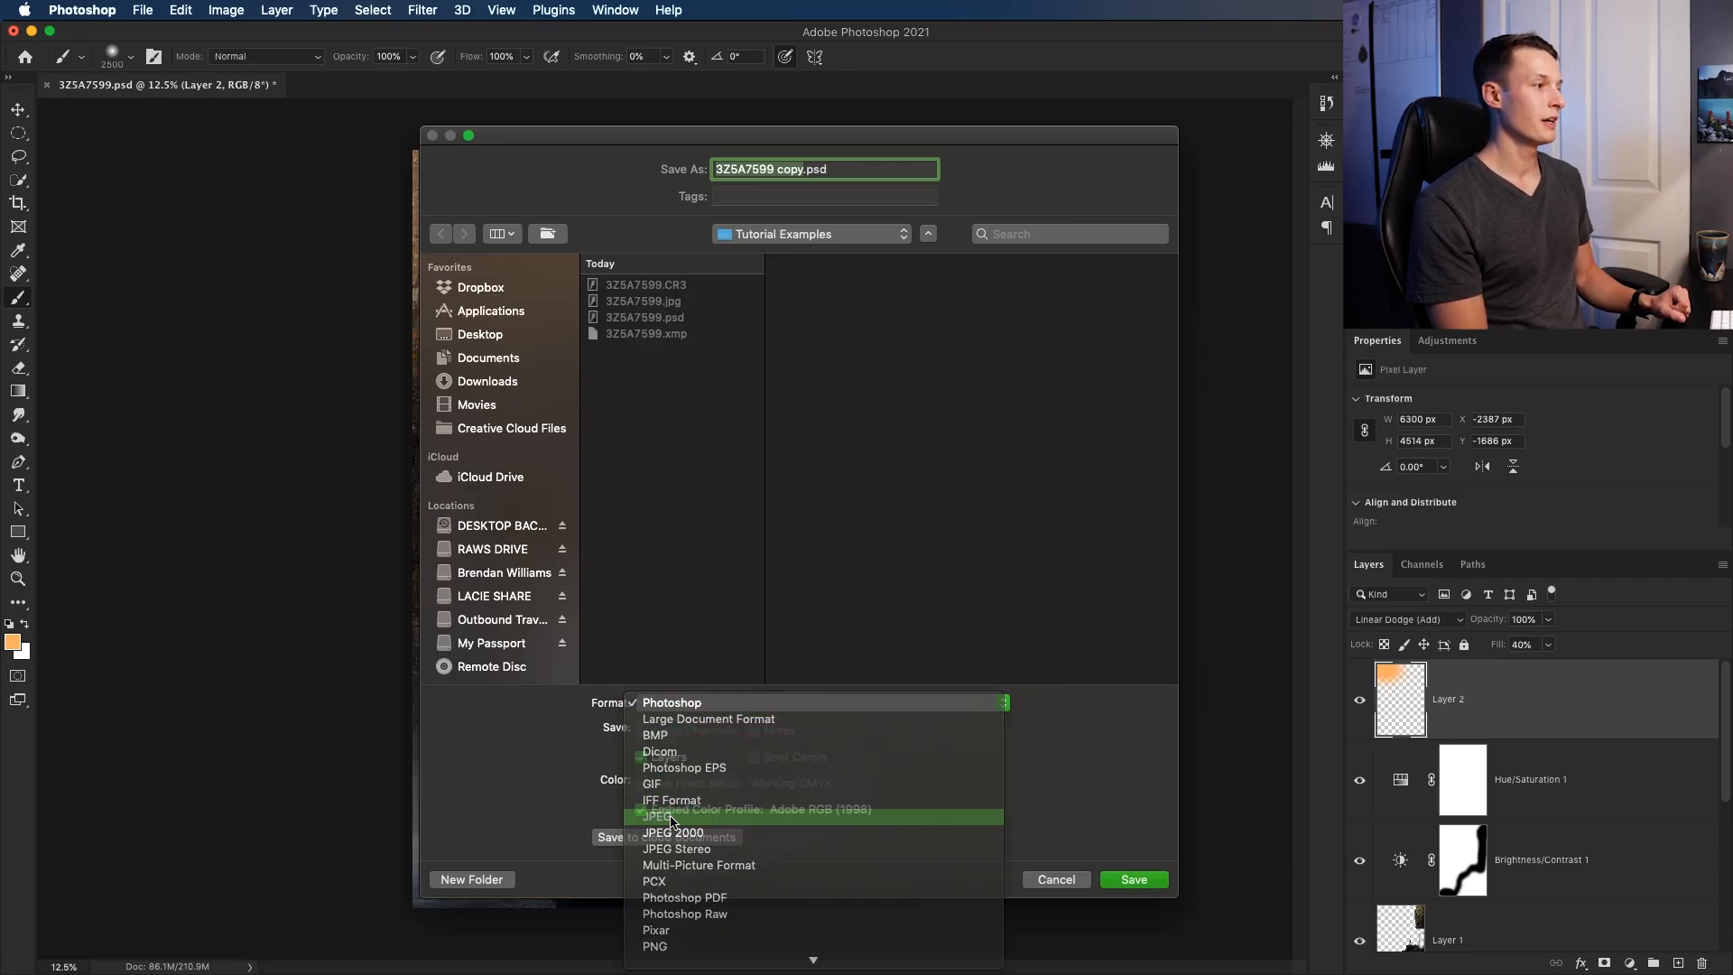
left_click(673, 818)
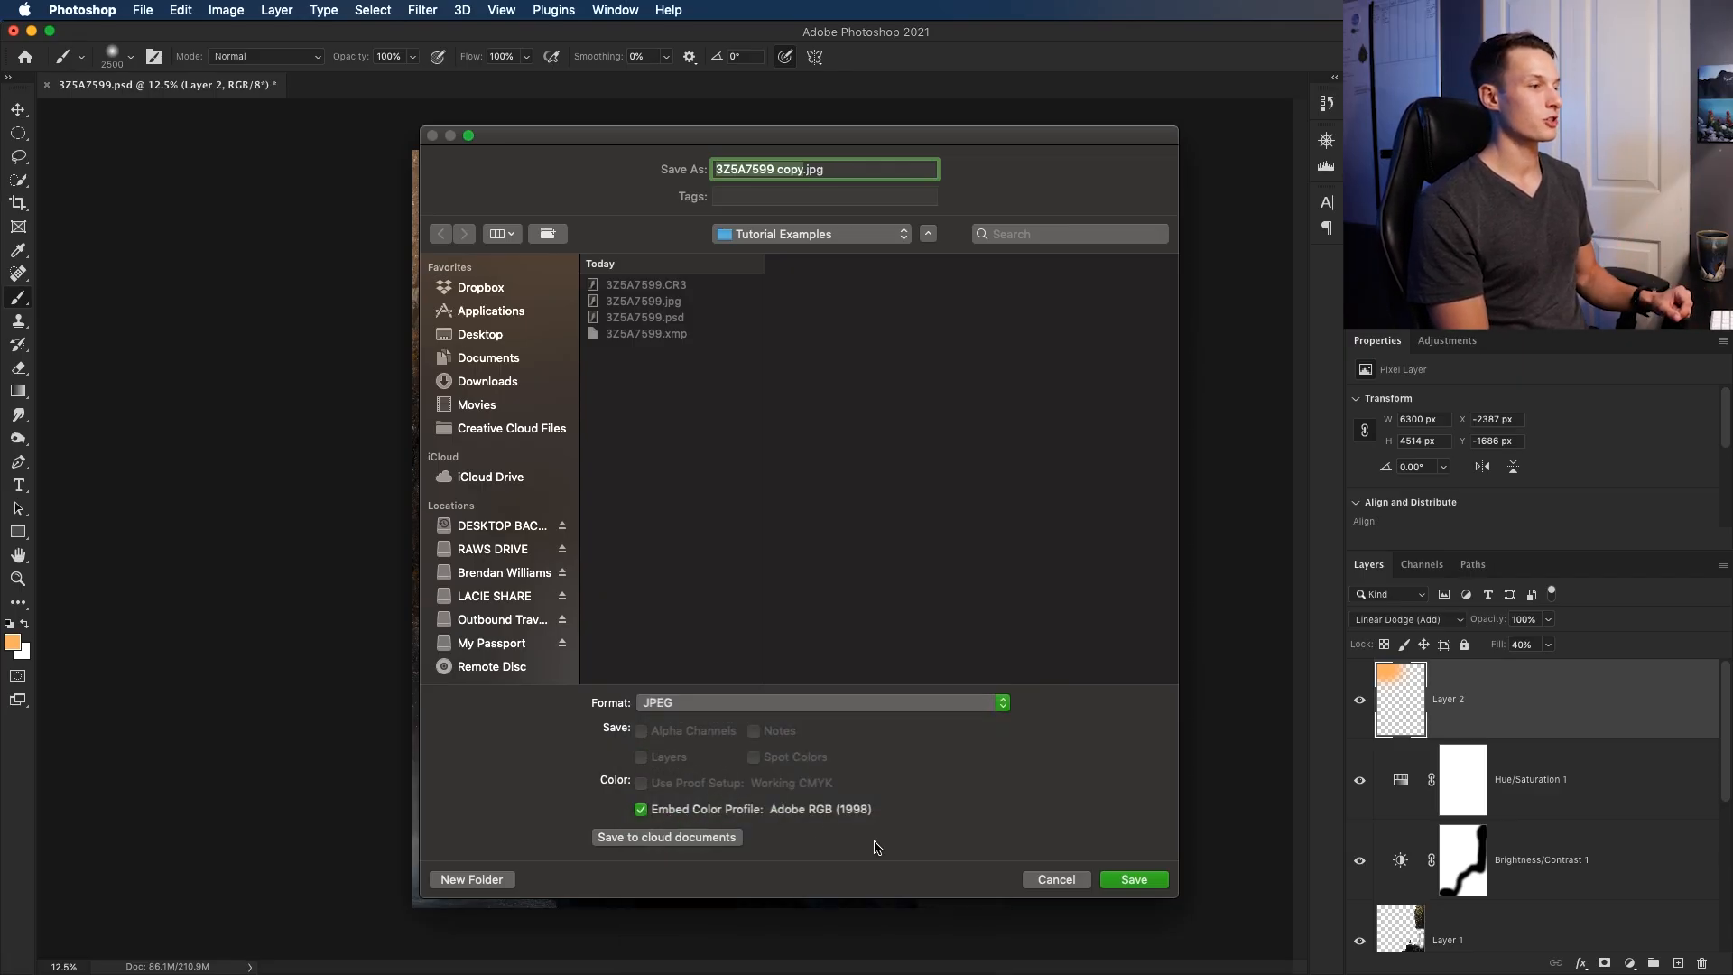